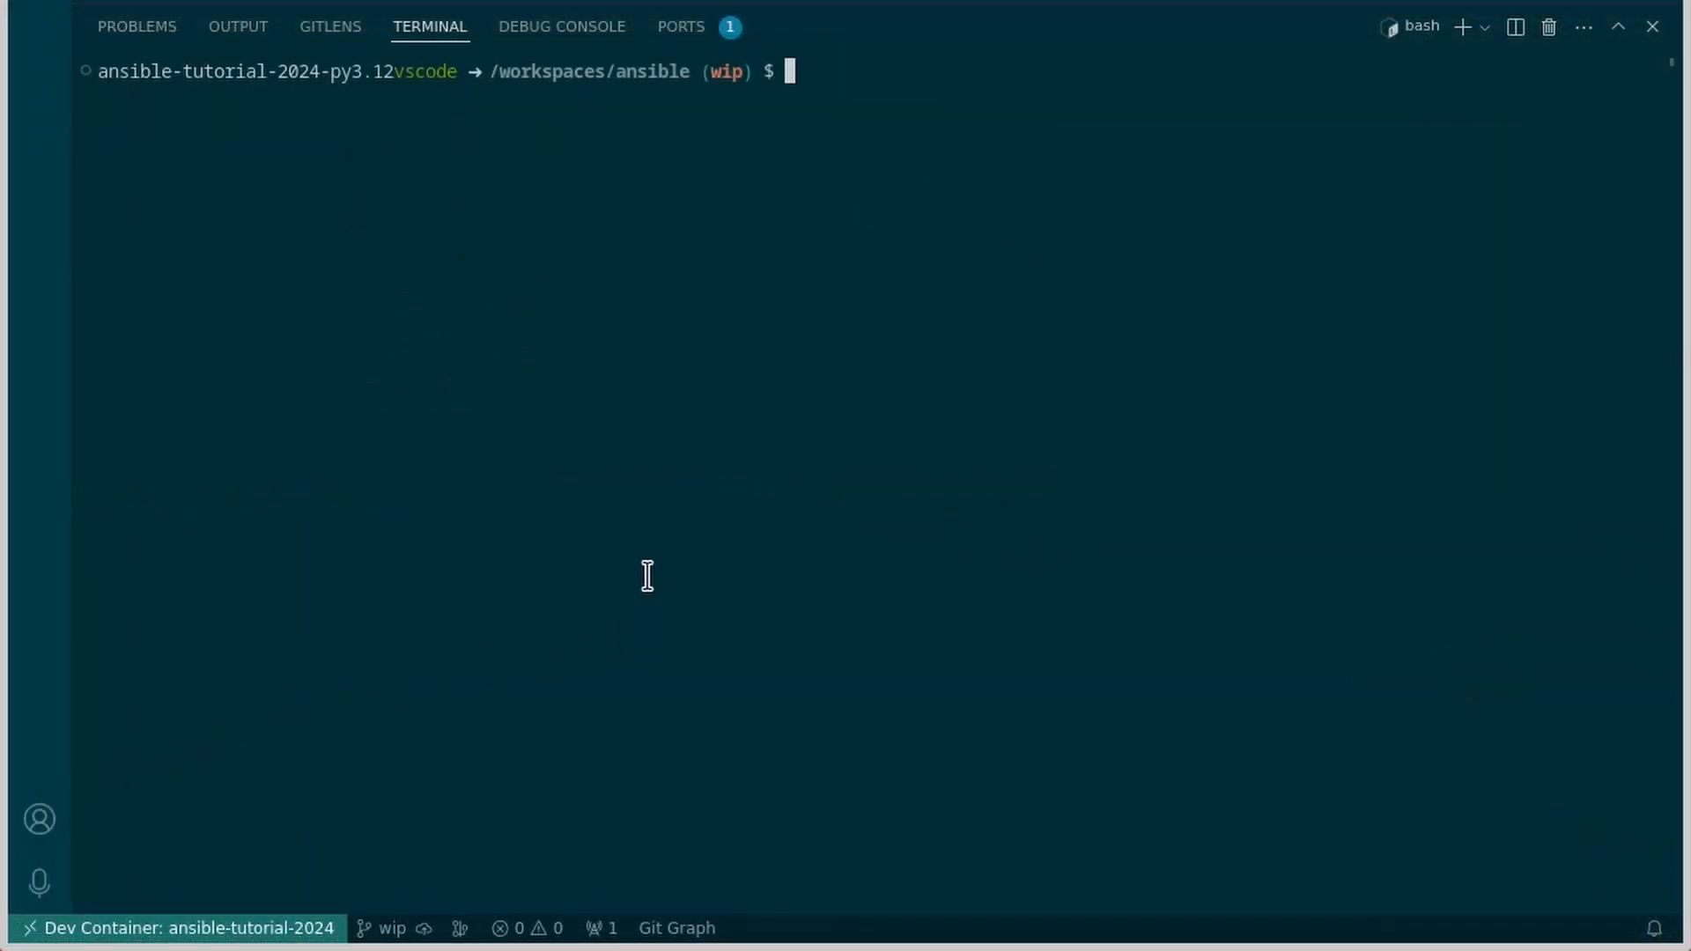
Enter ansible-galaxy collection init --init-path collections/ansible_collections sysengquick.tutorial in the terminal
type("ansibl")
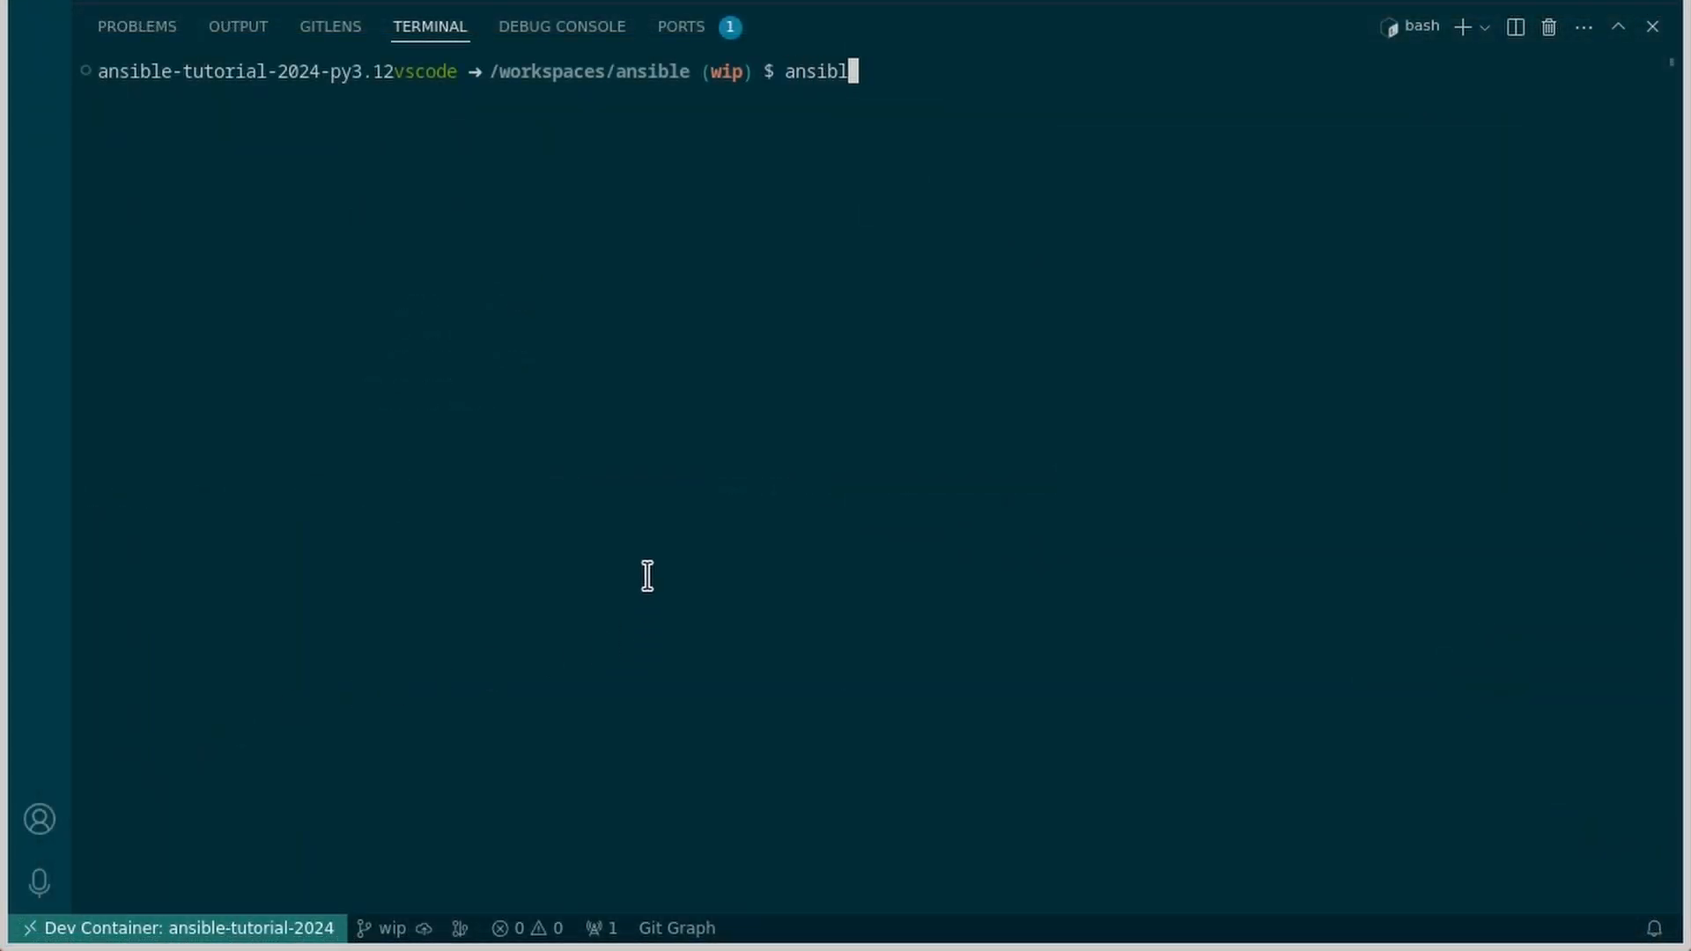
type("e-galaxy c")
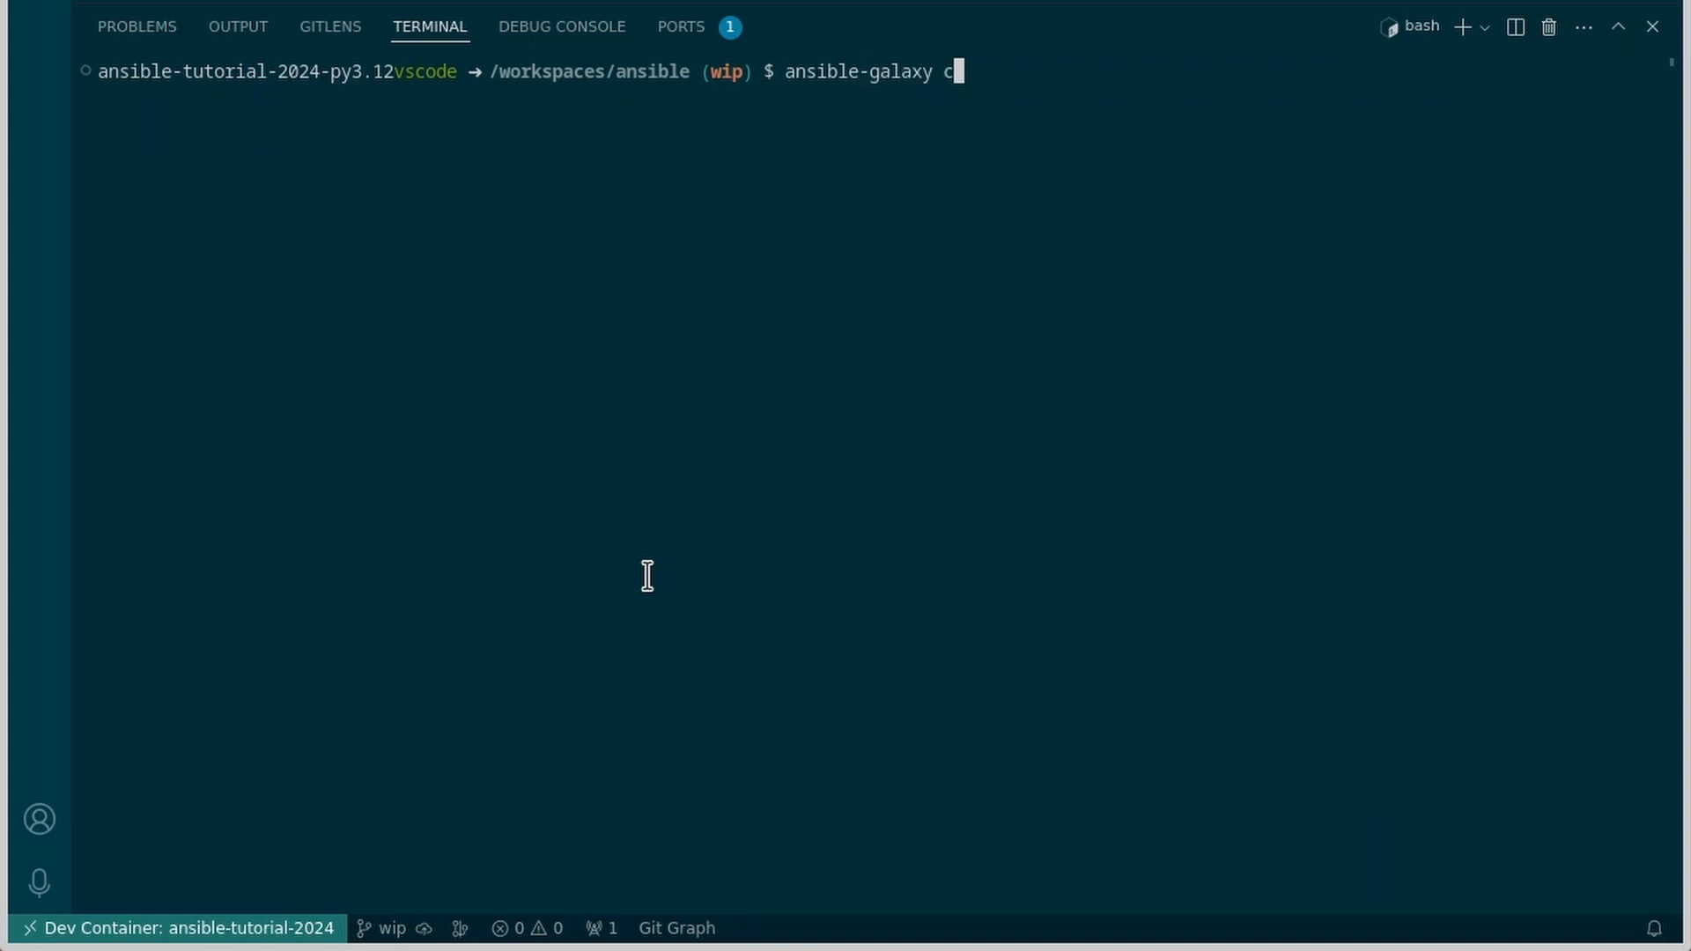
type("olletion init")
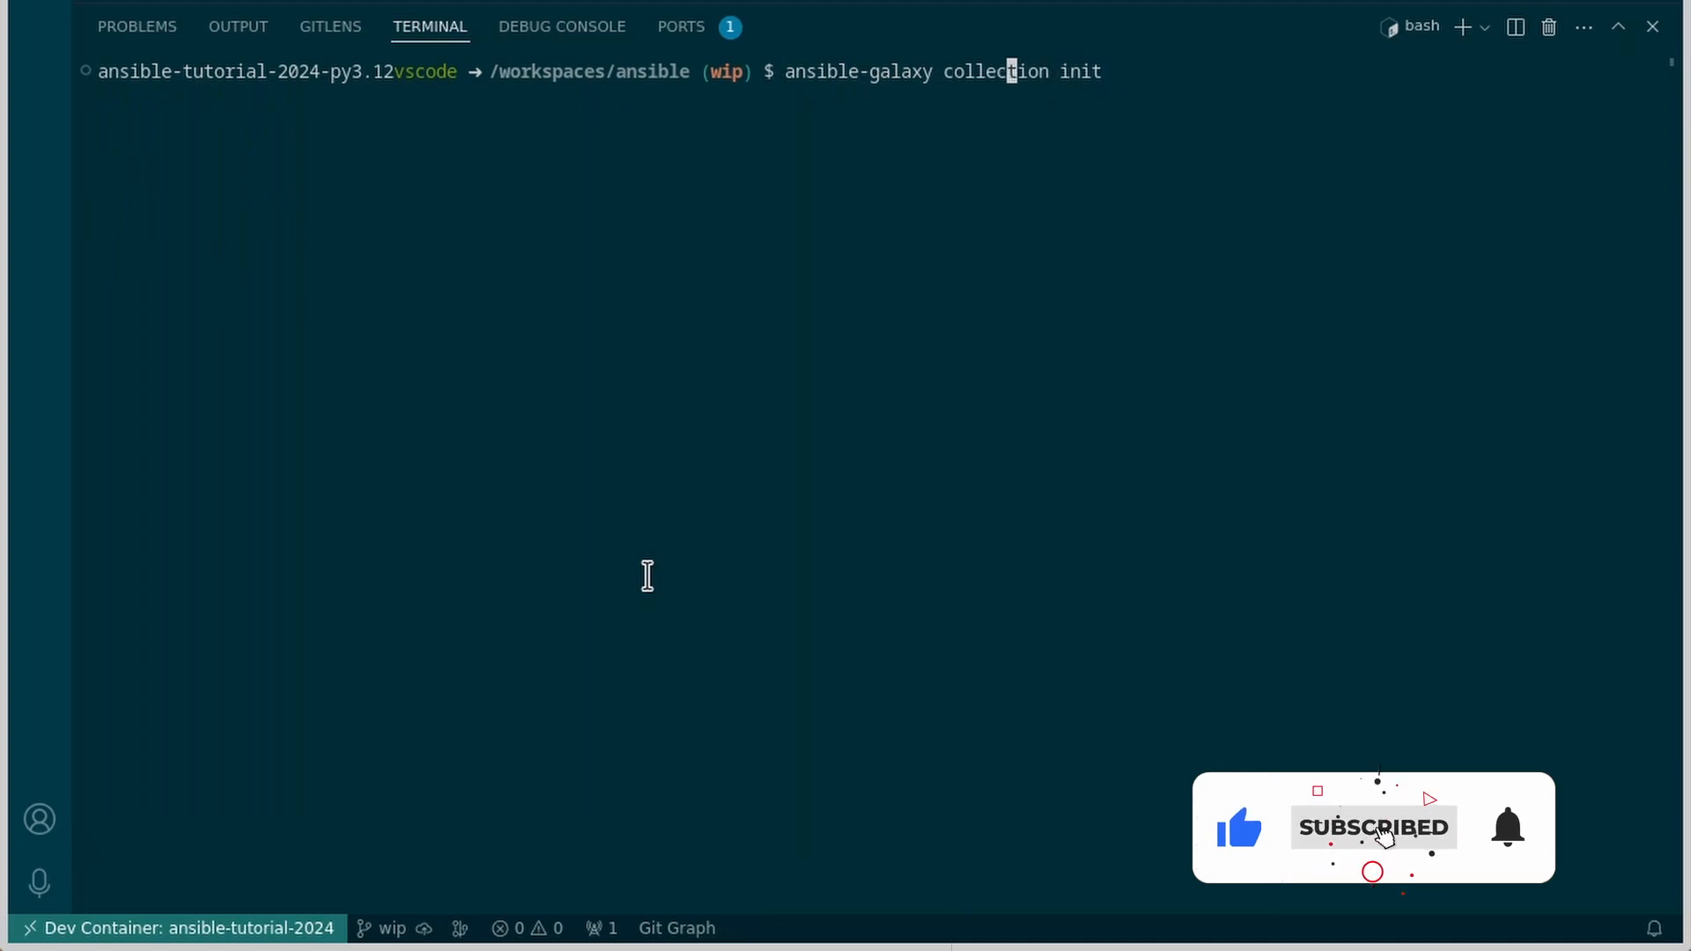
type("--")
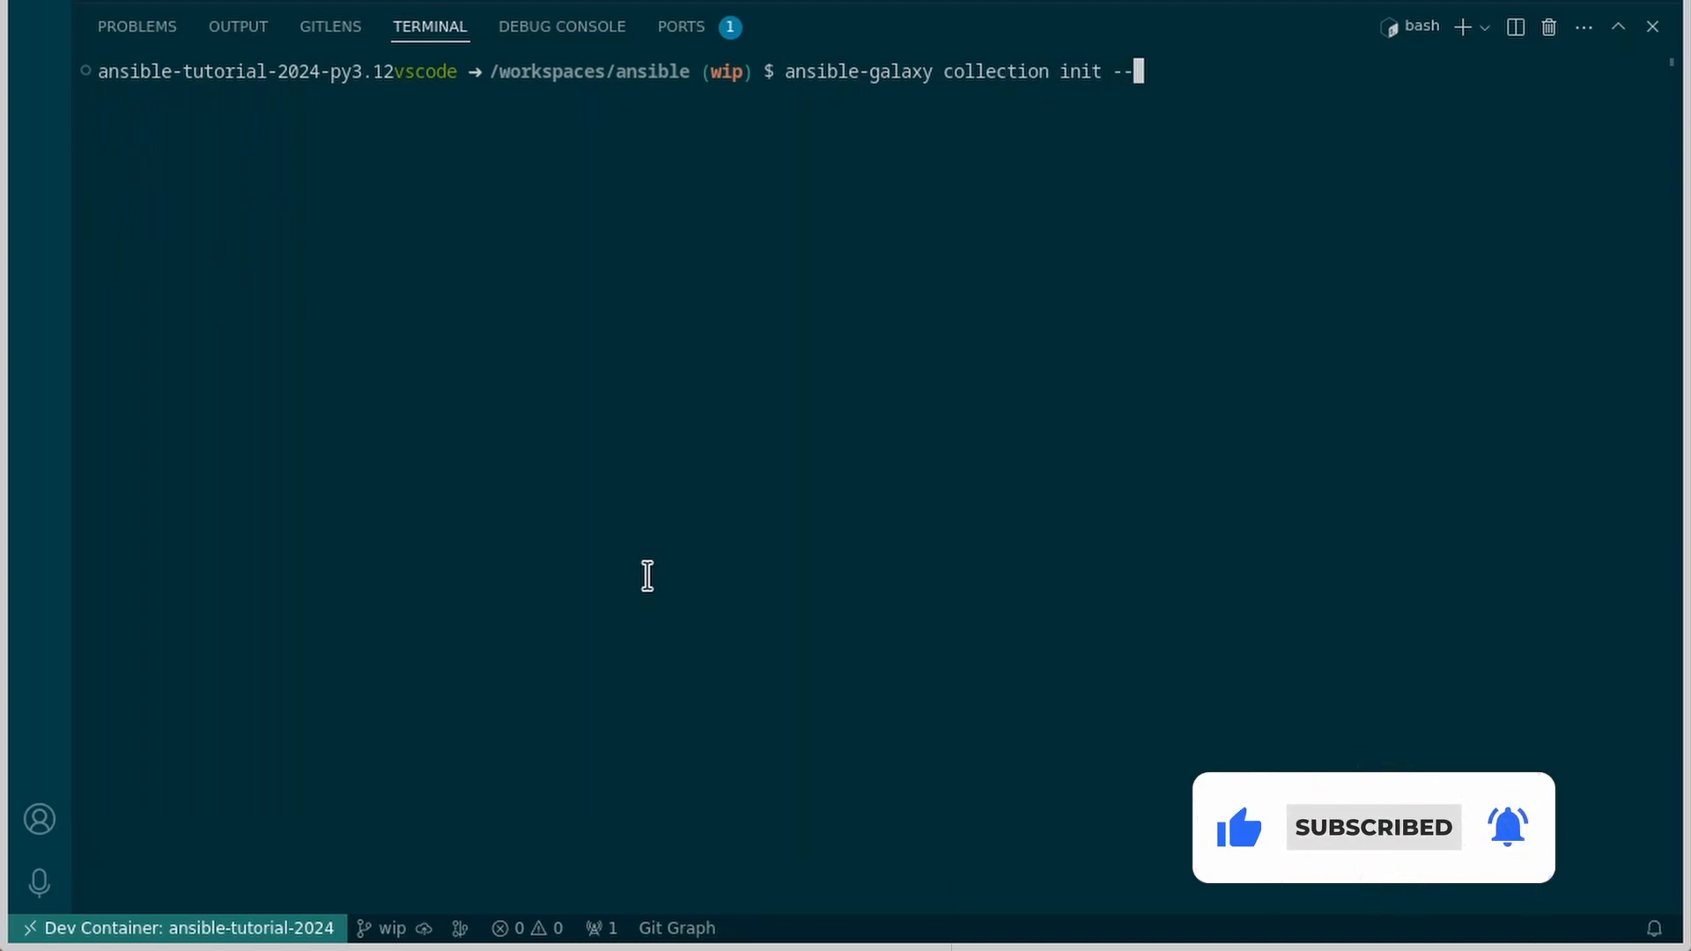
type("init-path")
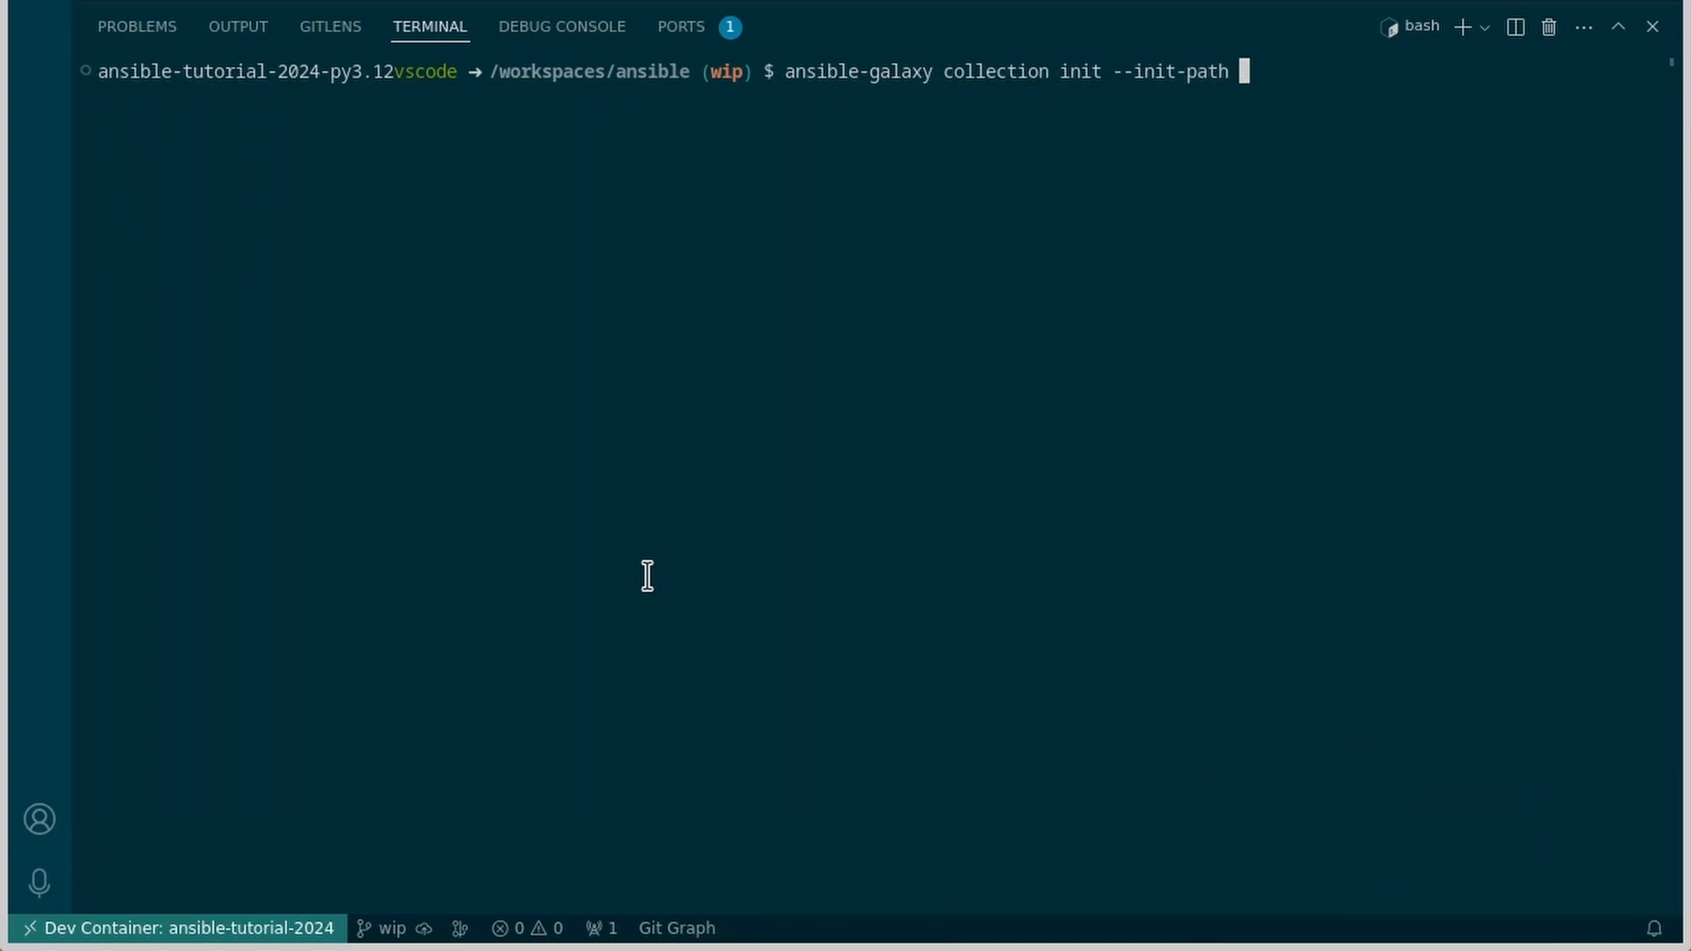
type("collections/")
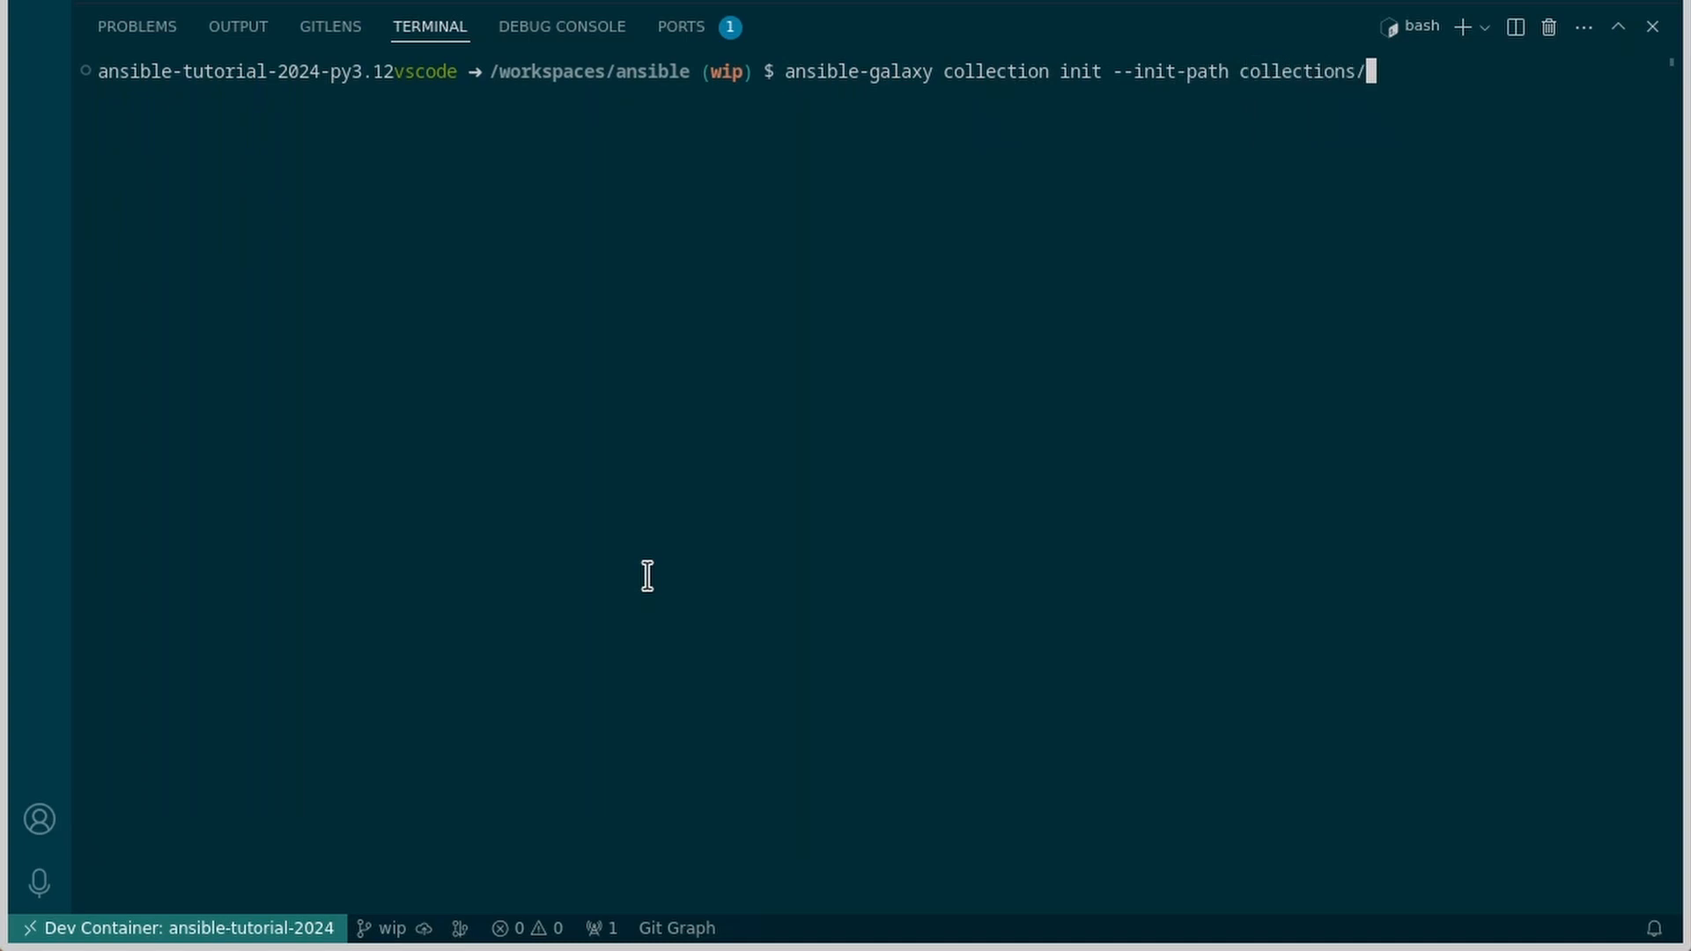
type("ansible_co")
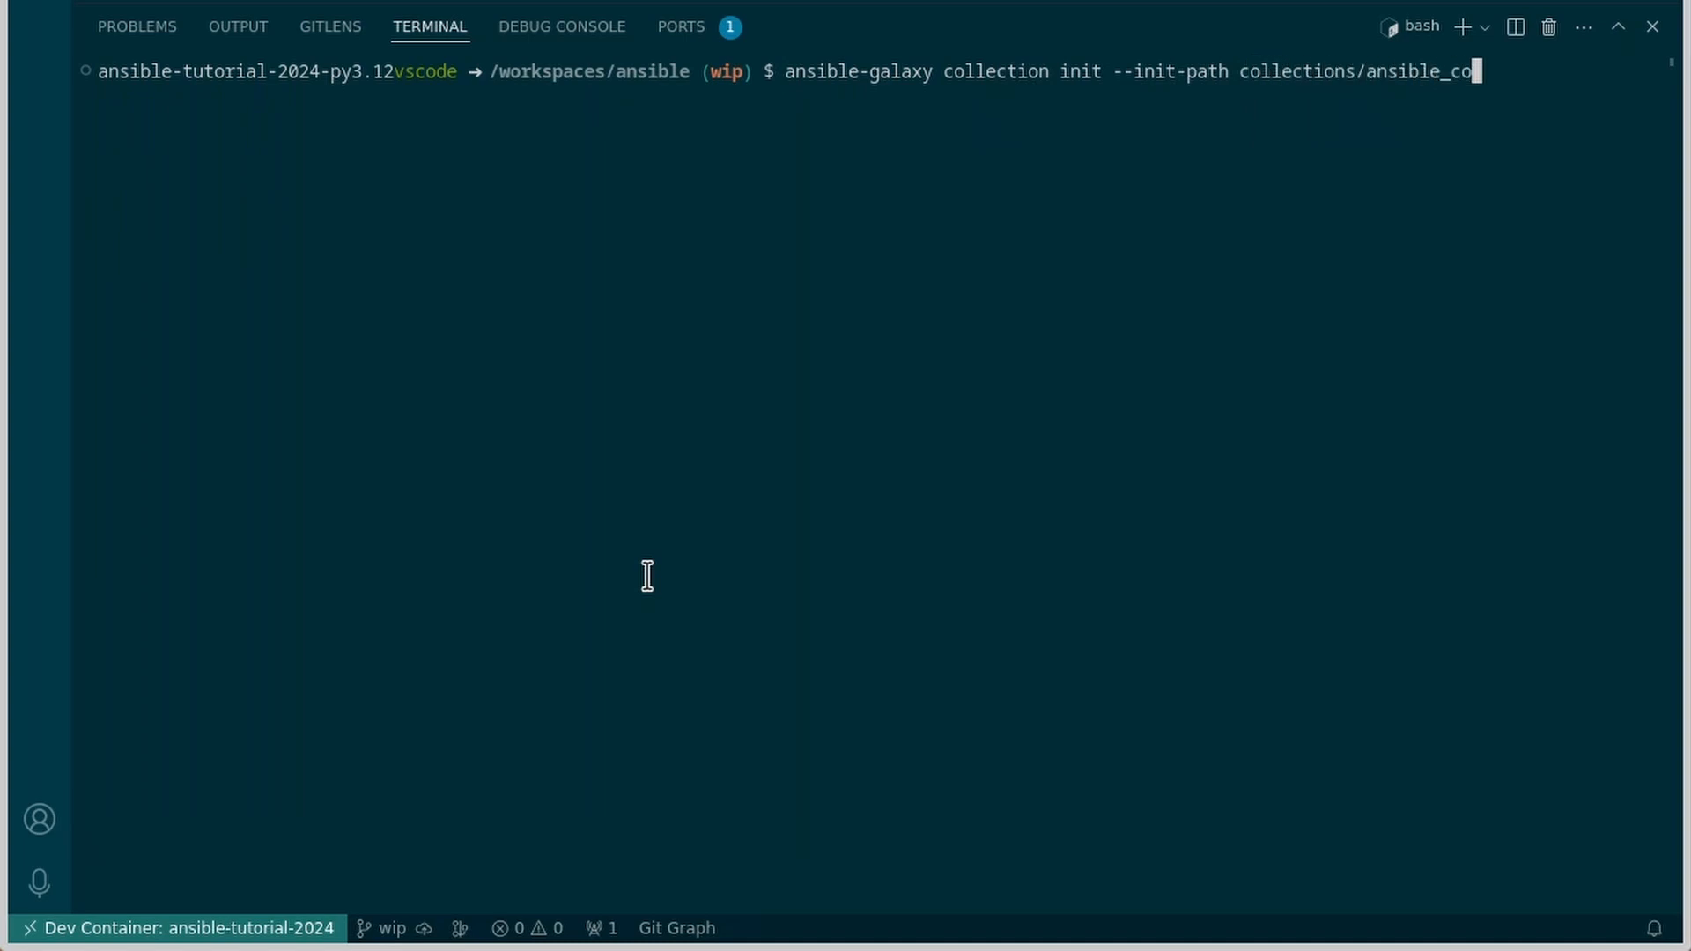
type("llections")
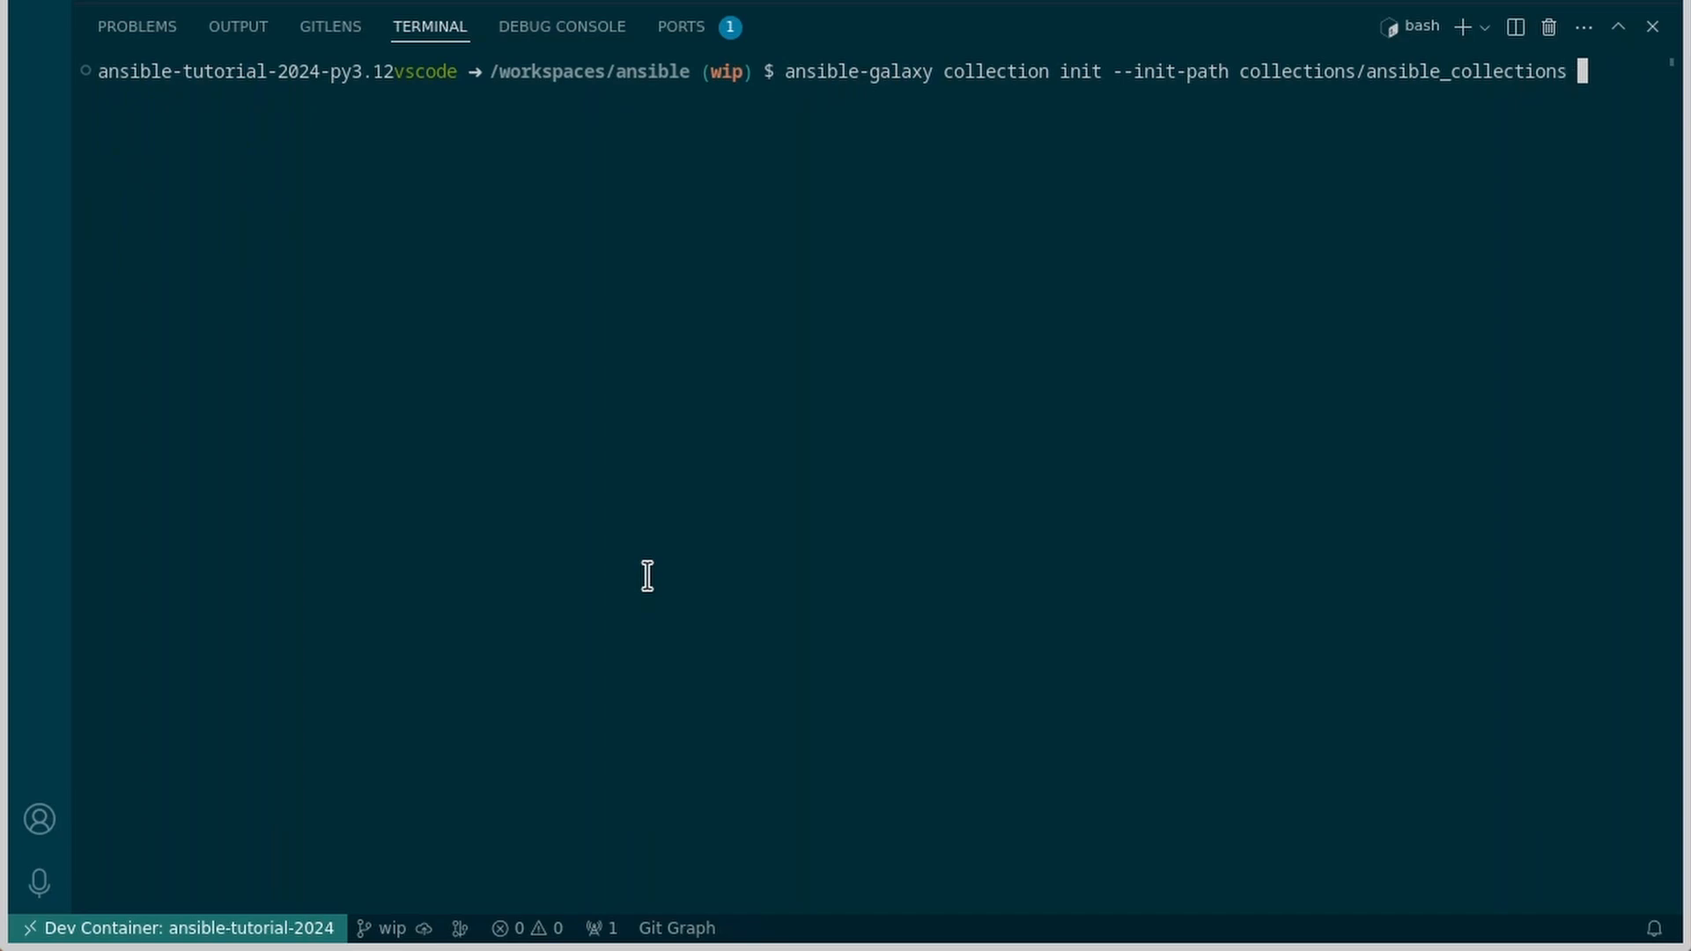
type("c")
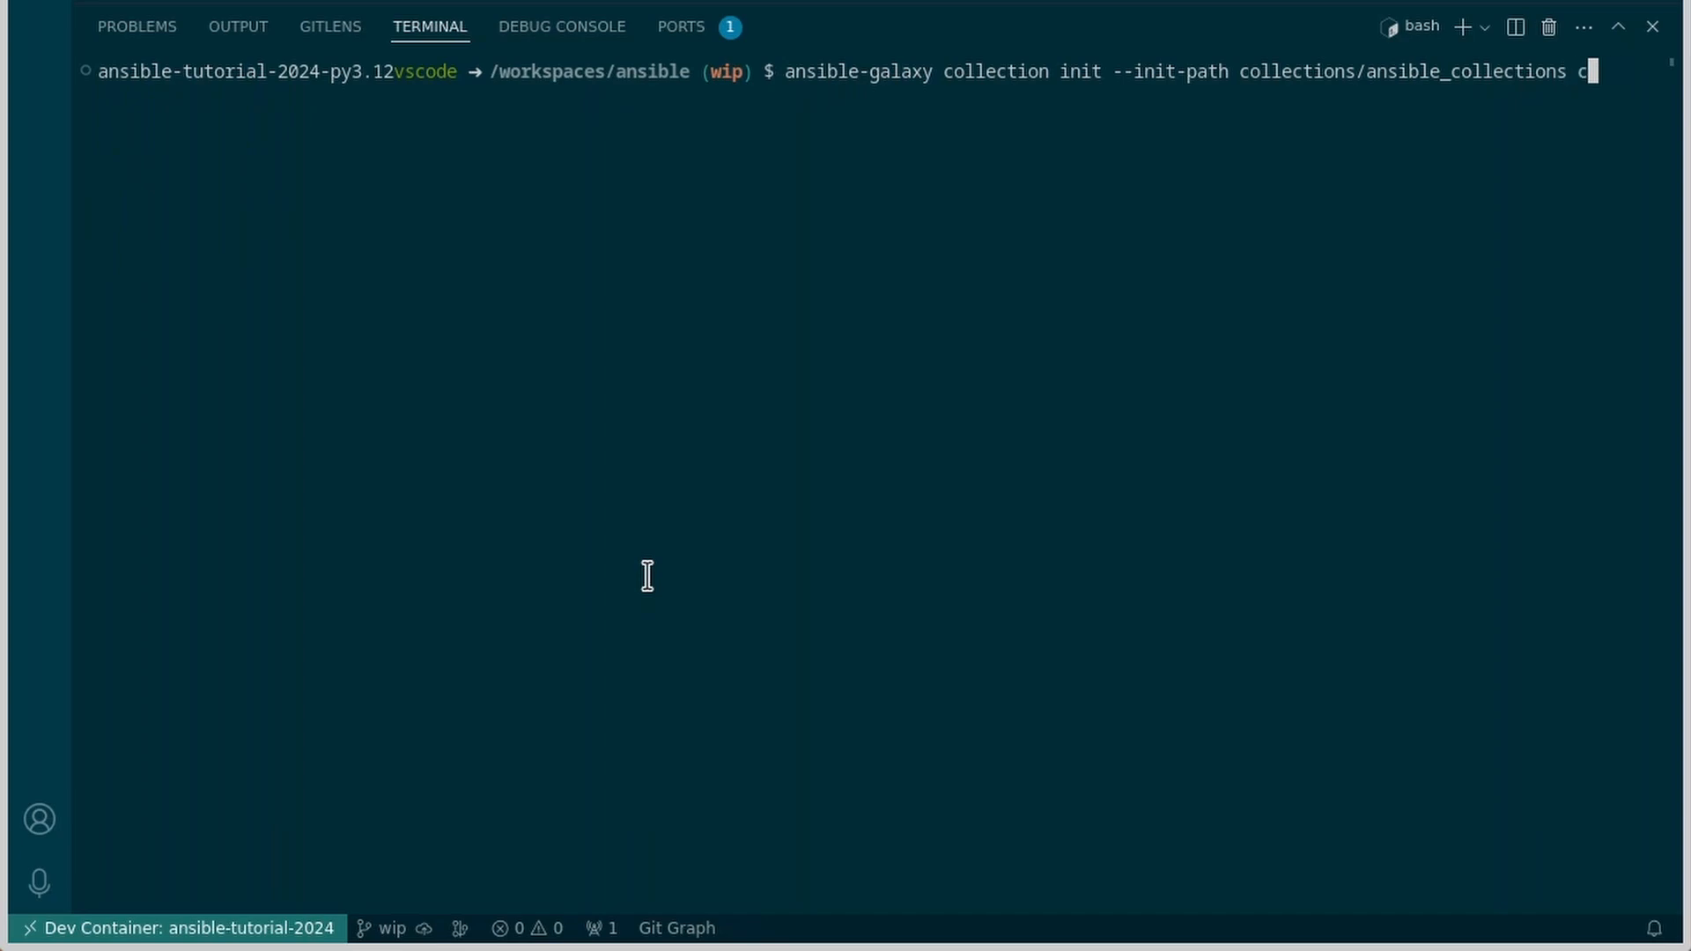
key("Backspace")
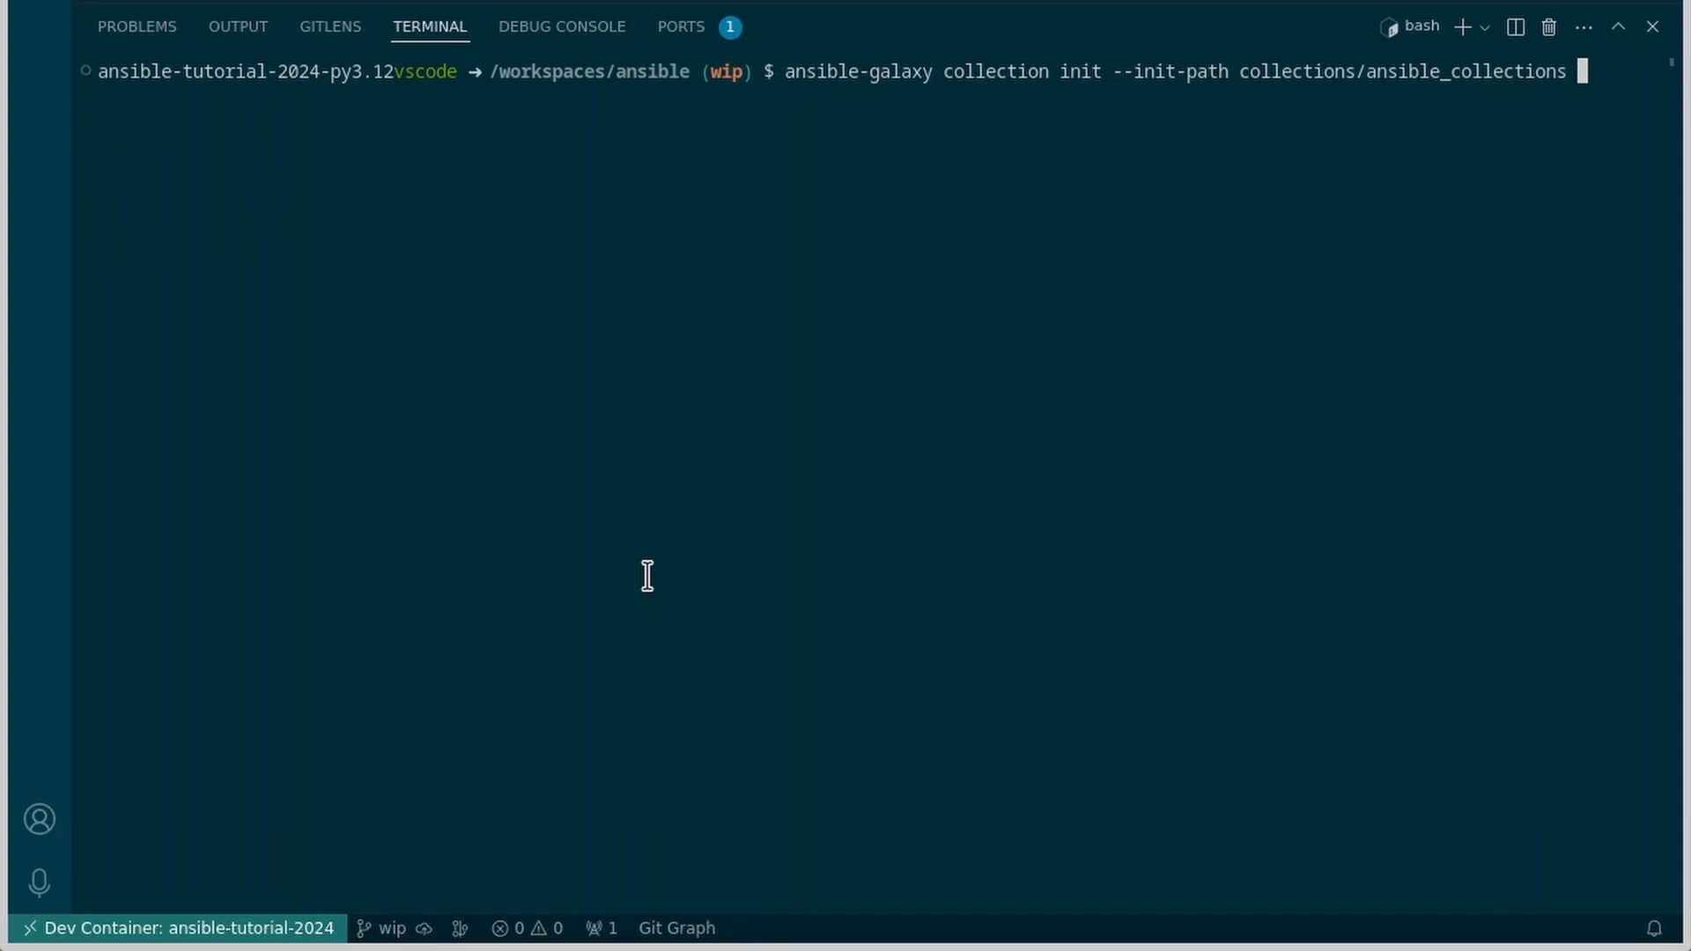
type("sysengquick")
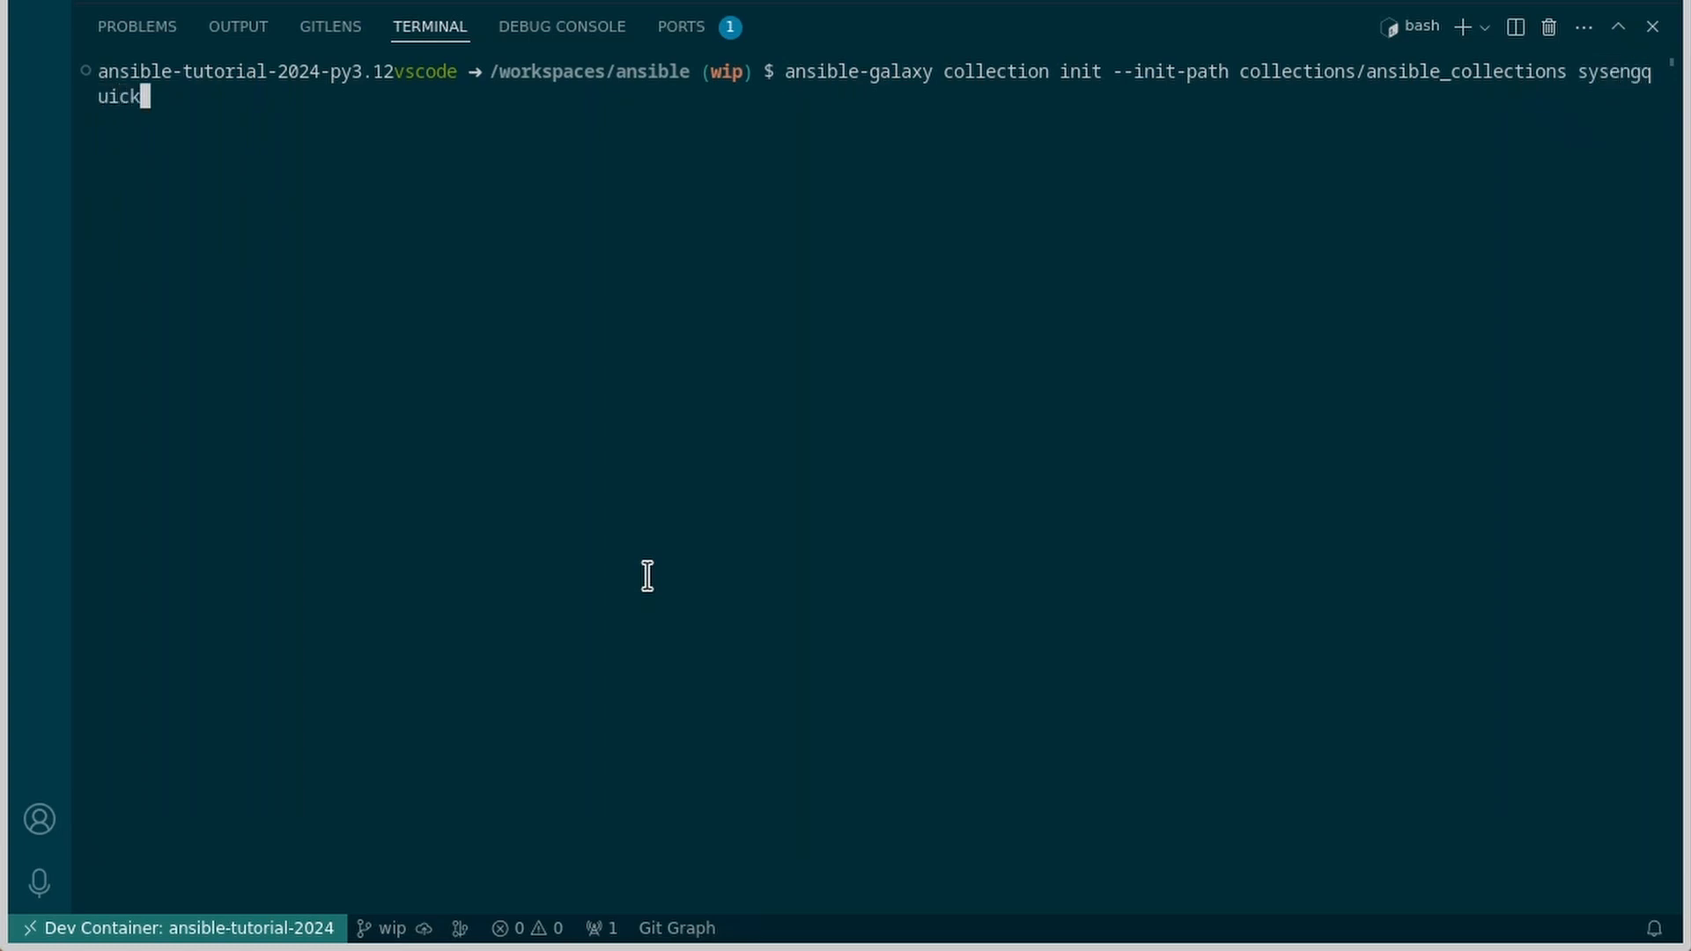
type(".tutorial")
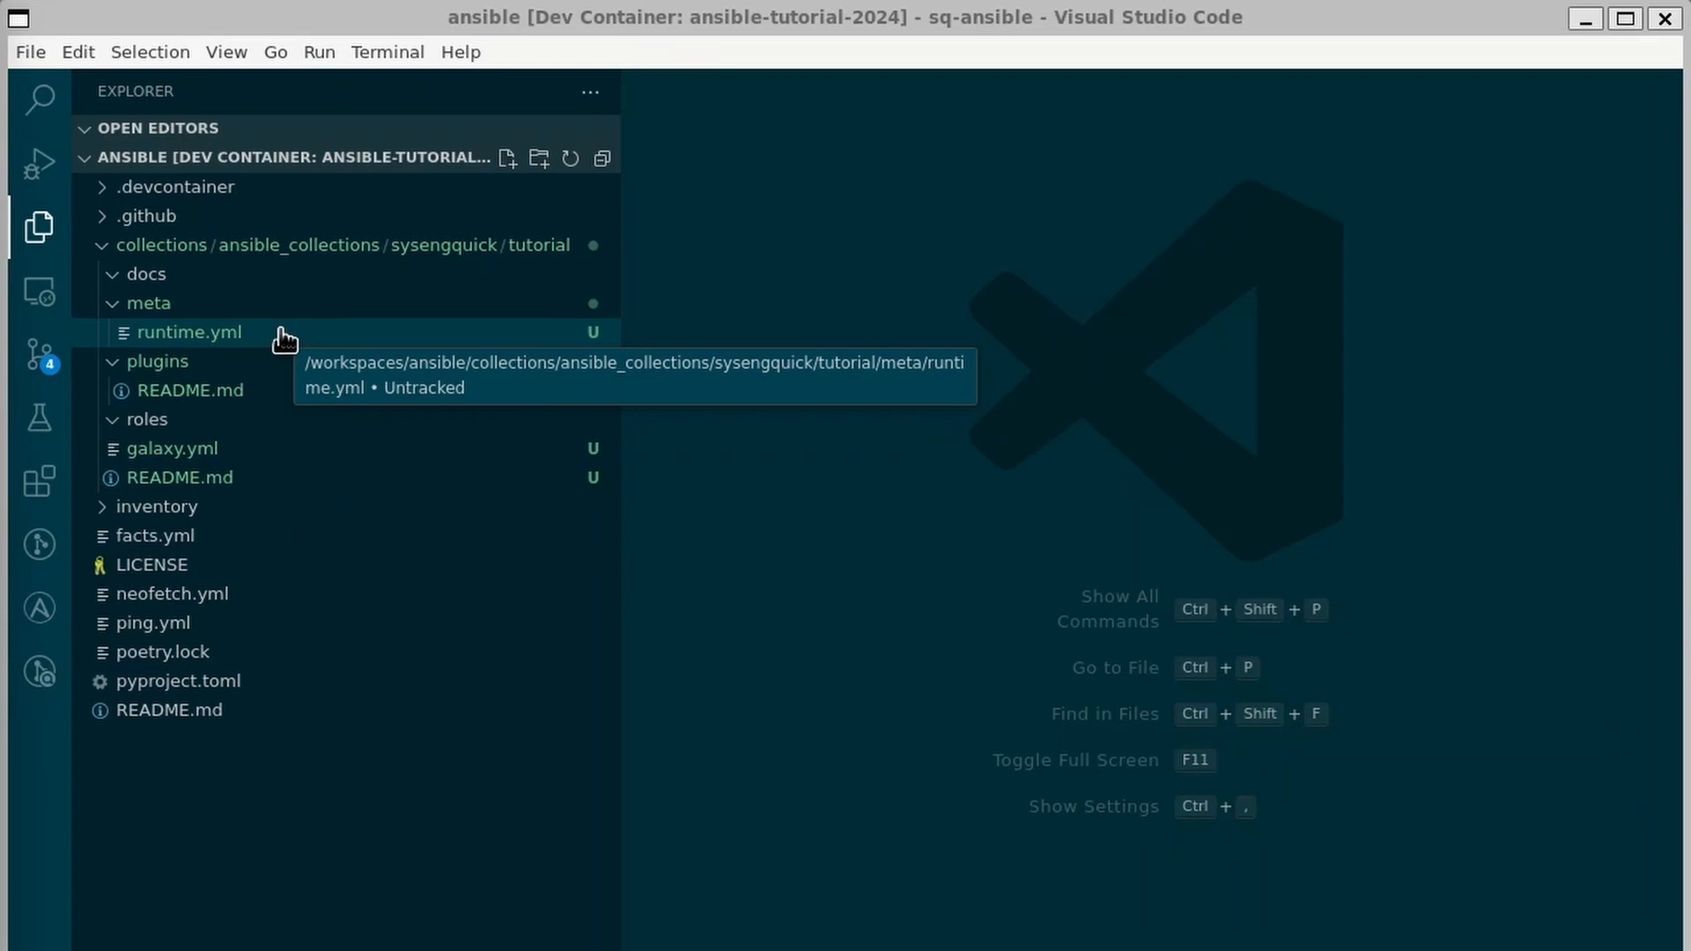
mouse_move(277, 419)
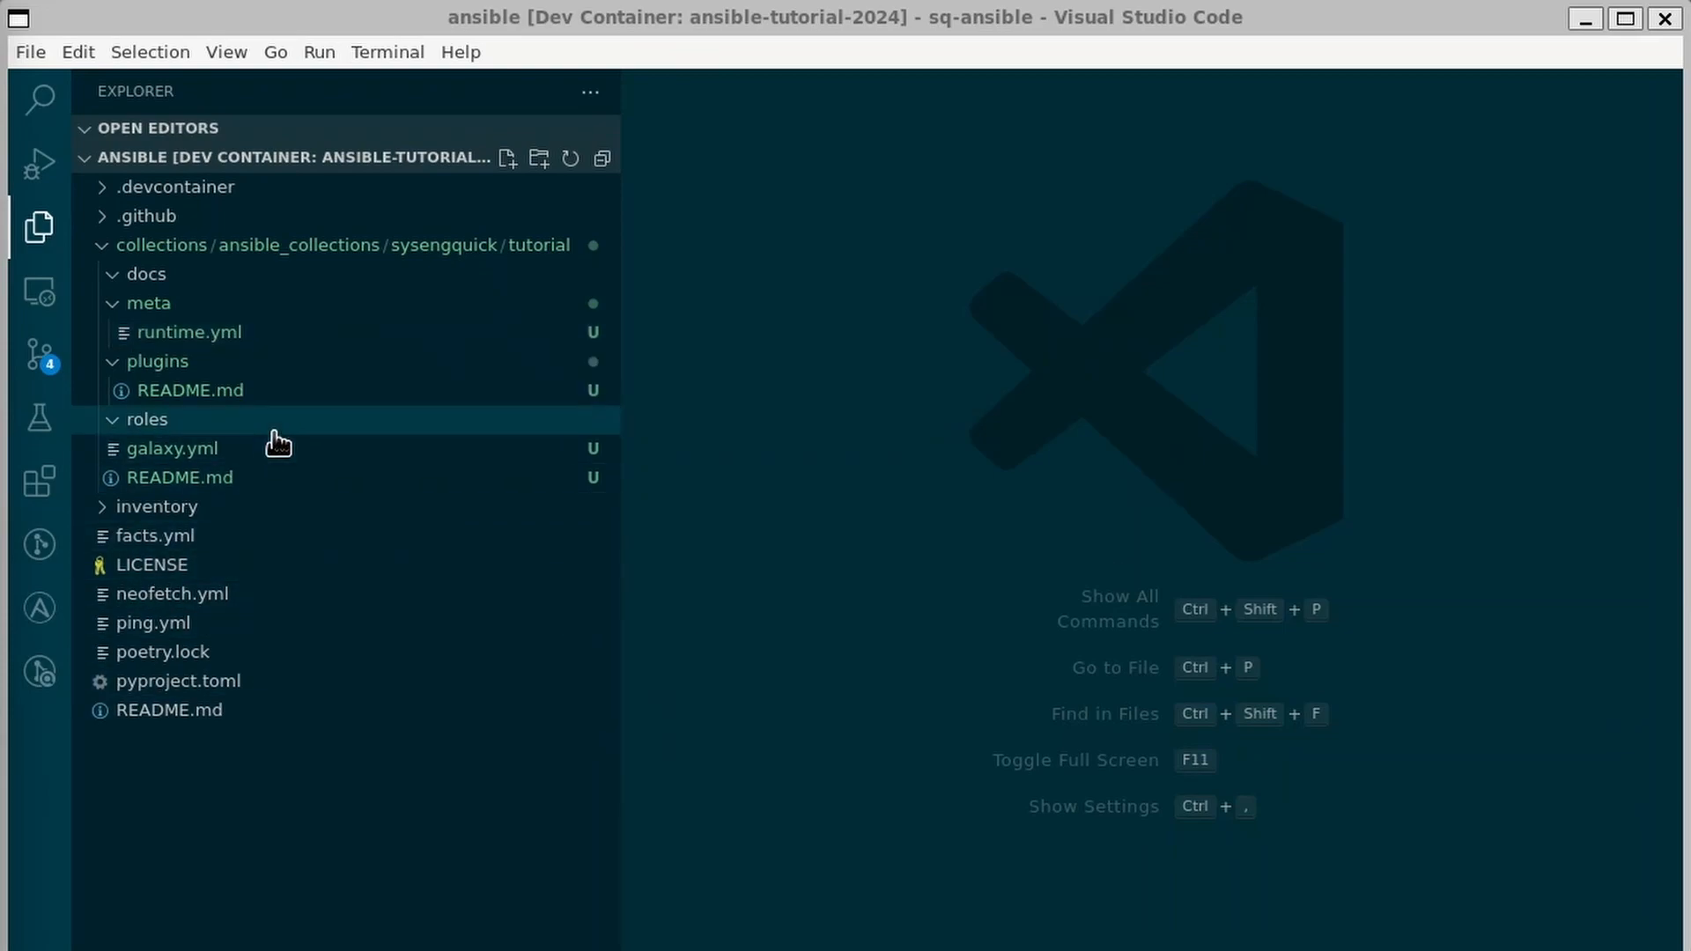
Expand the new collection's roles folder in the Explorer
left_click(173, 447)
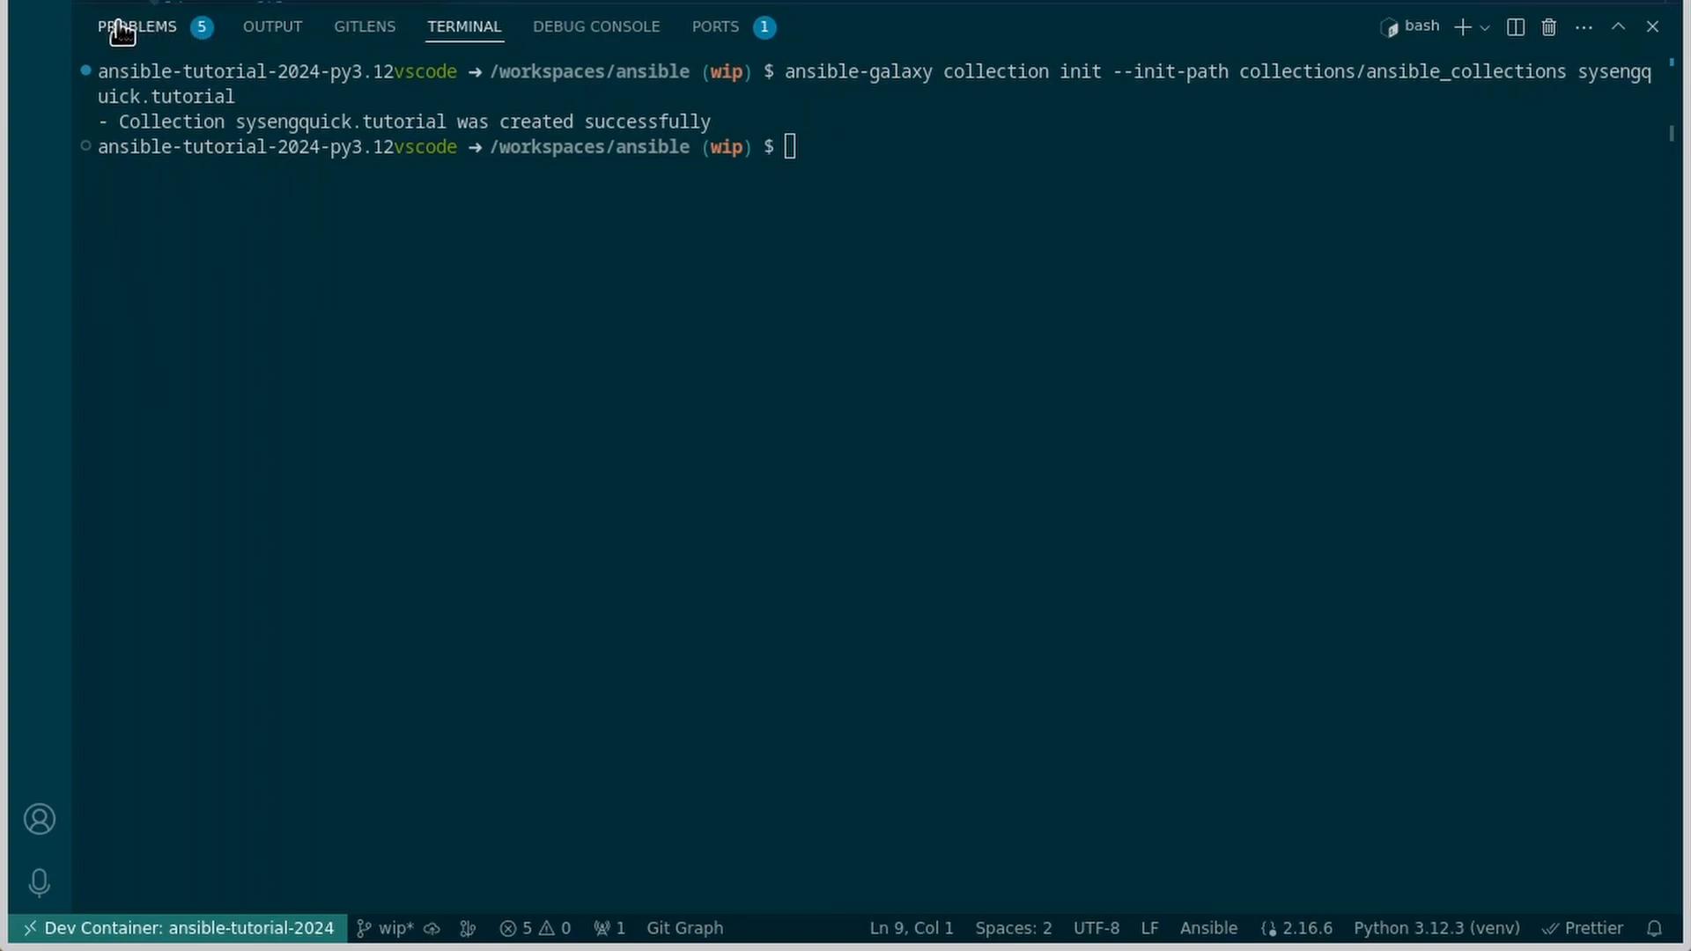
Show the five ansible-lint problems reported for galaxy.yml in the Problems panel
left_click(137, 27)
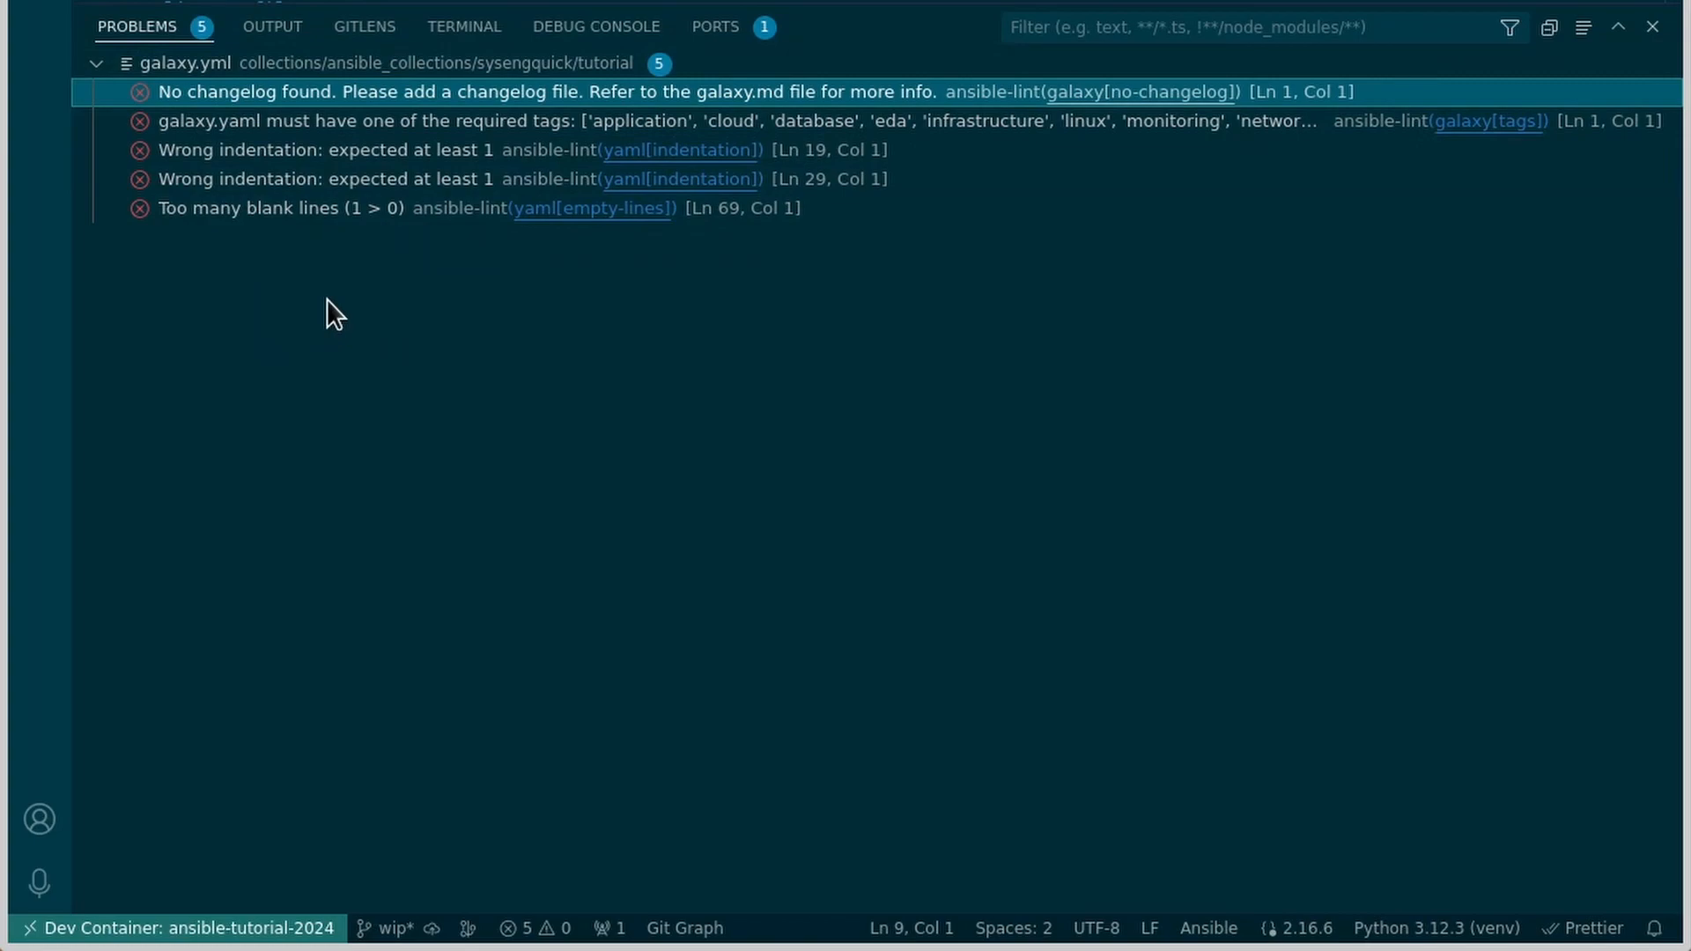
mouse_move(507, 120)
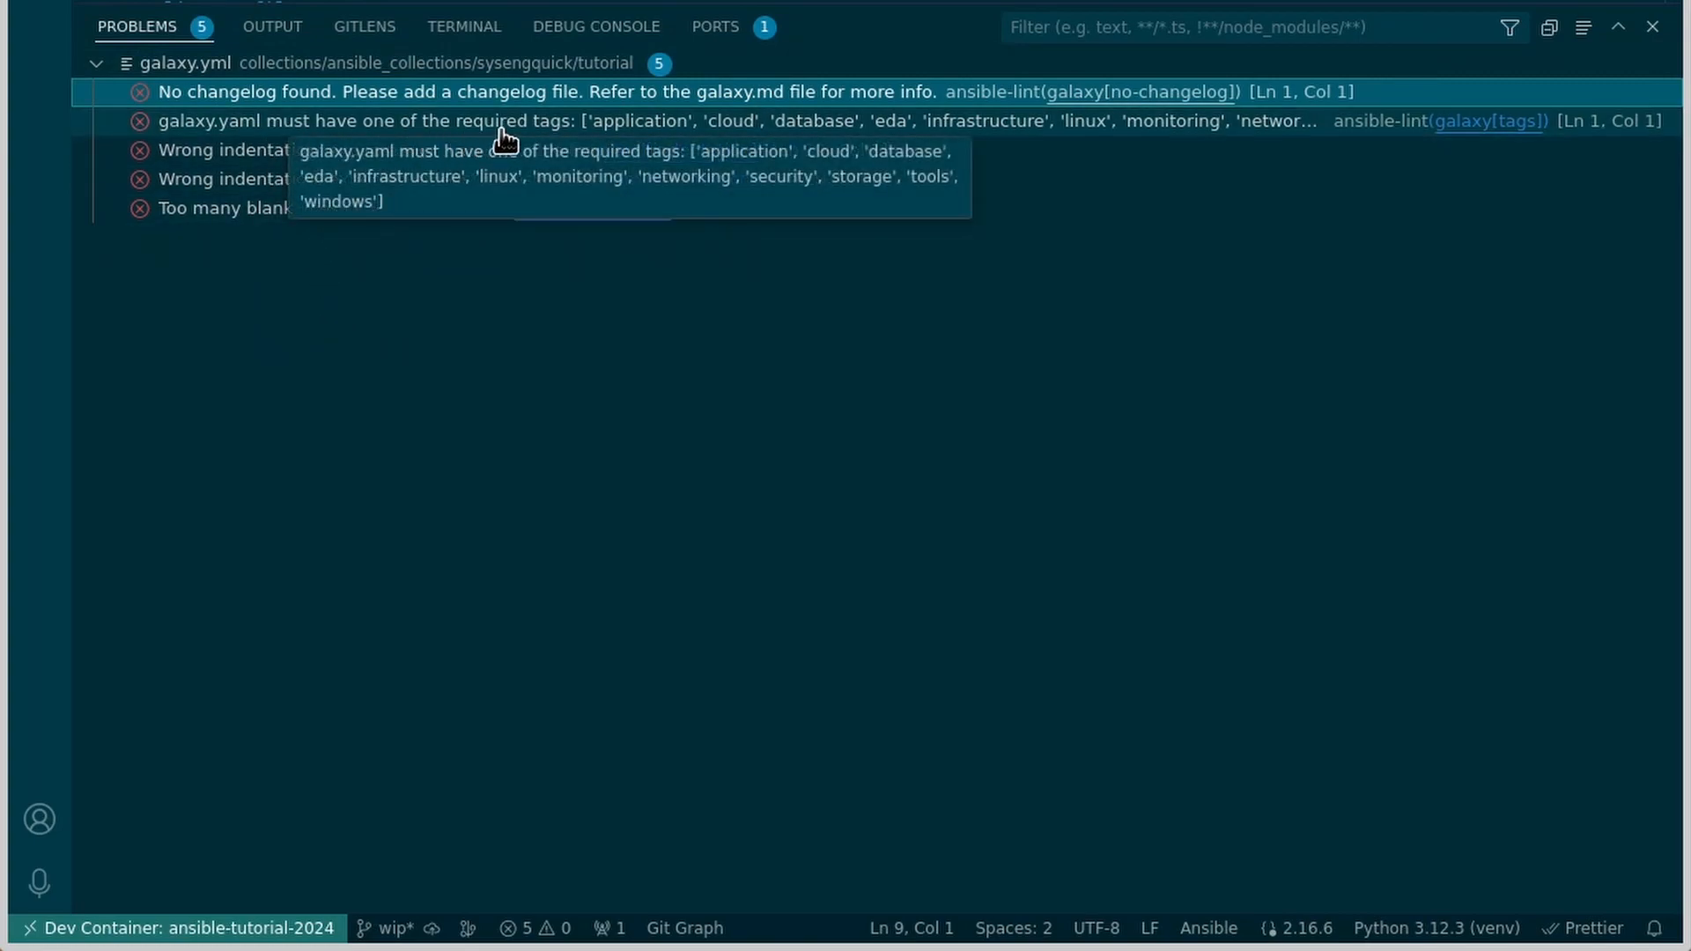
mouse_move(377, 285)
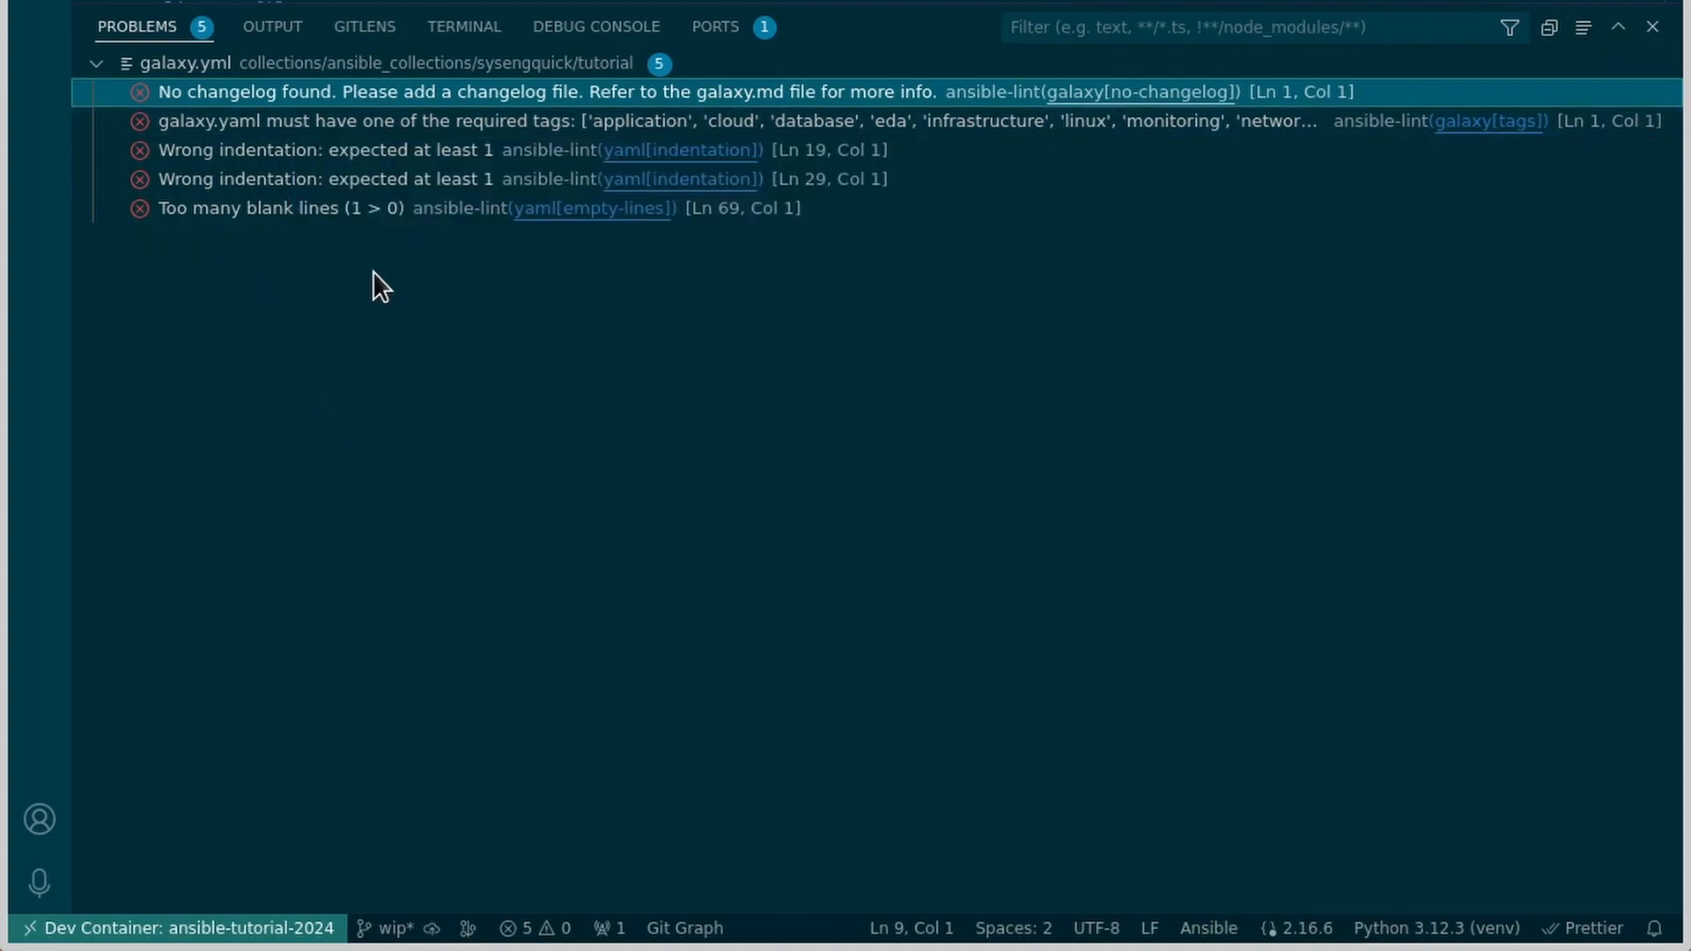
mouse_move(361, 314)
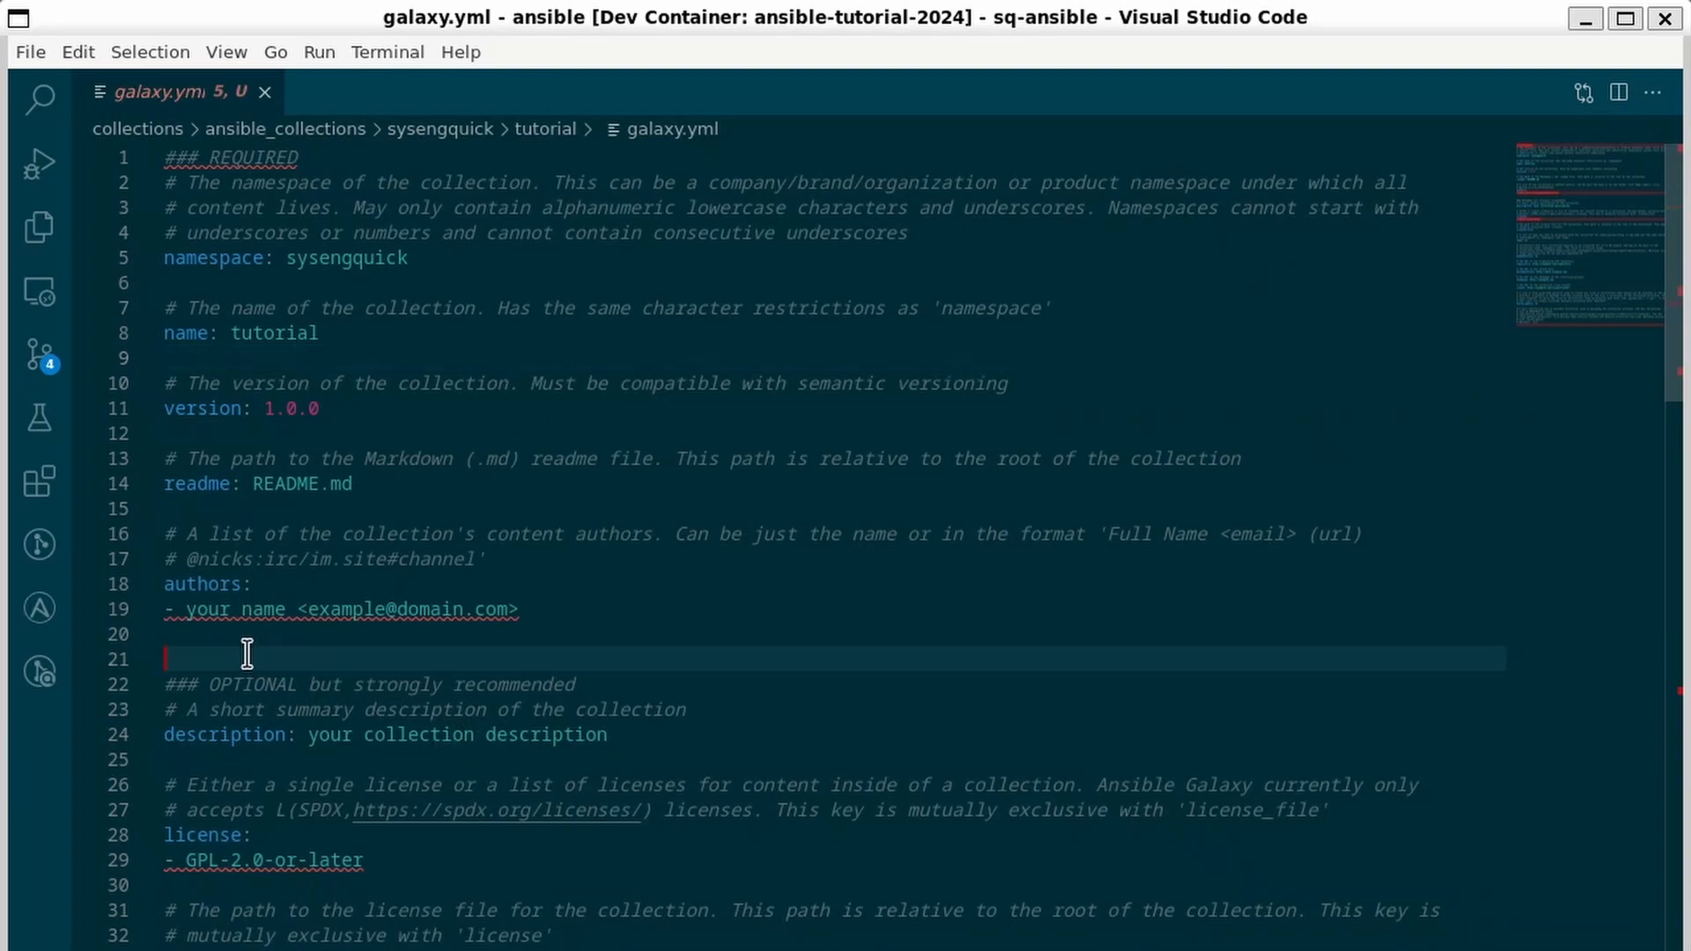
mouse_move(539, 652)
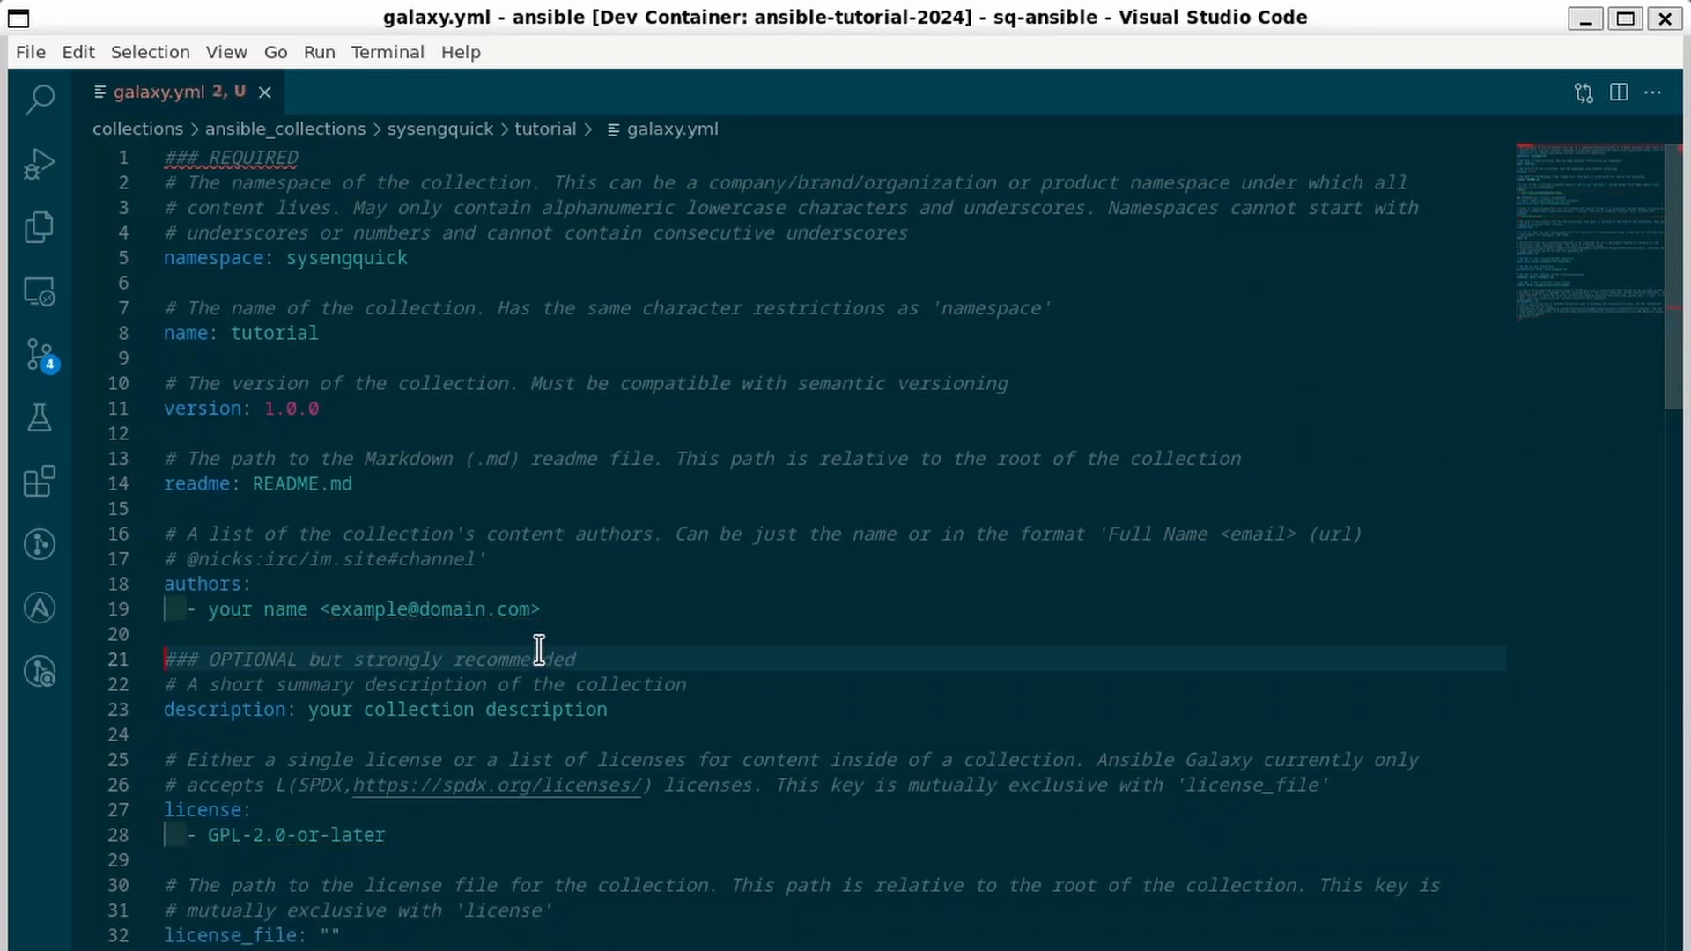
mouse_move(521, 628)
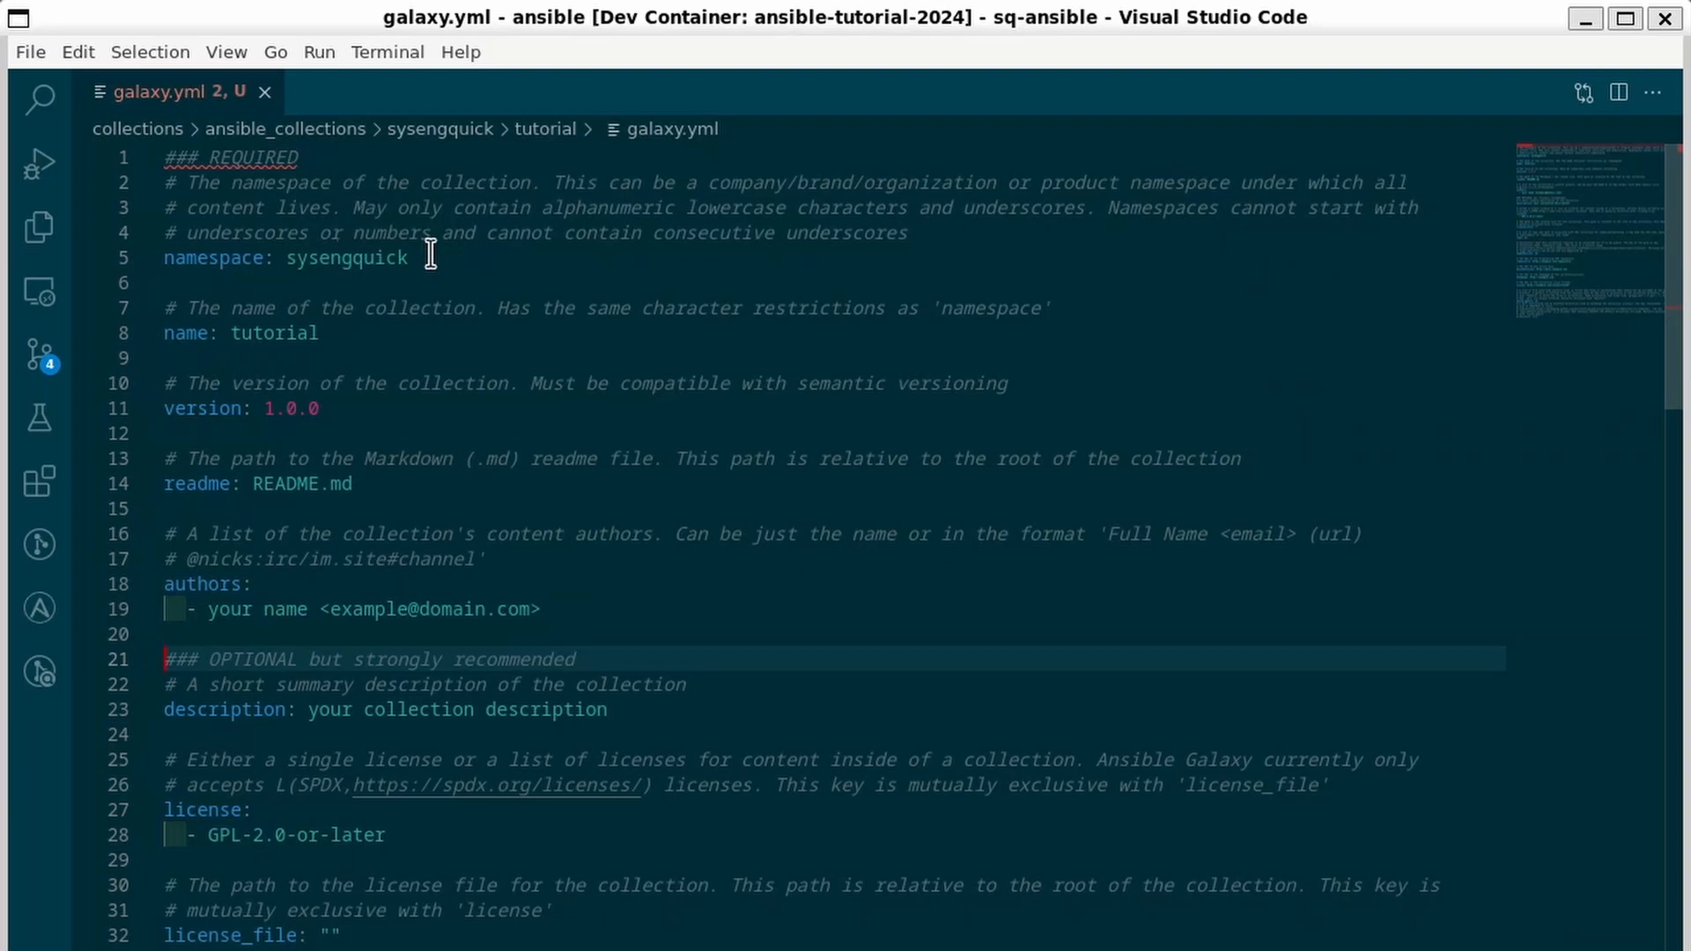
mouse_move(340, 335)
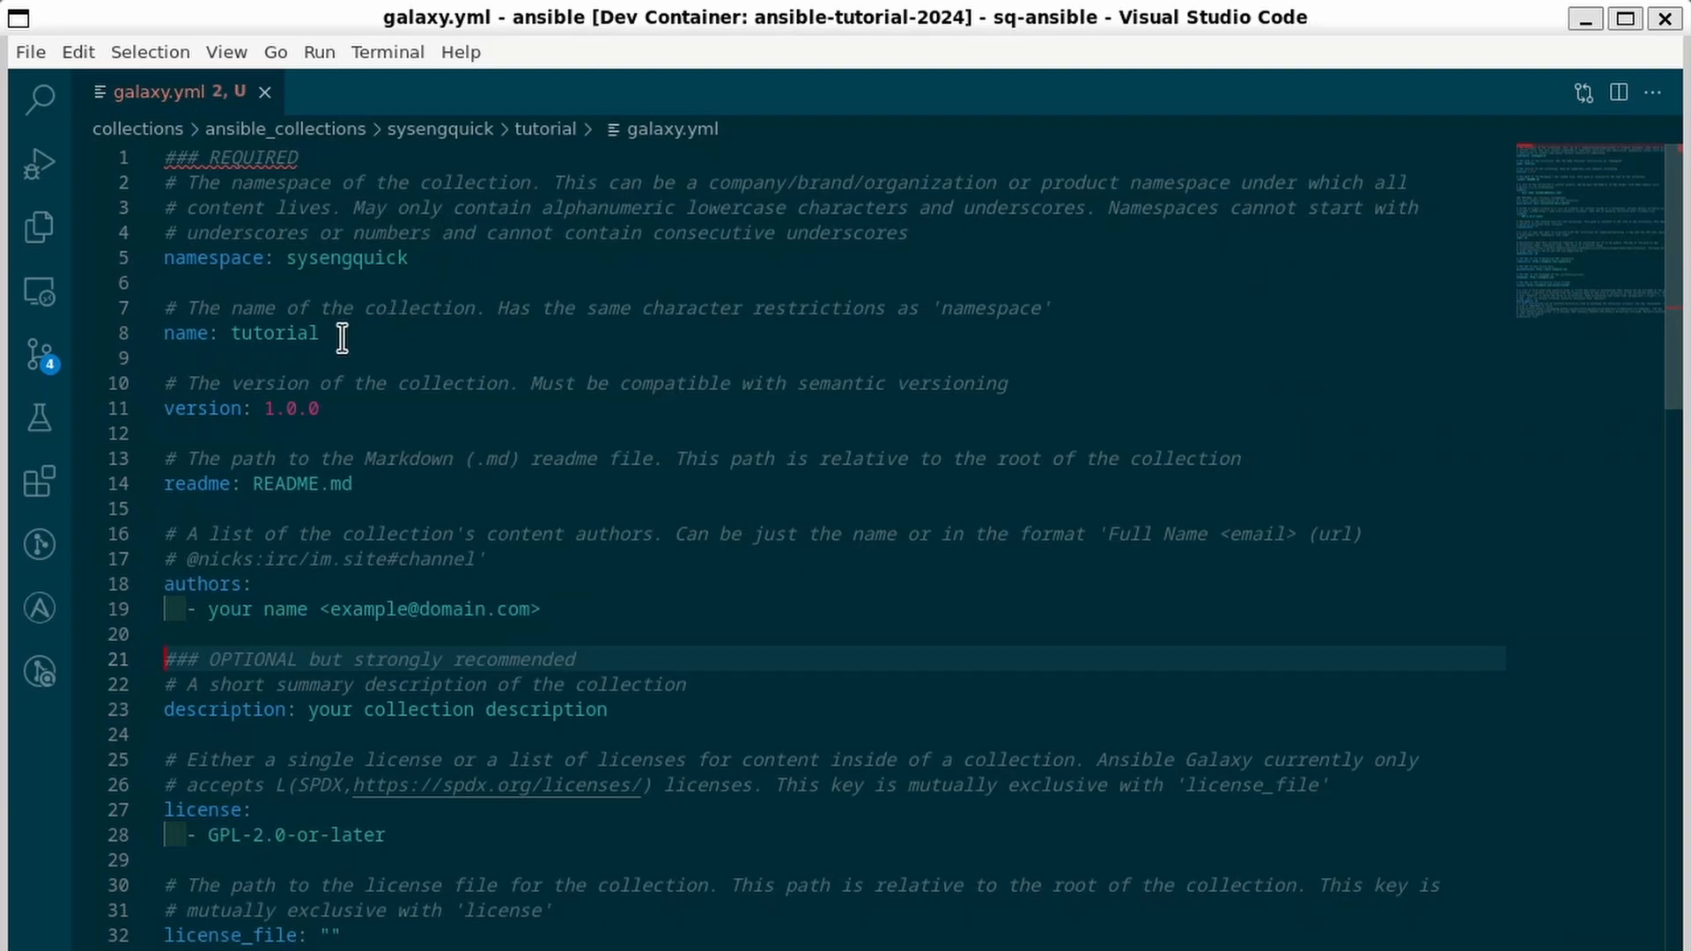
Indent the authors and license list items in galaxy.yml and remove the extra blank line
left_click(321, 407)
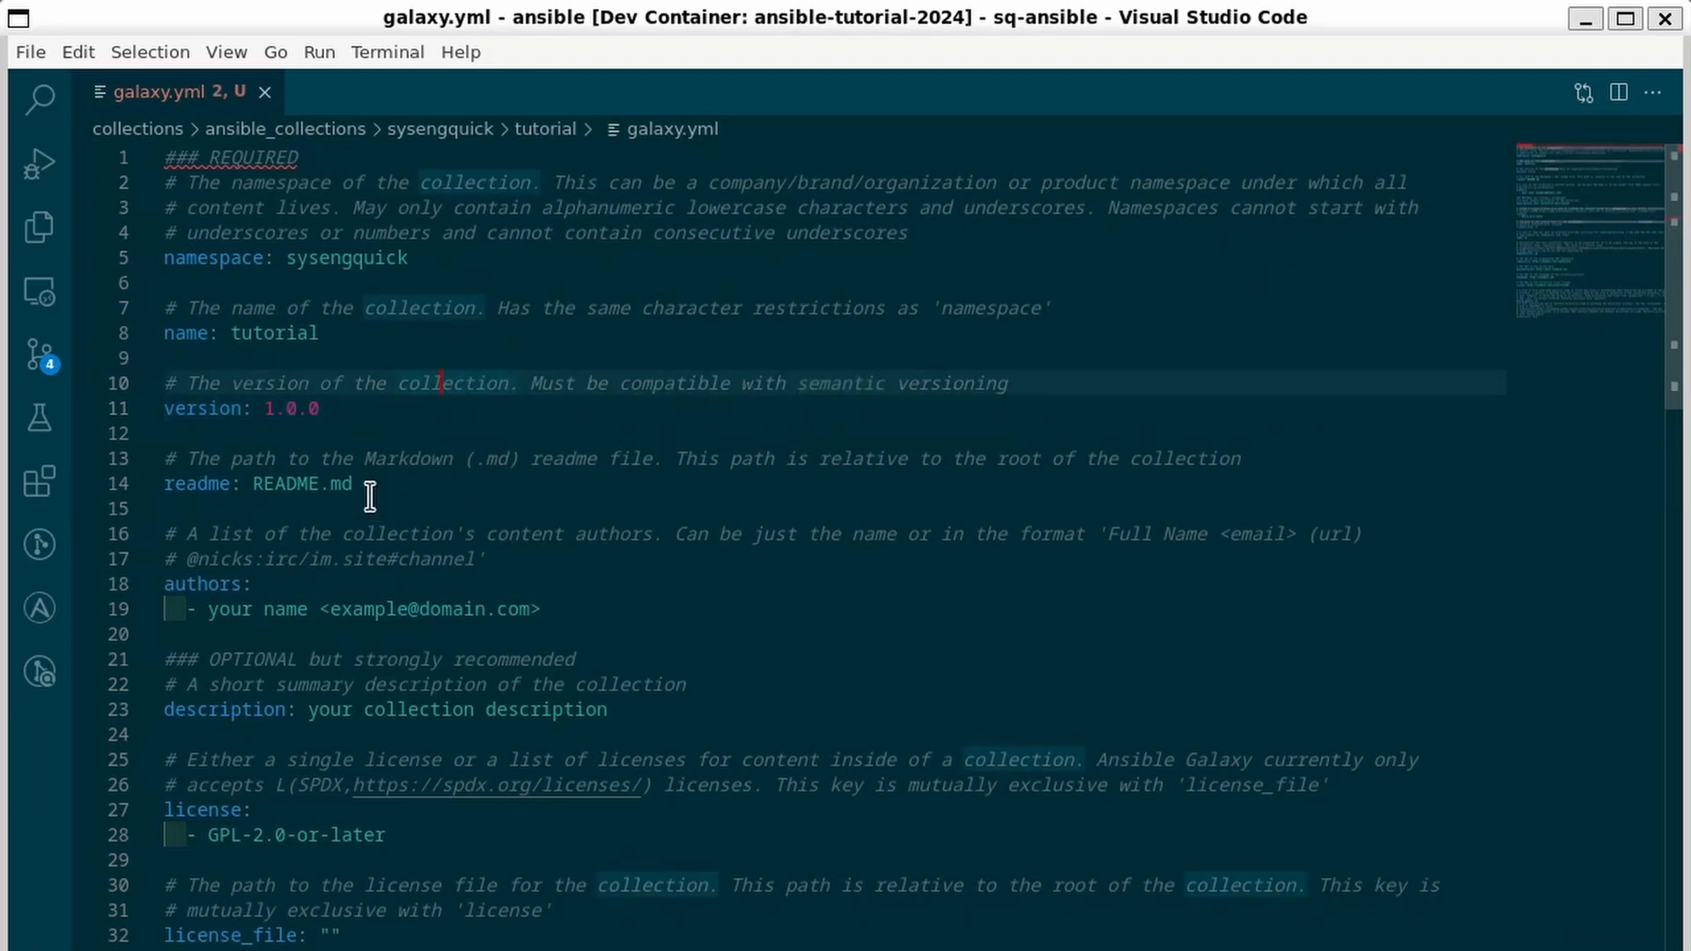
left_click(366, 483)
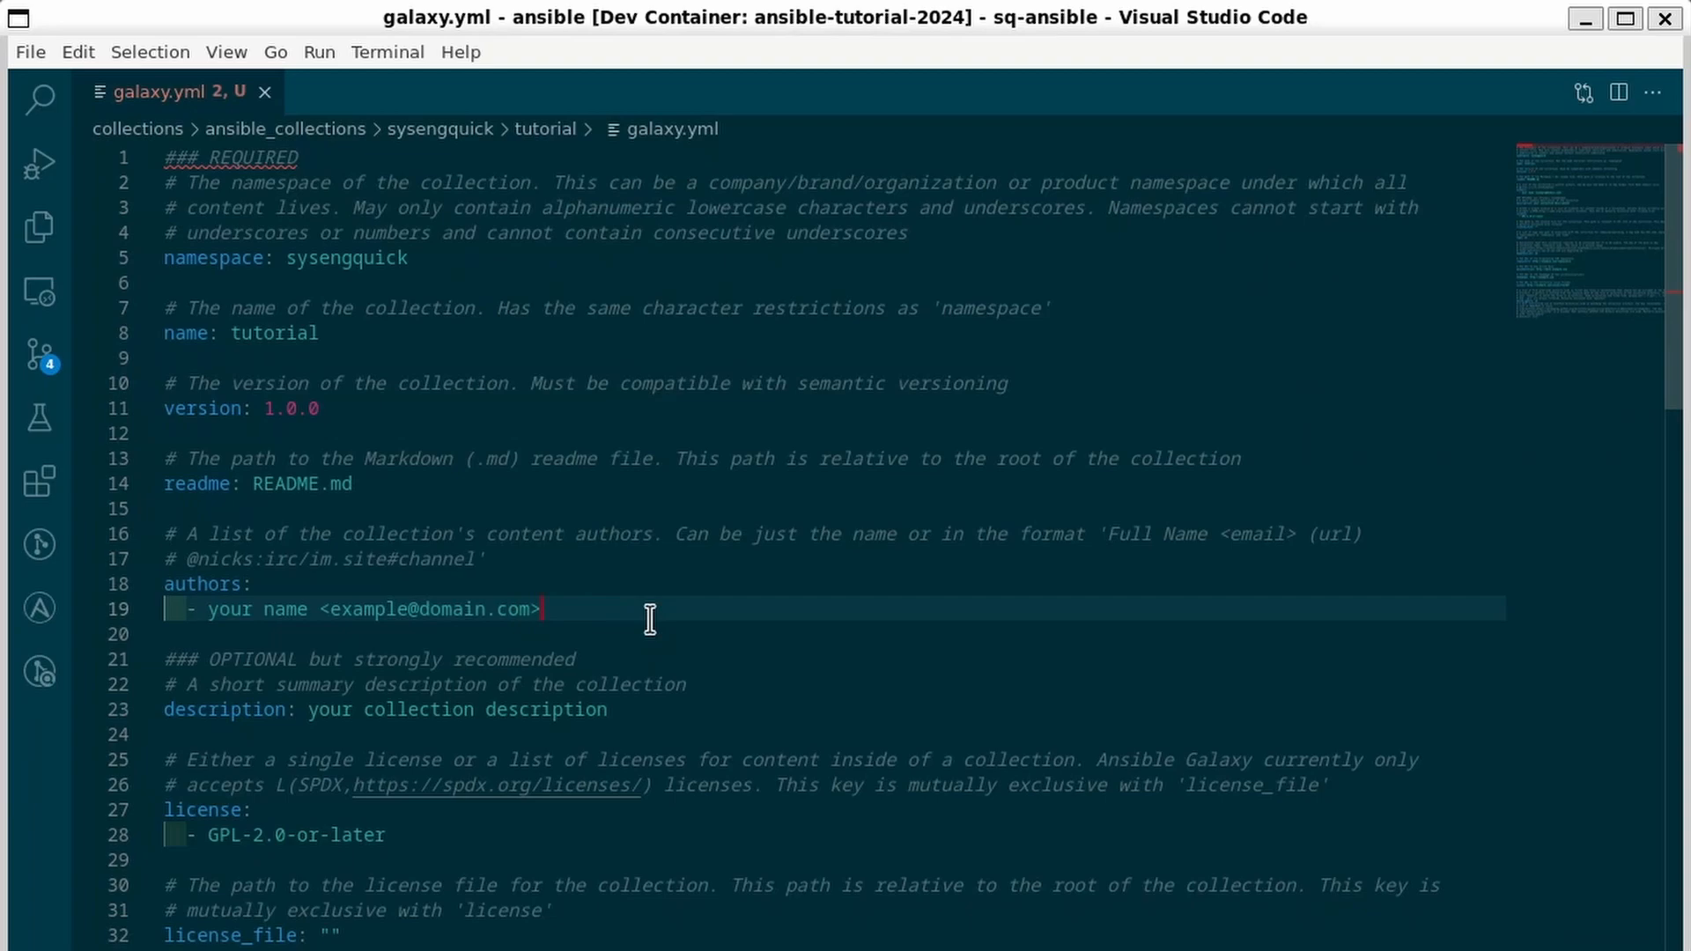
Replace the placeholder author with a real name and email and describe it as 'Ansible tutorial collection'
double_click(277, 608)
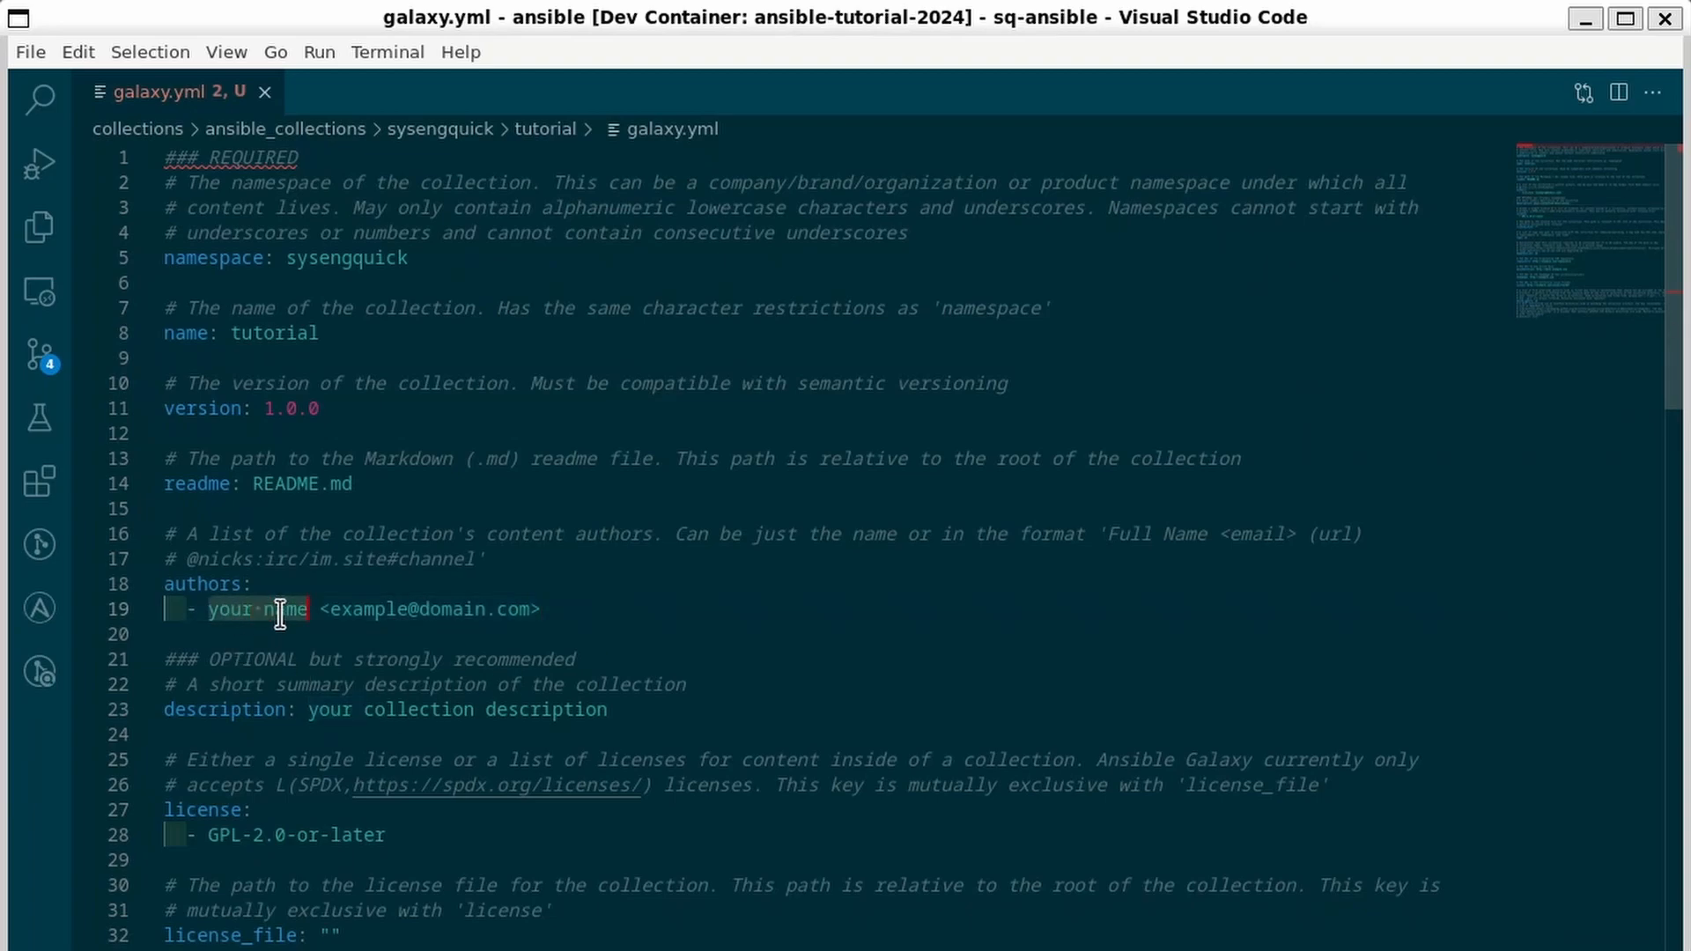
type("JO")
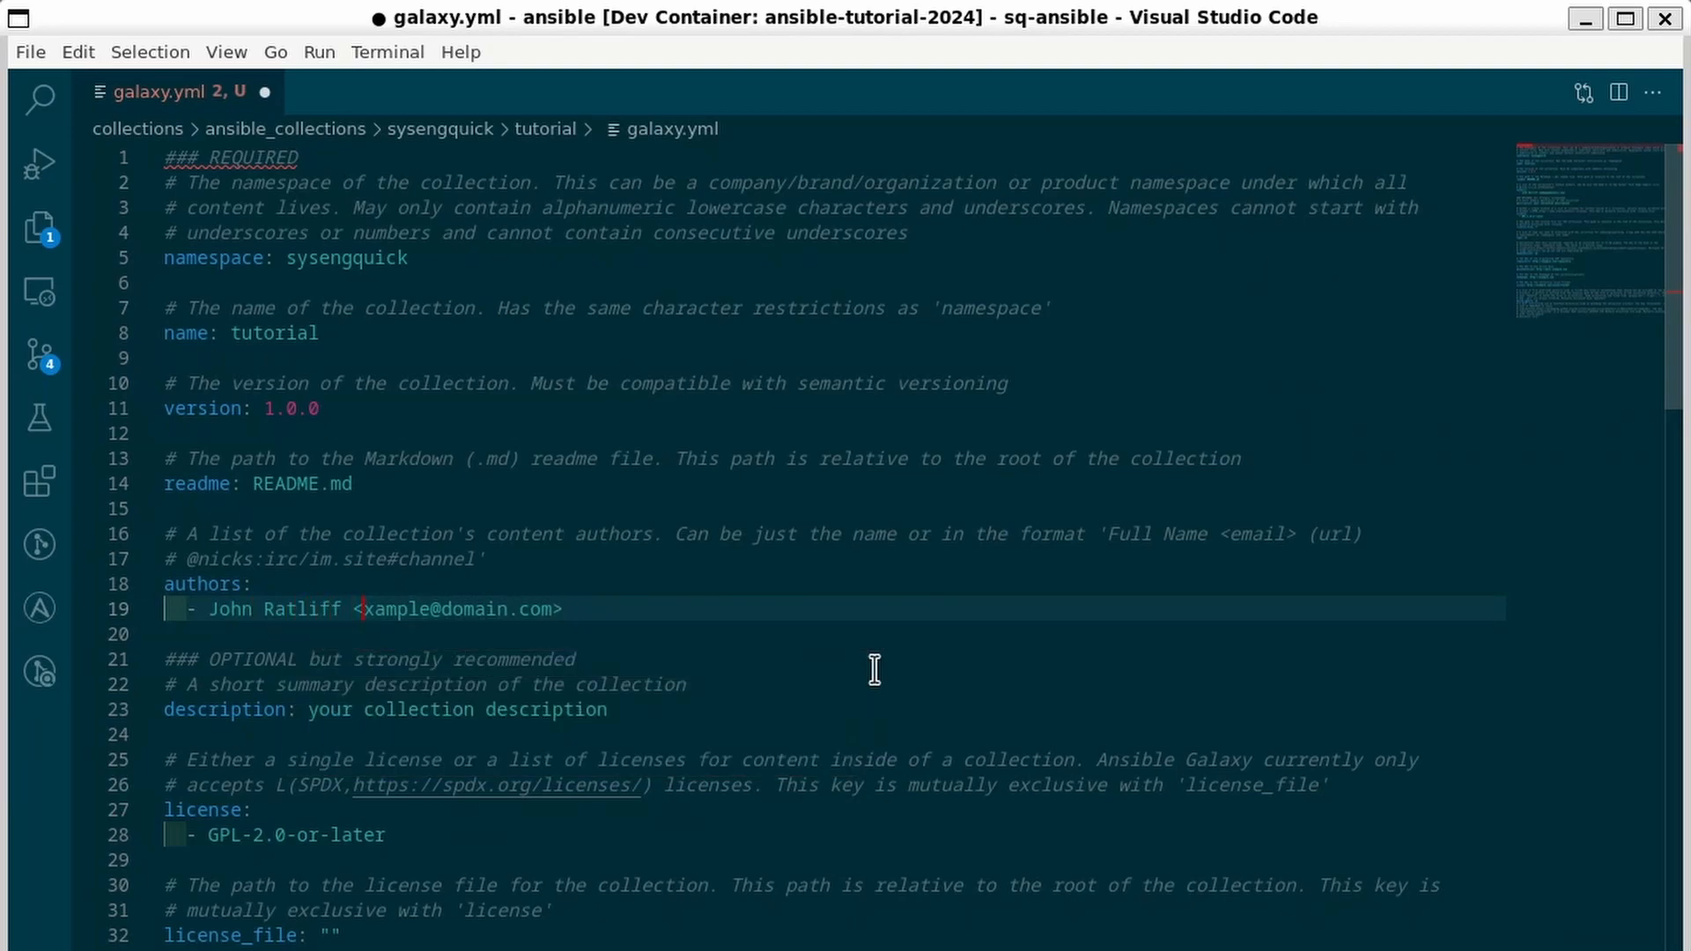
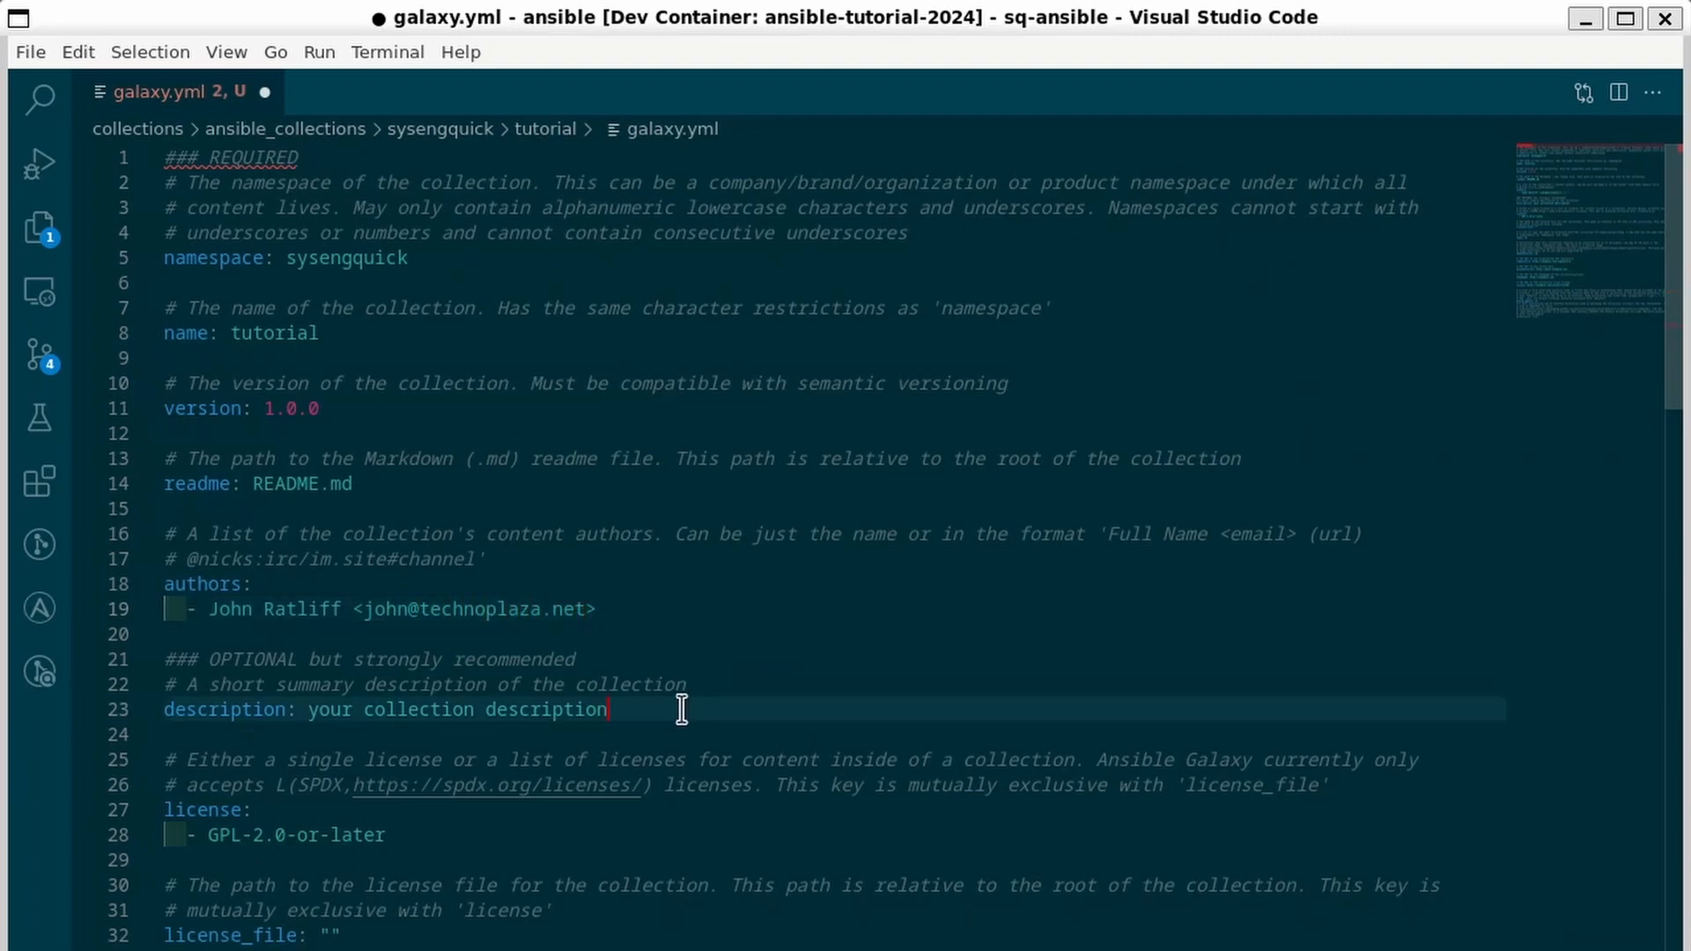
type("A")
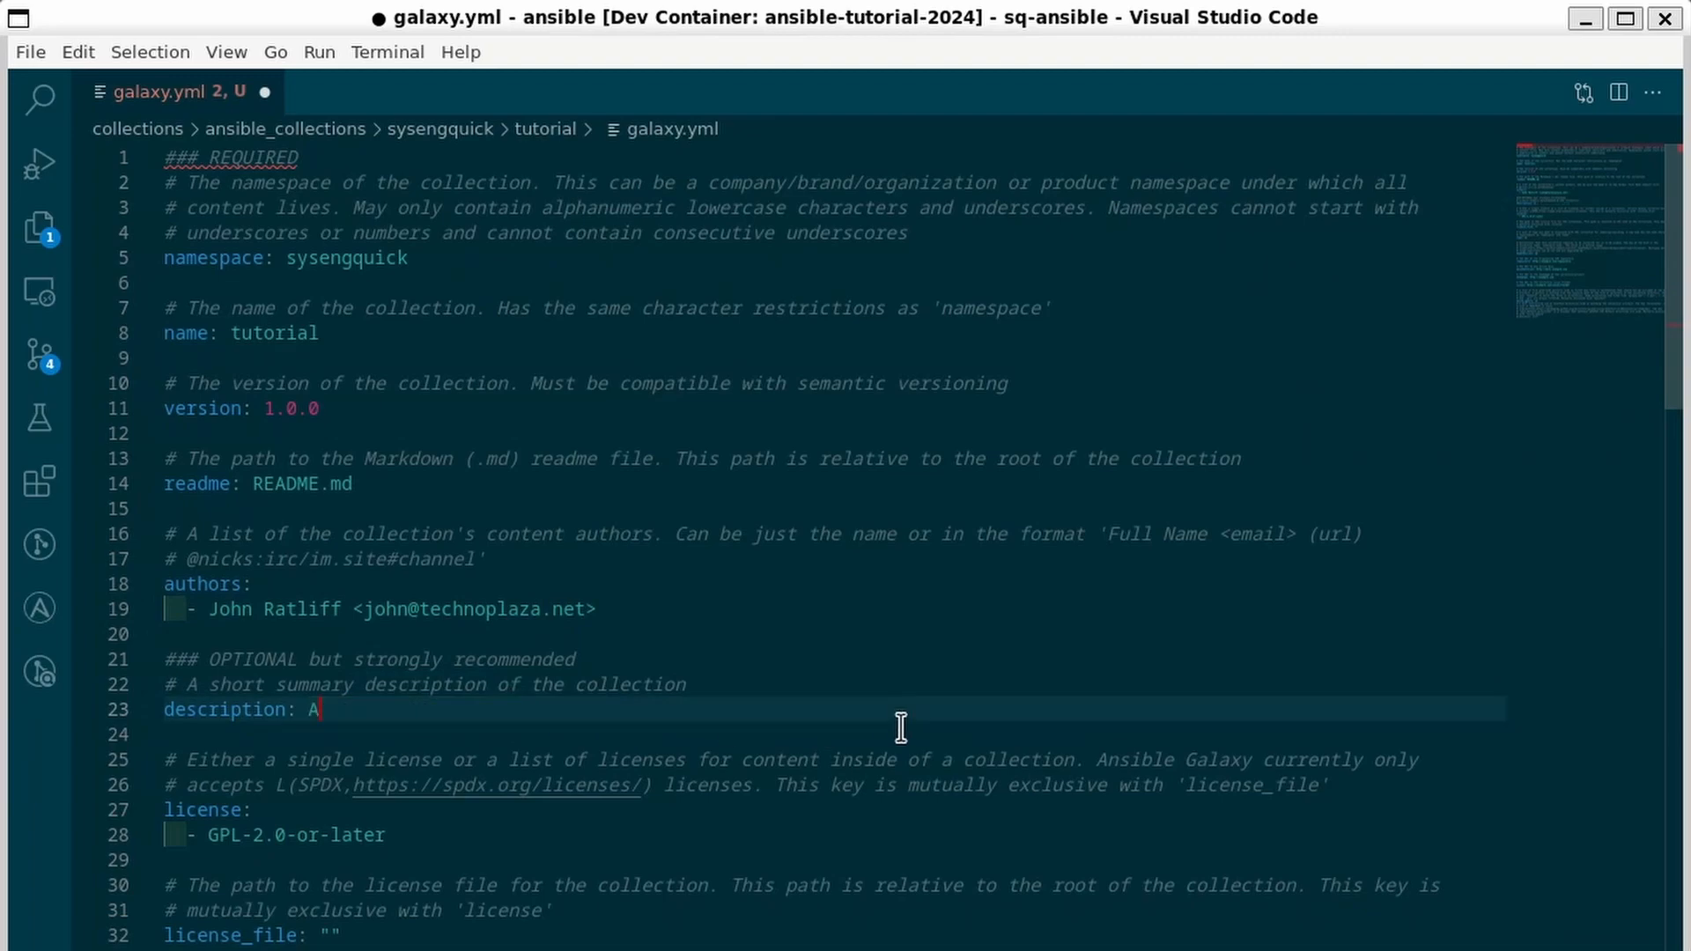
type("nsible")
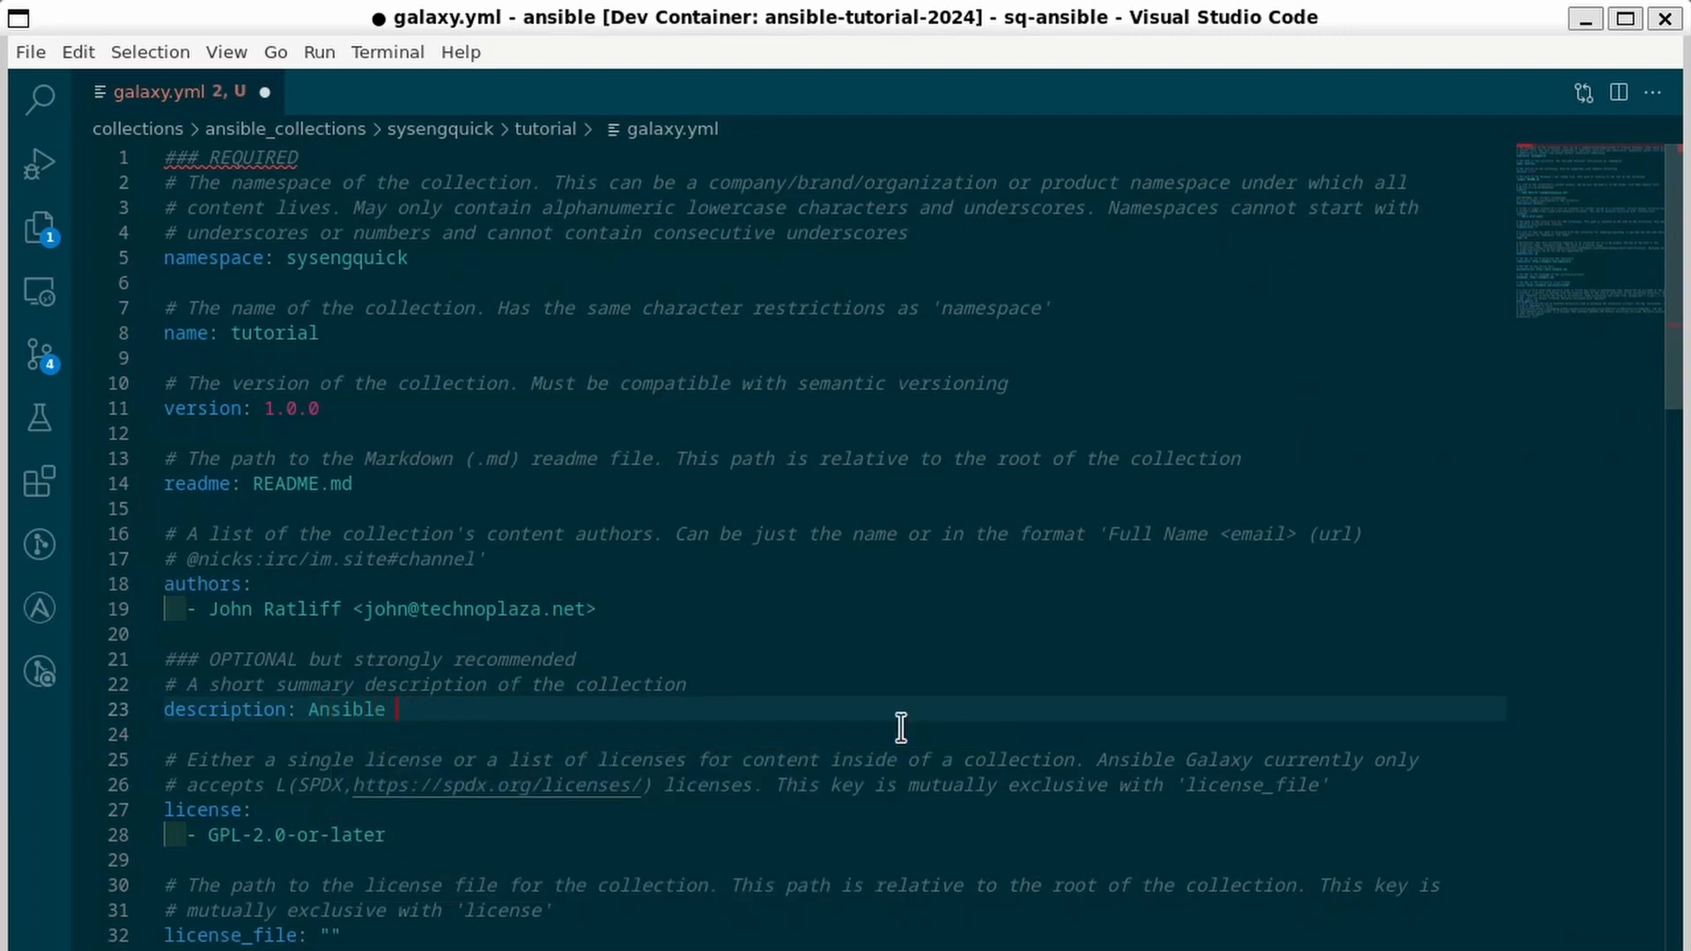
type("tutorial collection")
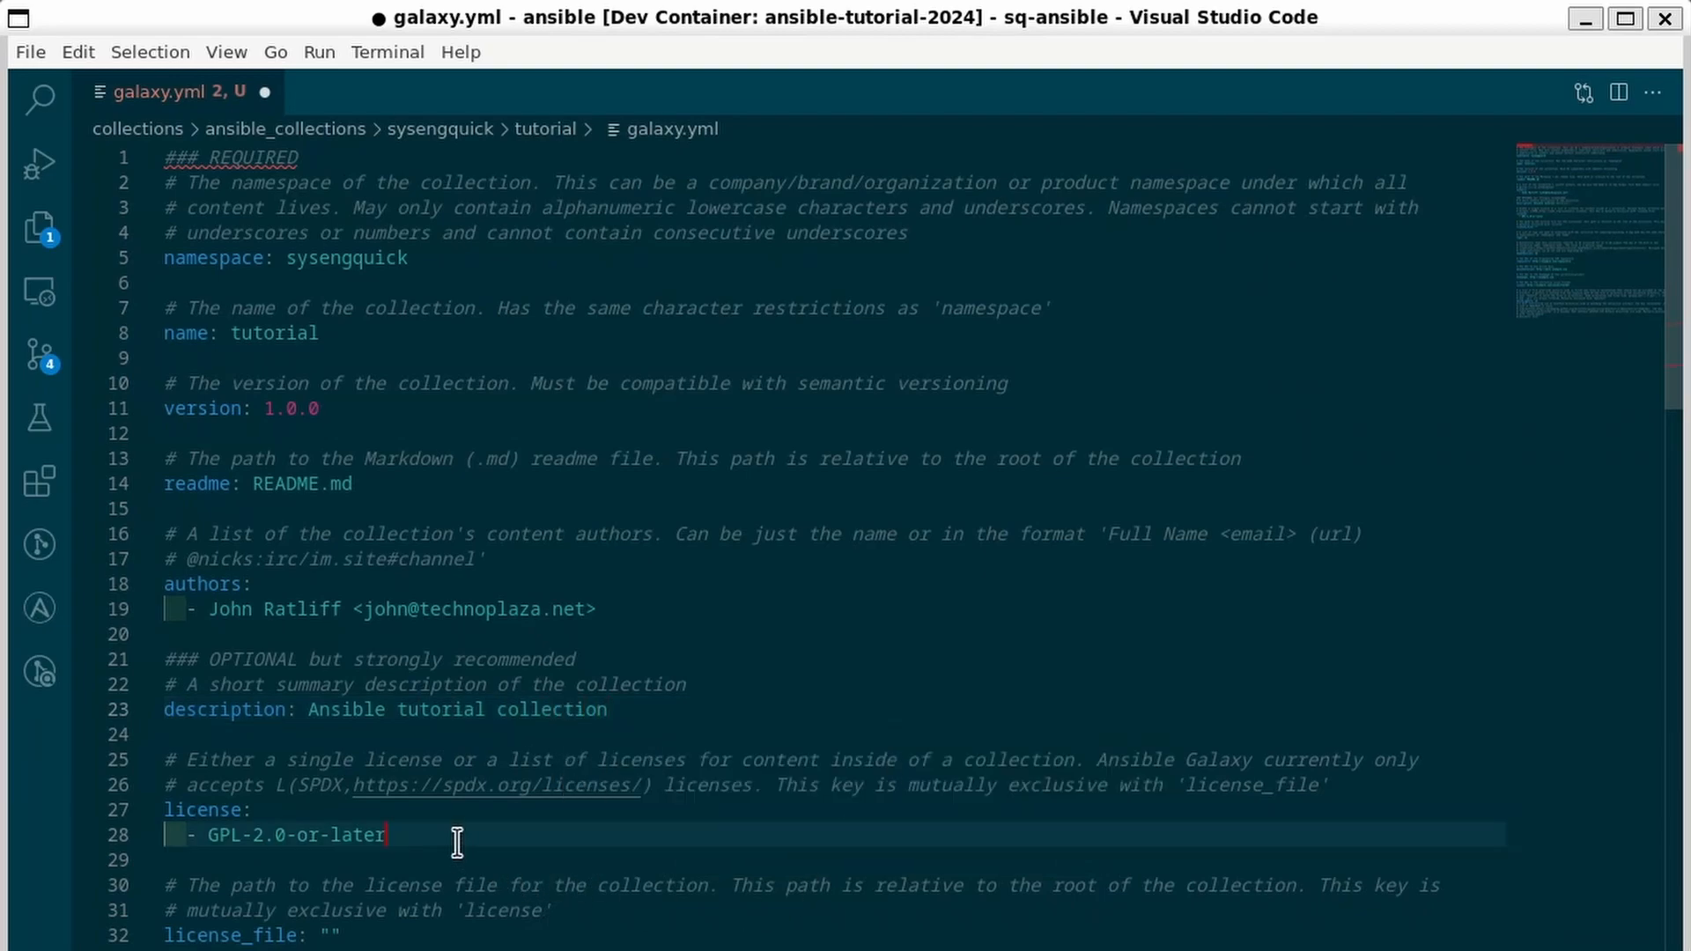
scroll("down", 3)
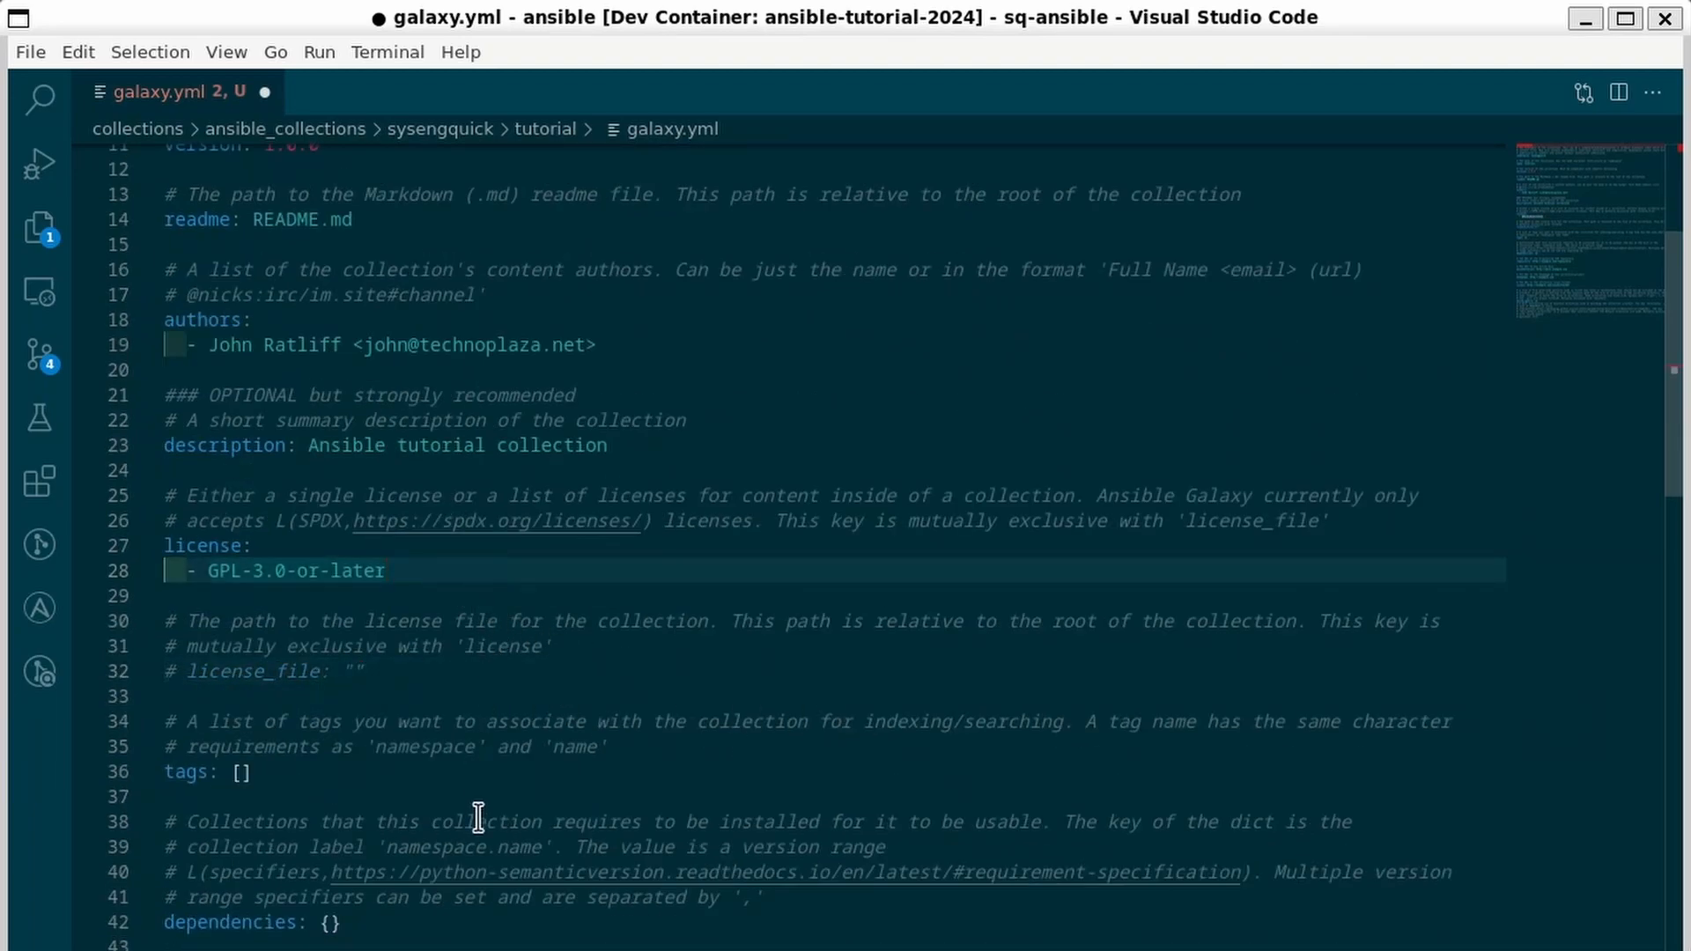
Add linux inside the tags brackets of galaxy.yml
scroll("down", 3)
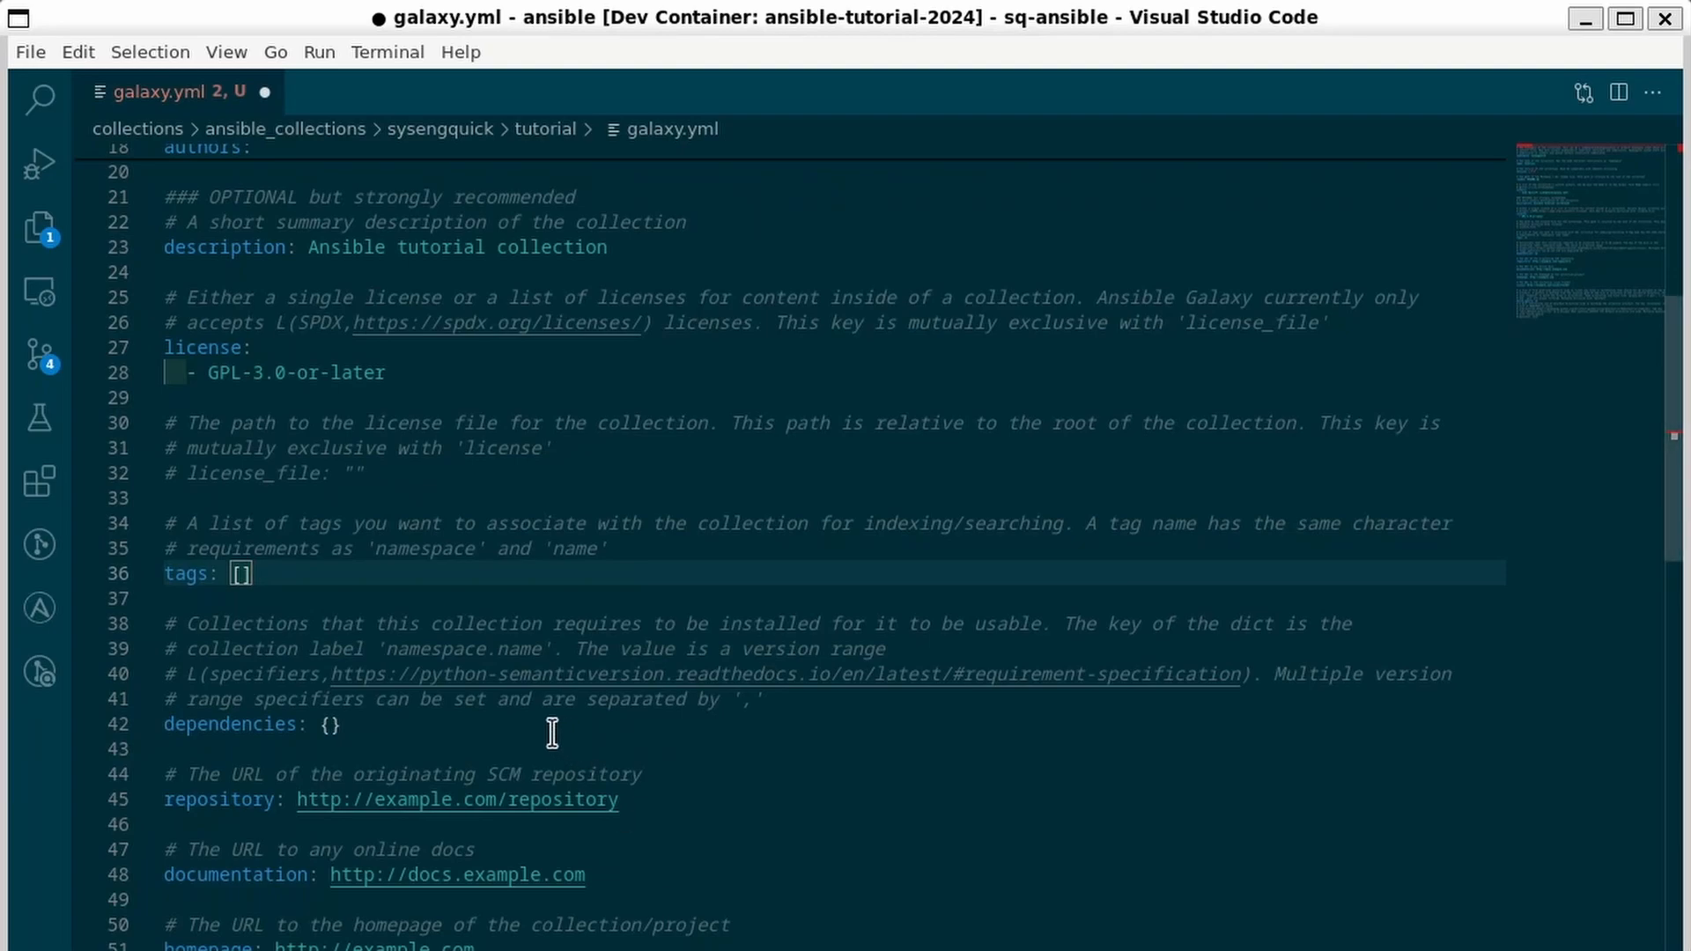
mouse_move(800, 560)
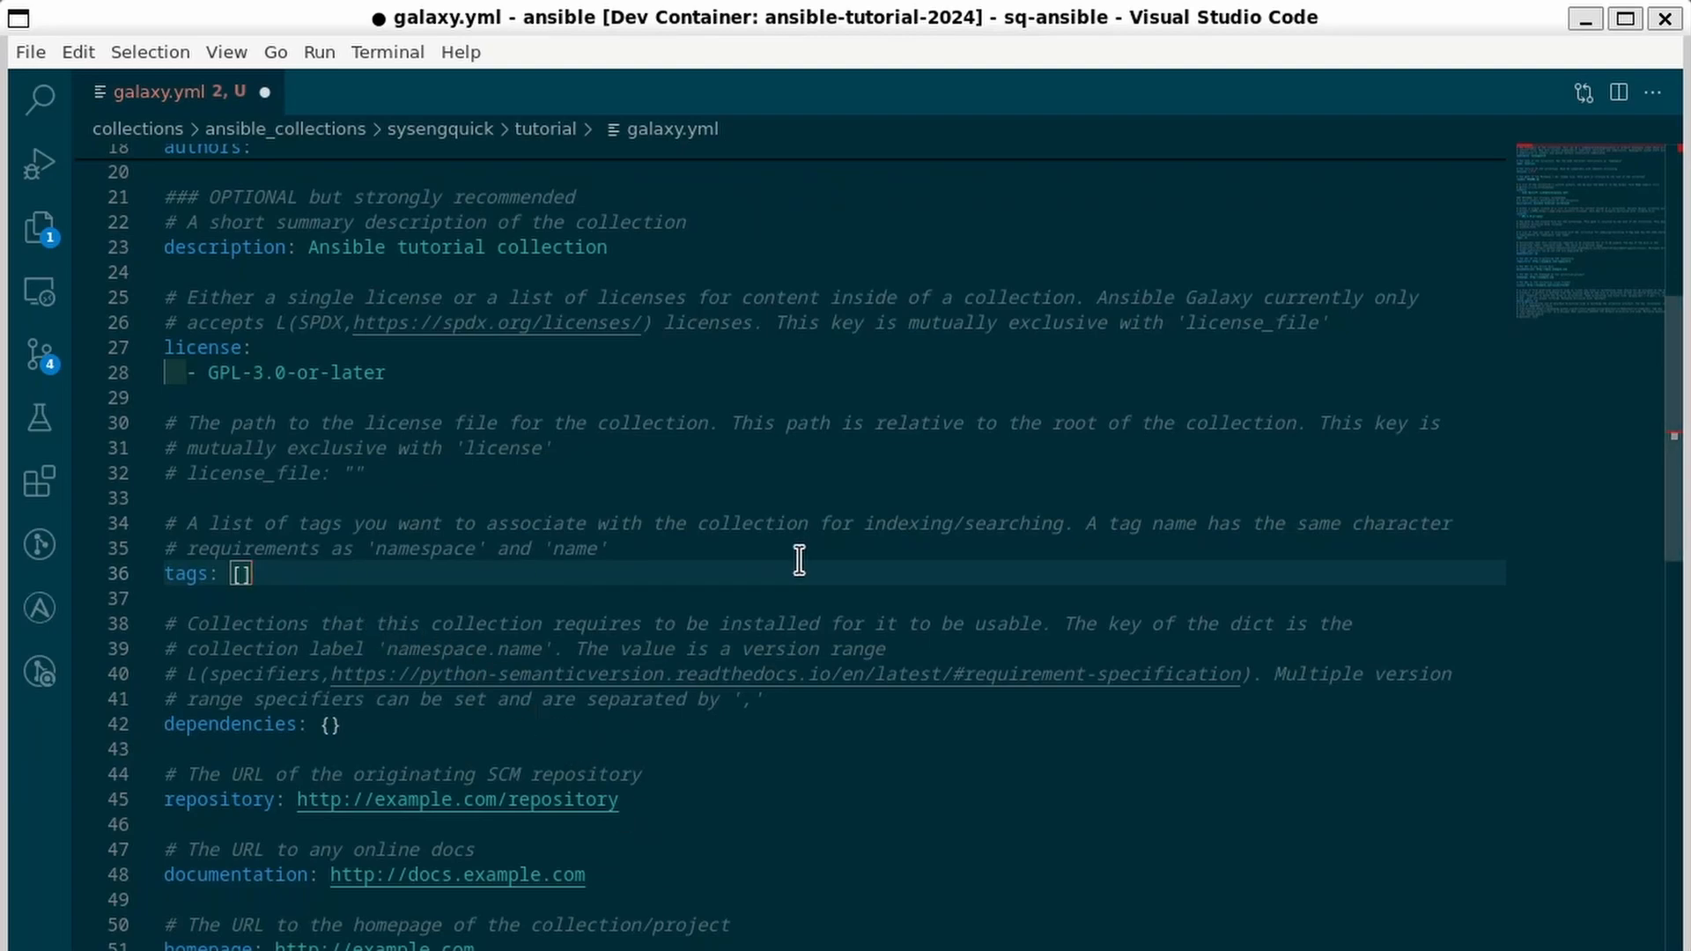
type("linux")
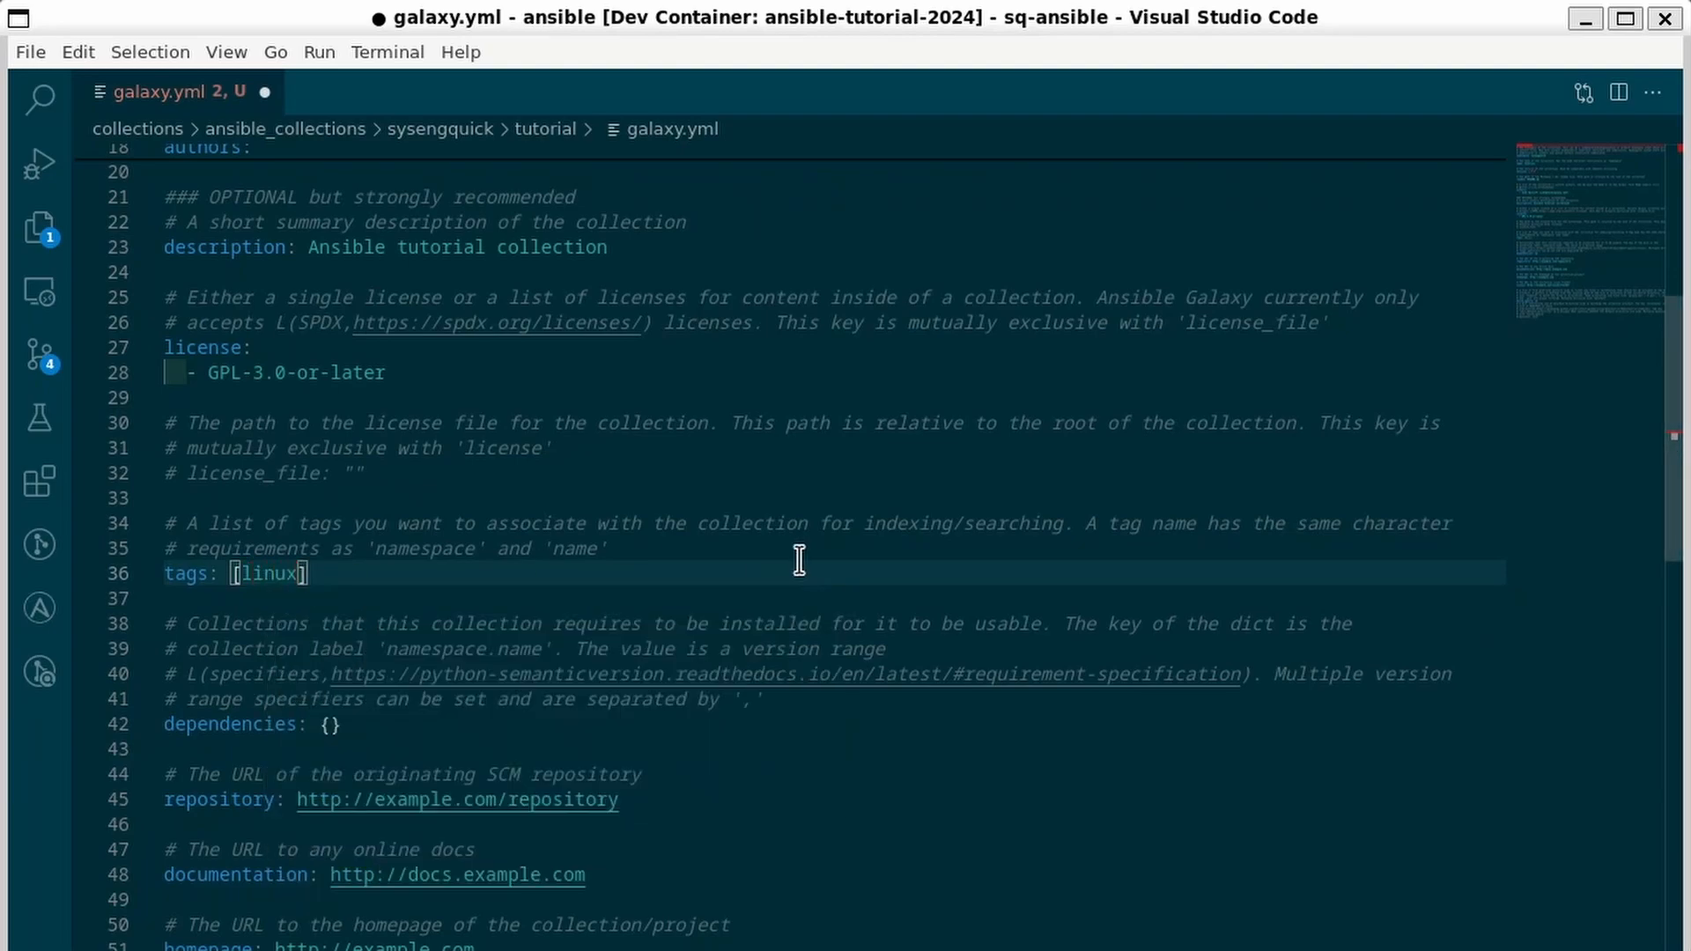
mouse_move(541, 581)
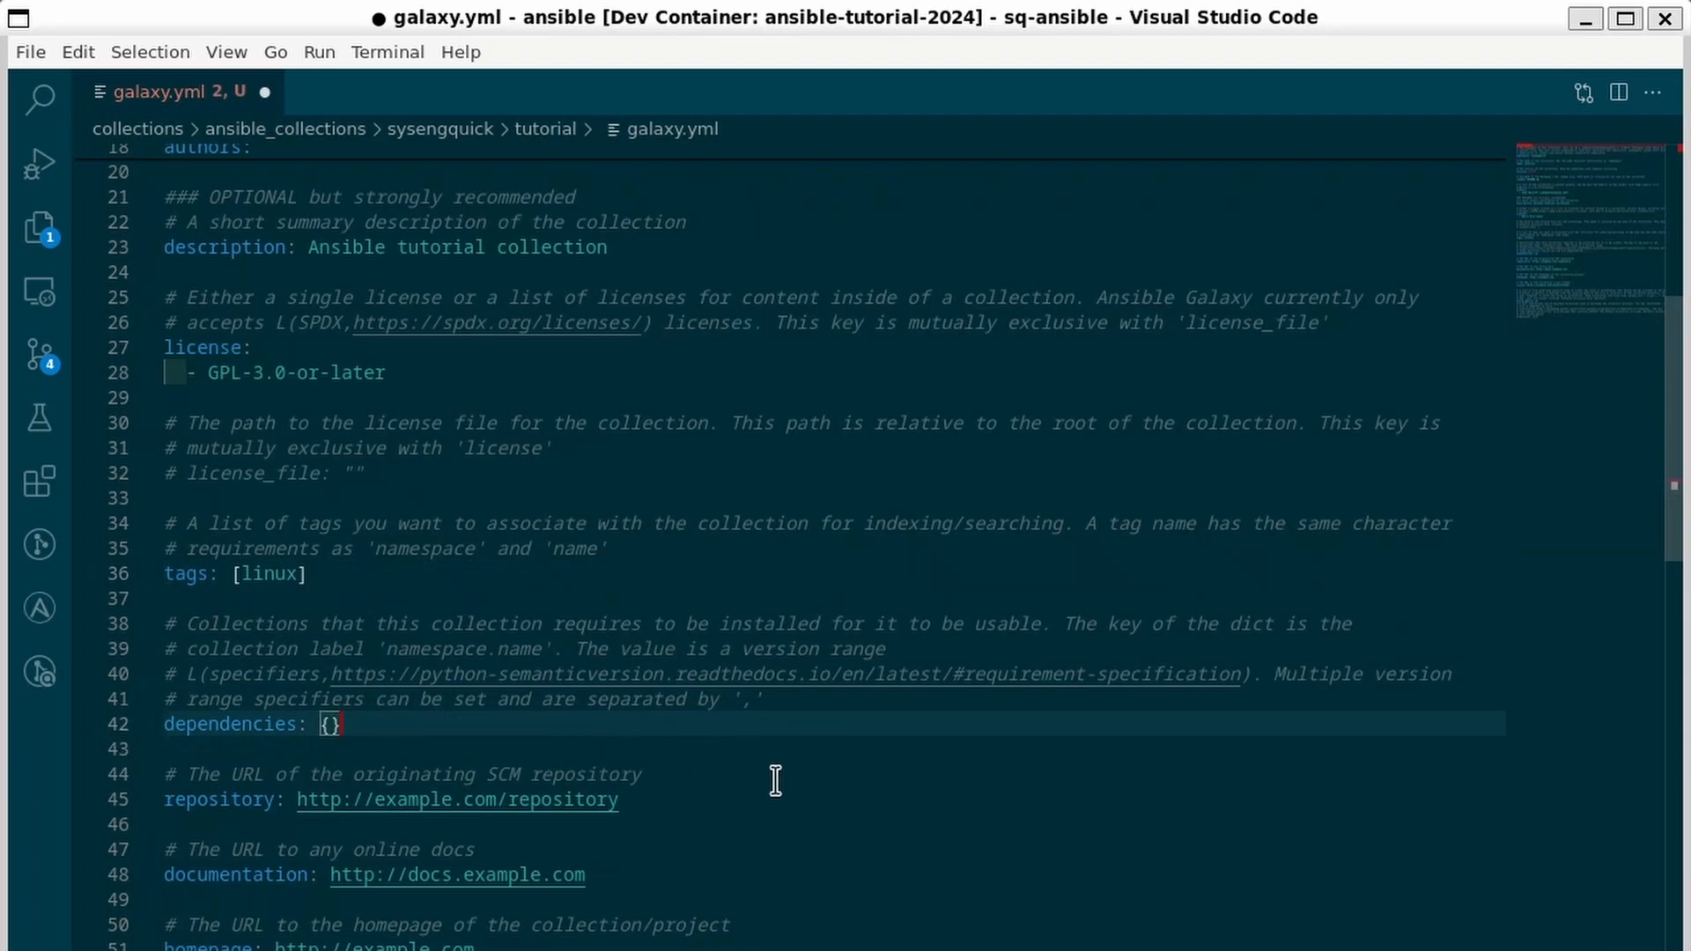
mouse_move(883, 797)
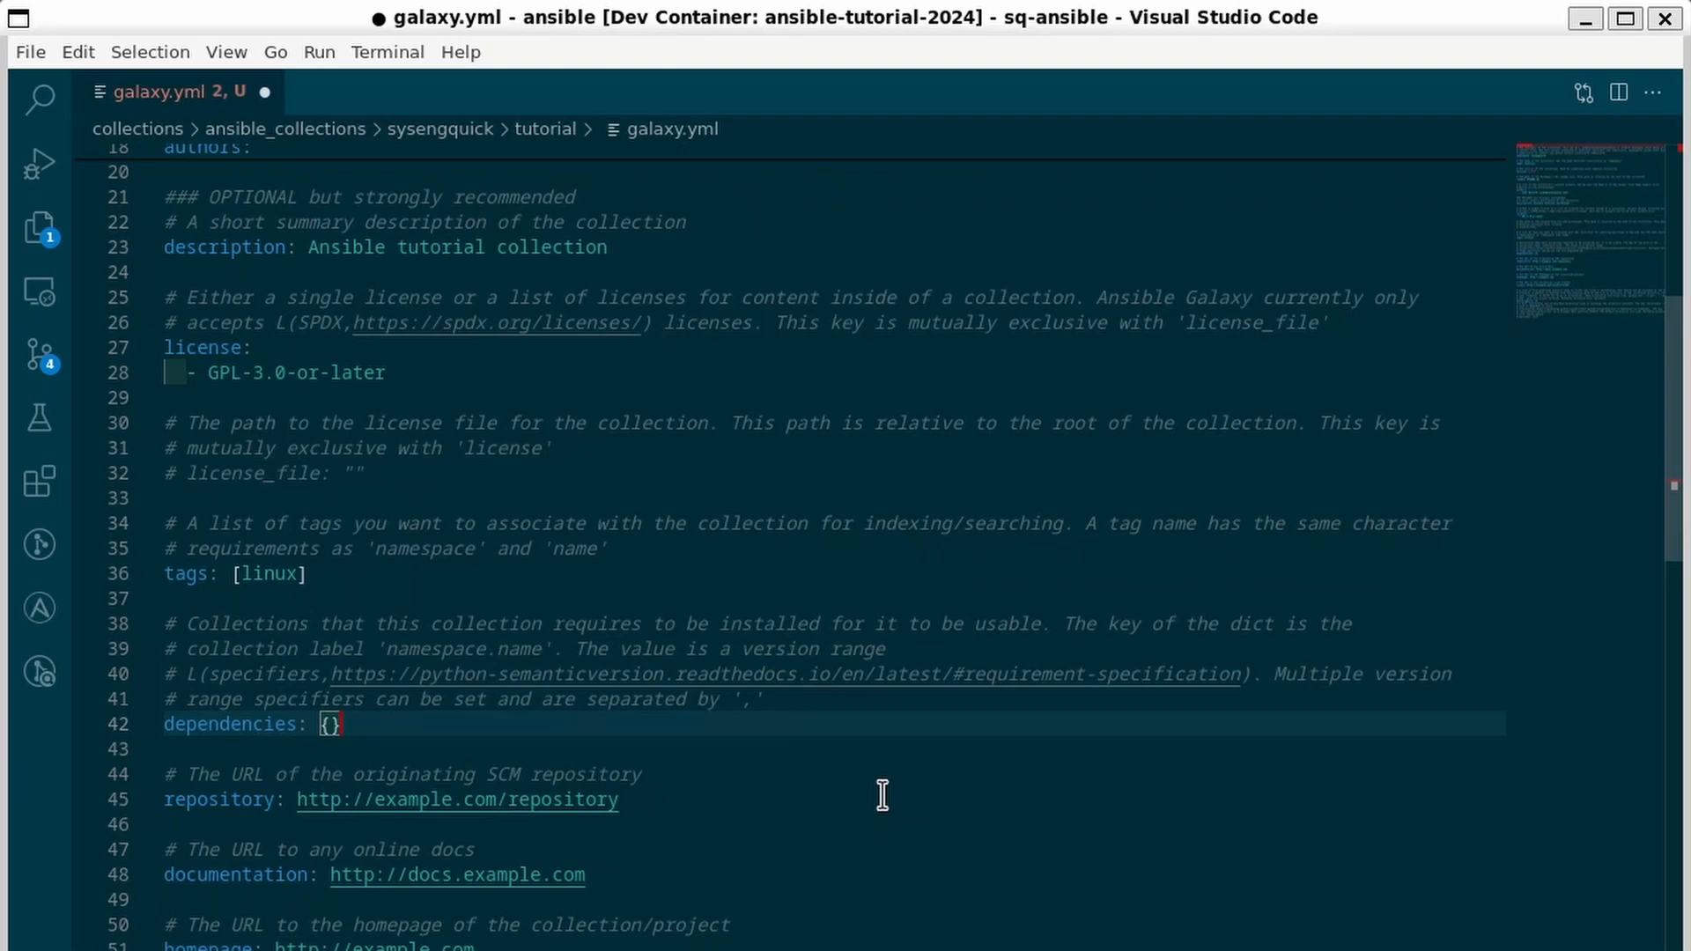
scroll("down", 3)
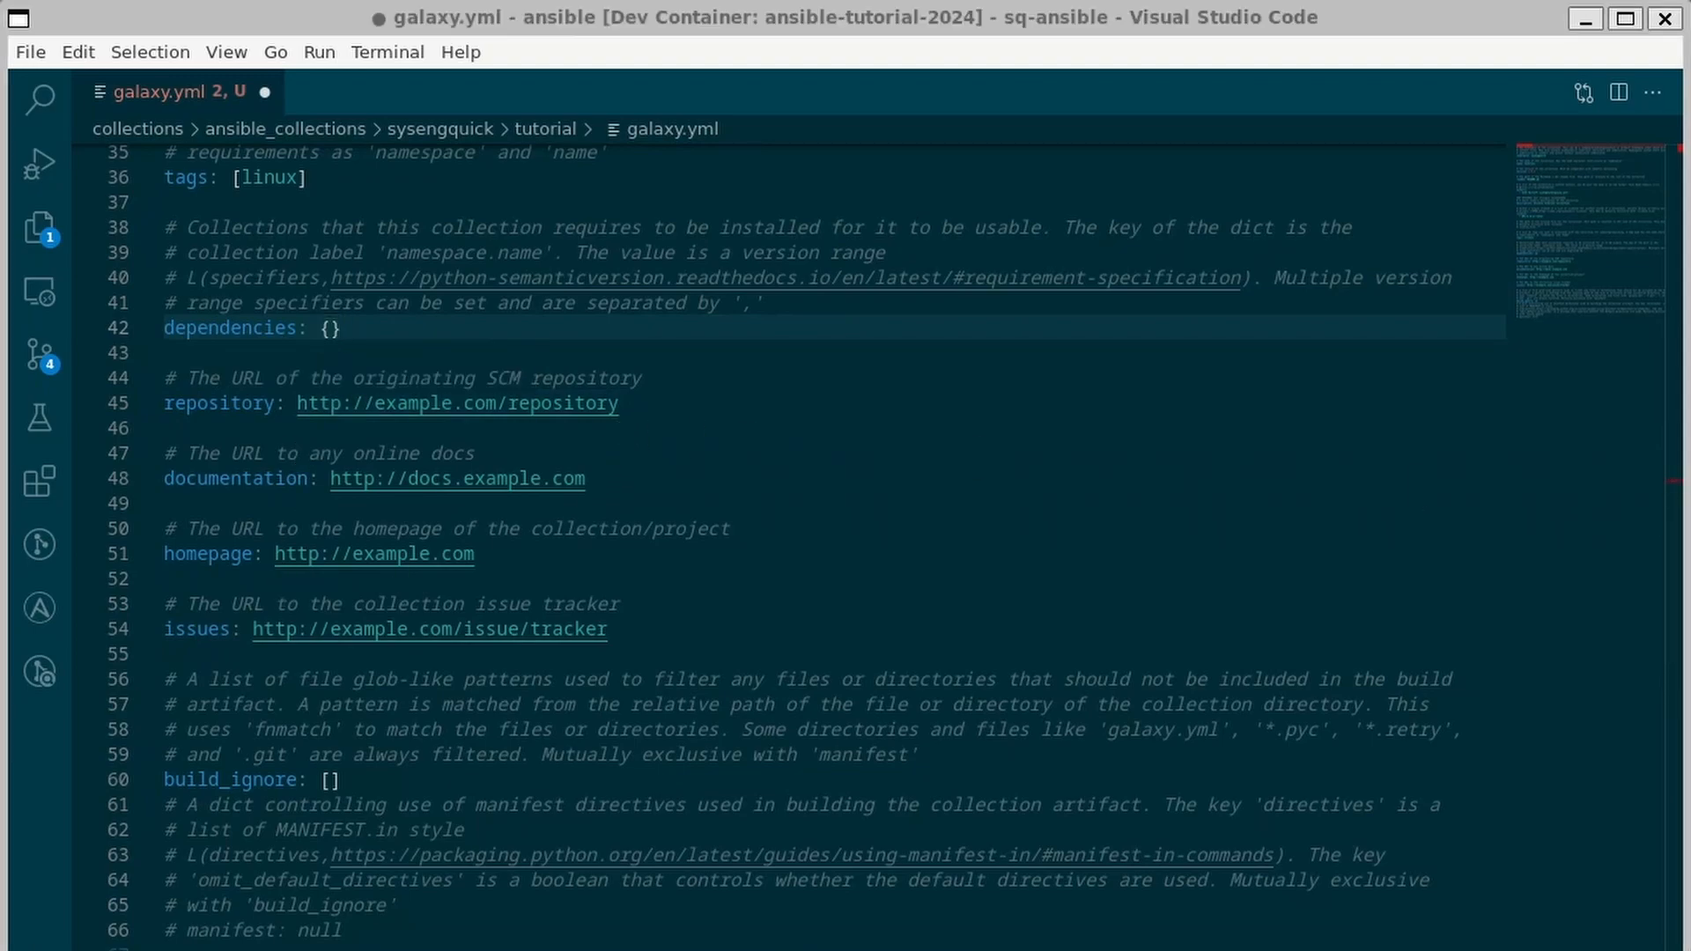
type("https://github.com/sysengquick-yt/ansible")
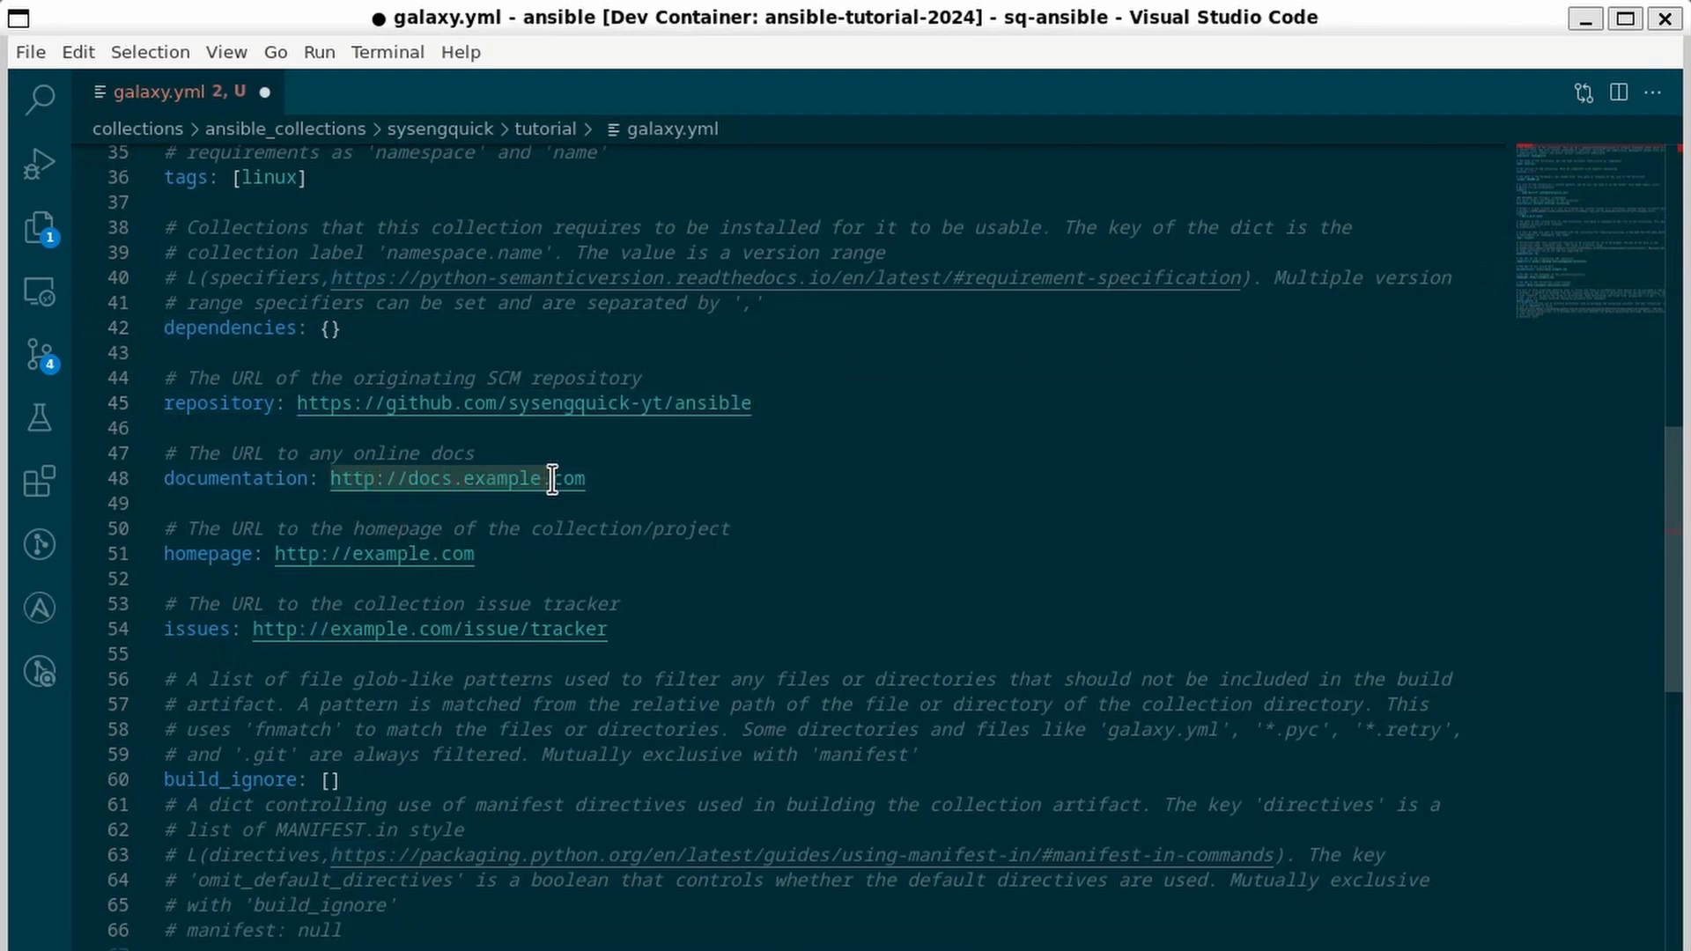
type("https://github.com/sysengquick-yt/ansible")
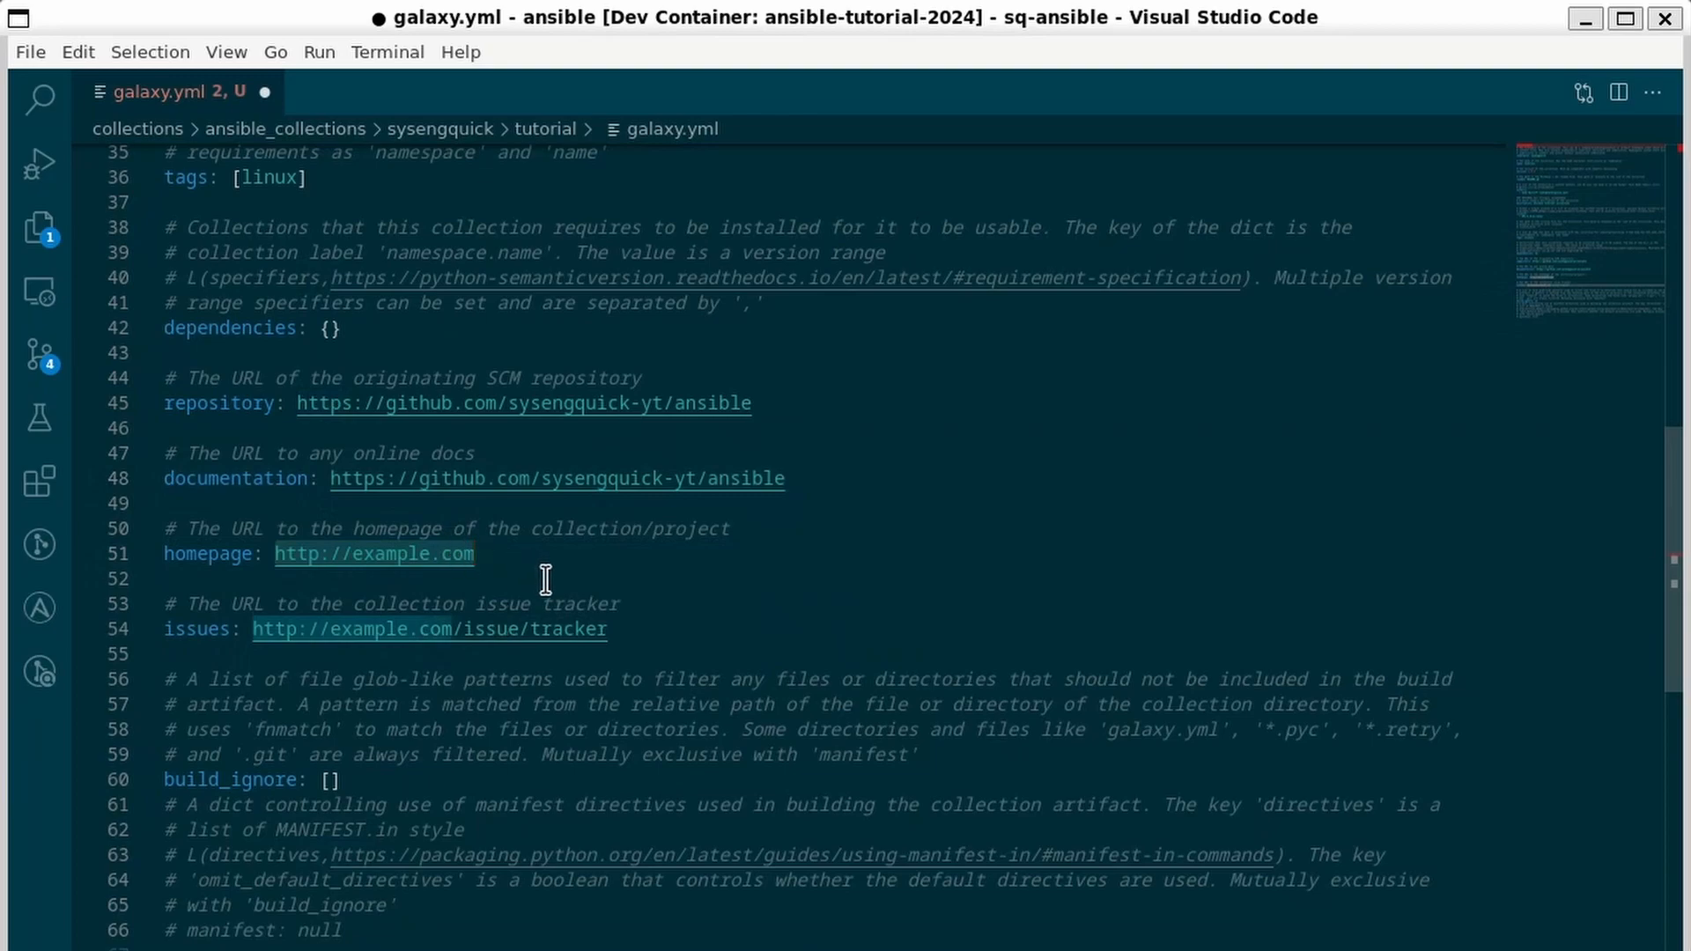
type("https://github.com/sysengquick-yt/ansible")
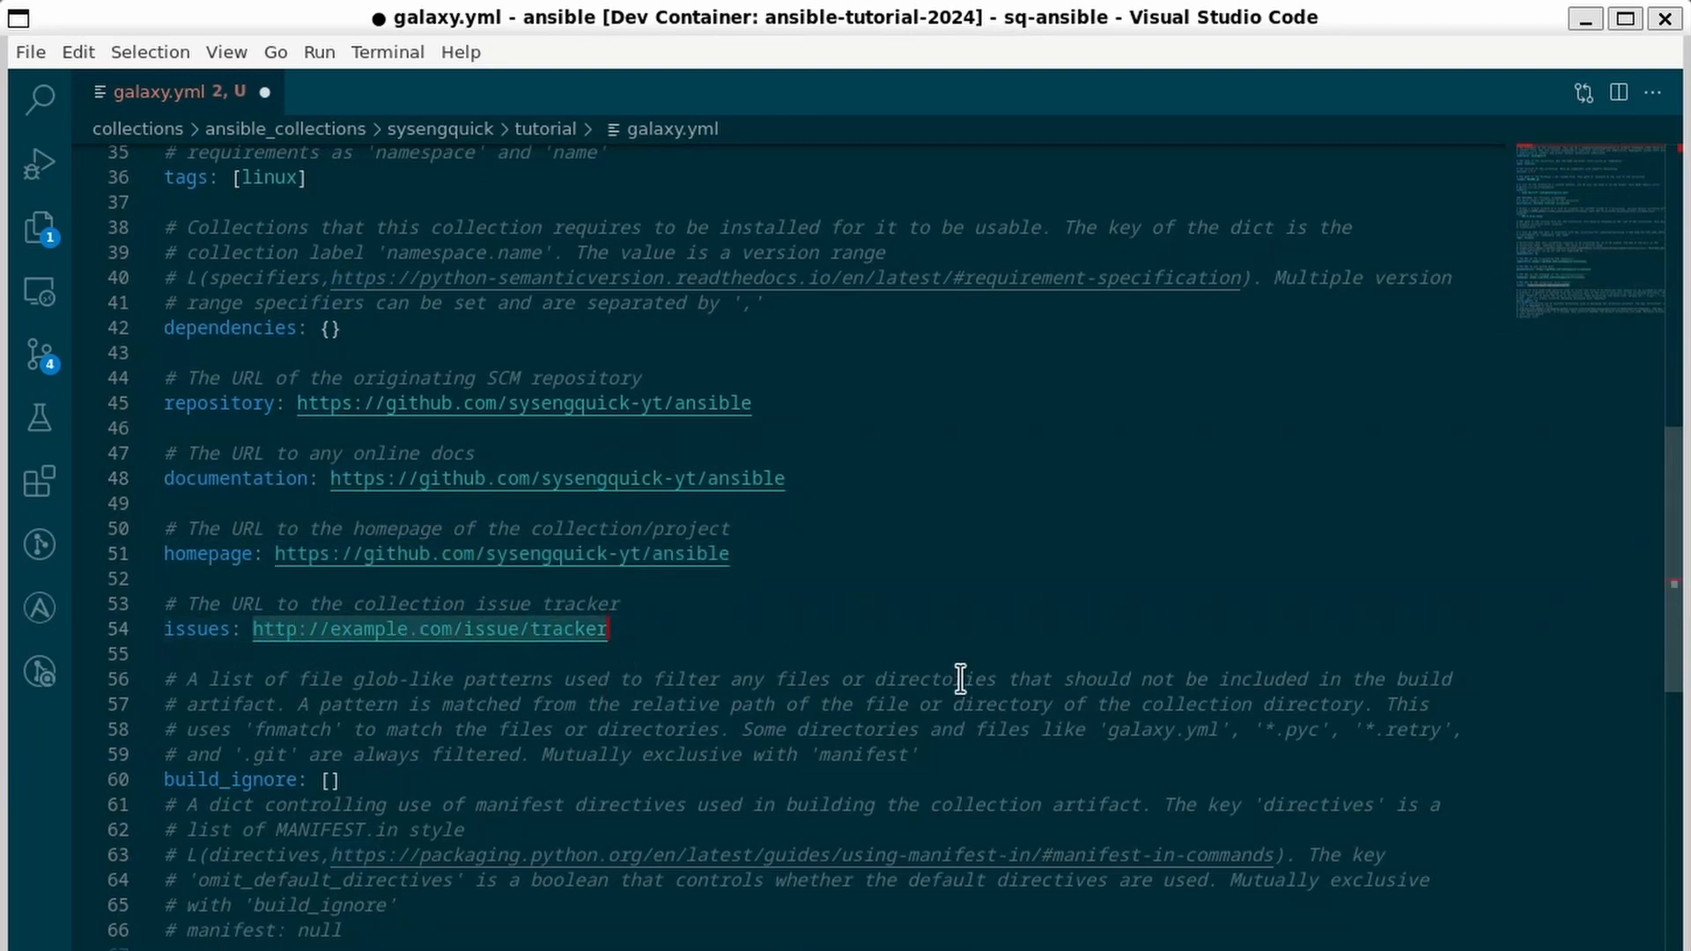
type("https://github.com/sysengquick-yt/ansible/issues")
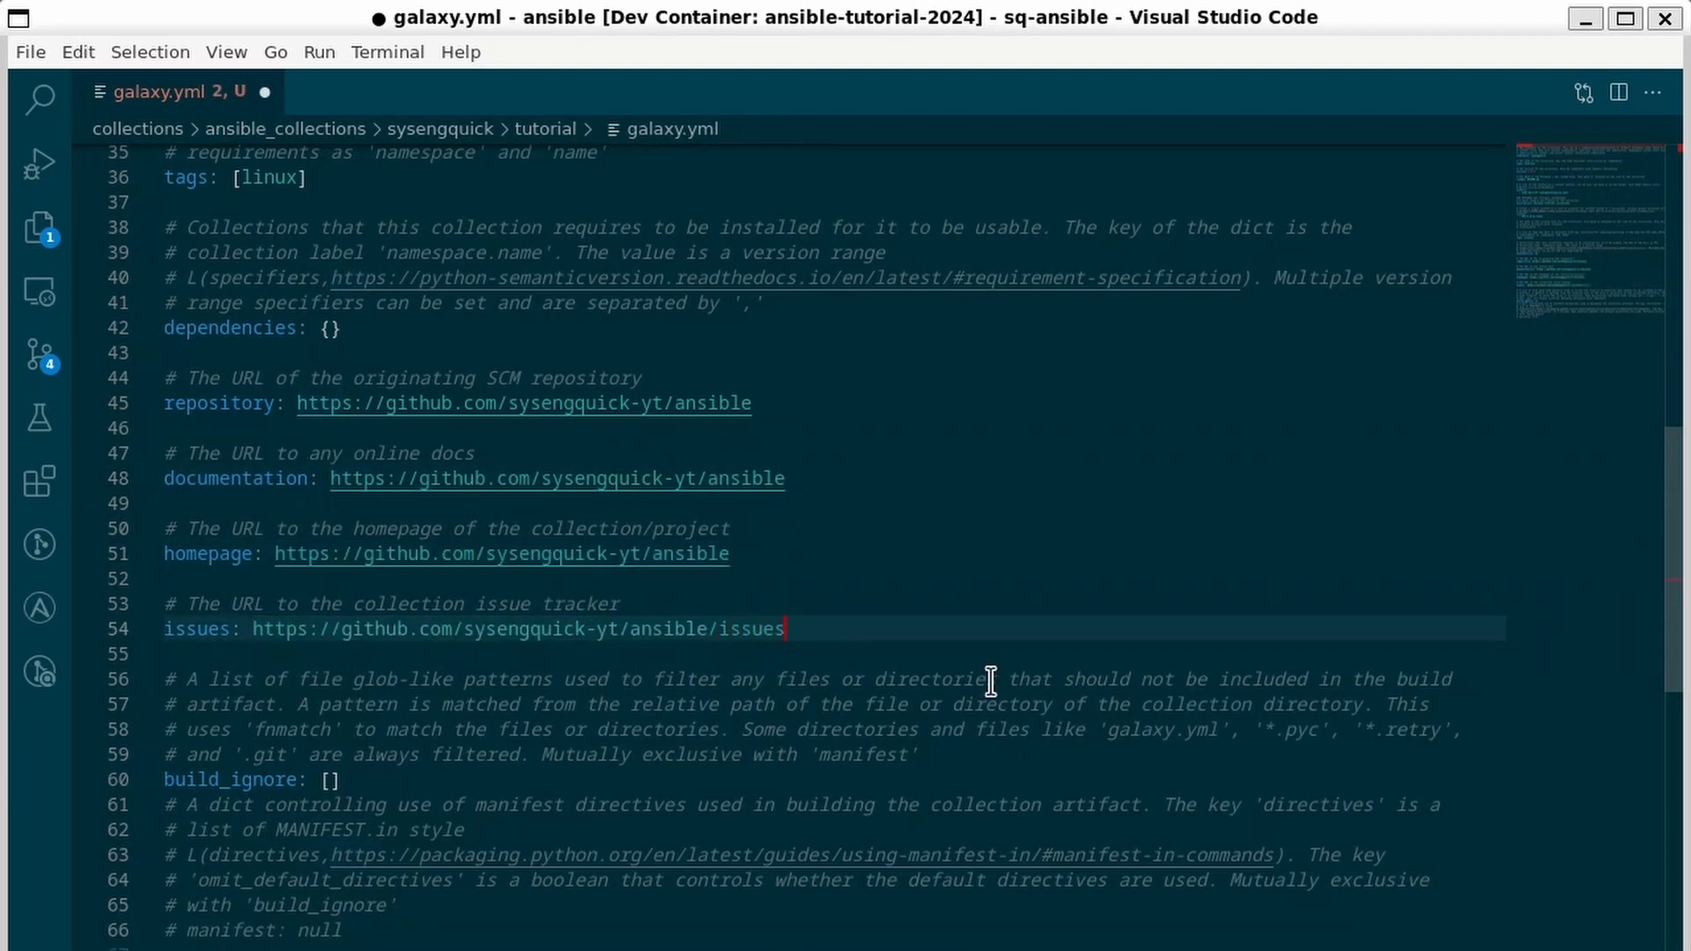
scroll("down", 3)
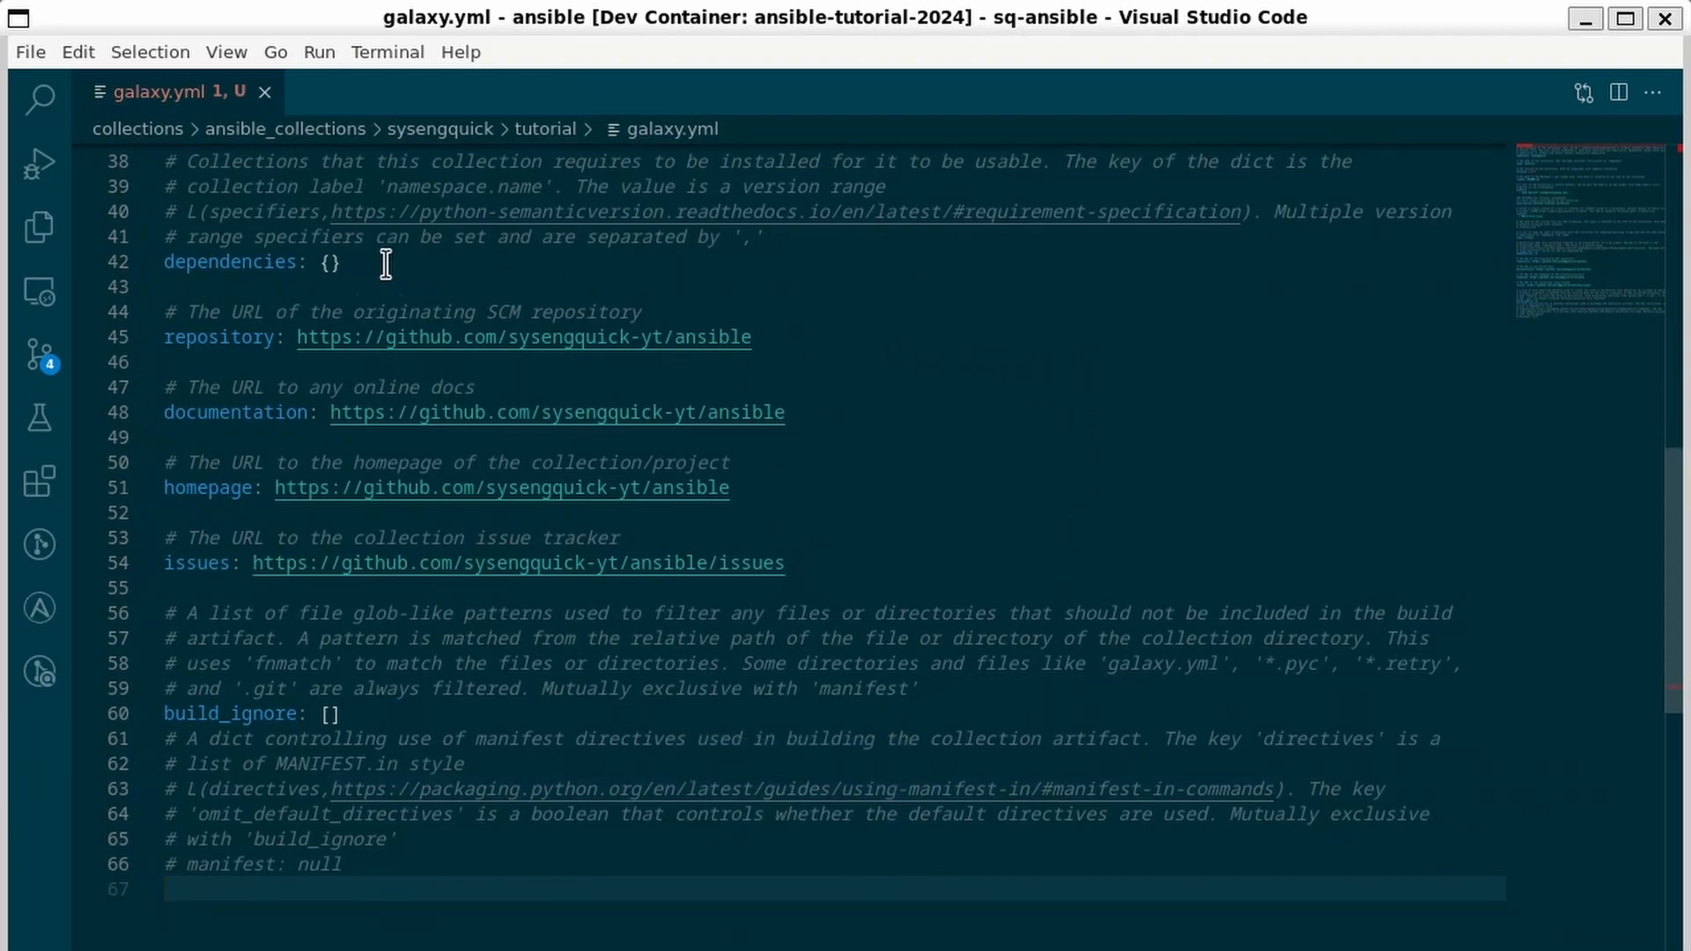
Create a new CHANGELOG.md file in the tutorial collection folder
left_click(39, 227)
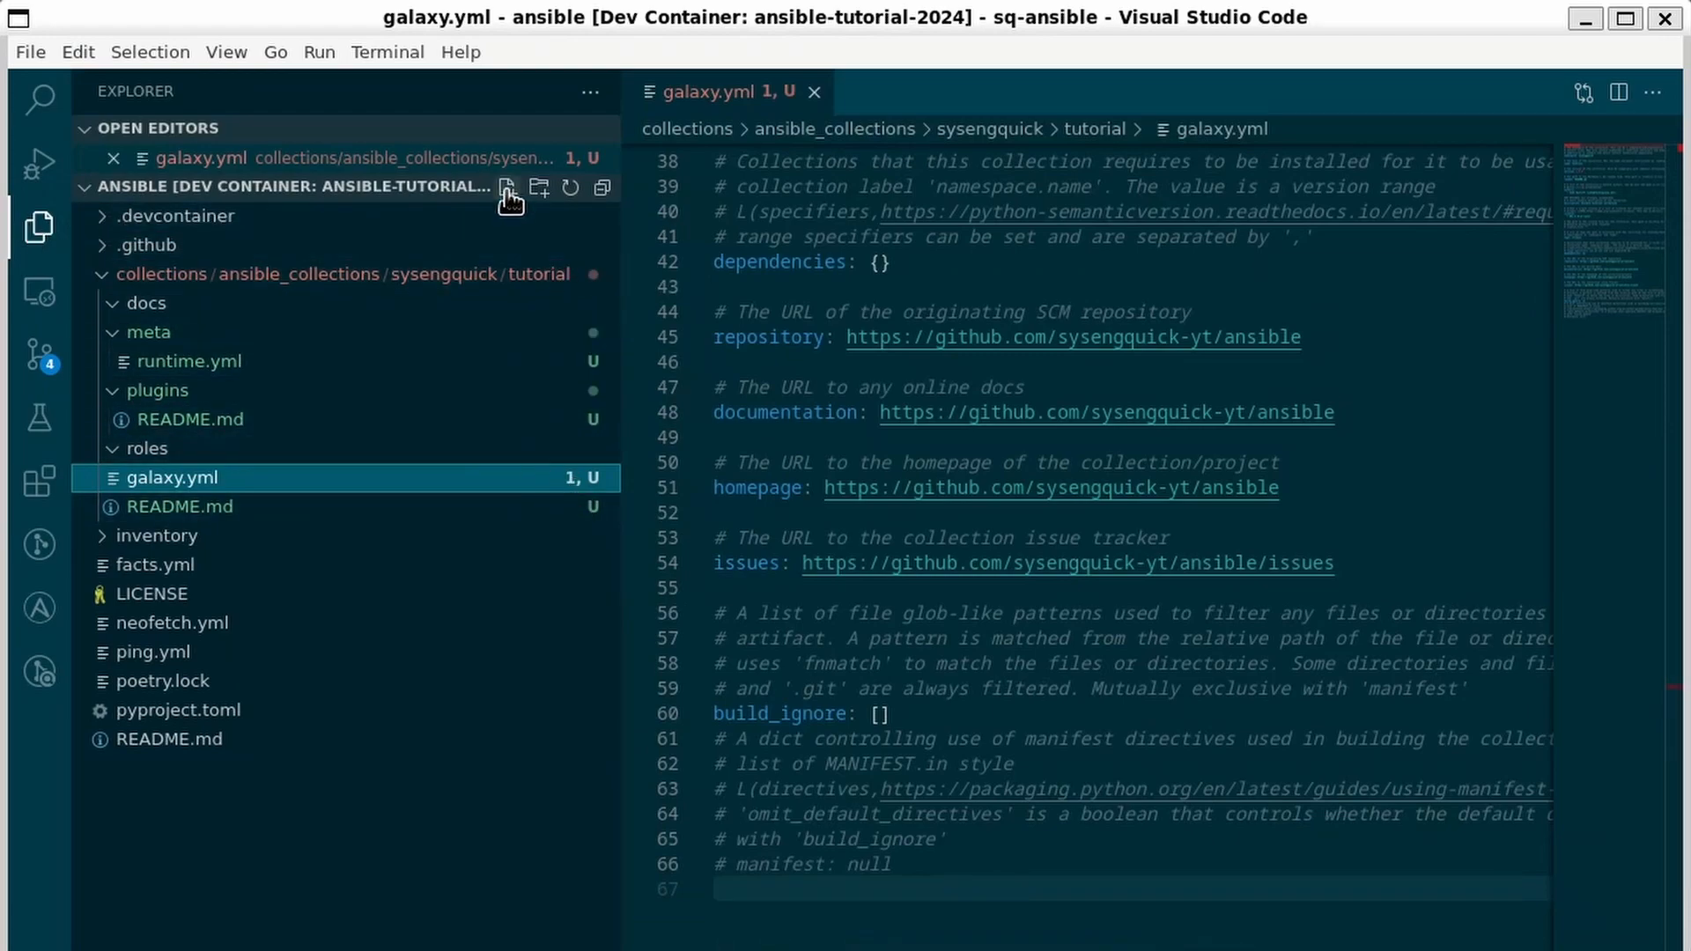
type("CHANGELOG.md")
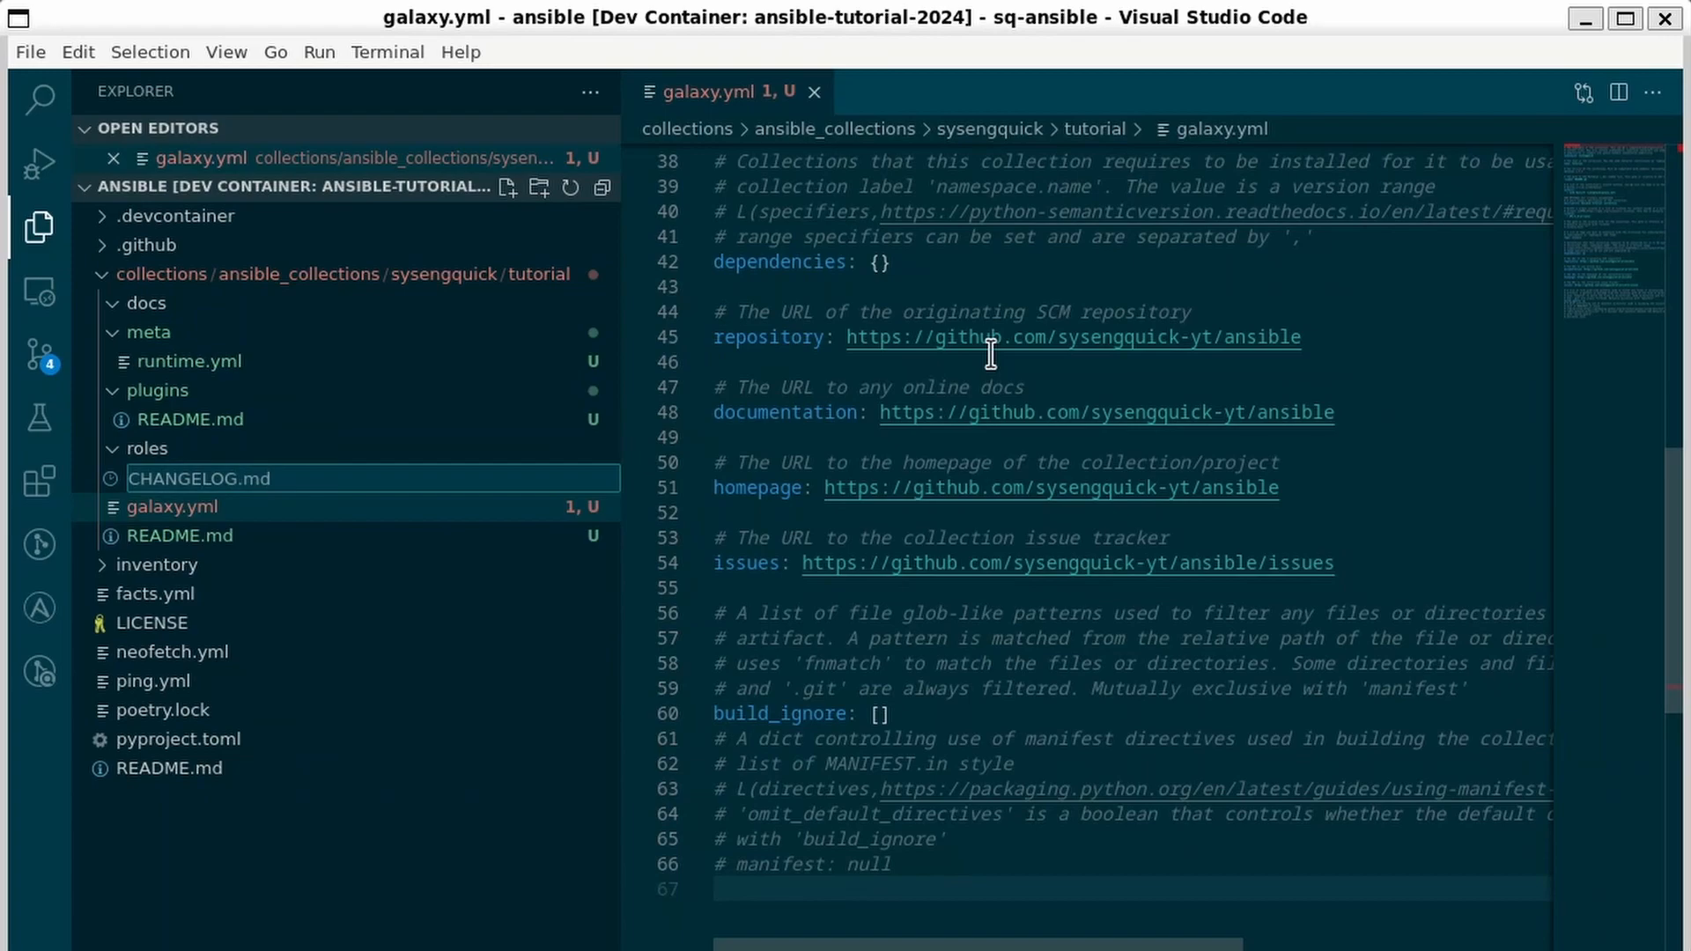
double_click(199, 477)
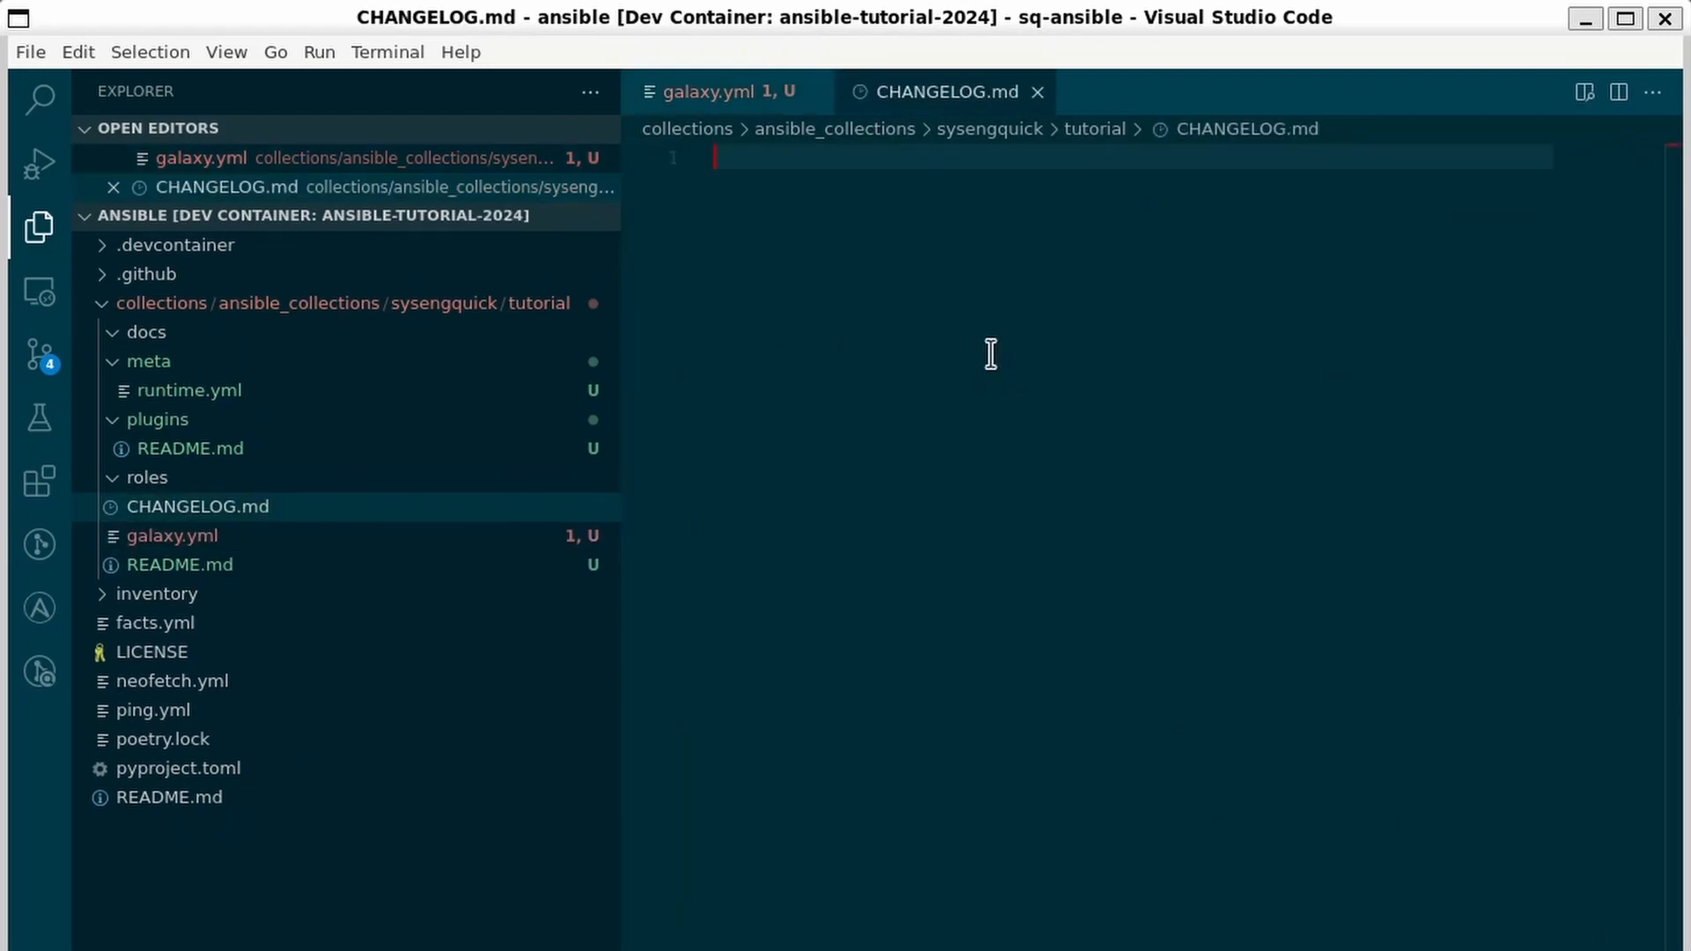
Write a Changelog heading with a 1.0.0 - 2024-04-29 section noting 'initial collection release' and save
type("# C")
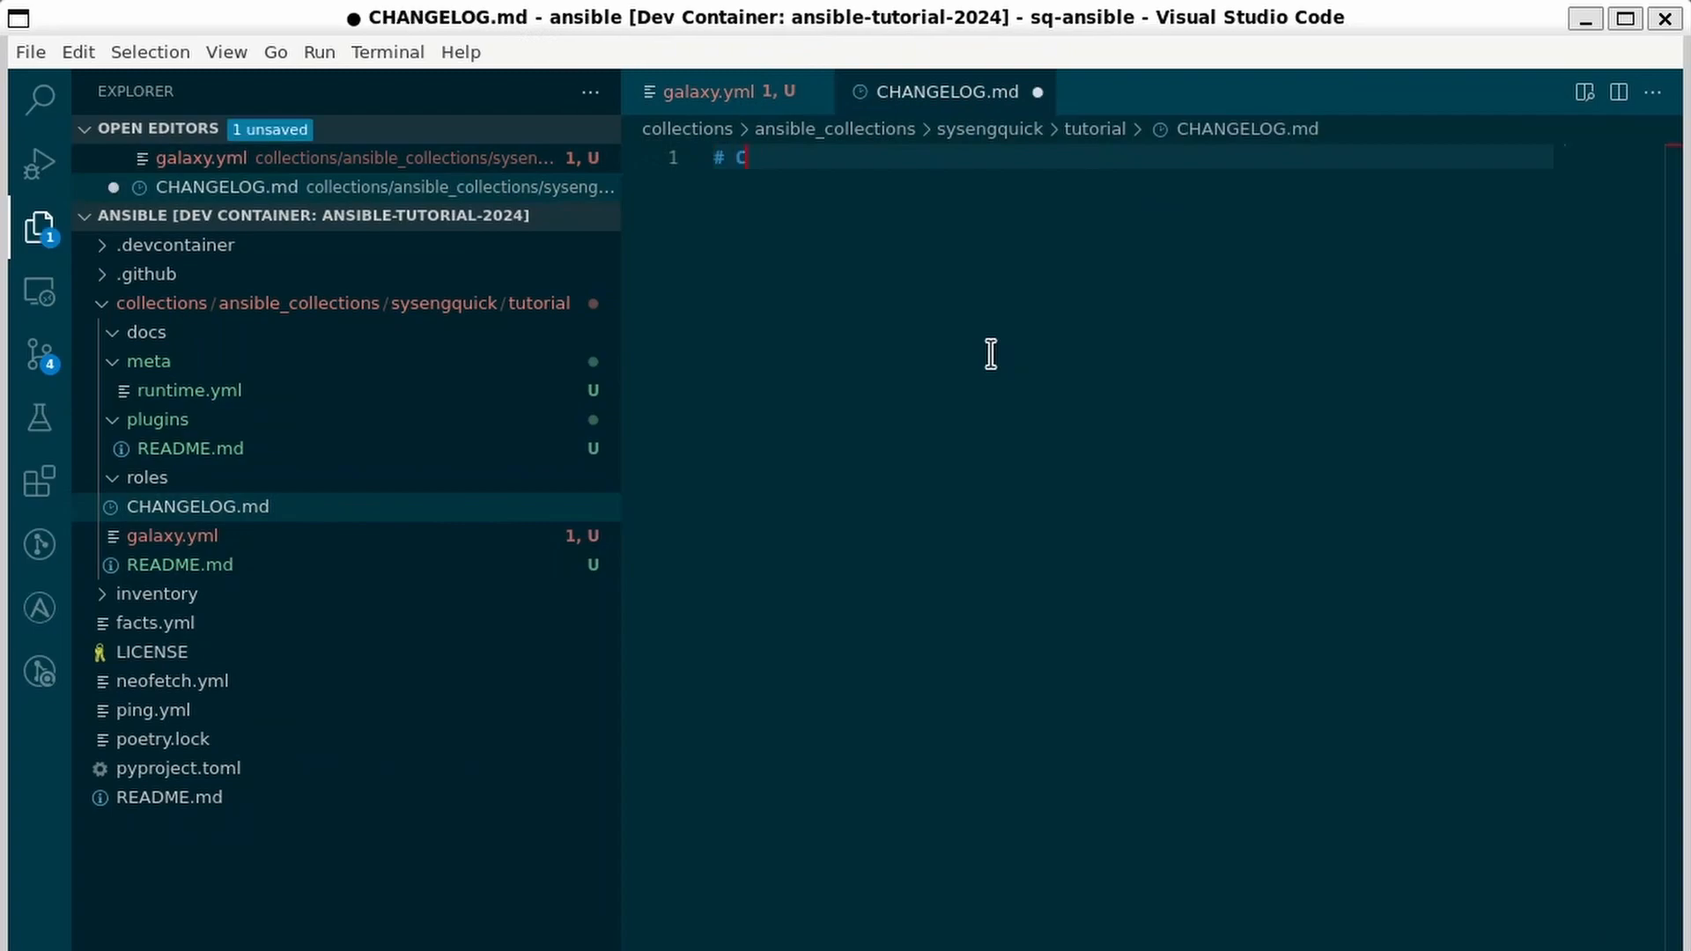
type("h")
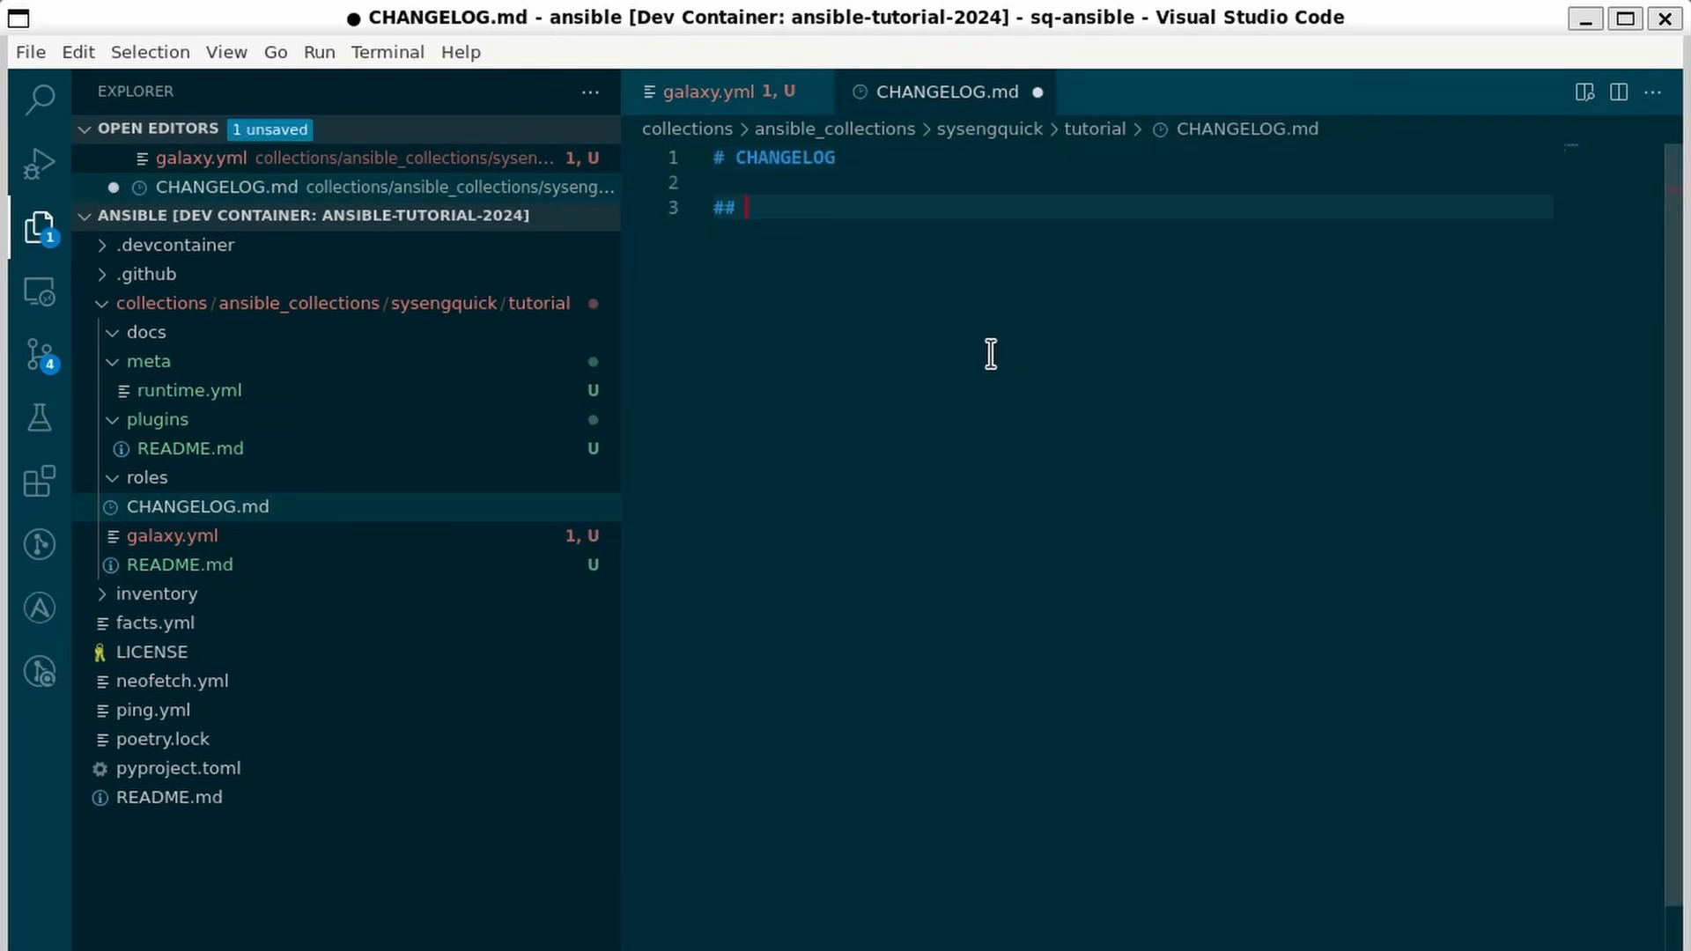
type("1.0.0 -")
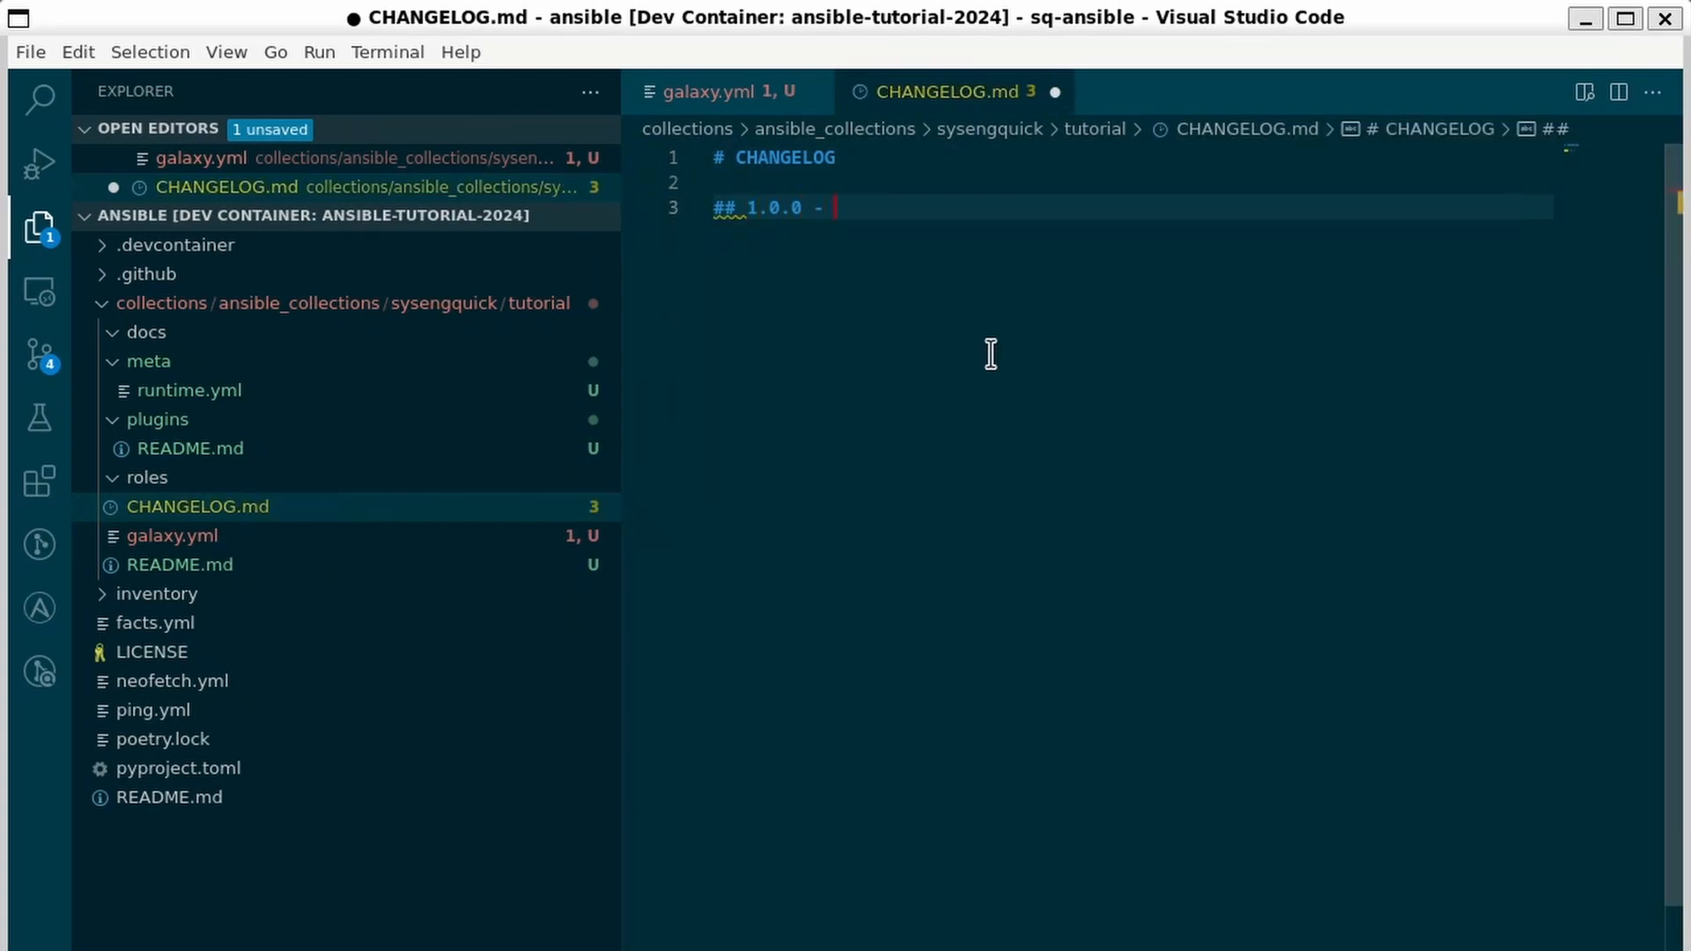
type("2024-0")
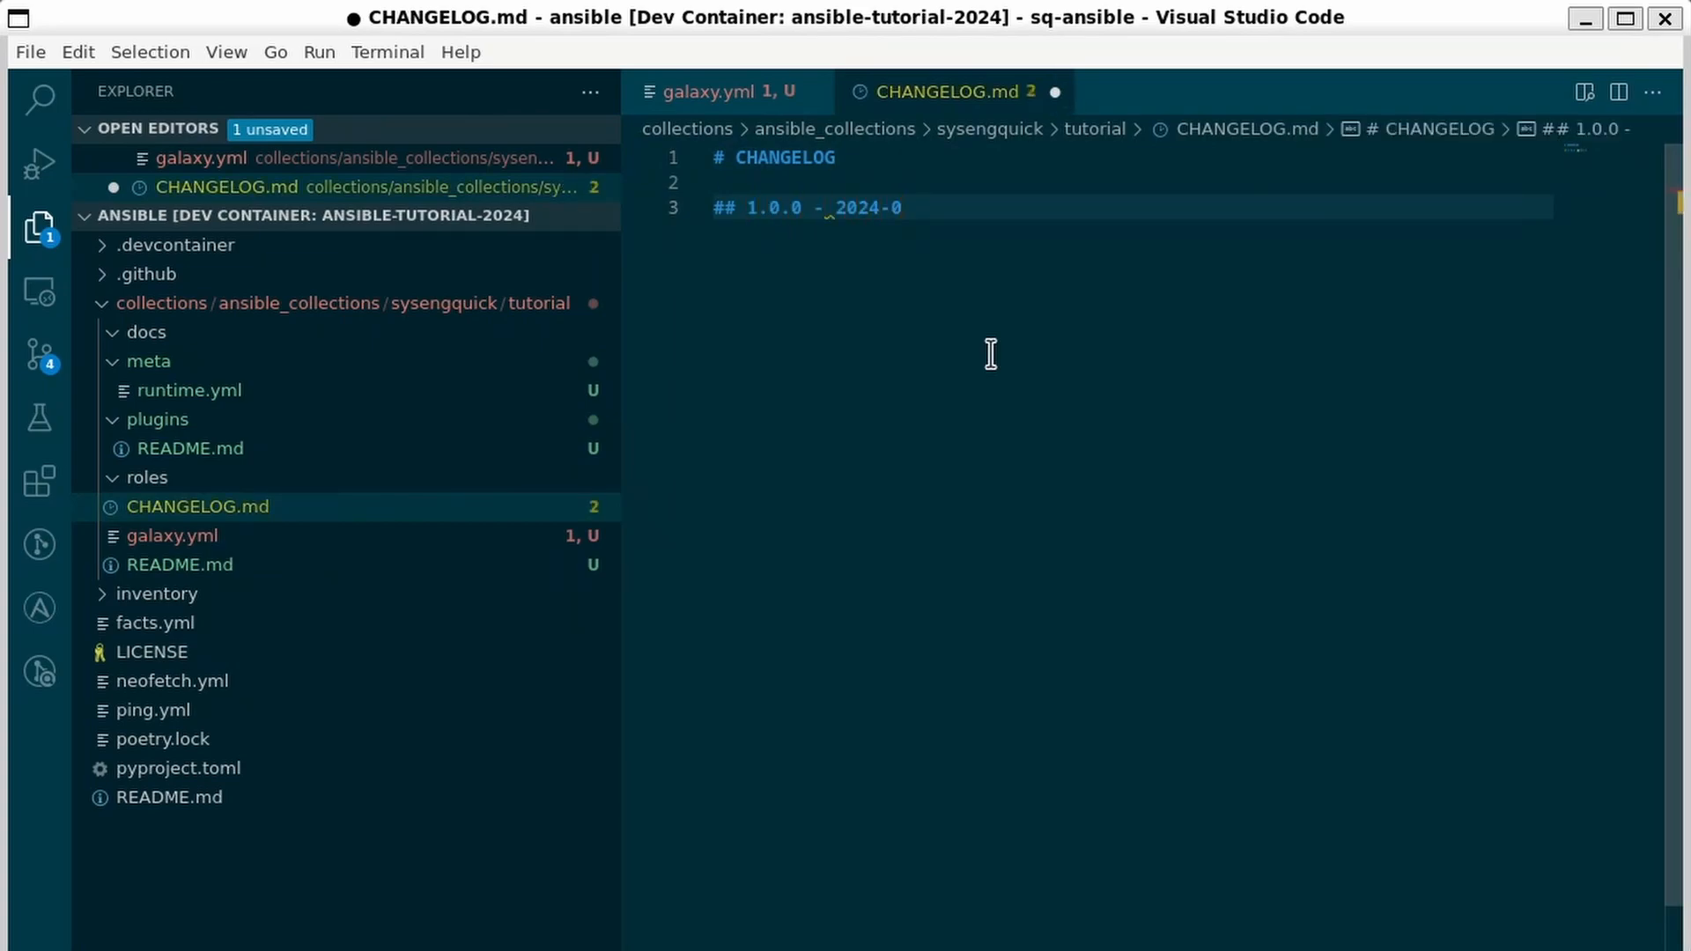
type("4")
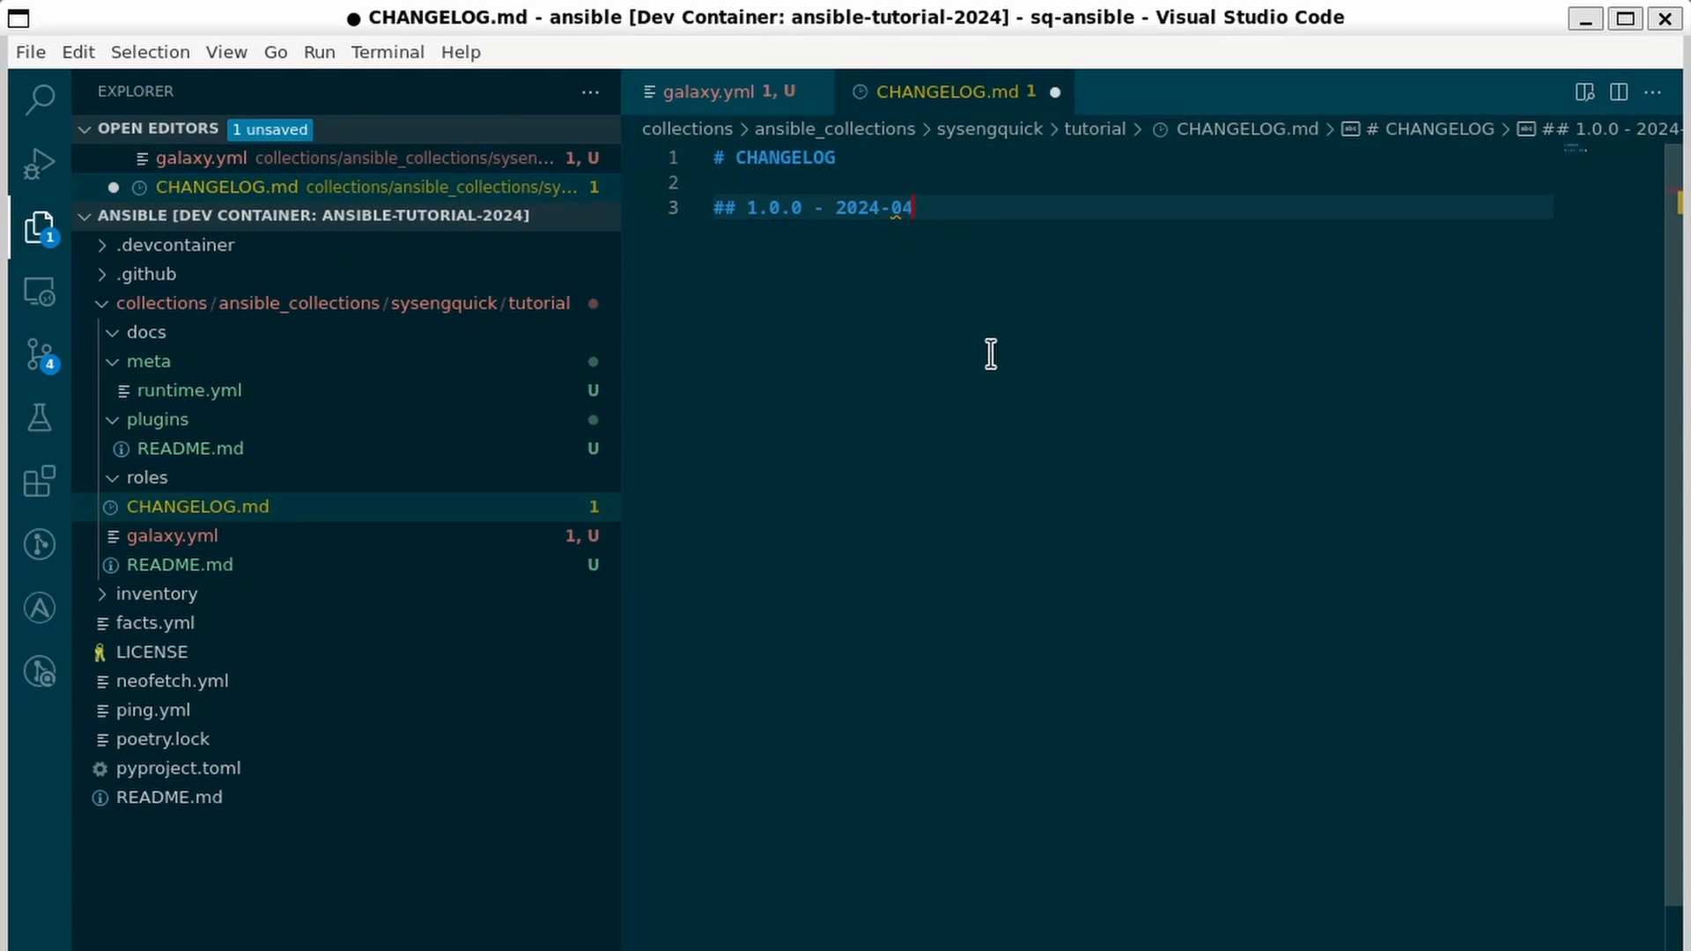
type("-")
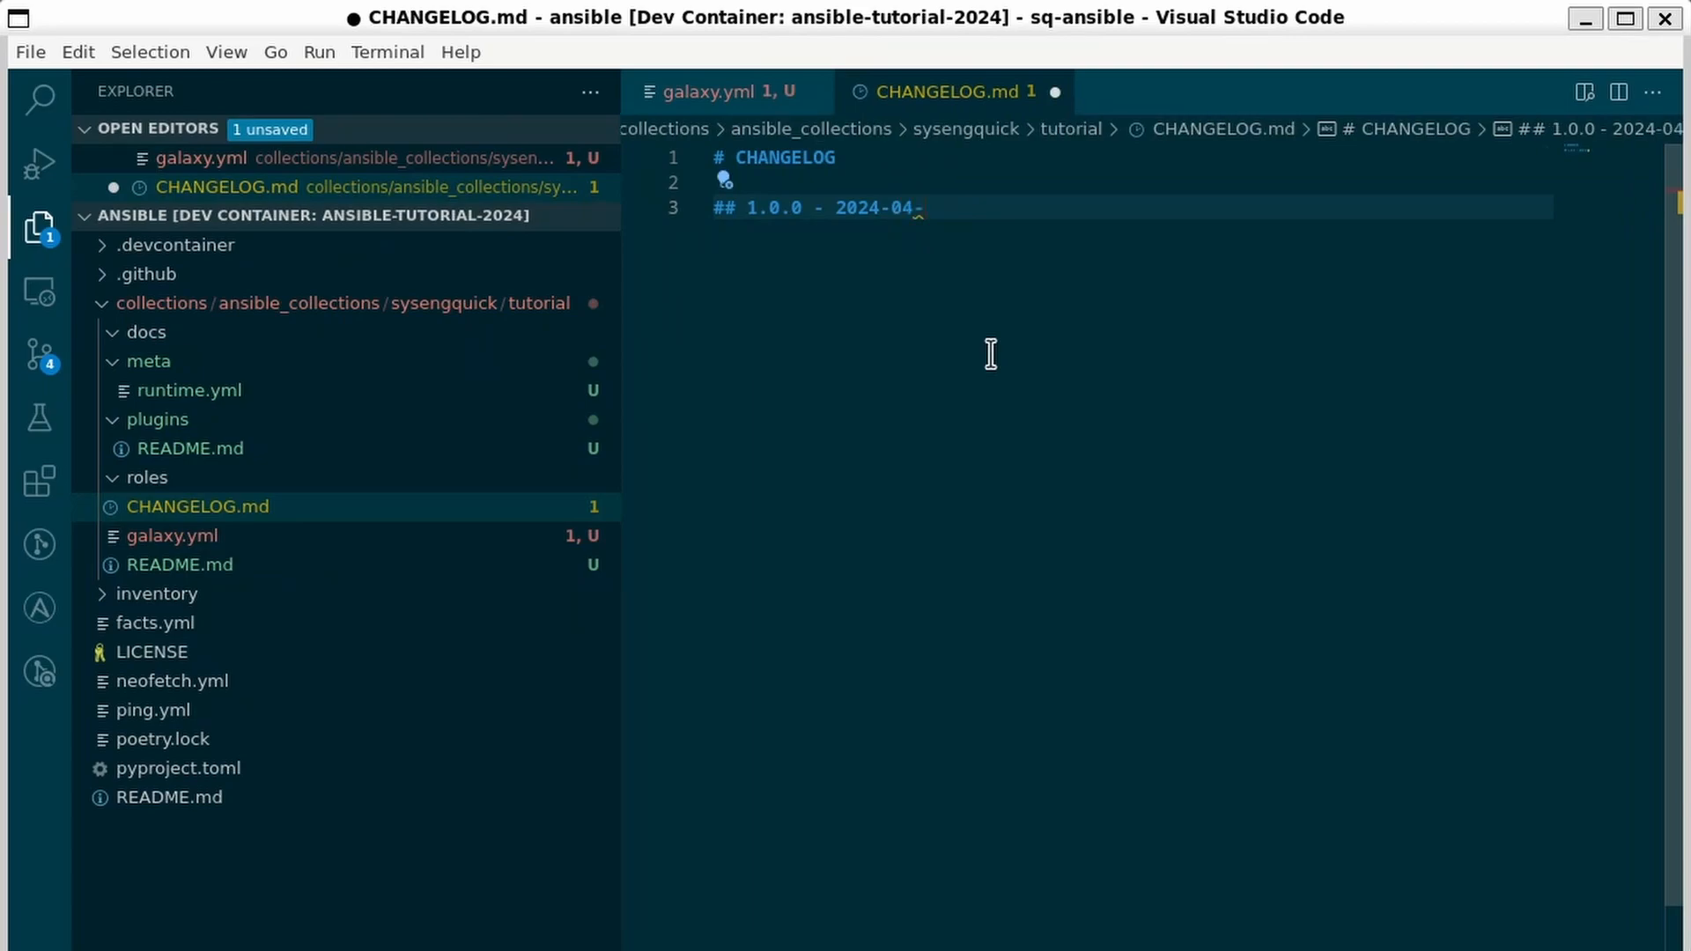
type("29")
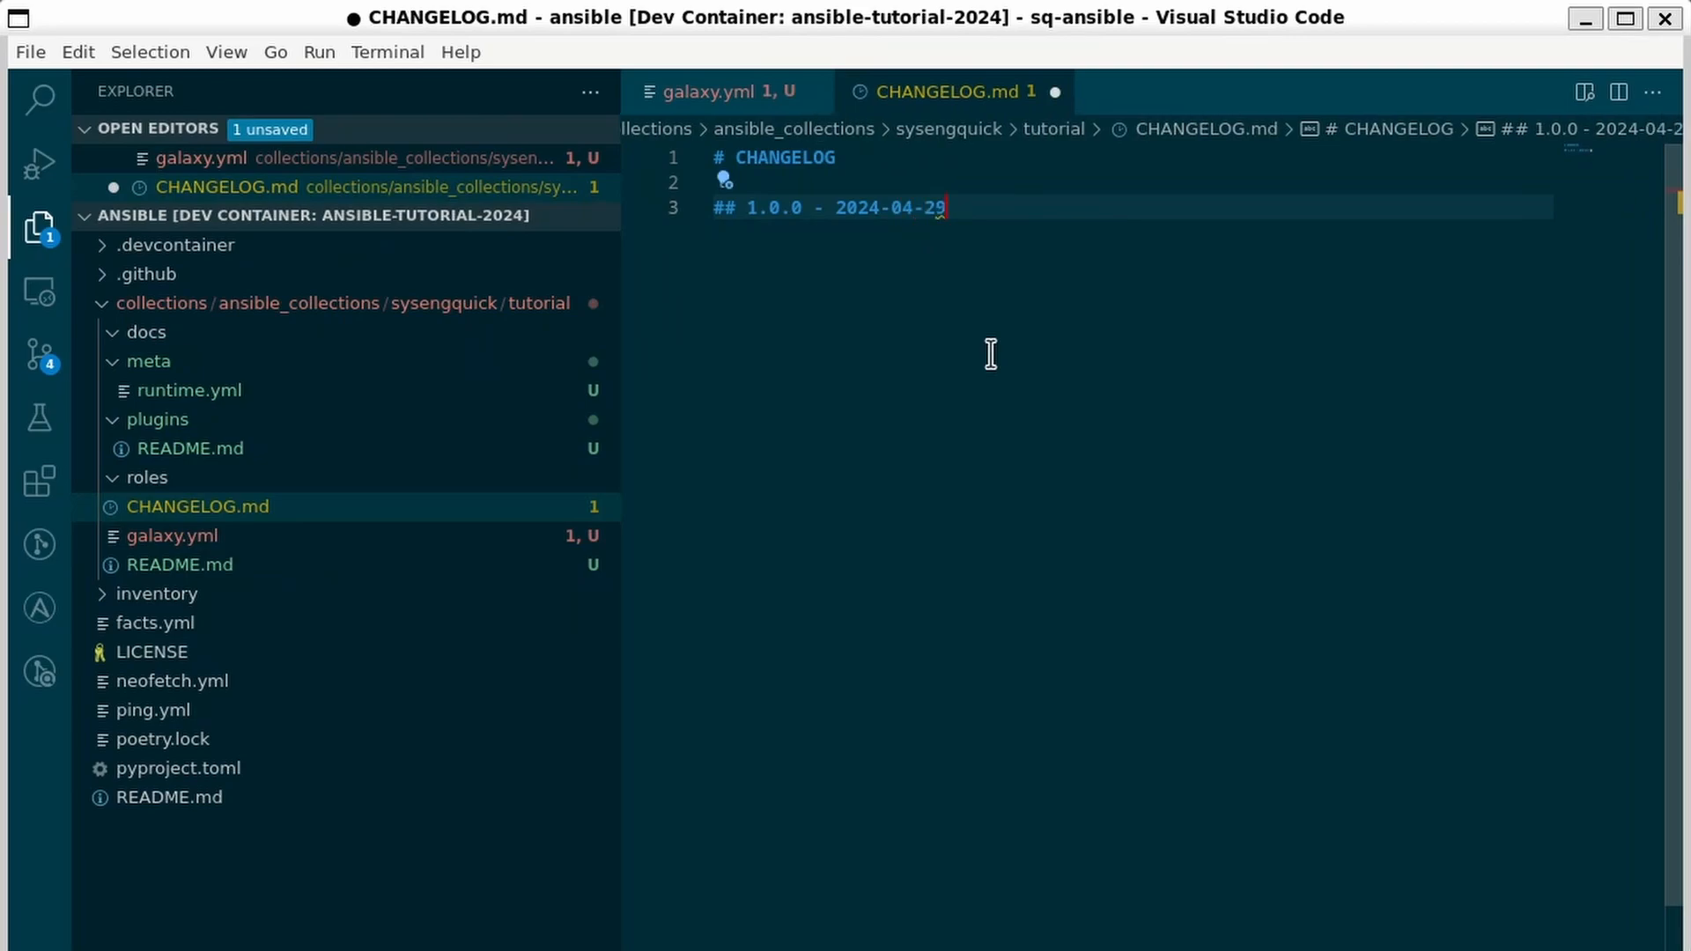
type("- initial co")
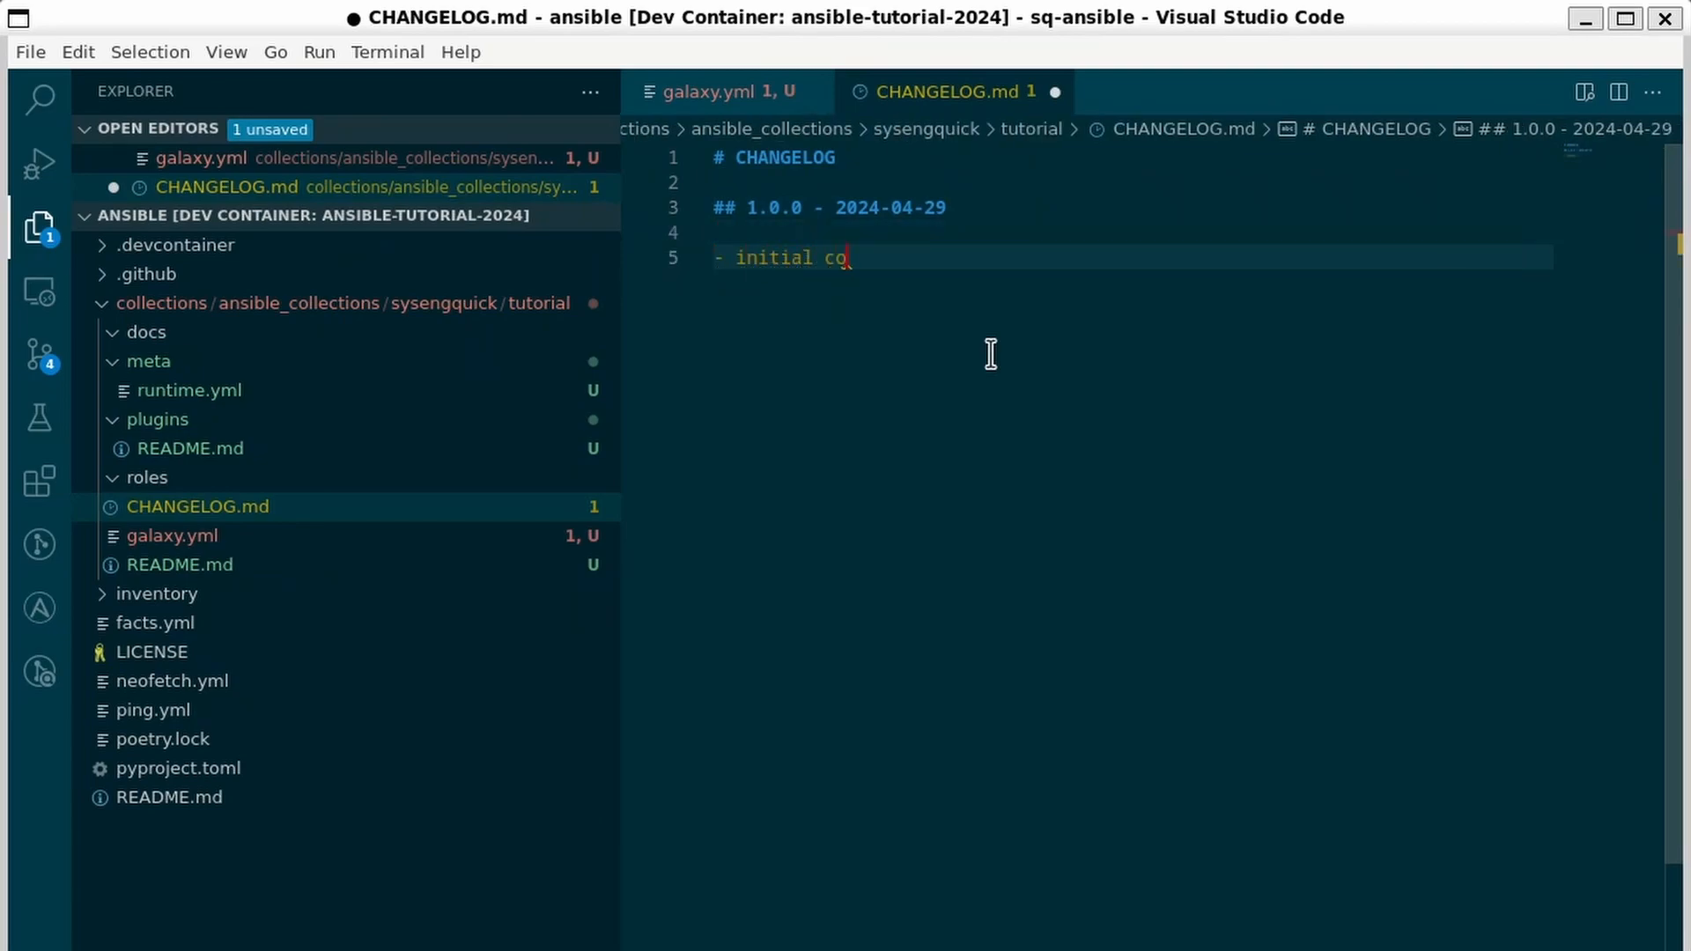
type("llection r")
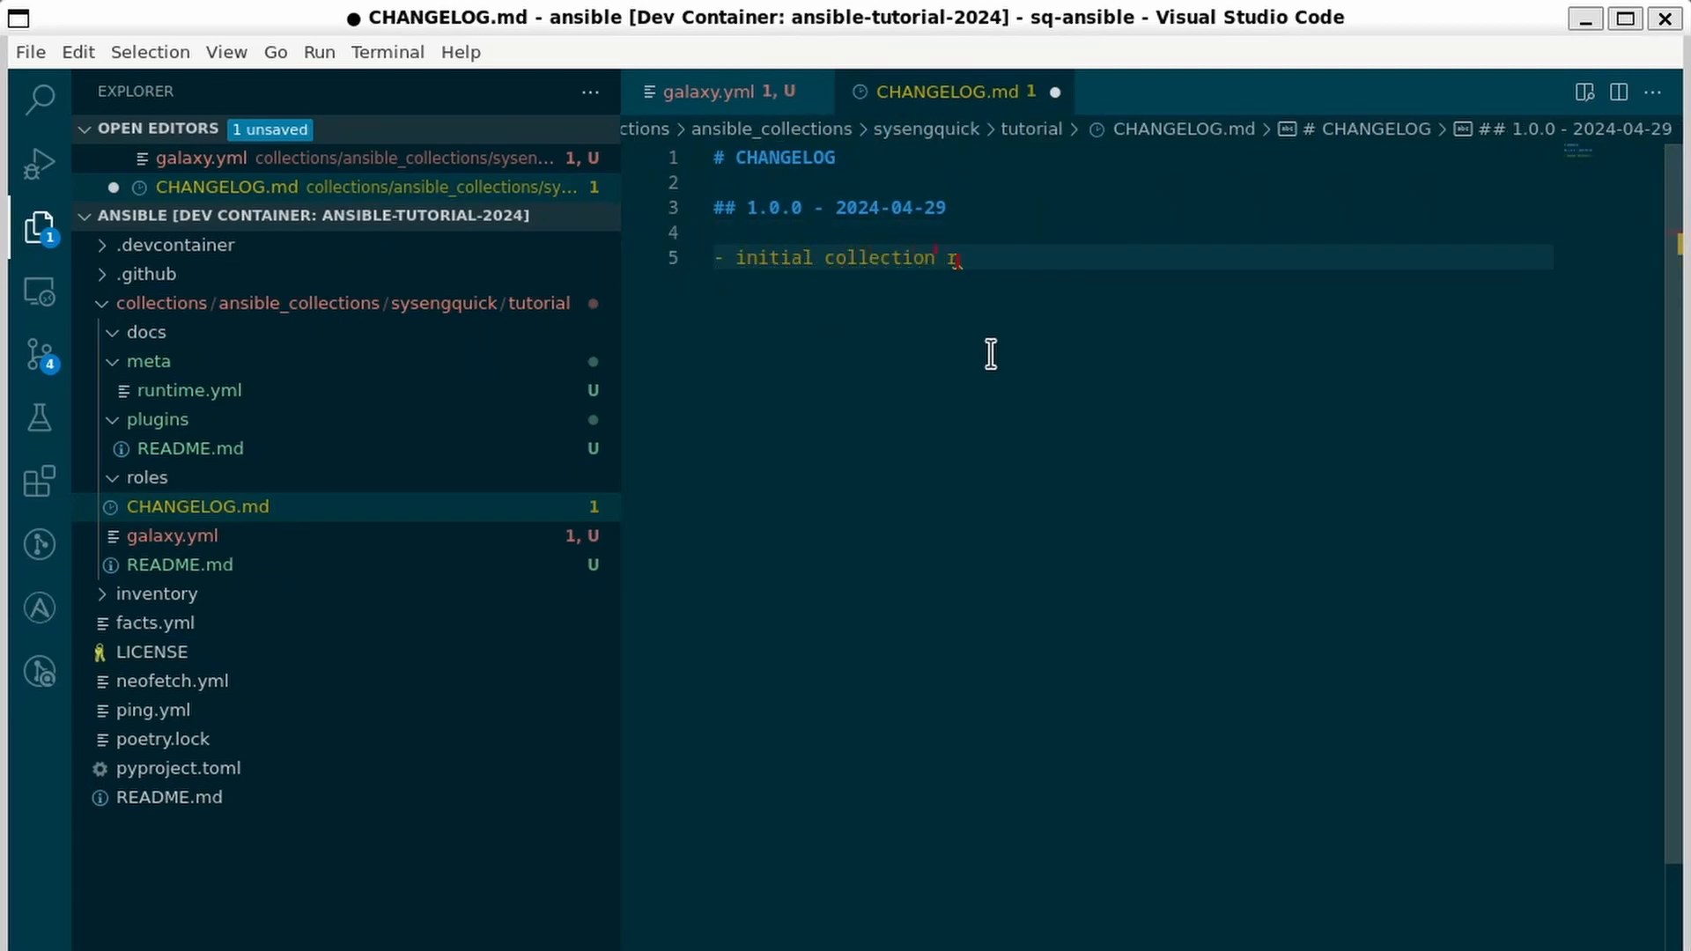
type("elease")
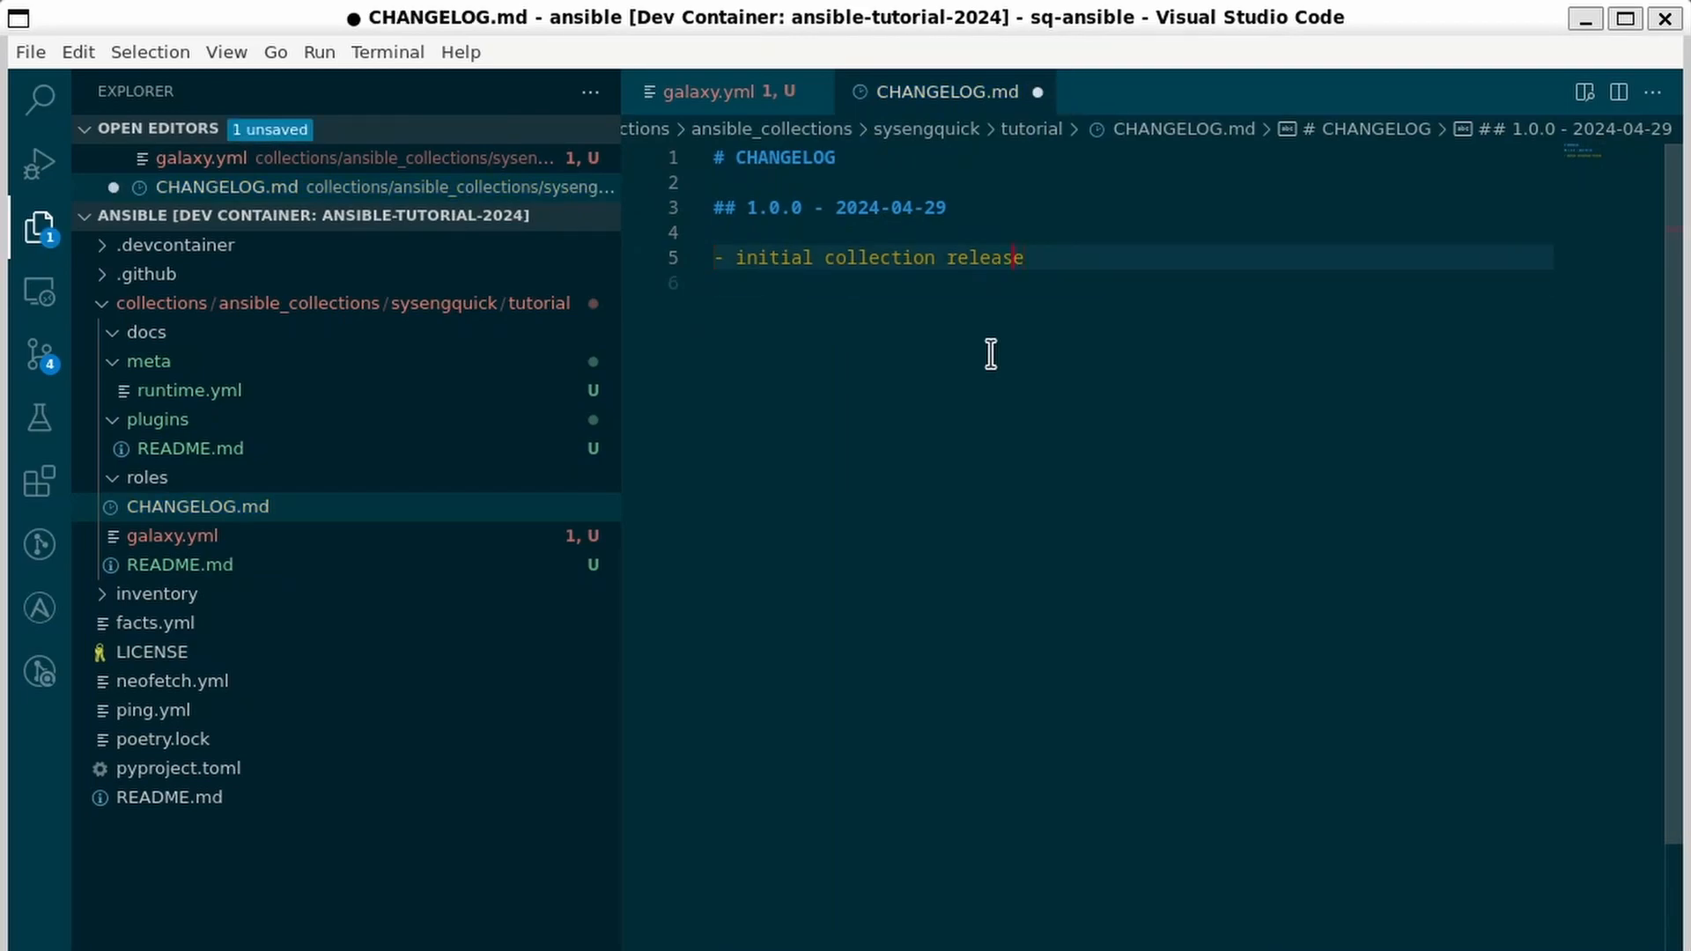
key("ctrl+s")
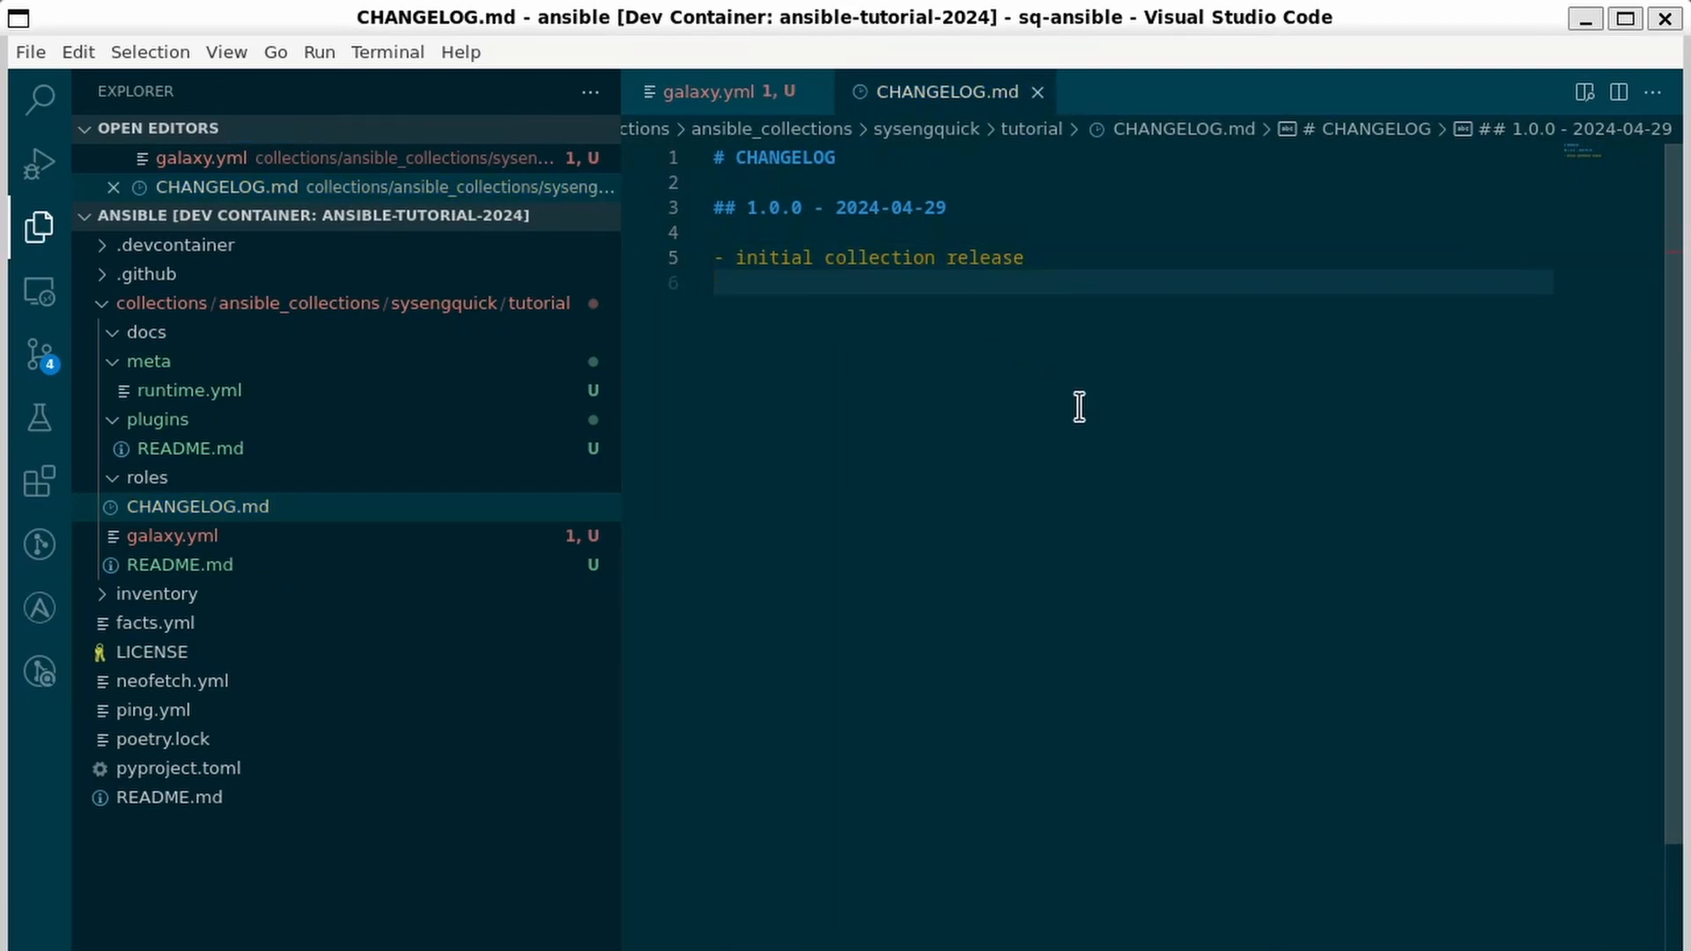
Review meta/runtime.yml and leave requires_ansible set to ">=2.16.0" uncommented
left_click(719, 89)
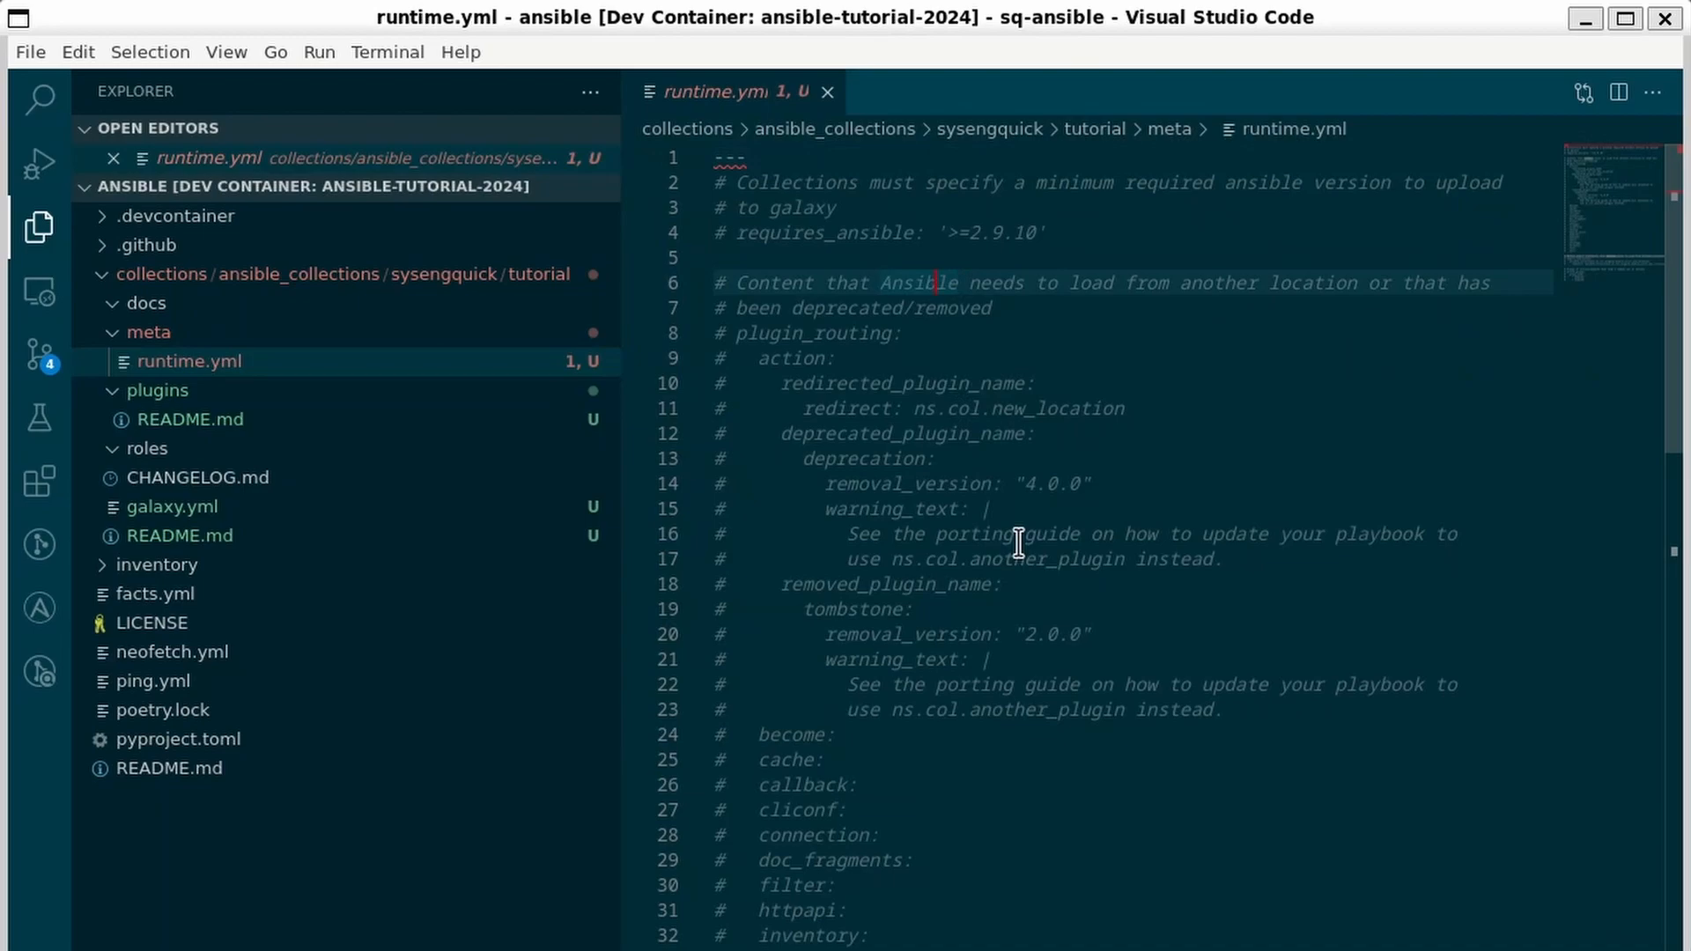
mouse_move(868, 233)
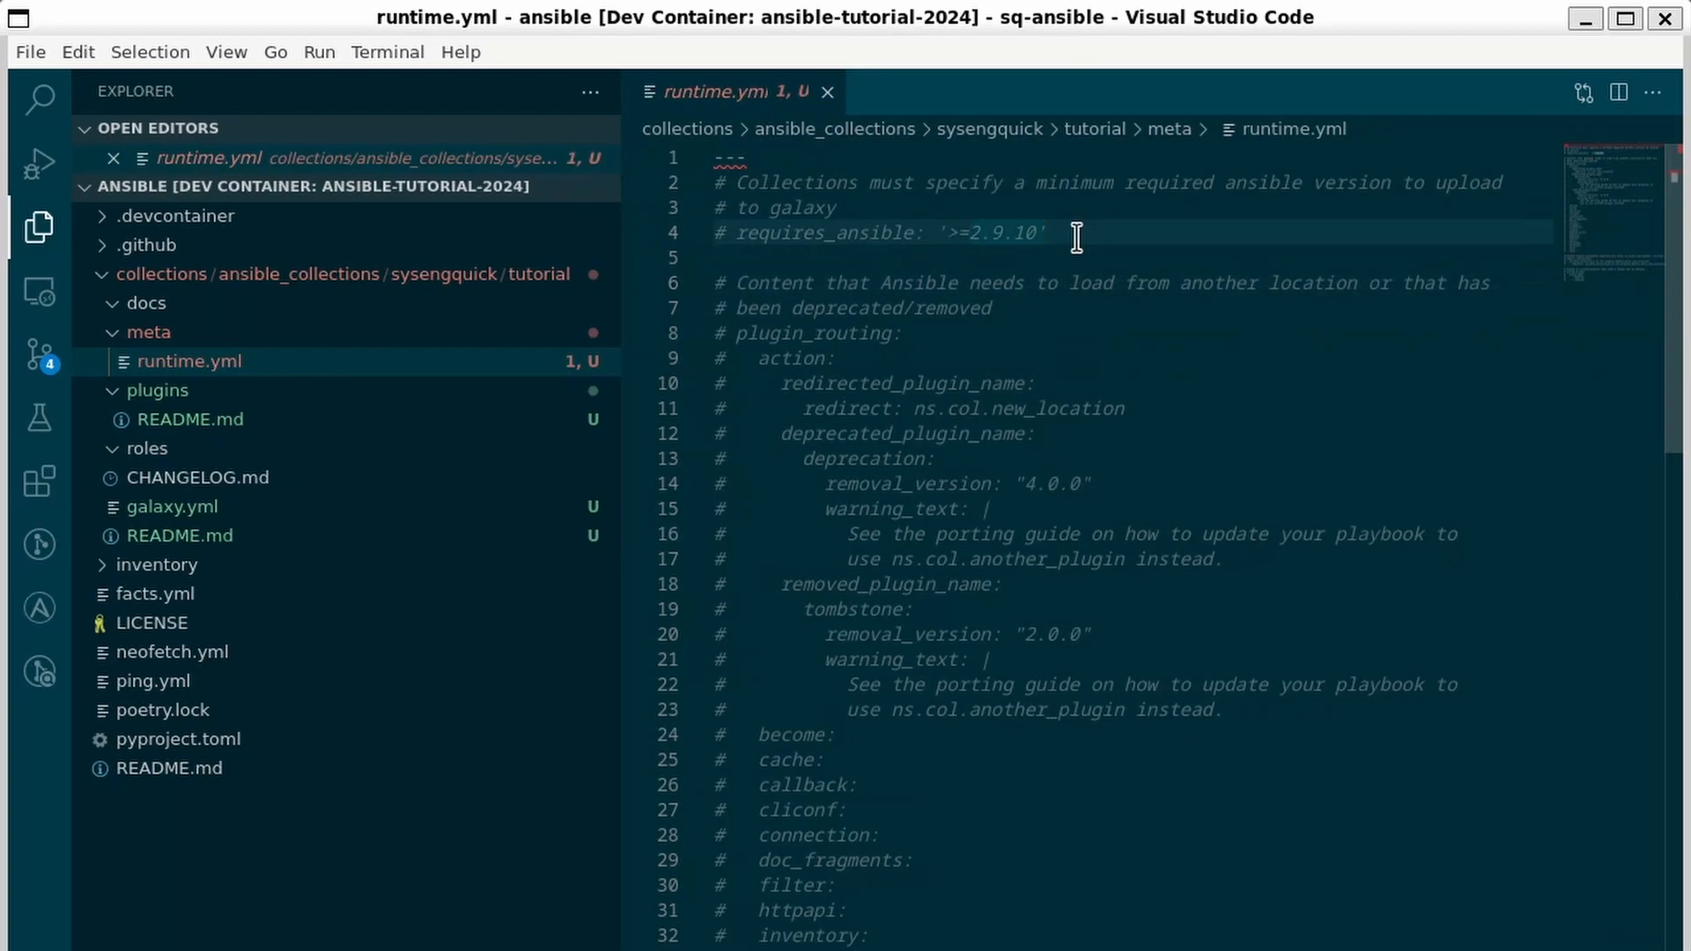
mouse_move(1141, 489)
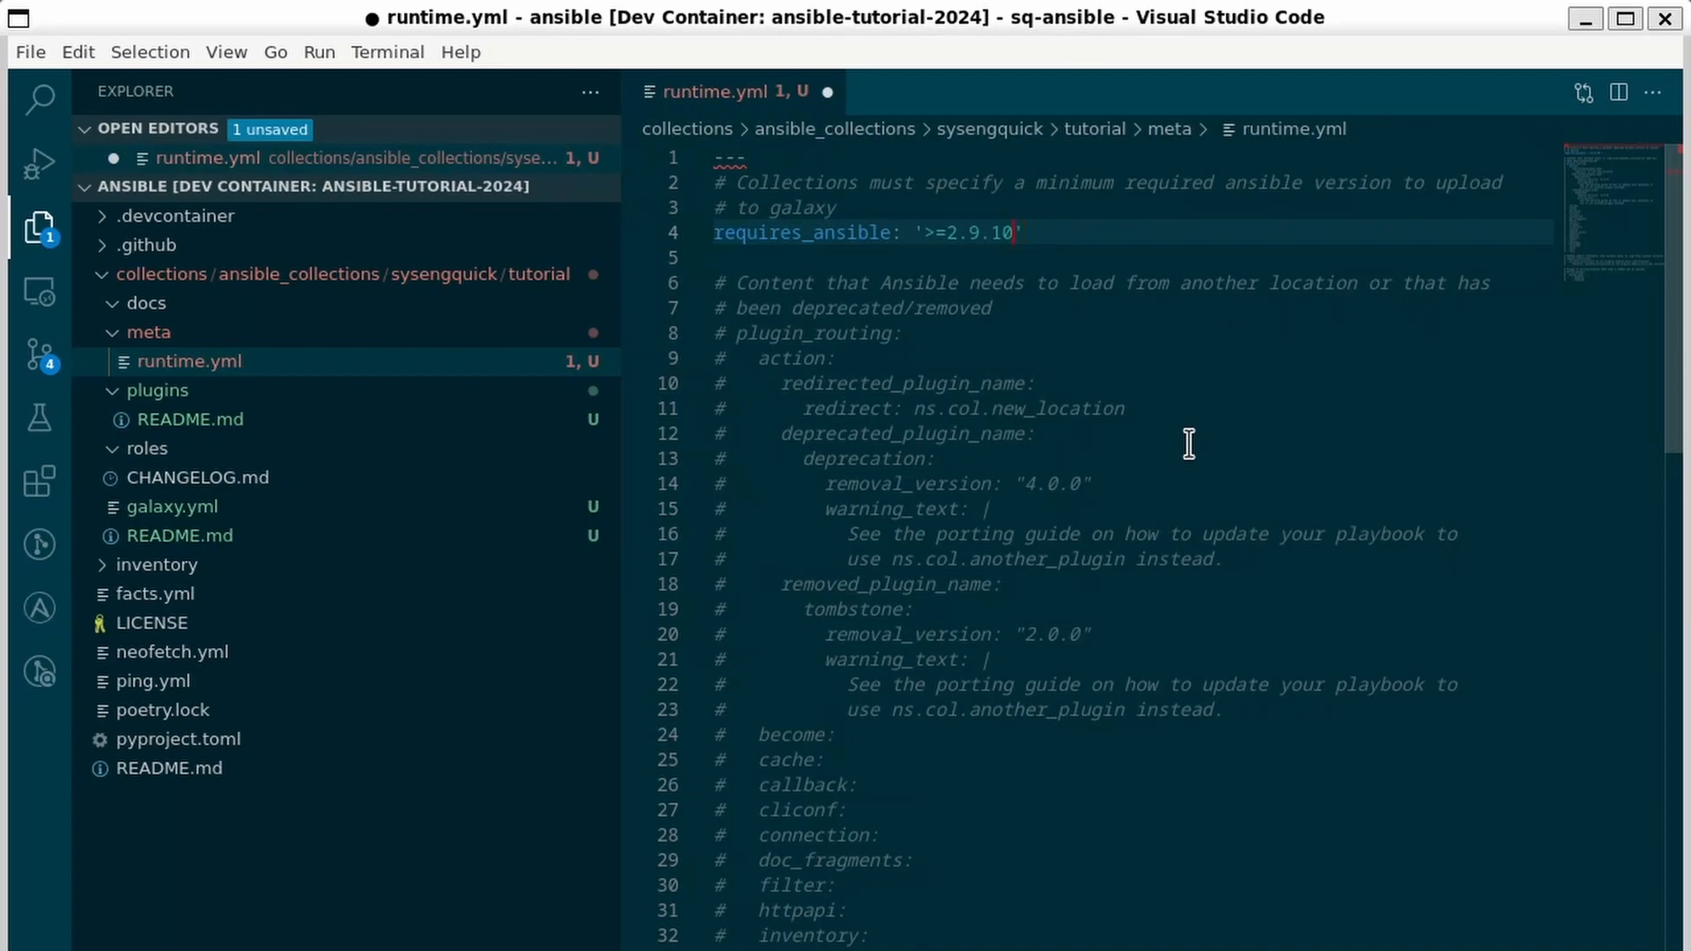
key("Backspace")
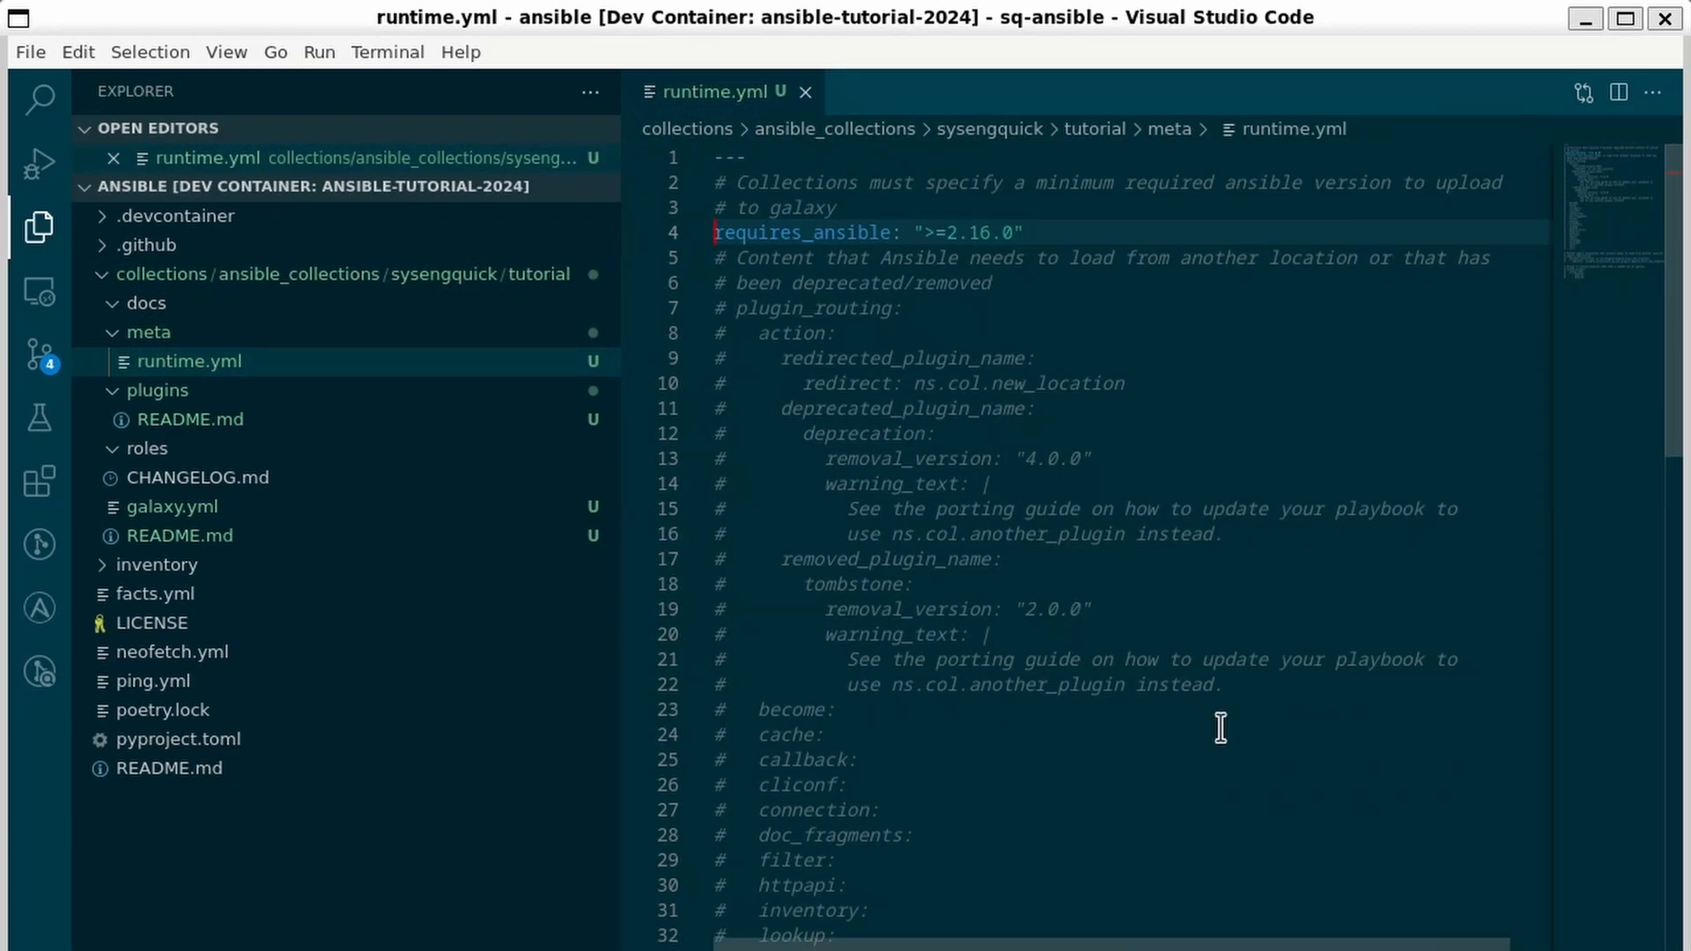
mouse_move(1077, 615)
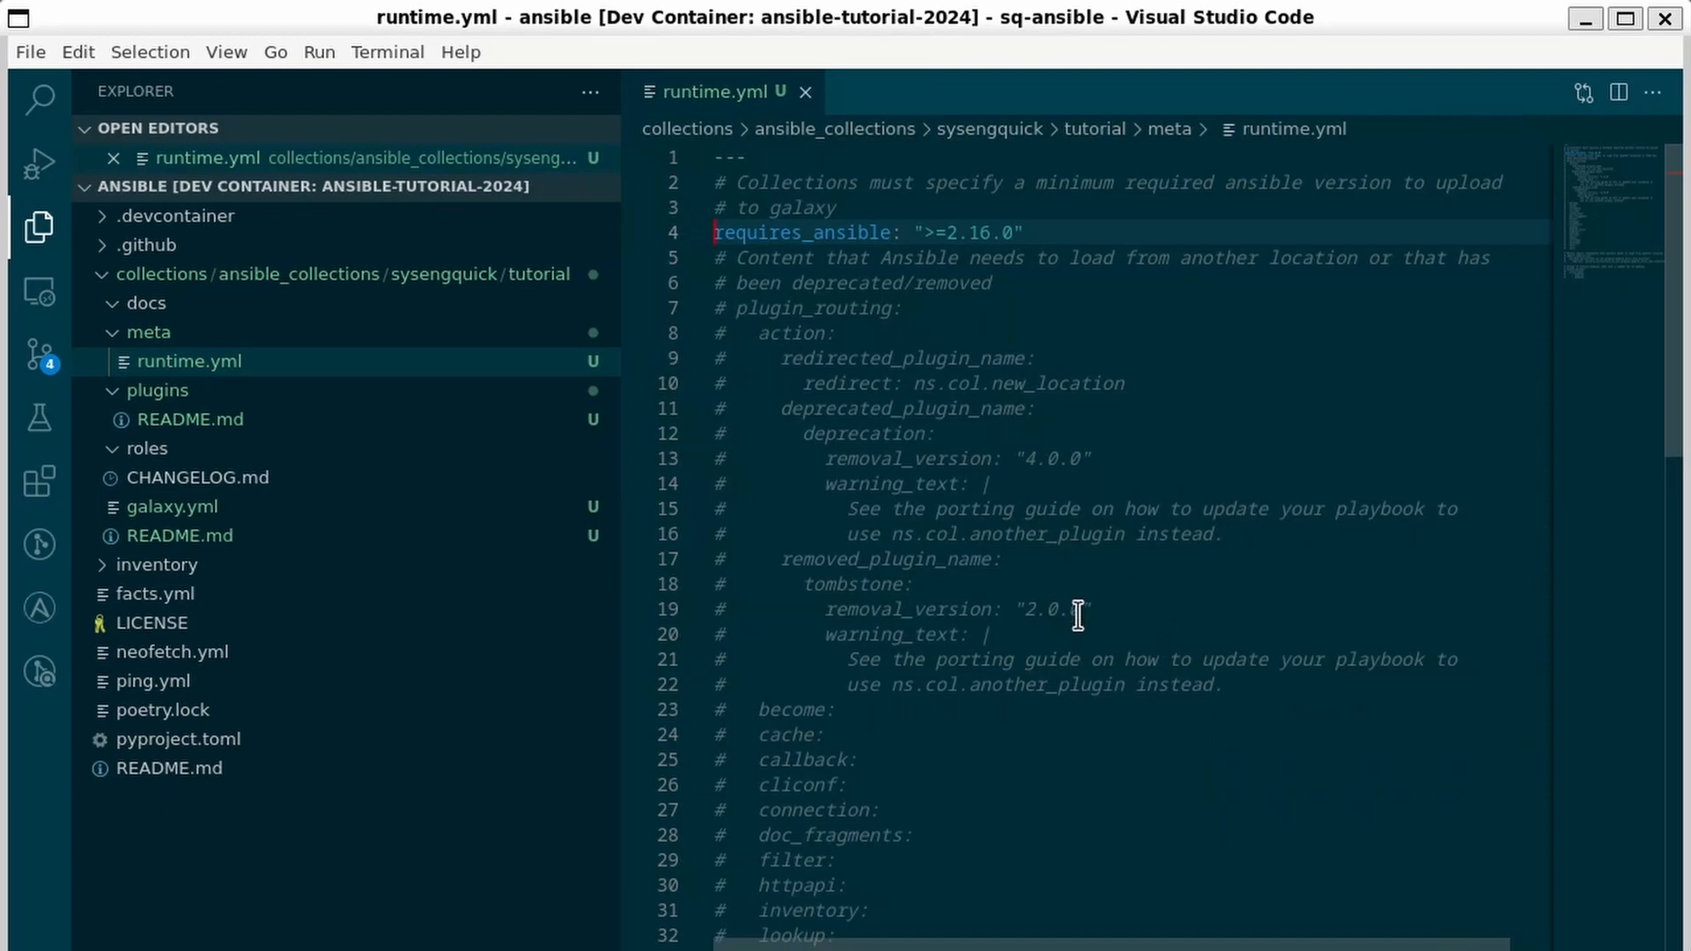
Create a playbooks folder under the tutorial collection and drag ping.yml into it
left_click(805, 90)
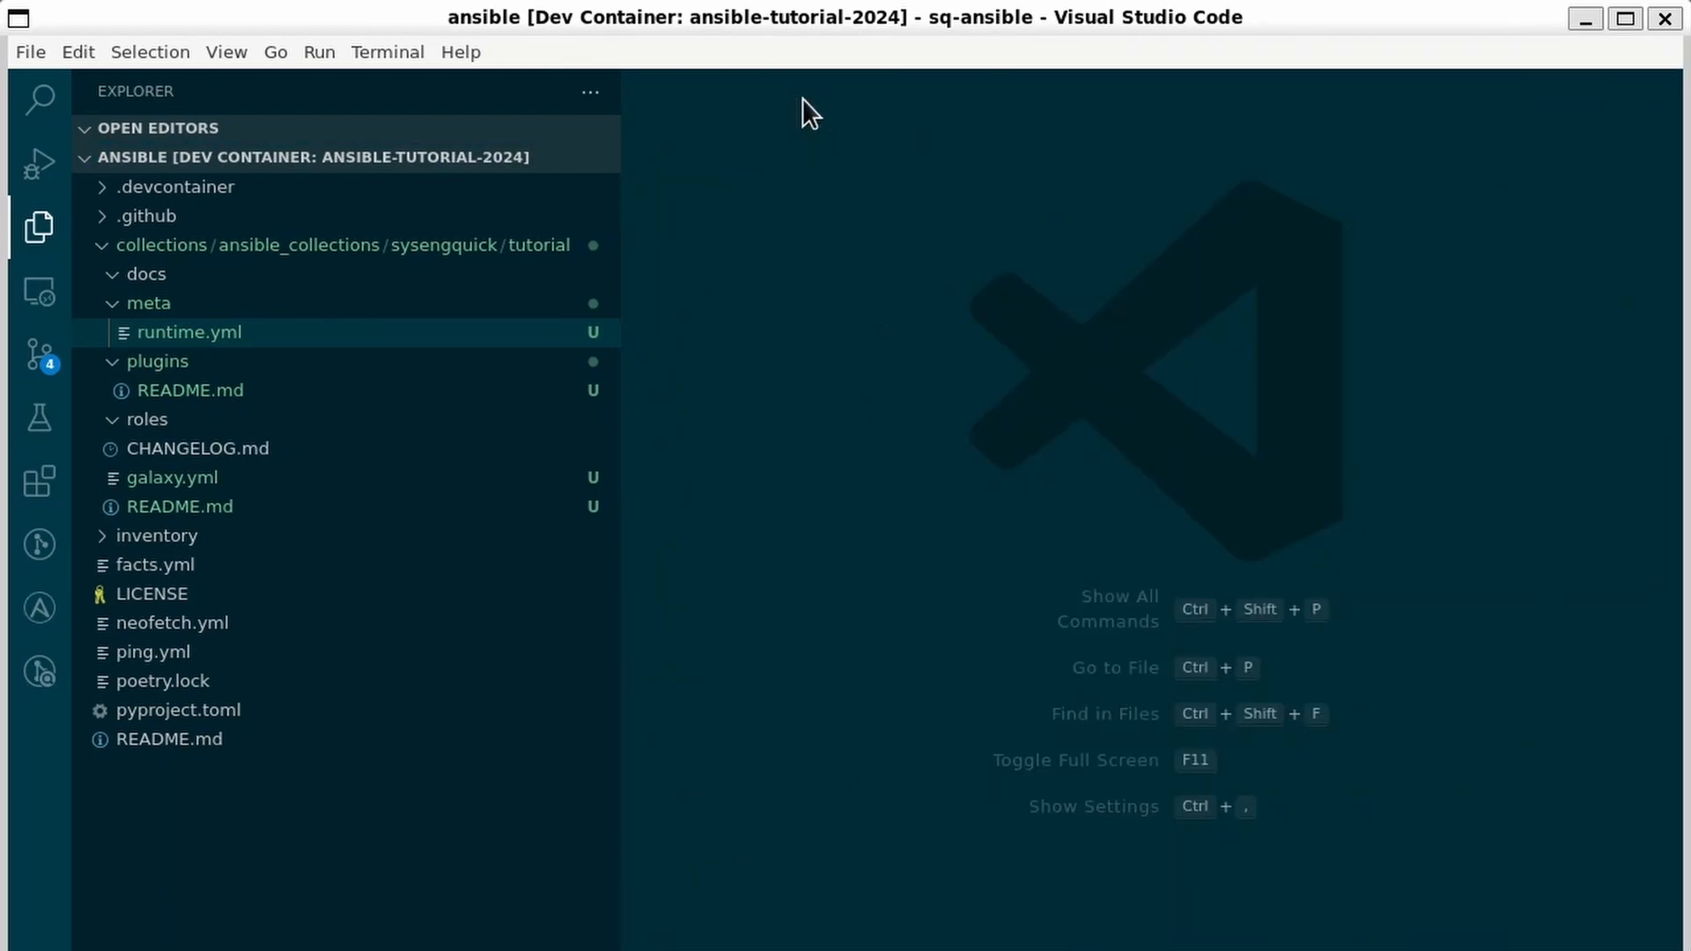
left_click(148, 303)
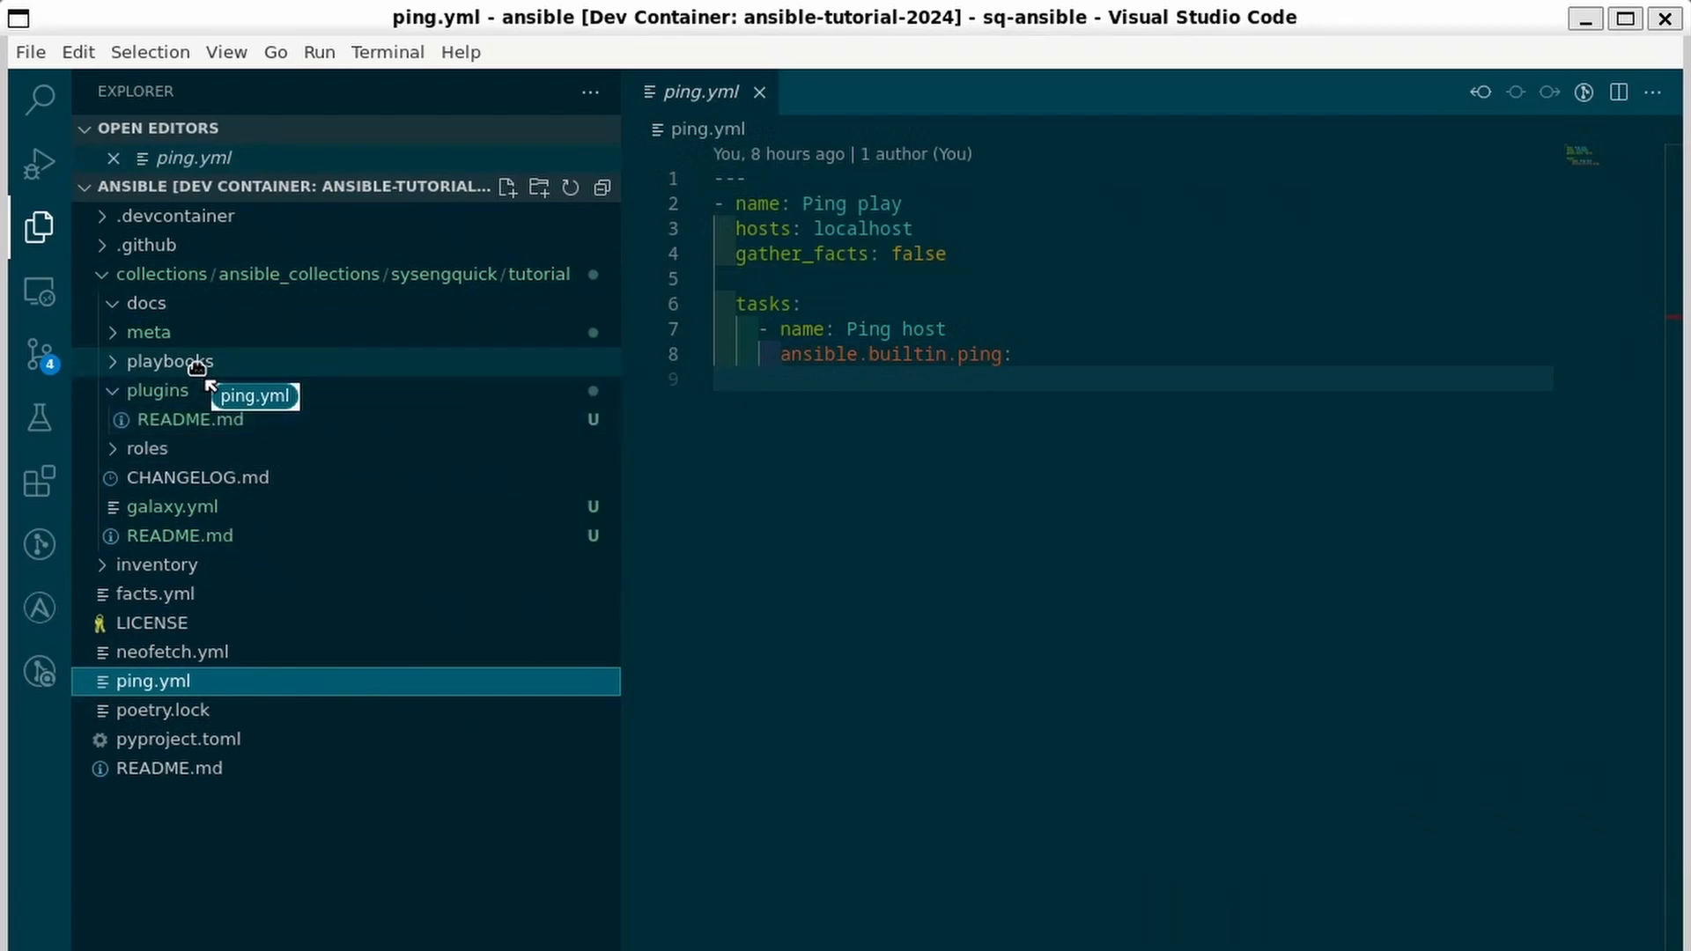
left_click_drag(152, 680, 169, 361)
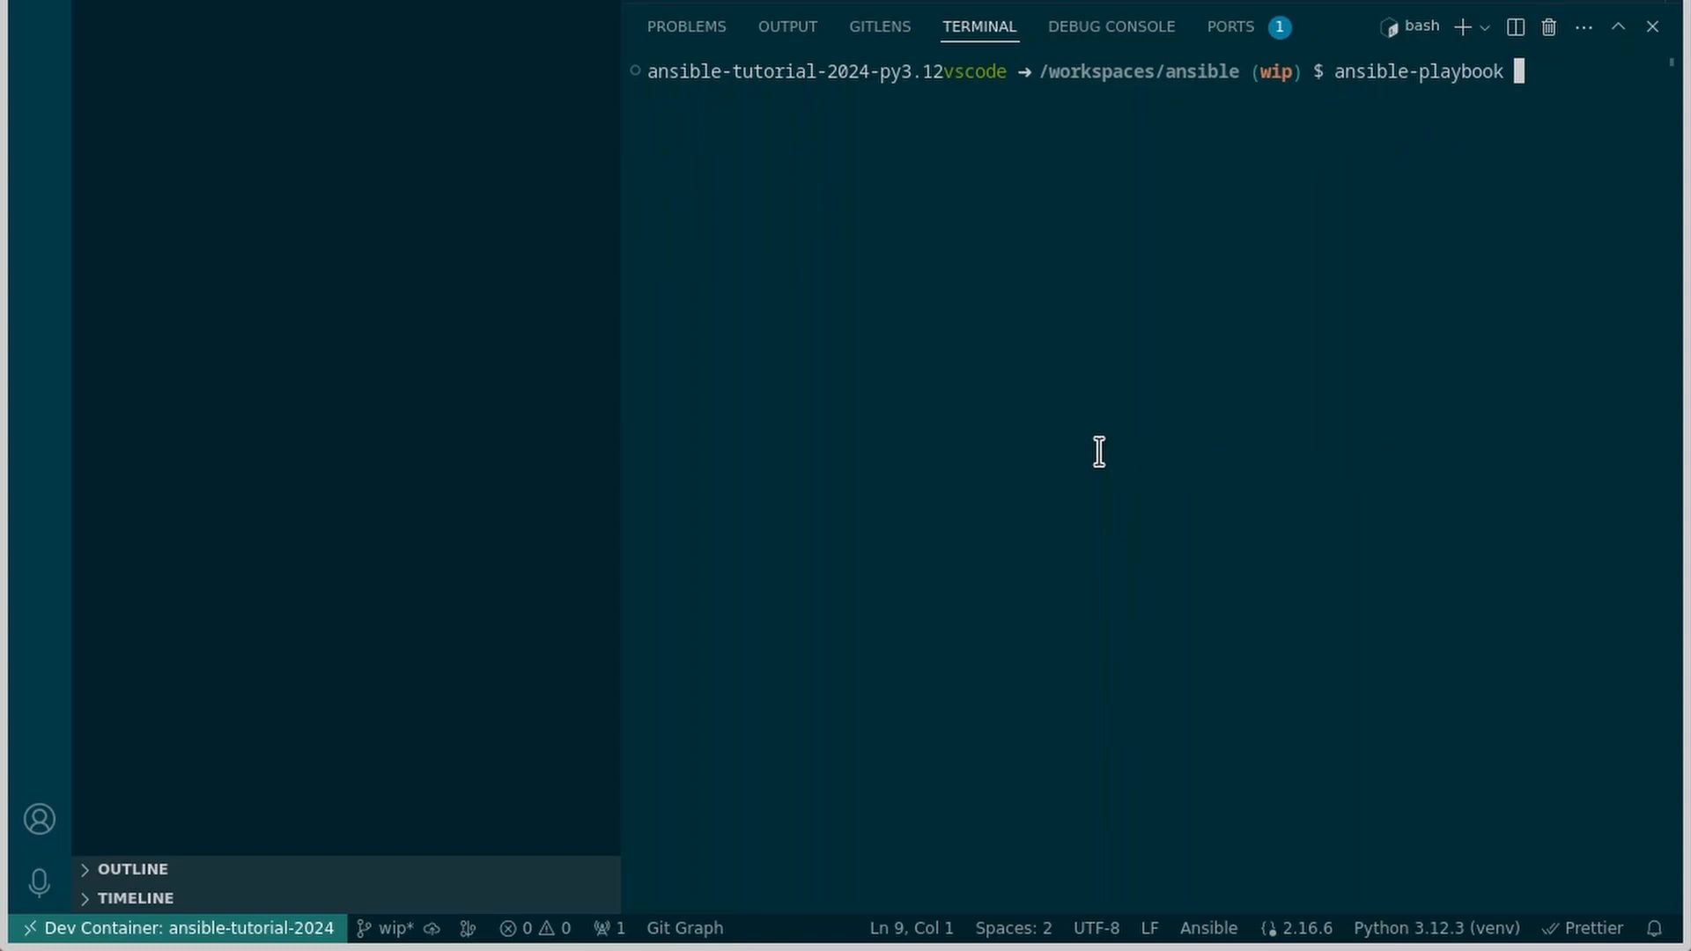
Run ansible-playbook collections/ansible_collections/sysengquick/tutorial/playbooks/ping.yml, getting ok=1 on localhost
type("collections/")
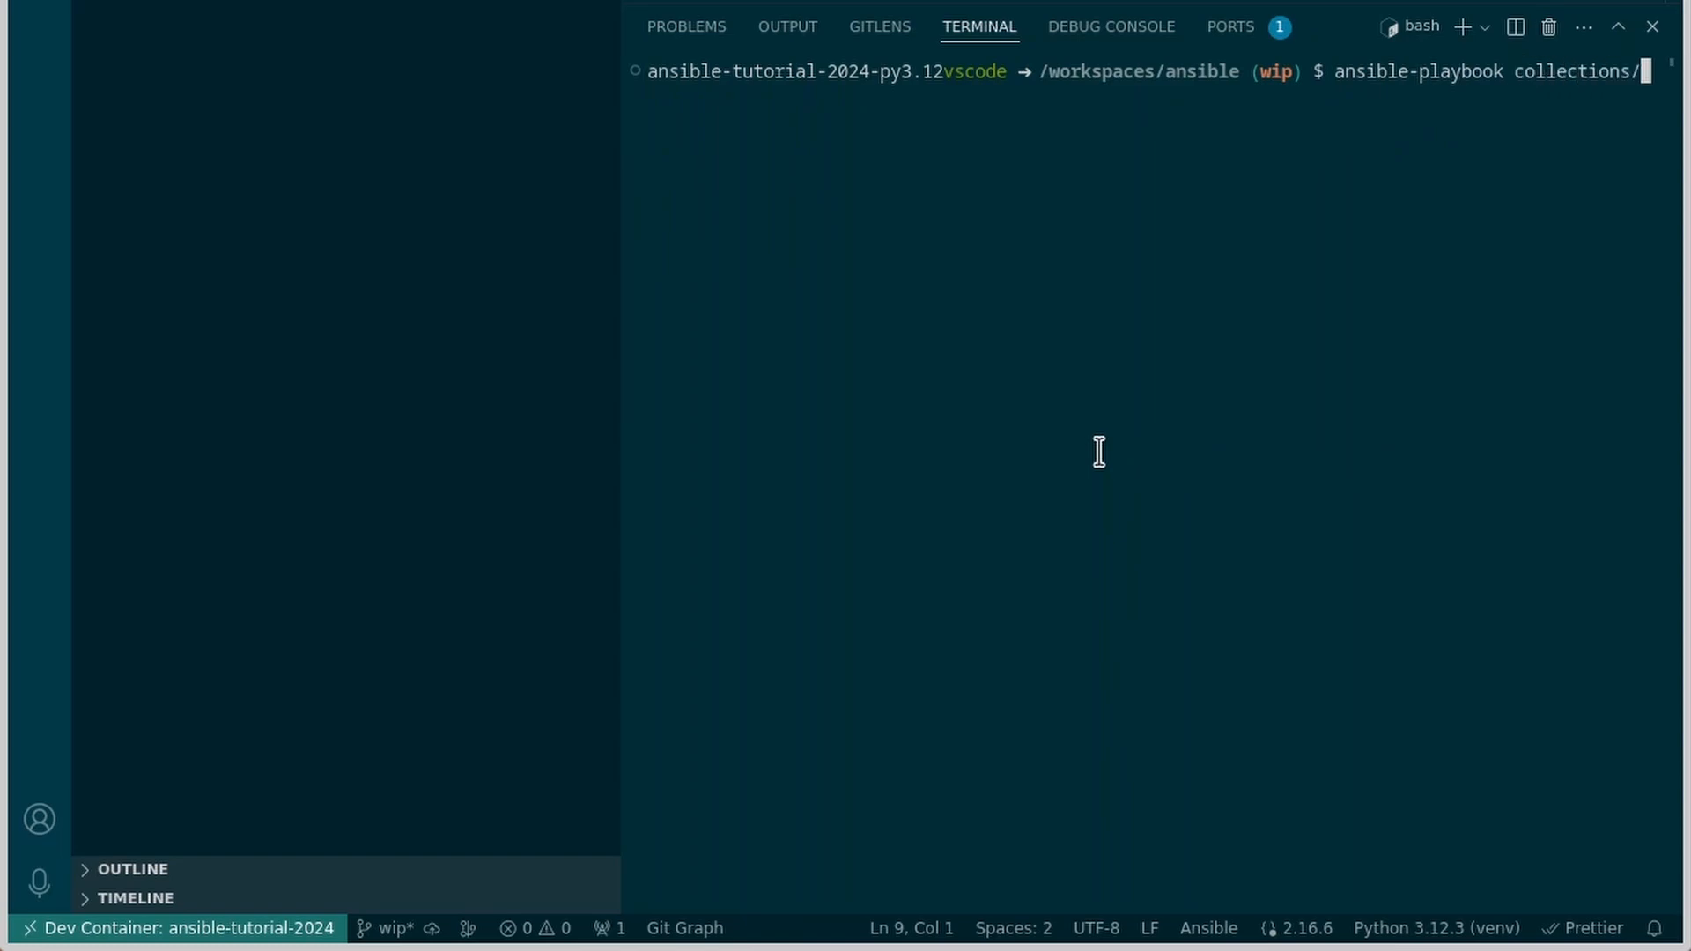
type("nsible_collections/sys")
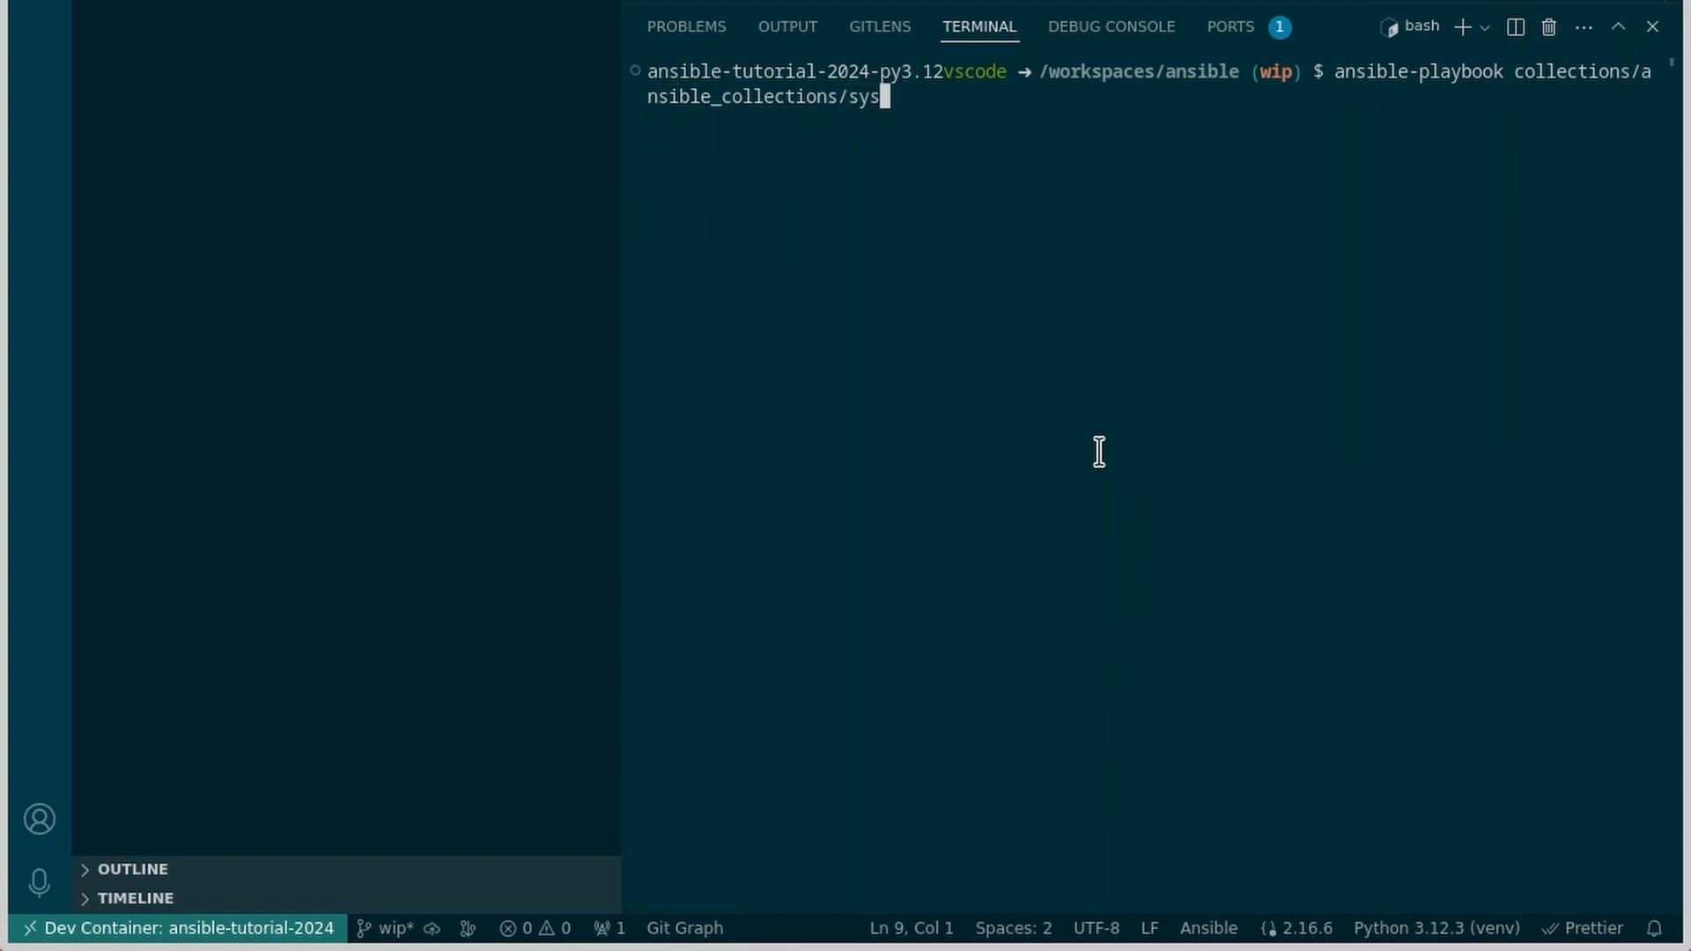
type("engquick/tutorial/")
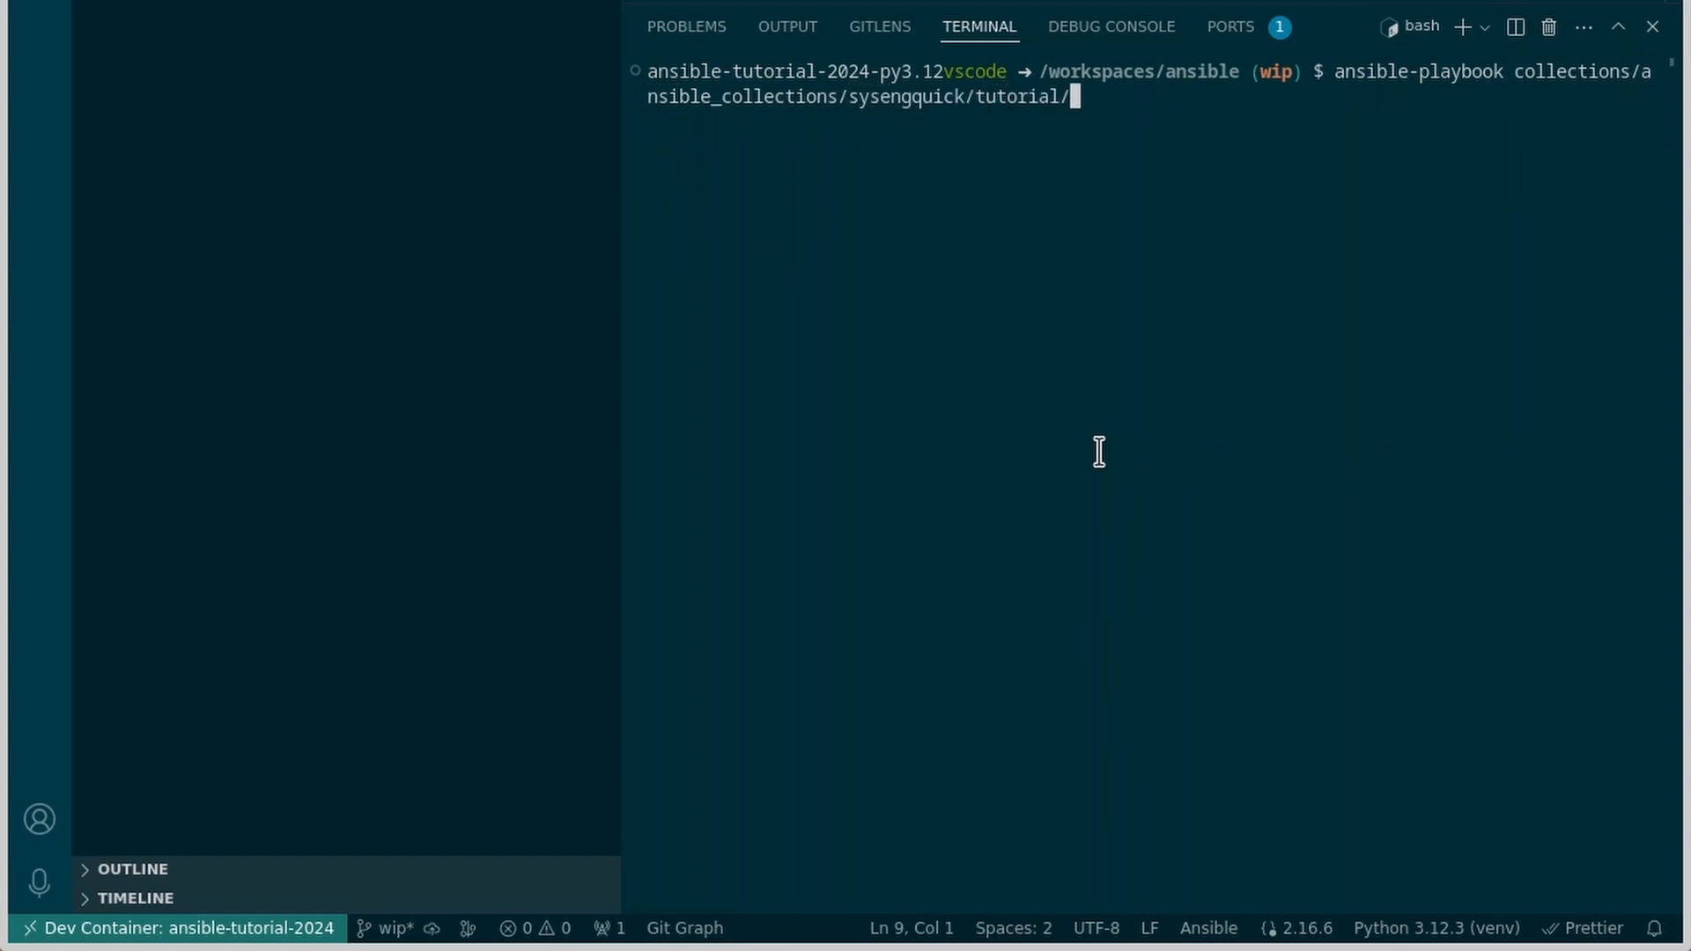
type("playbooks/ping.yml")
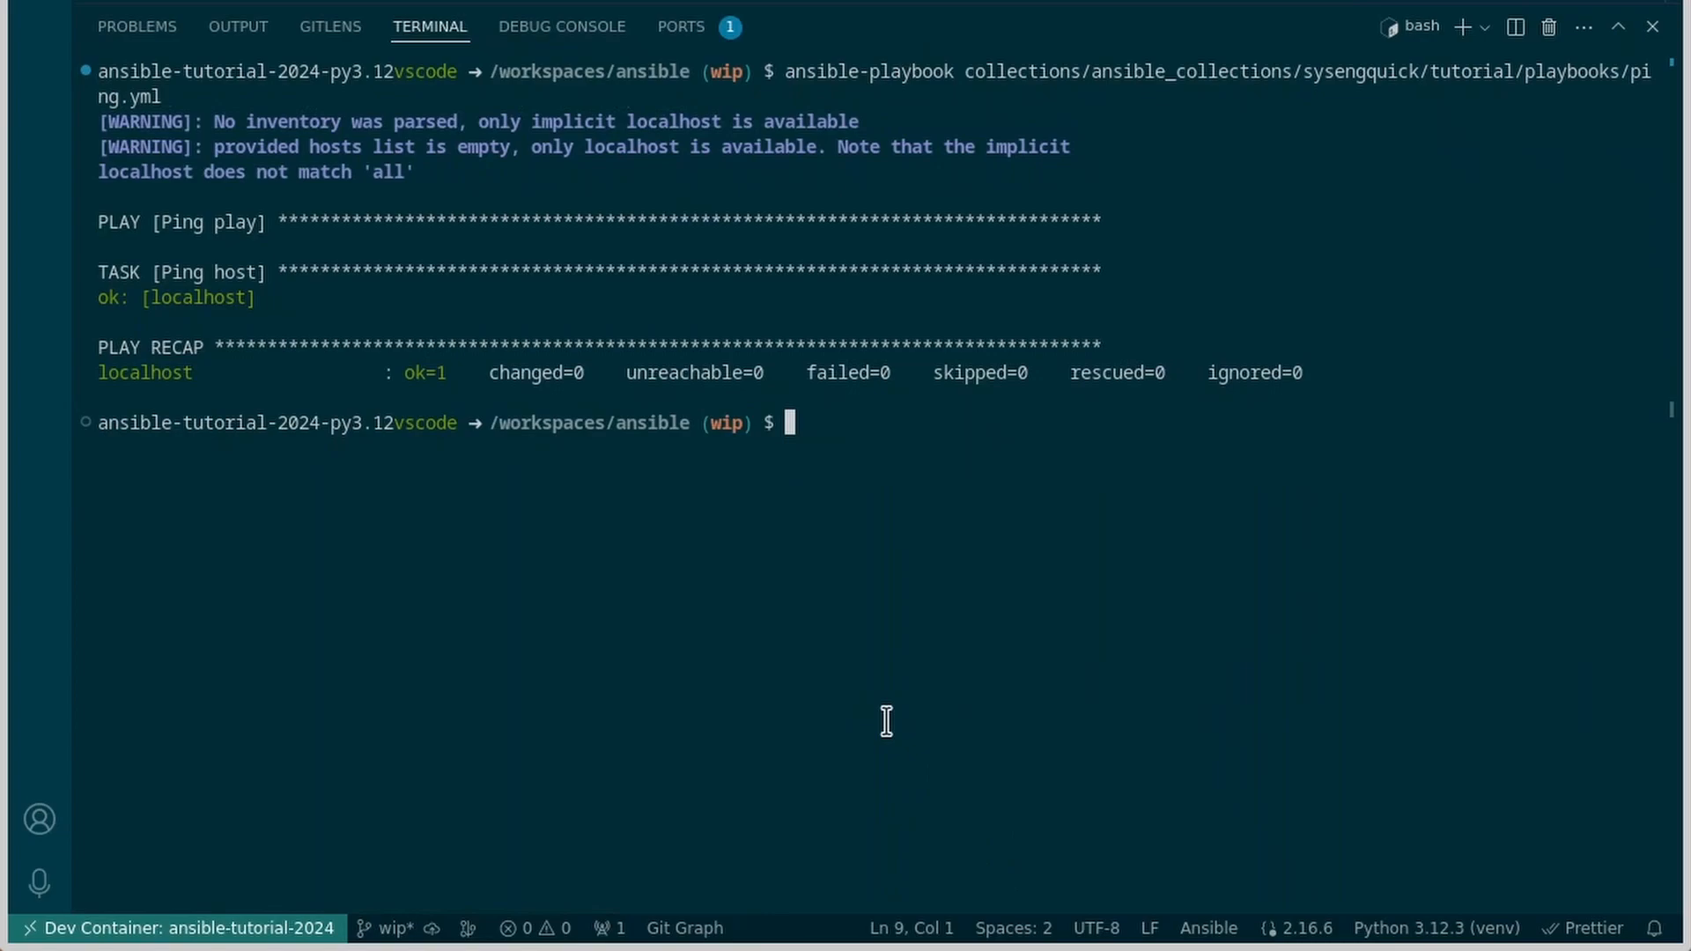
key("Up")
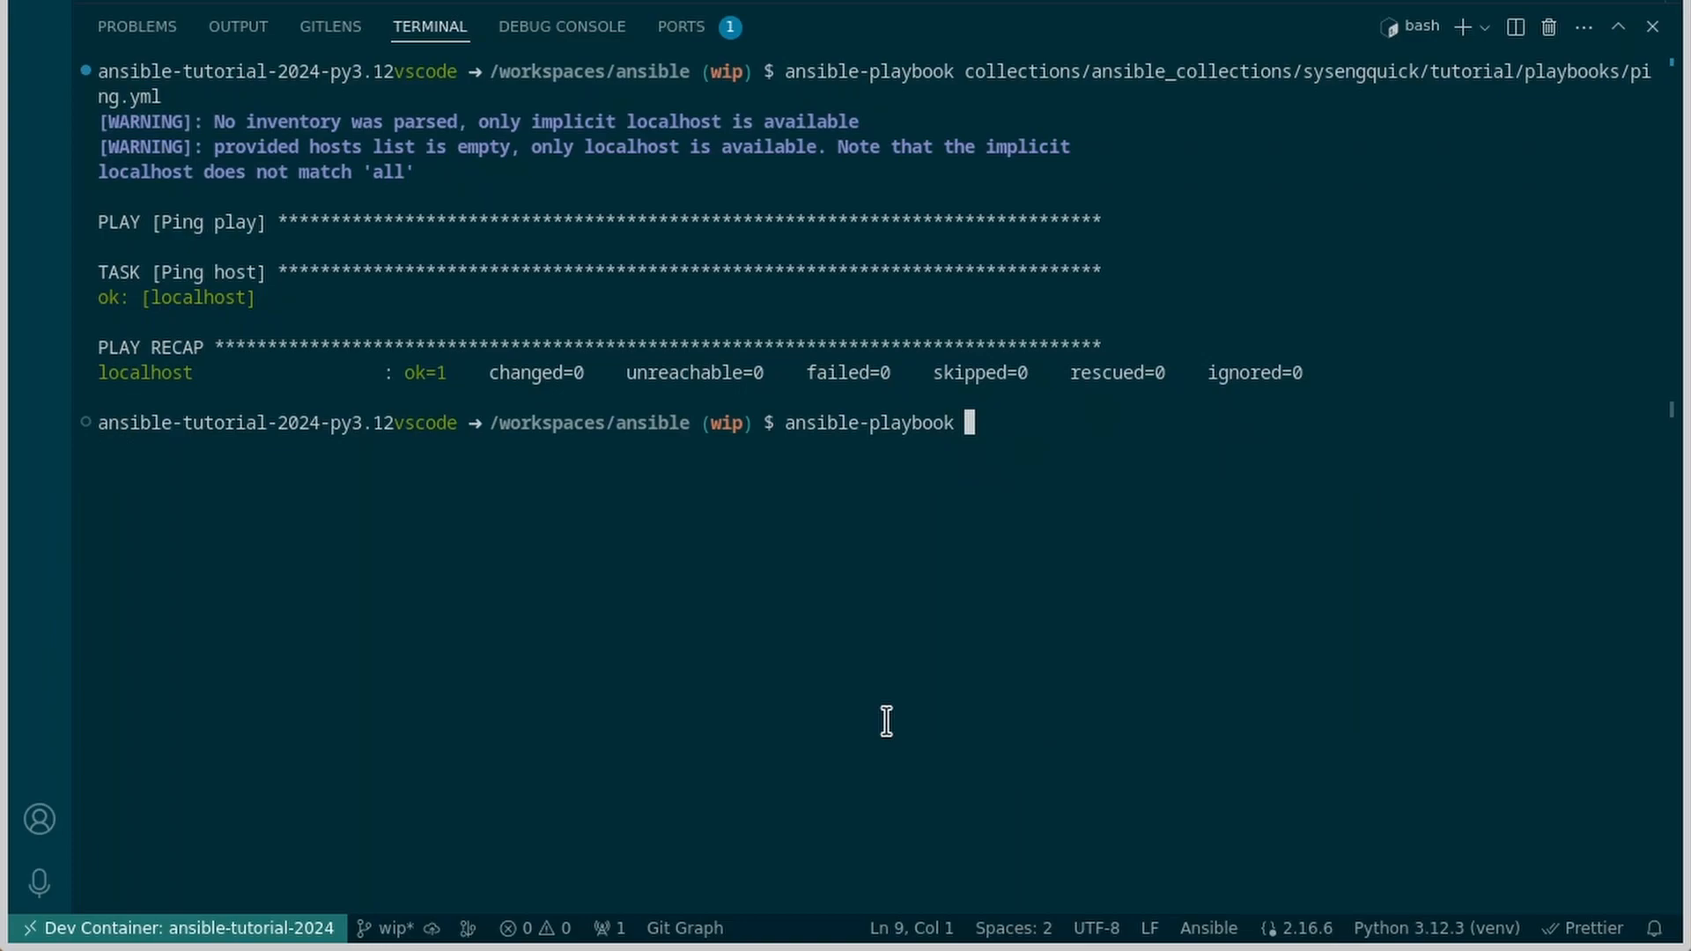
Run ansible-playbook sysengquick.tutorial.ping, which fails with 'could not be found'
type("syseng")
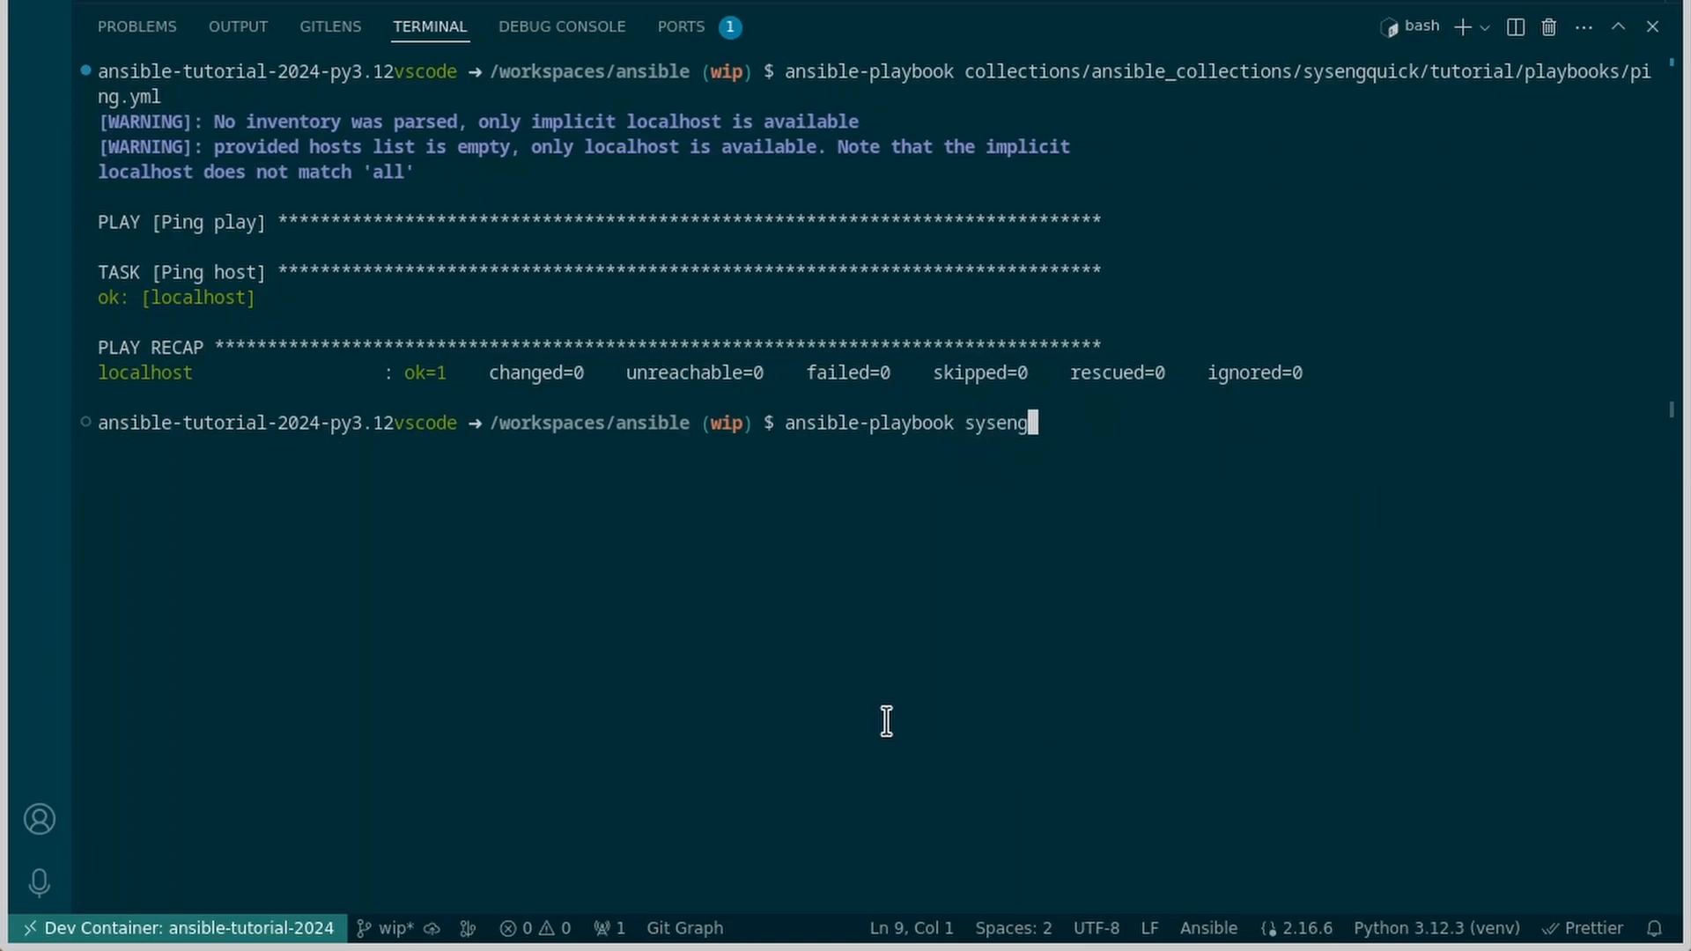
type("quick.t")
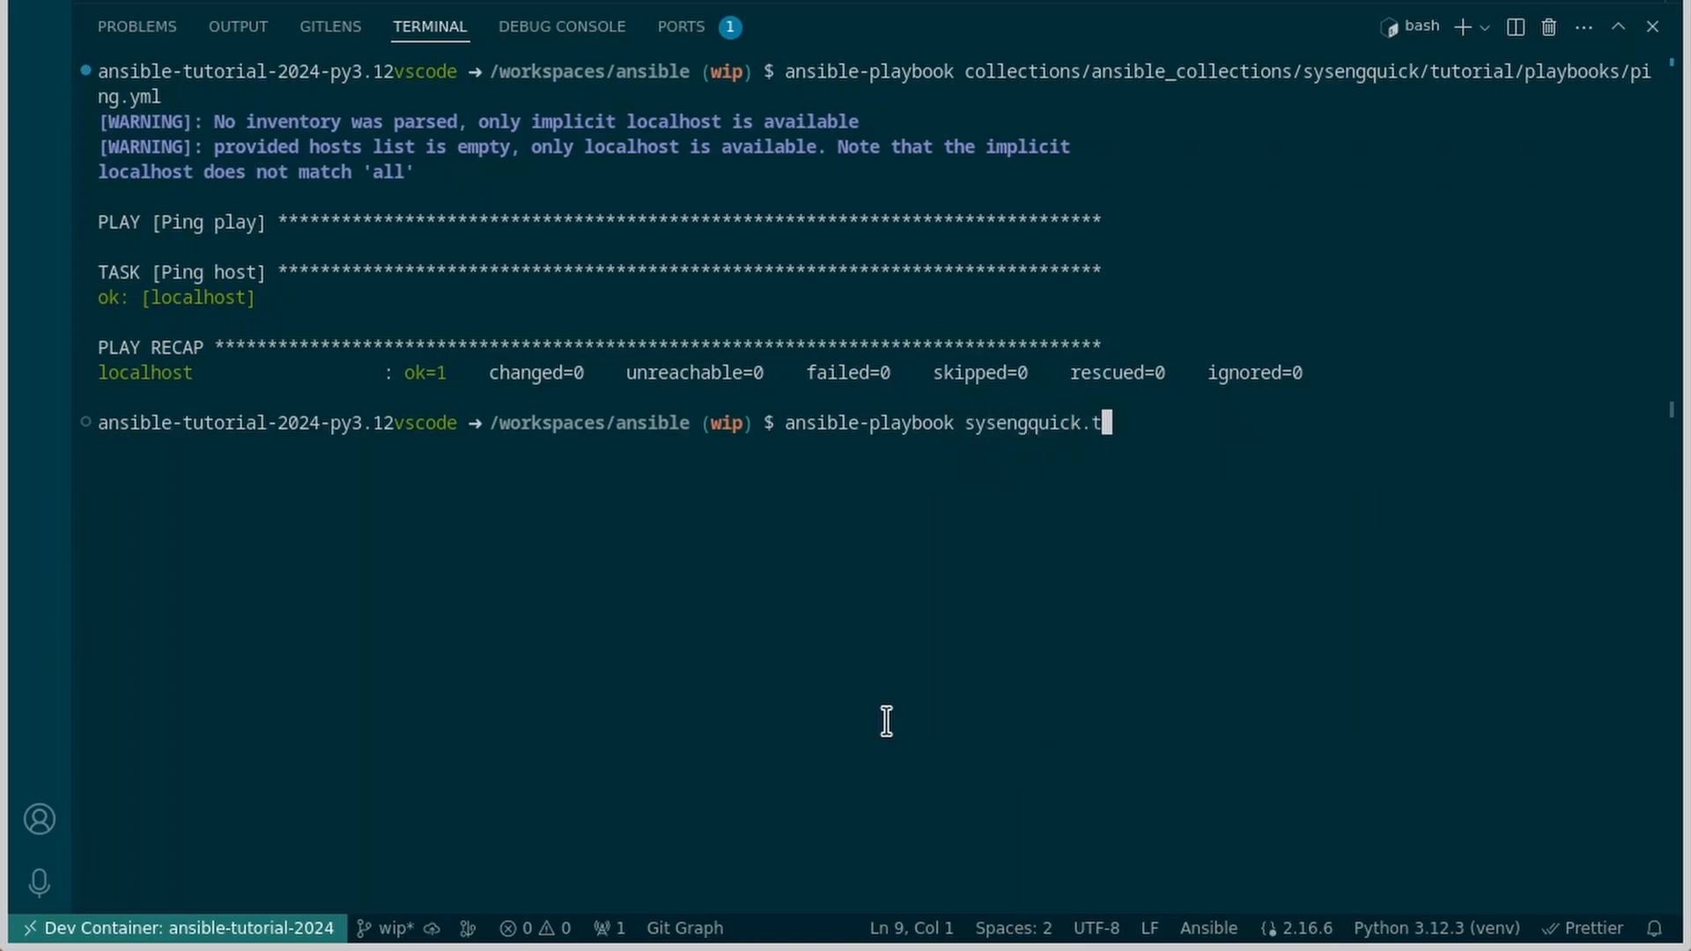
type("utorial")
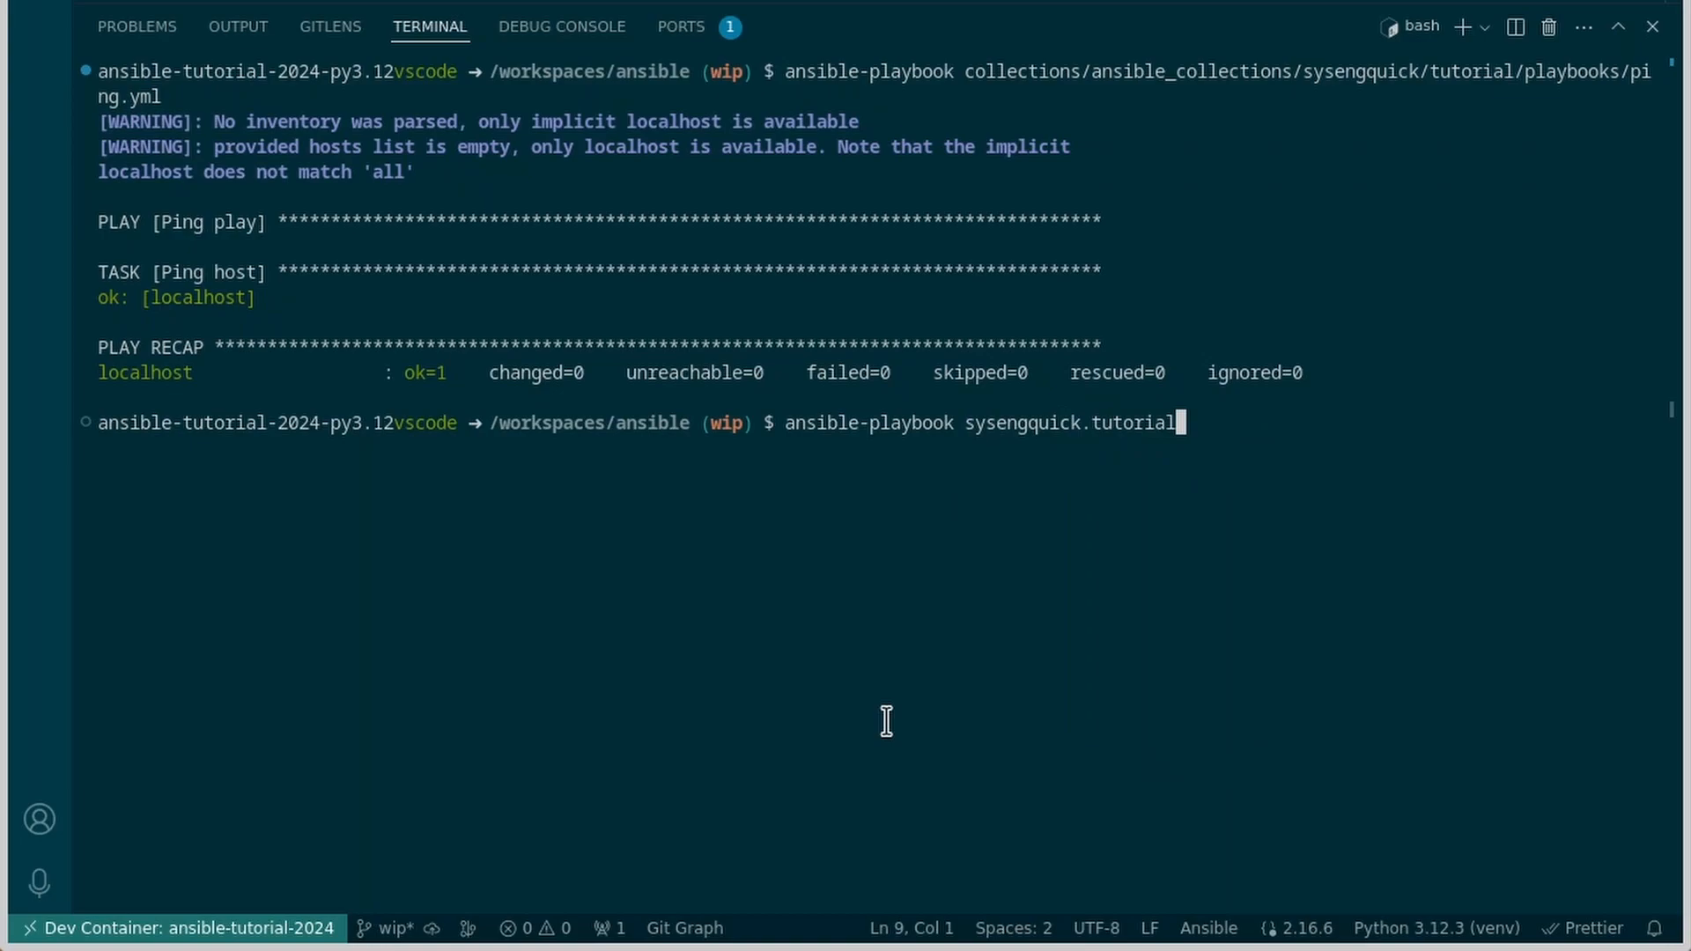
type(".")
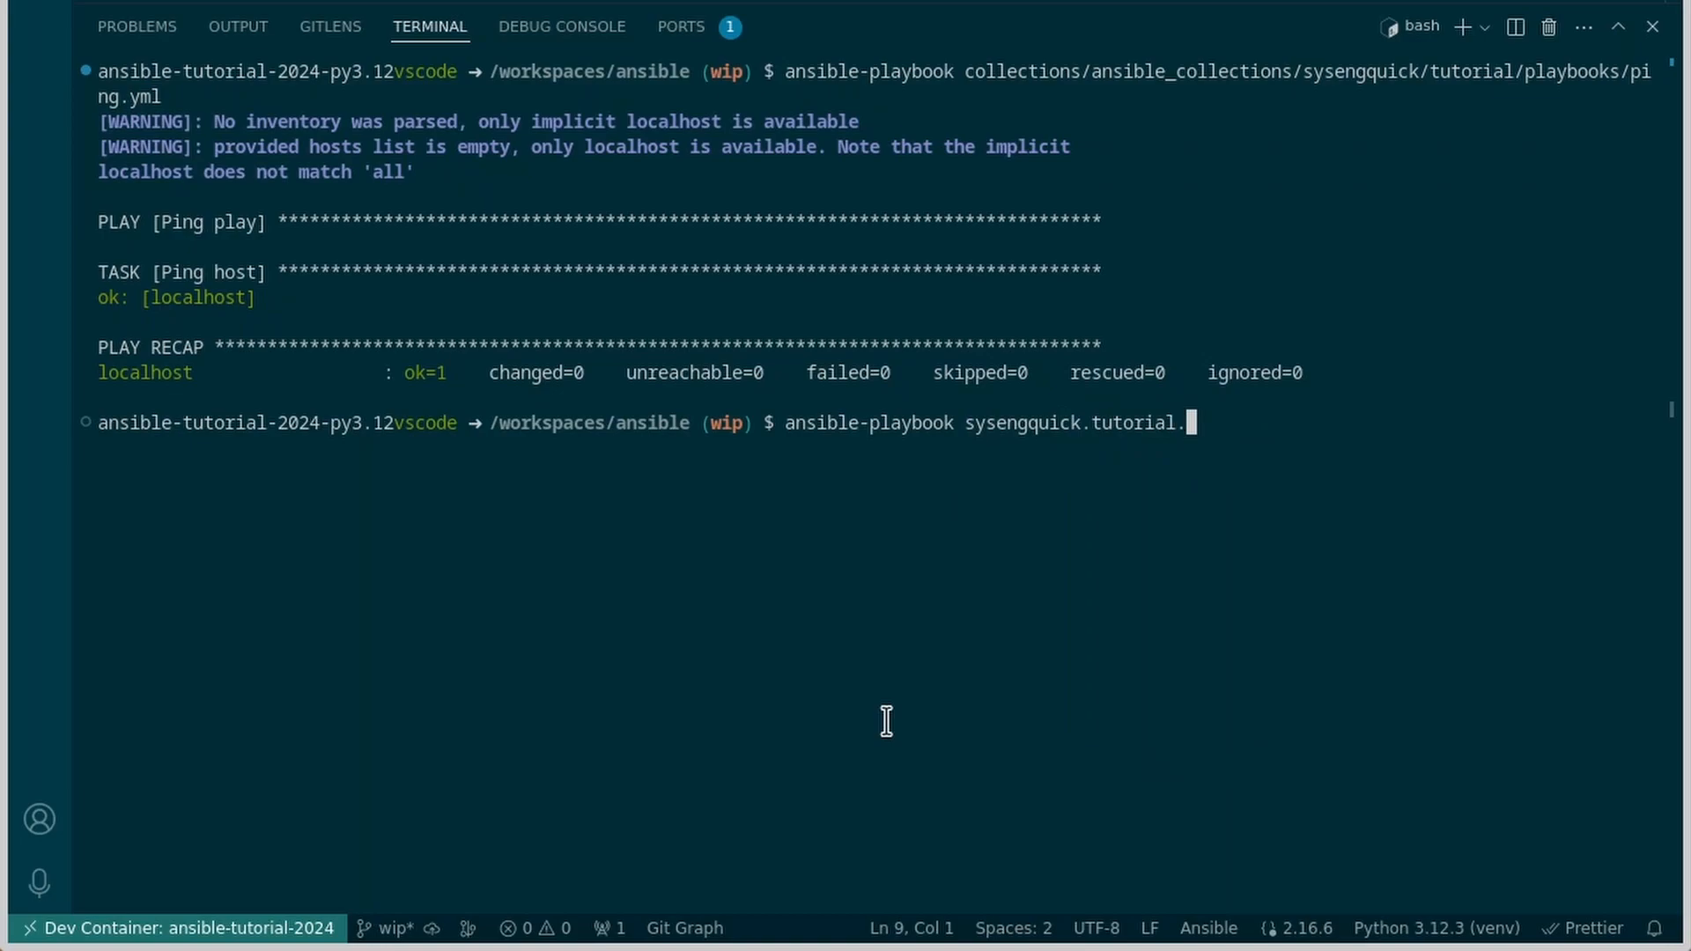
type("ping")
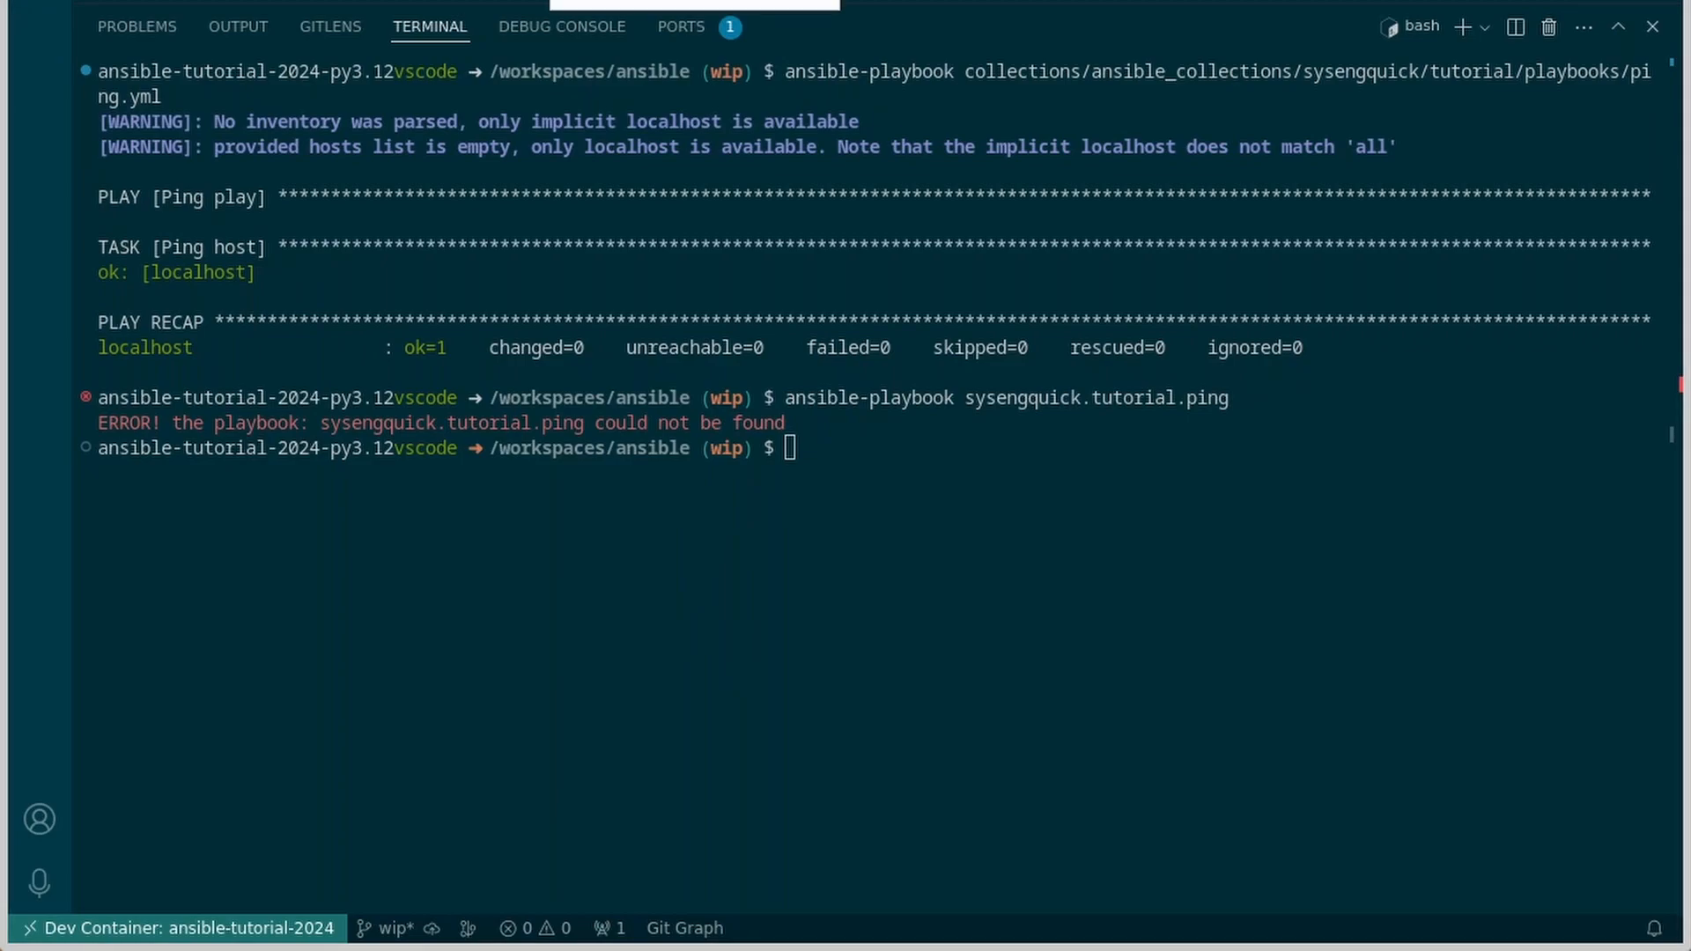
mouse_move(1092, 575)
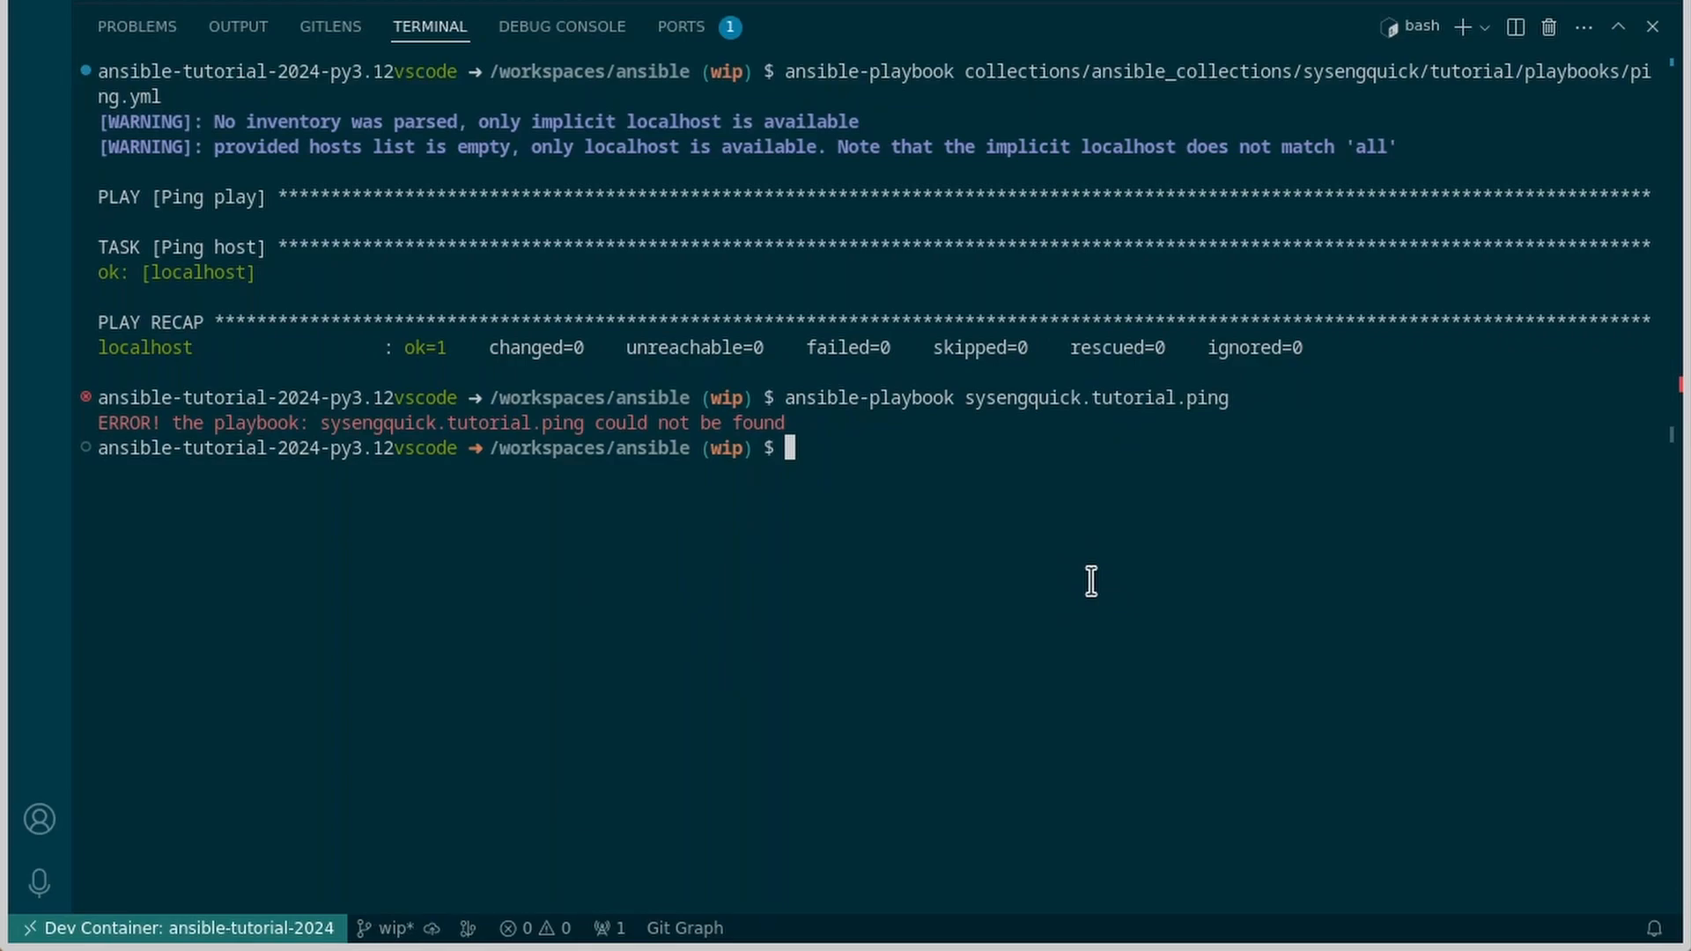
Check the current COLLECTIONS_PATH with ansible-config dump
type("ansible-")
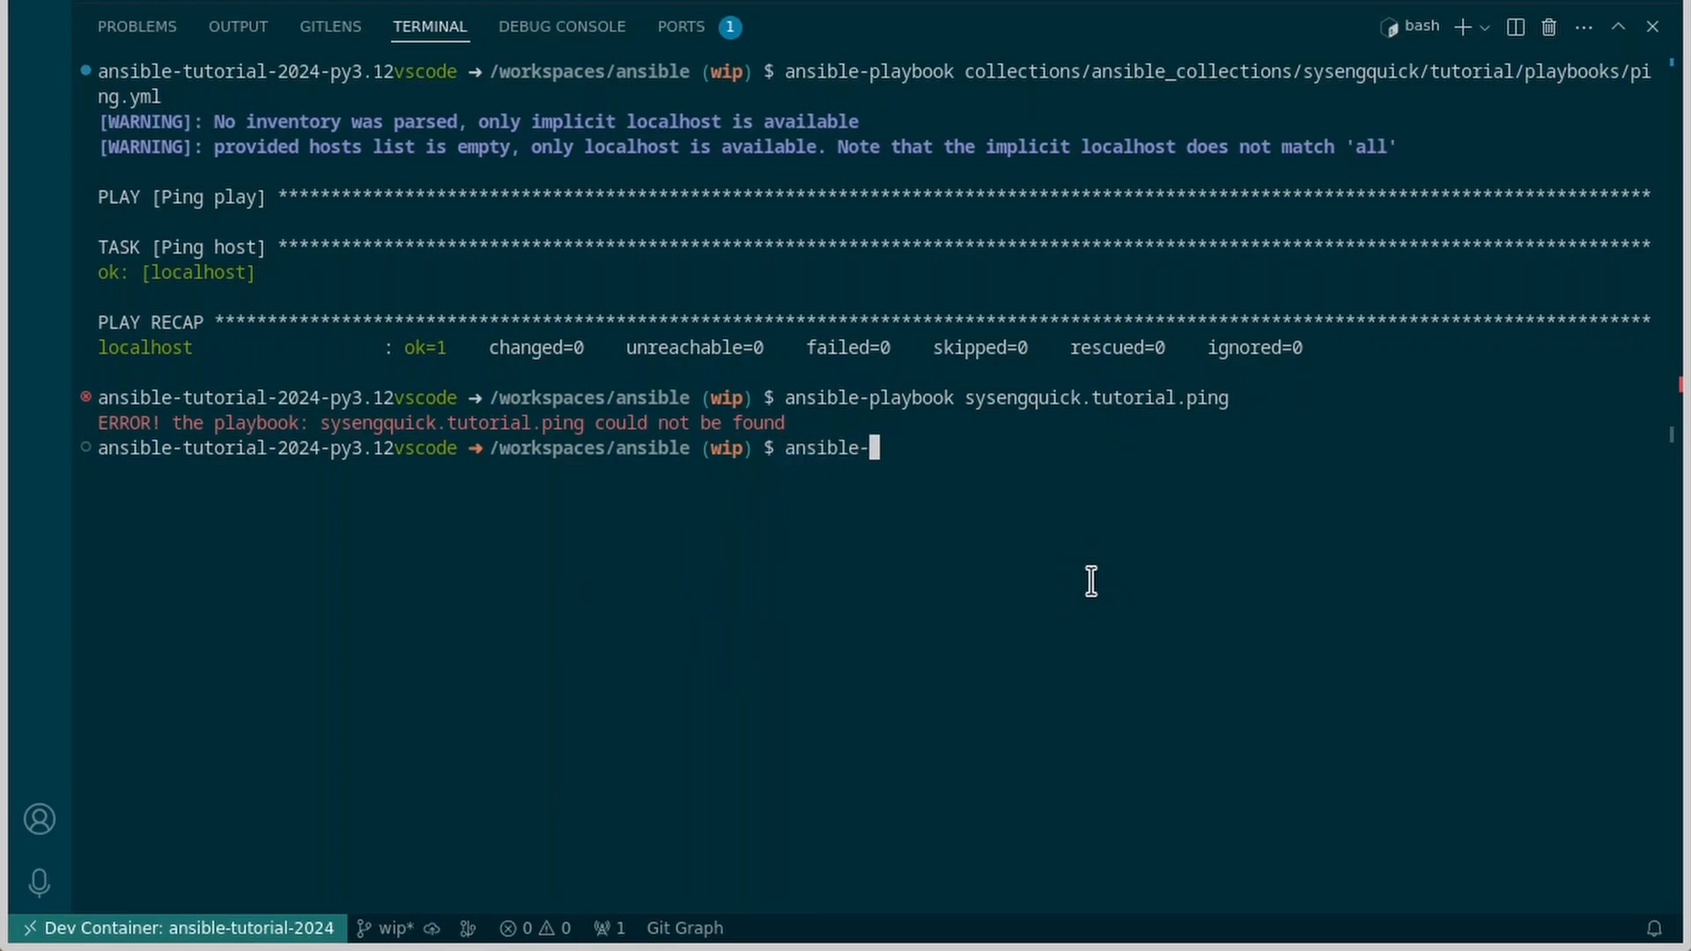
type("config dump | grep COLLECTIONS_PATH")
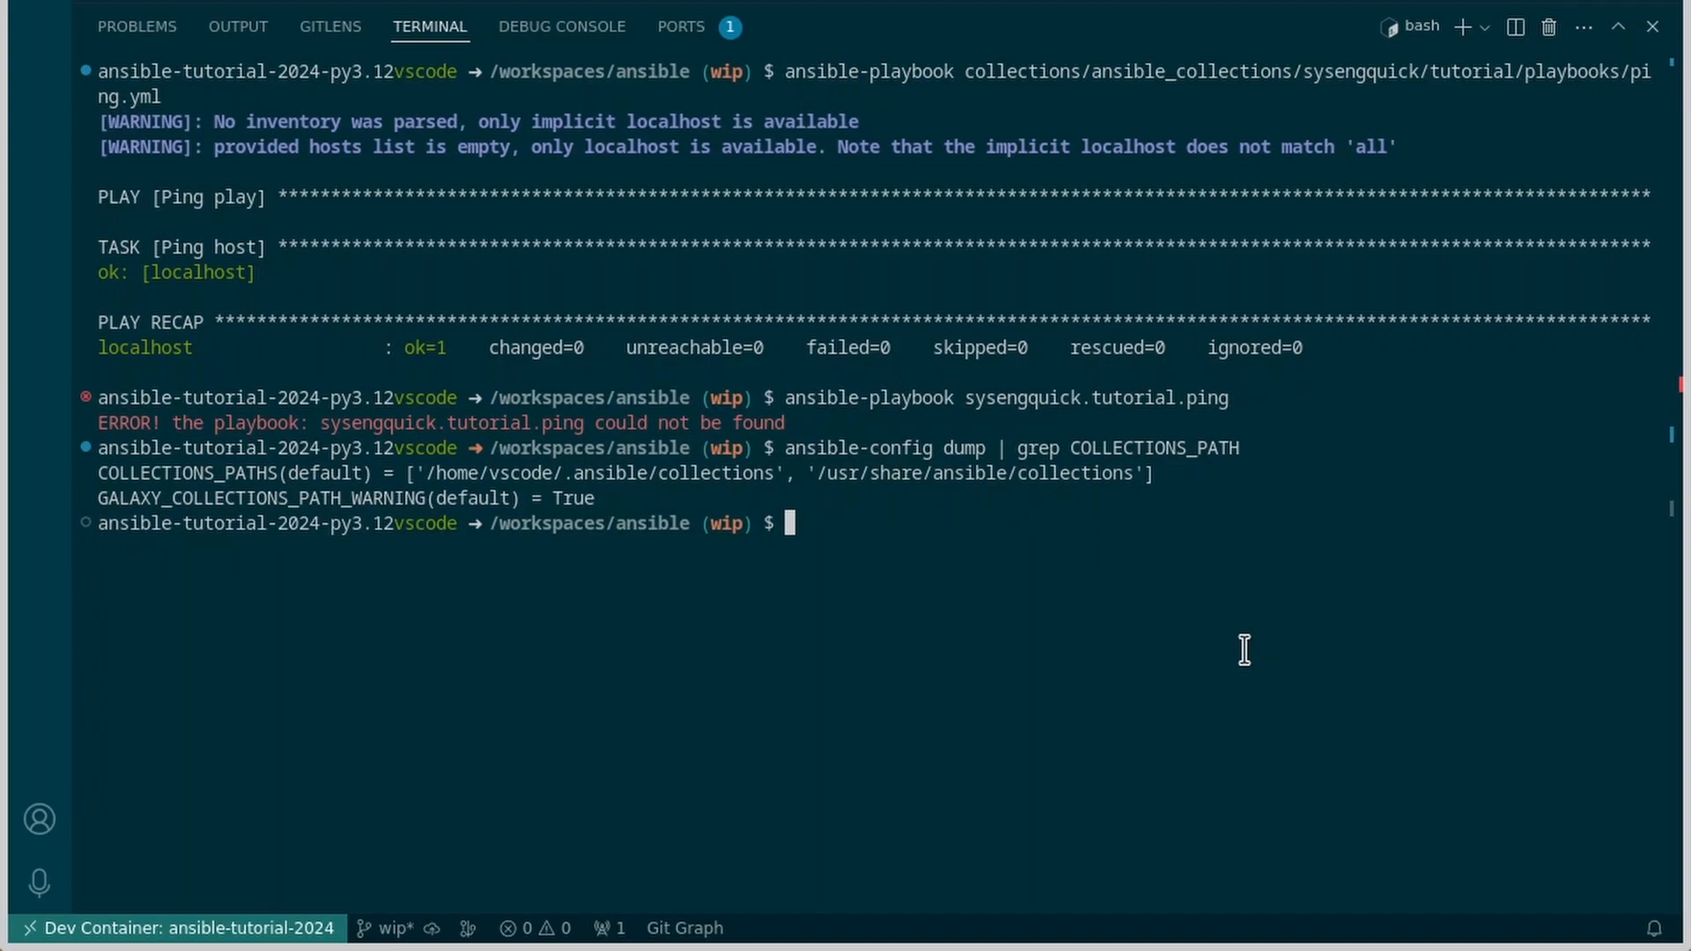
Export ANSIBLE_COLLECTIONS_PATH=./collections so sysengquick.tutorial.ping runs by name
type("export A")
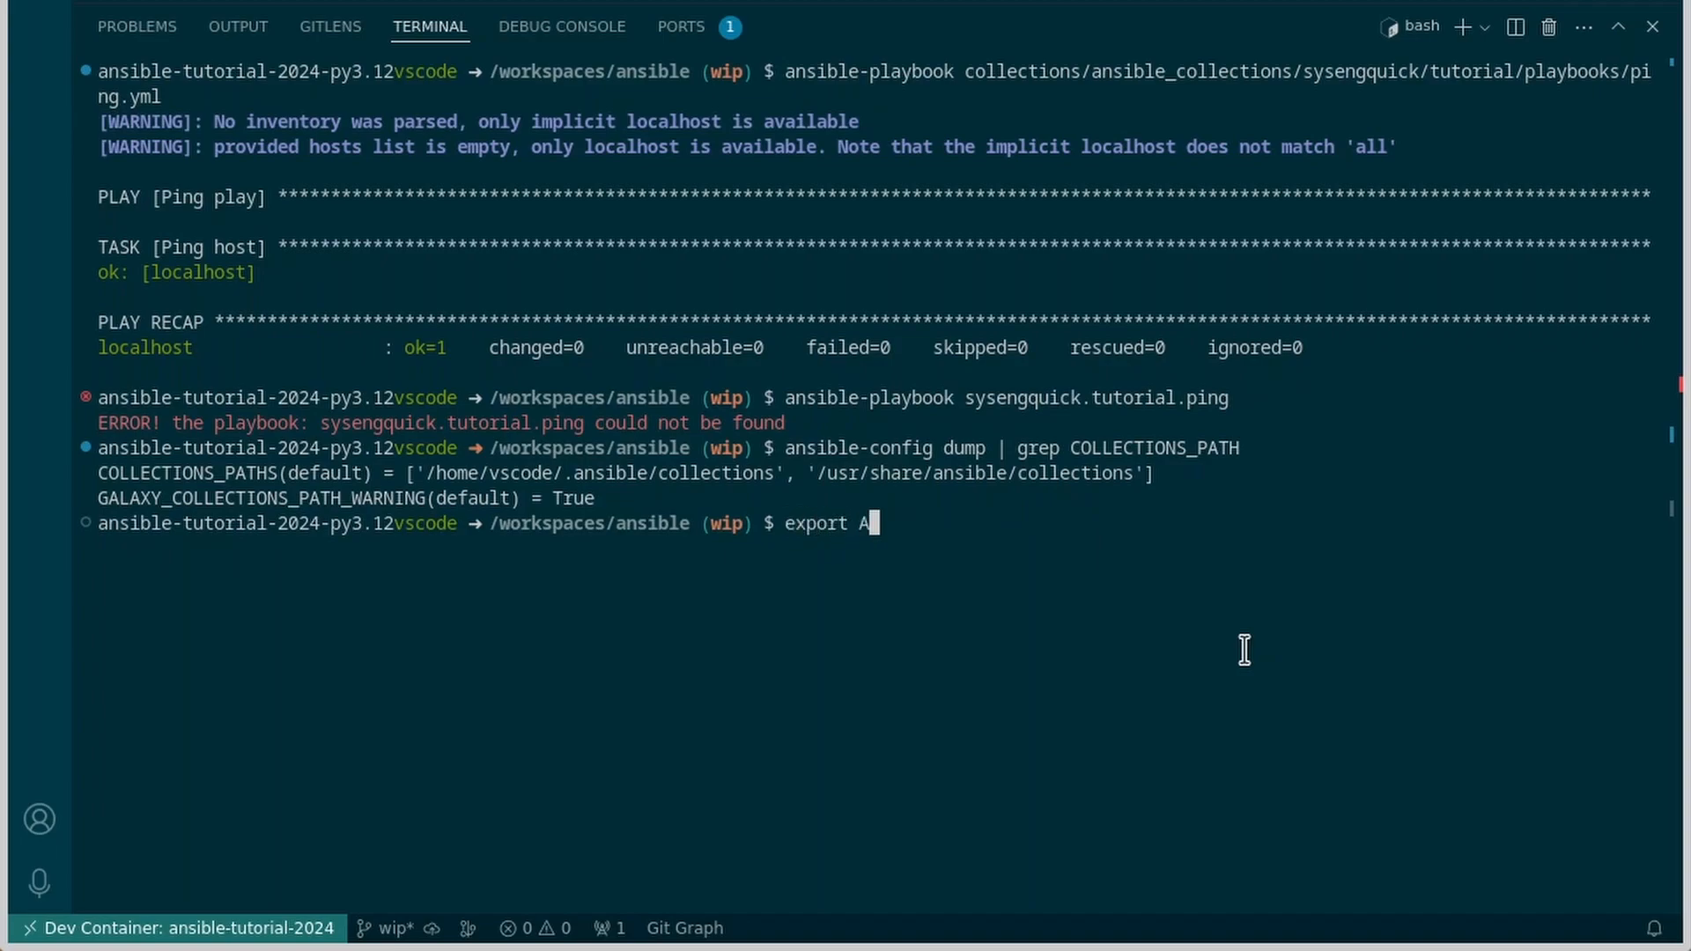
type("NSIBLE_COLLE")
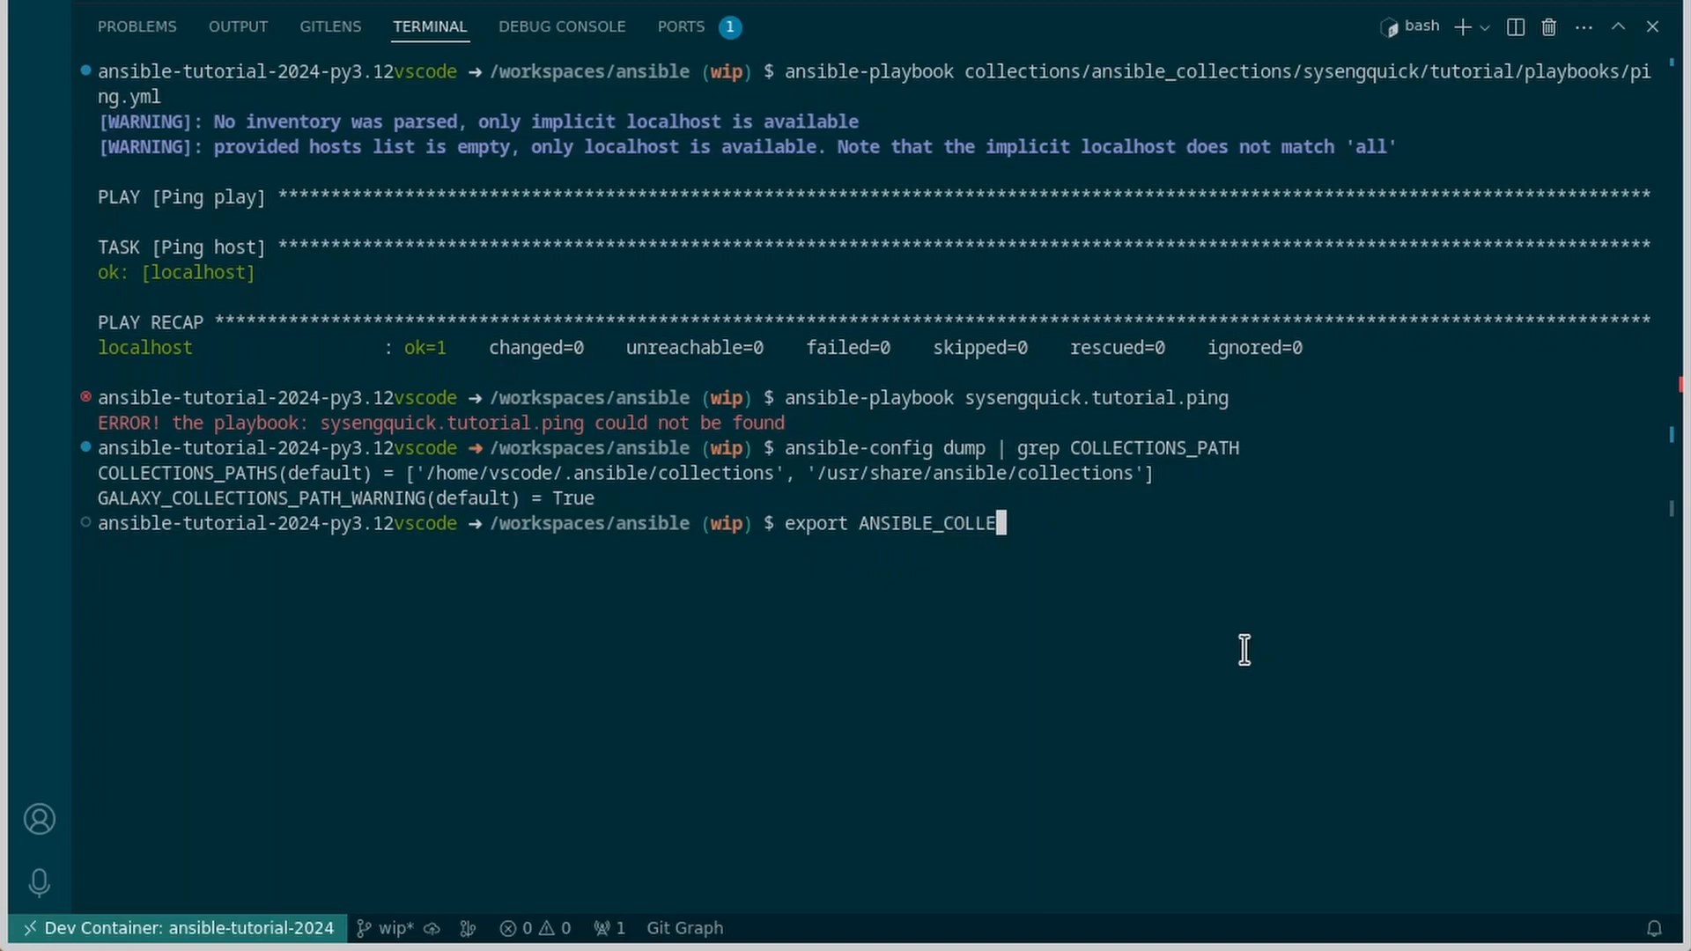
type("CTIONS_PATH")
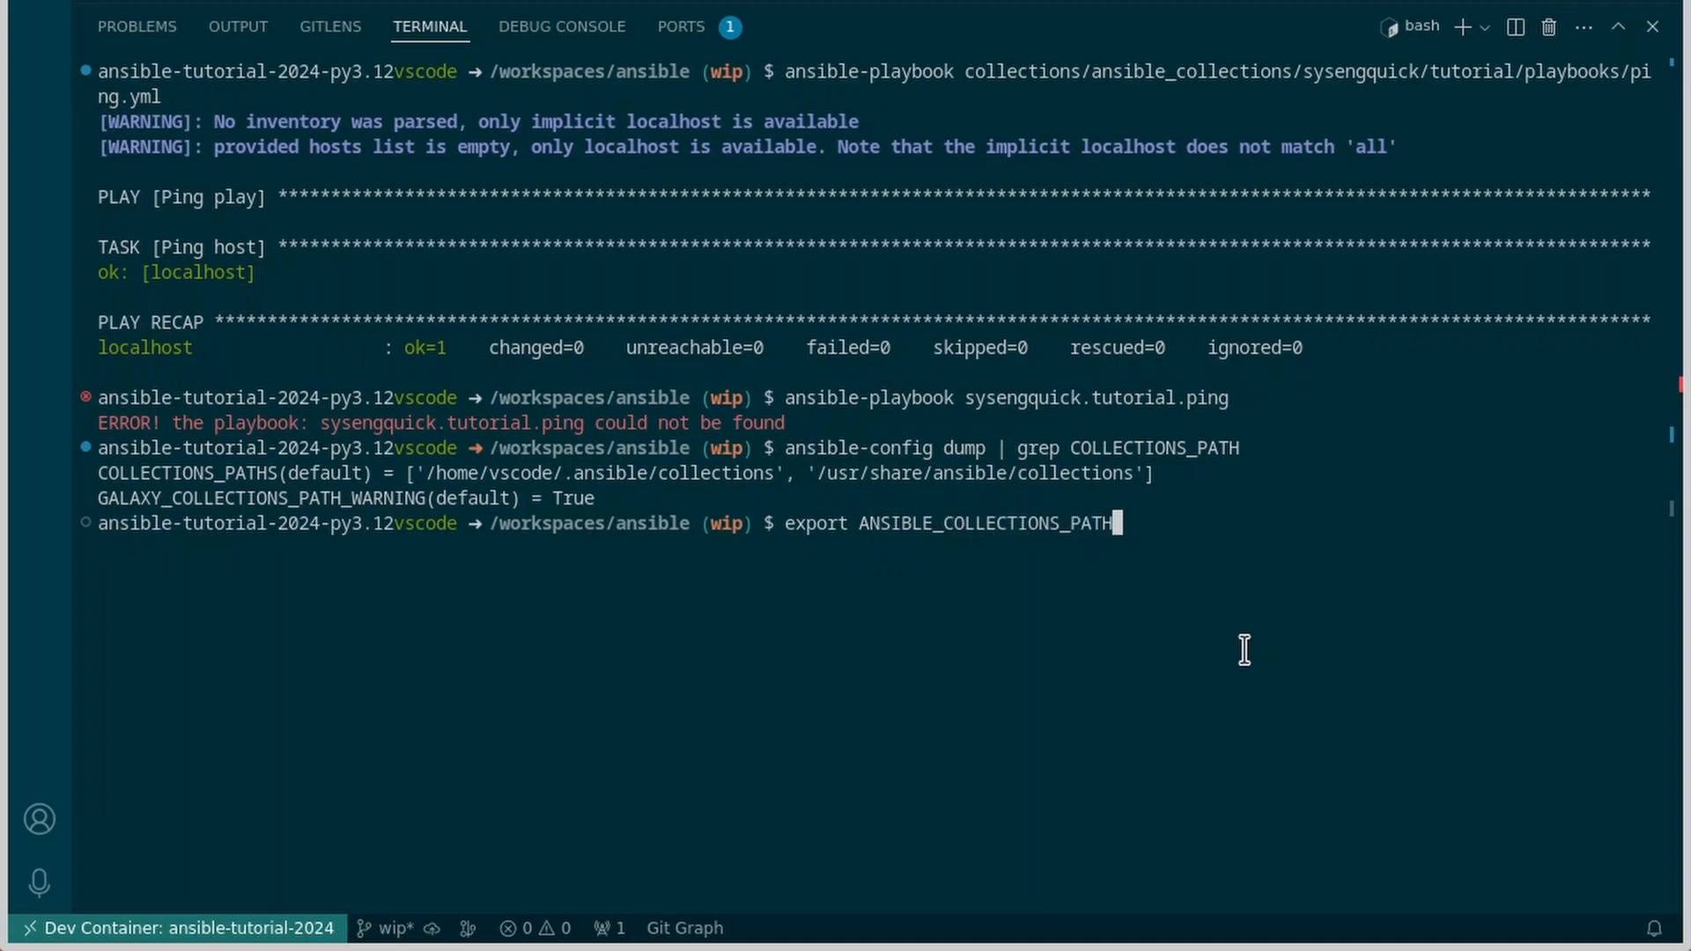
type("=./collections")
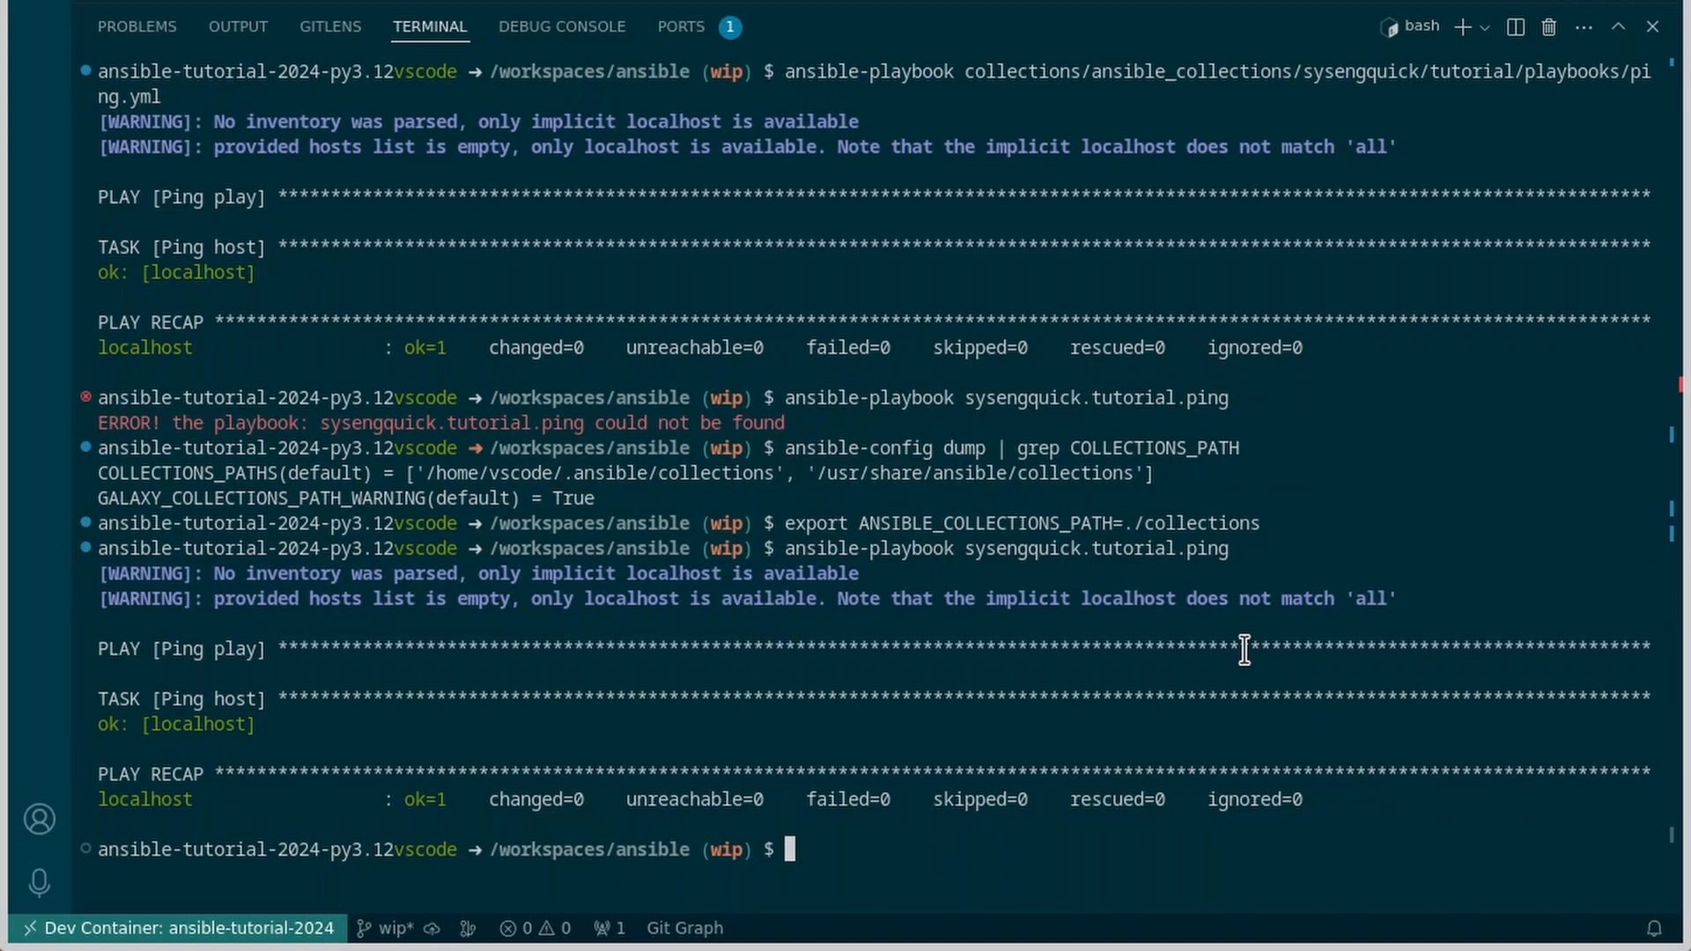
mouse_move(983, 474)
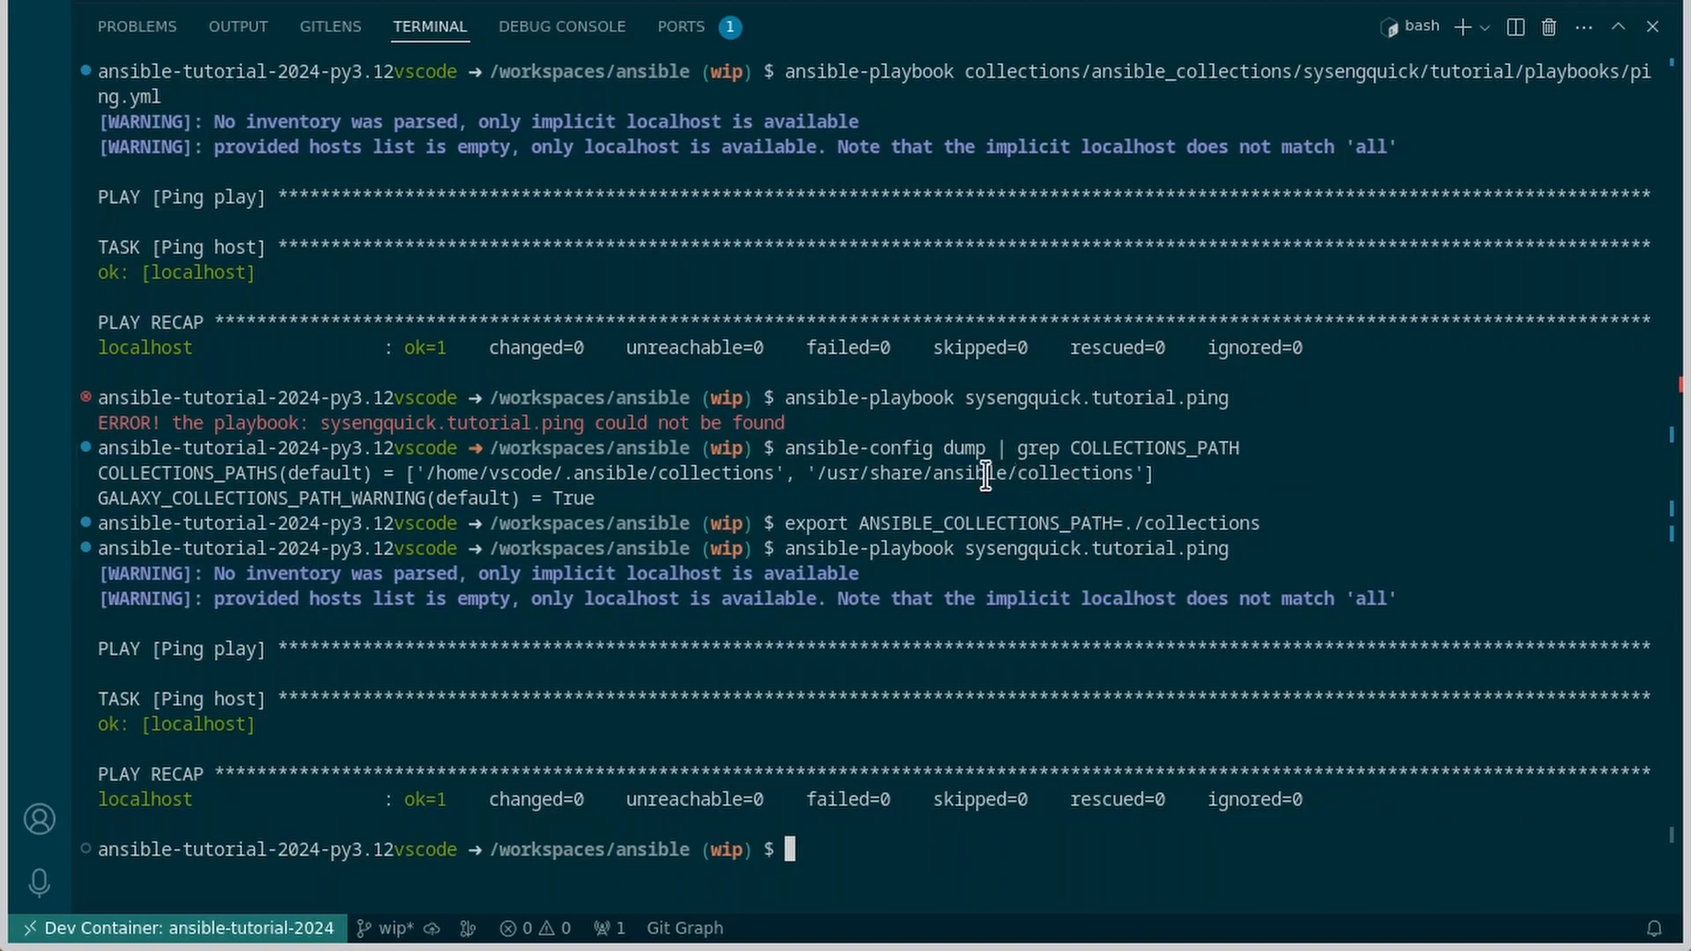
double_click(626, 472)
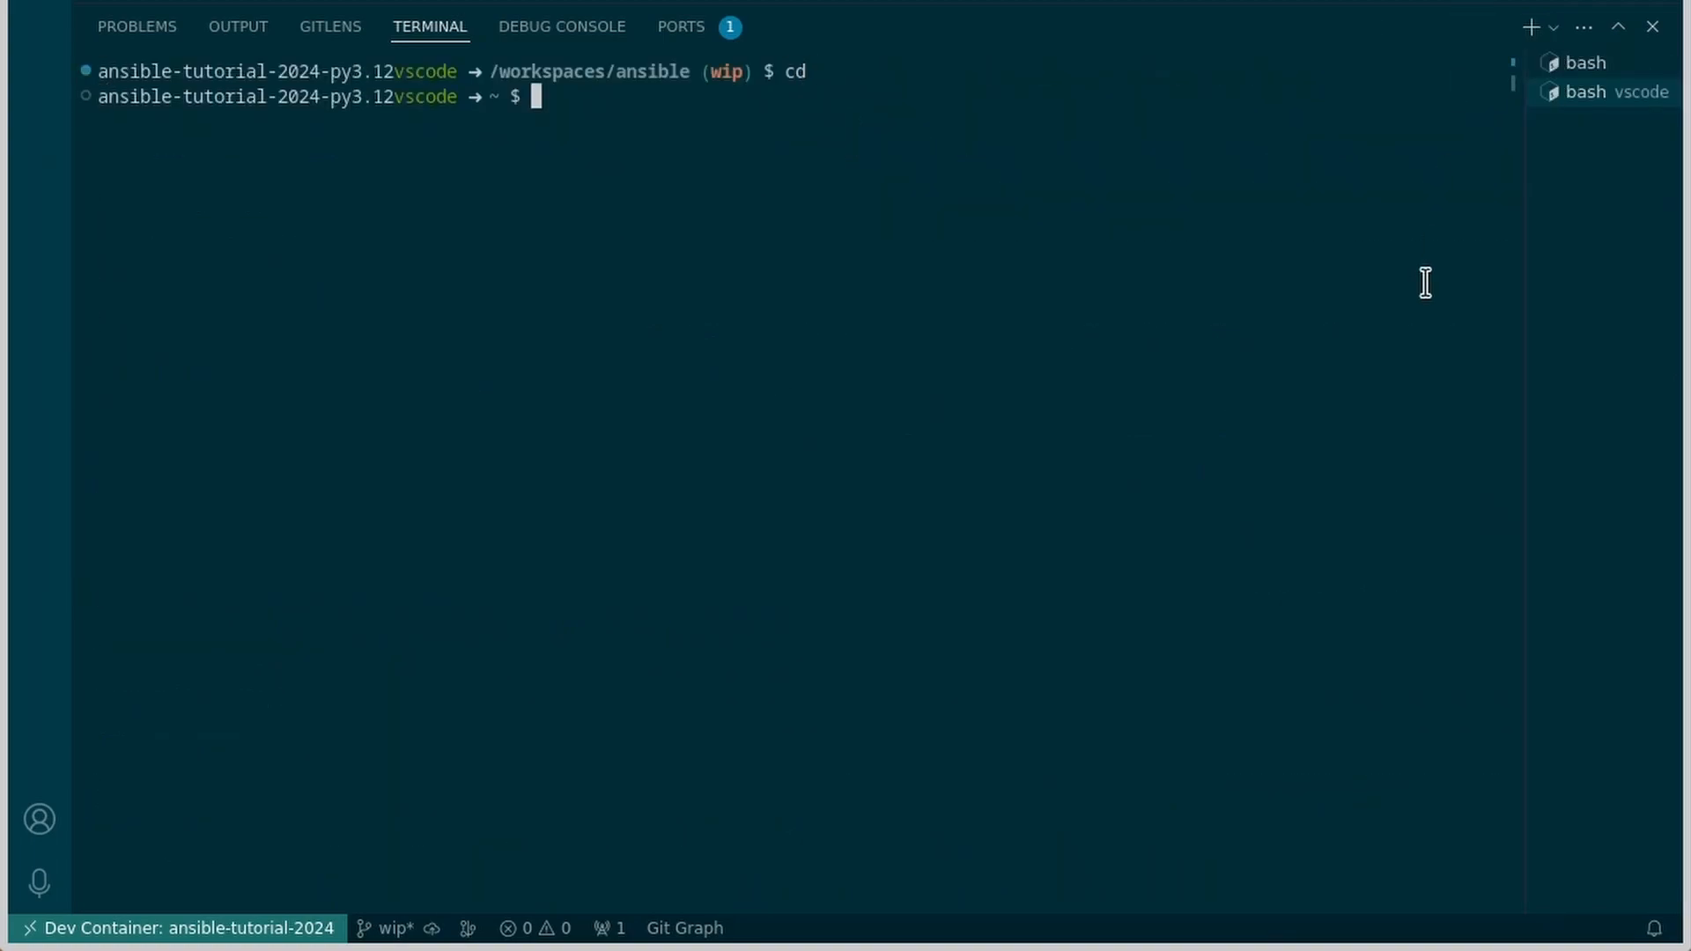
Create ~/.ansible/collections/ansible_collections with mkdir -p and cd into it
type("mkd")
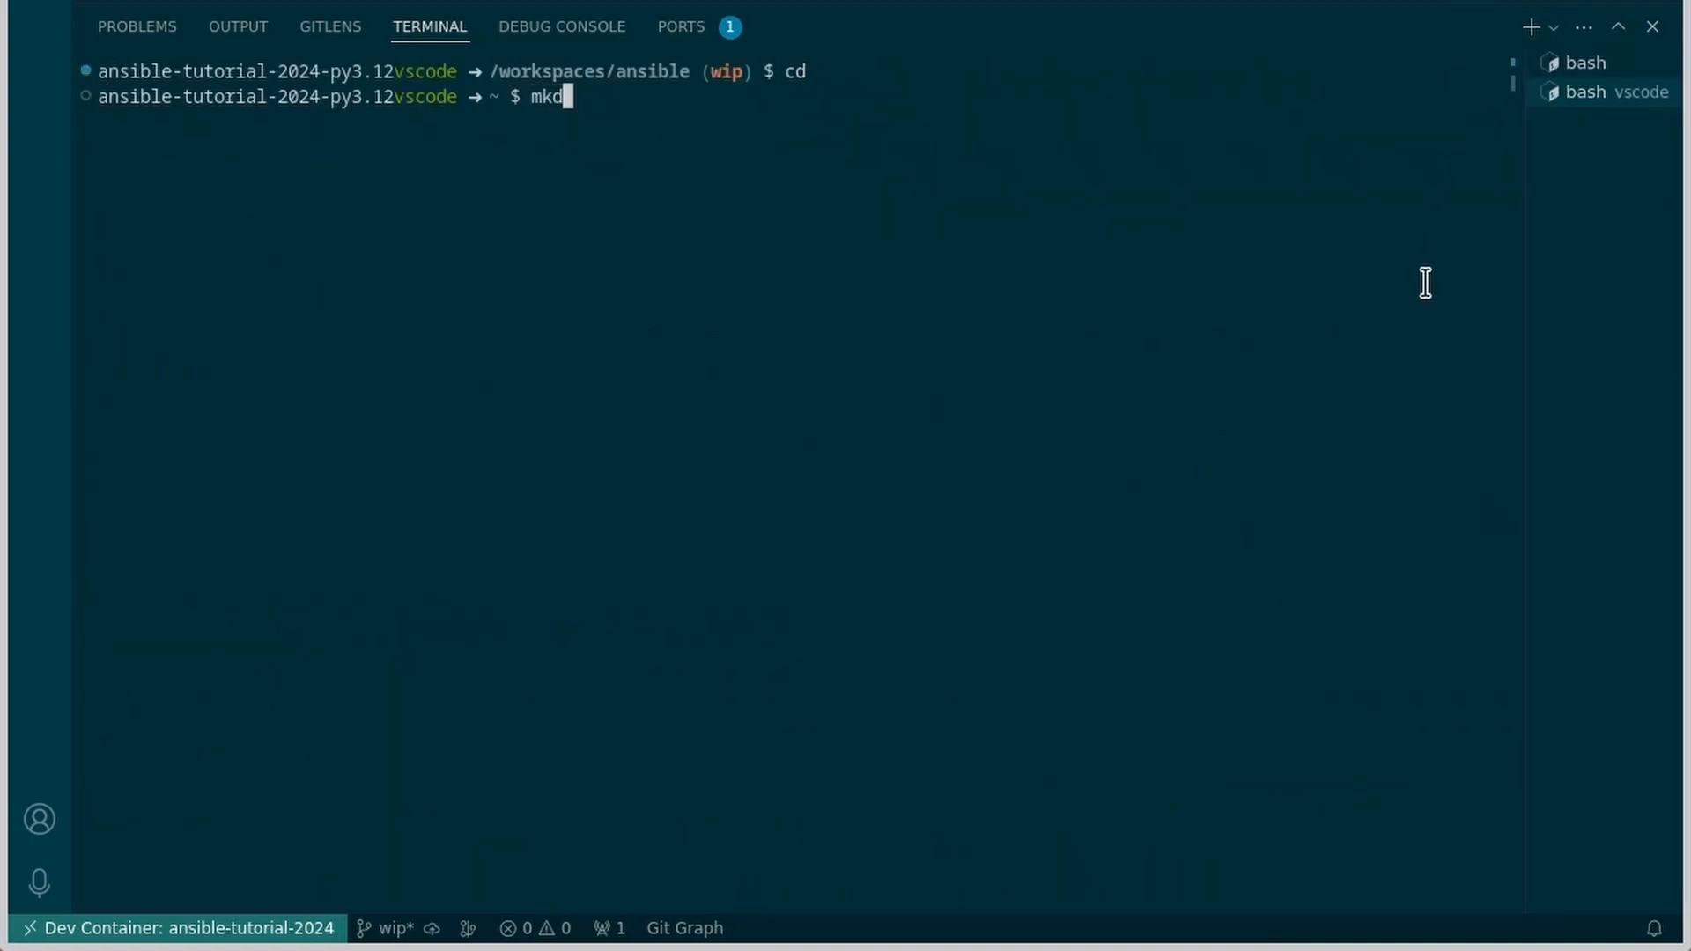
type("ir -p")
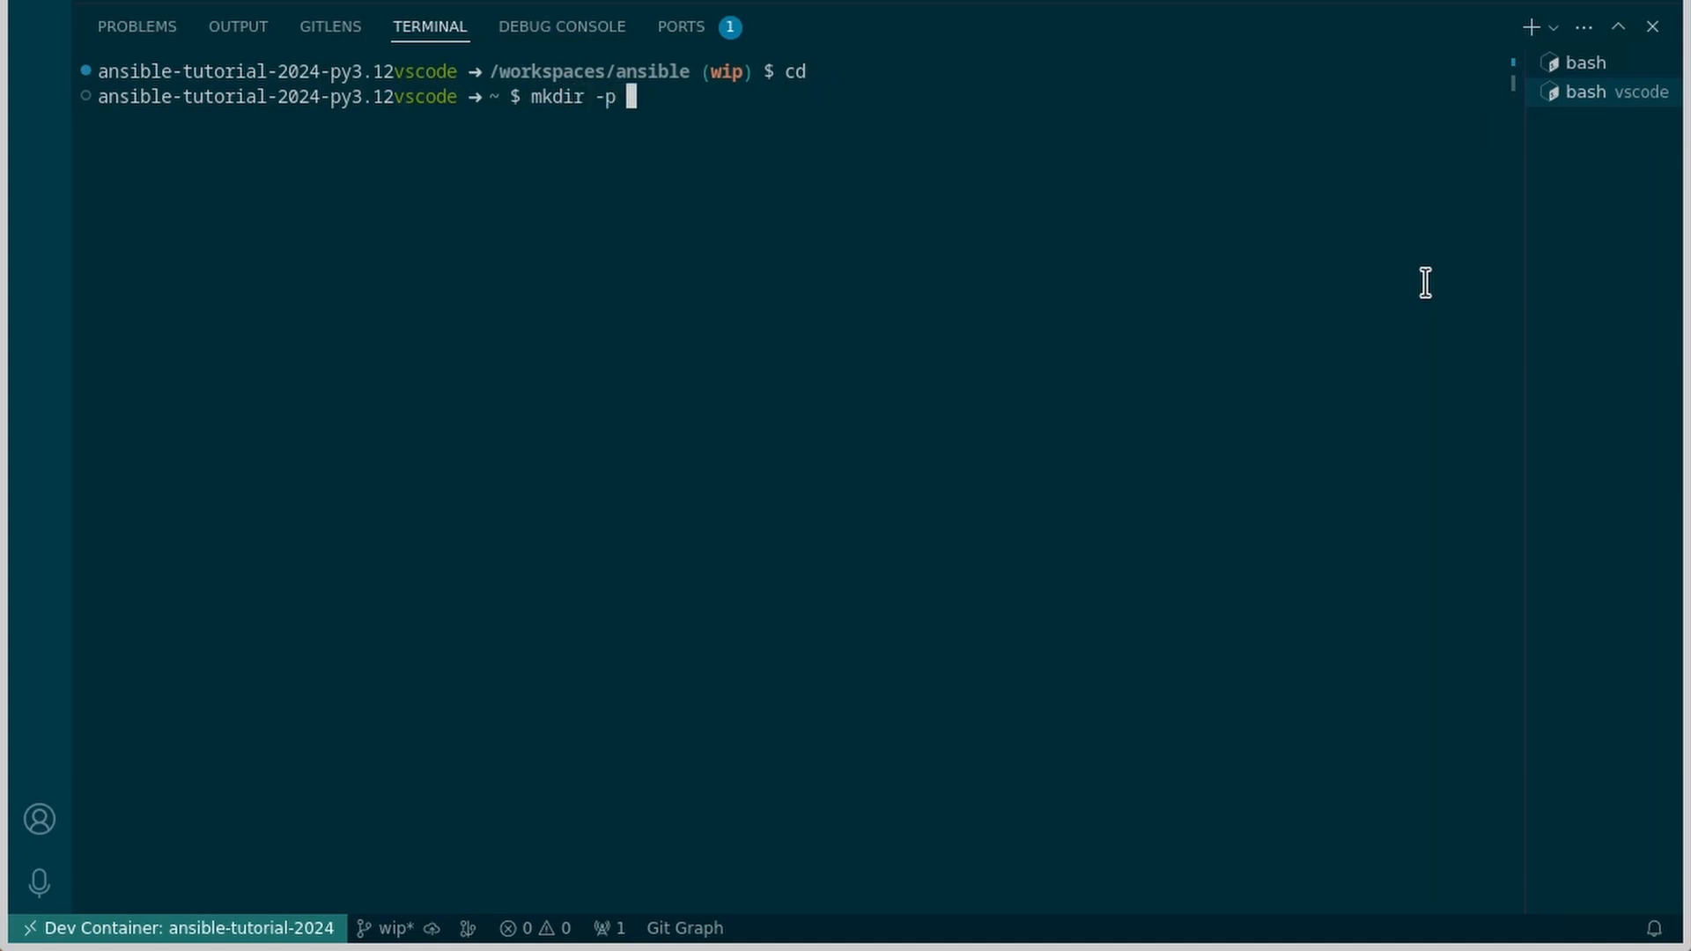
type(".ansible")
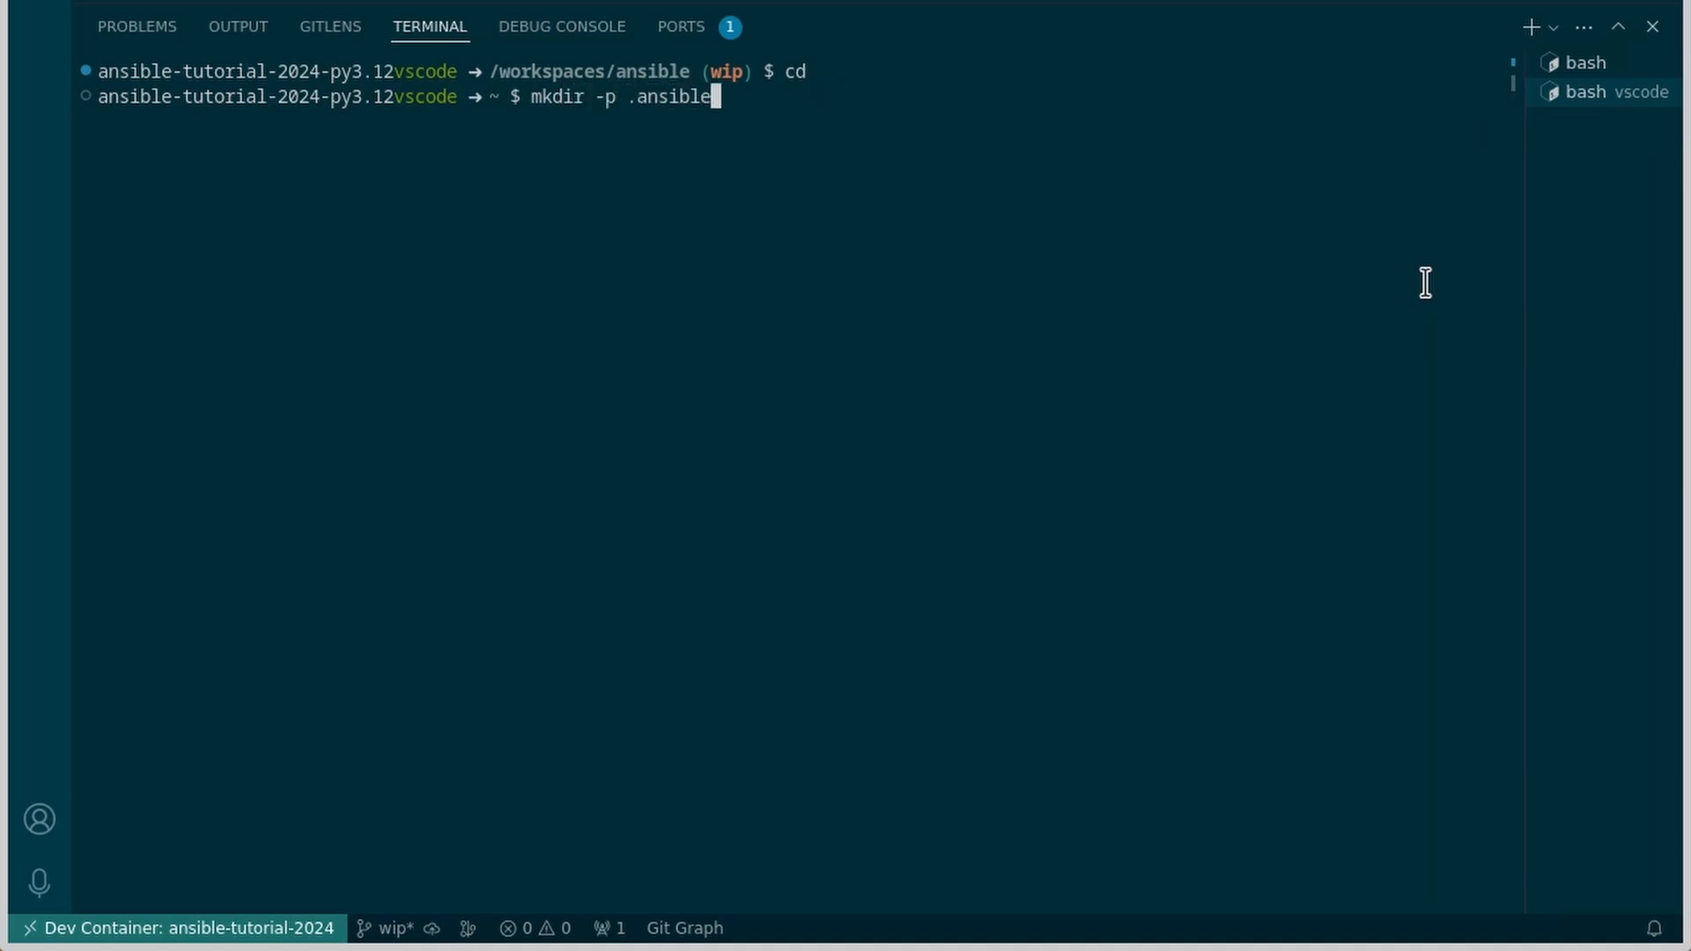
type("/collections/ansible_collections")
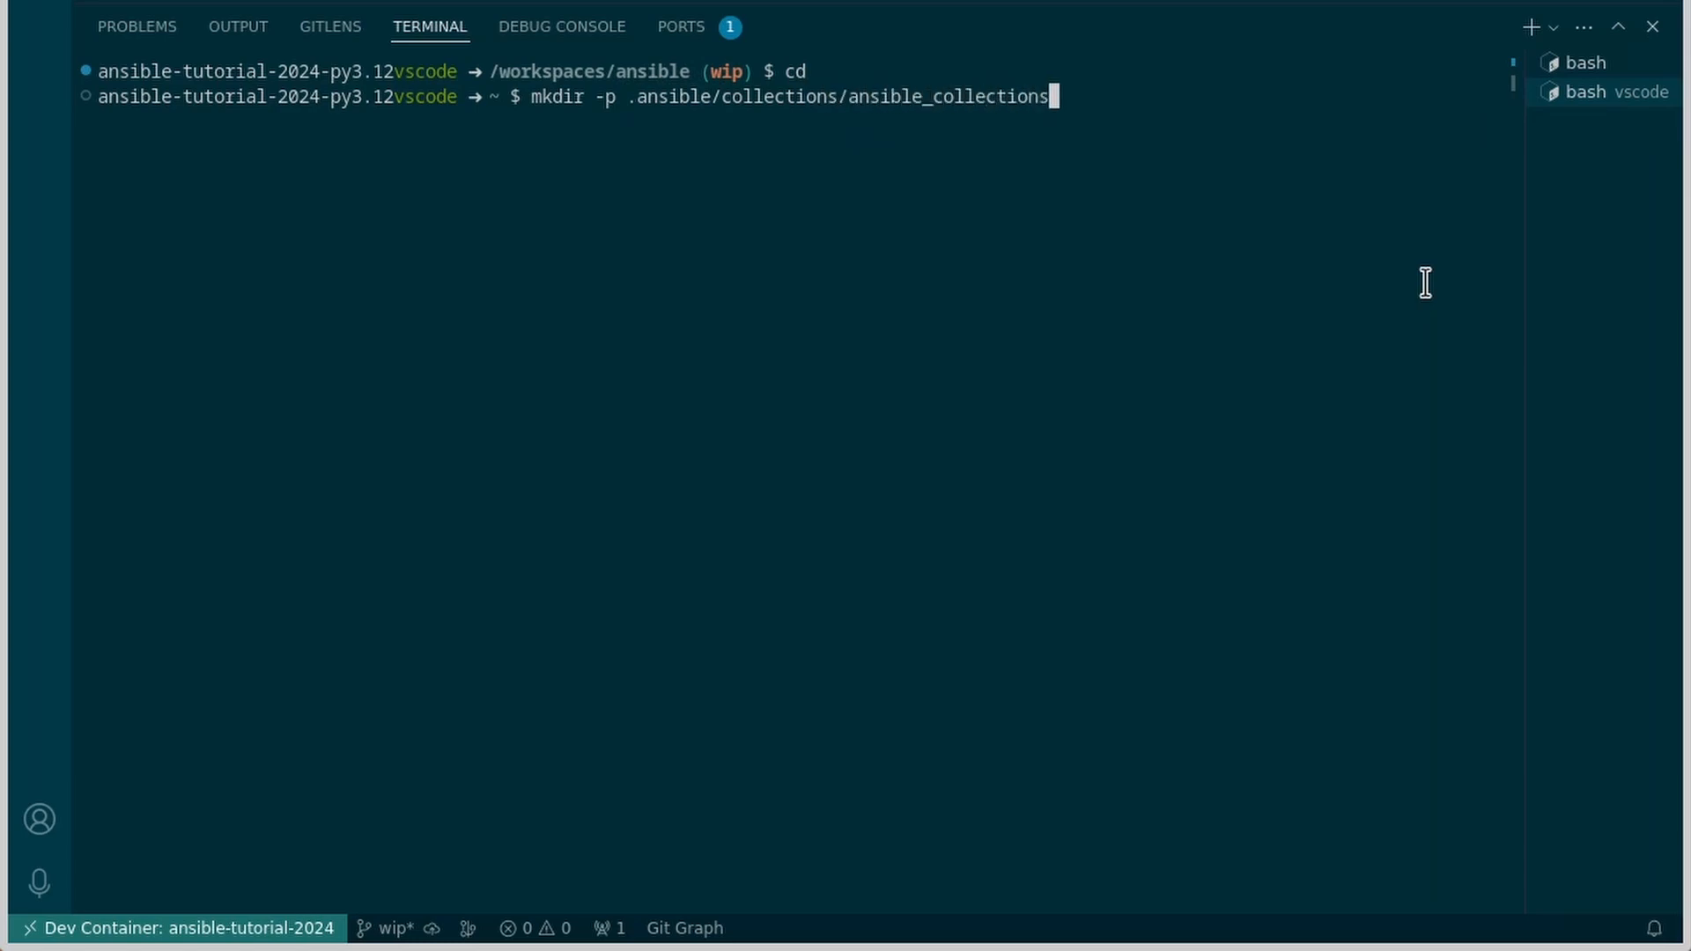
type("cd .ansible/")
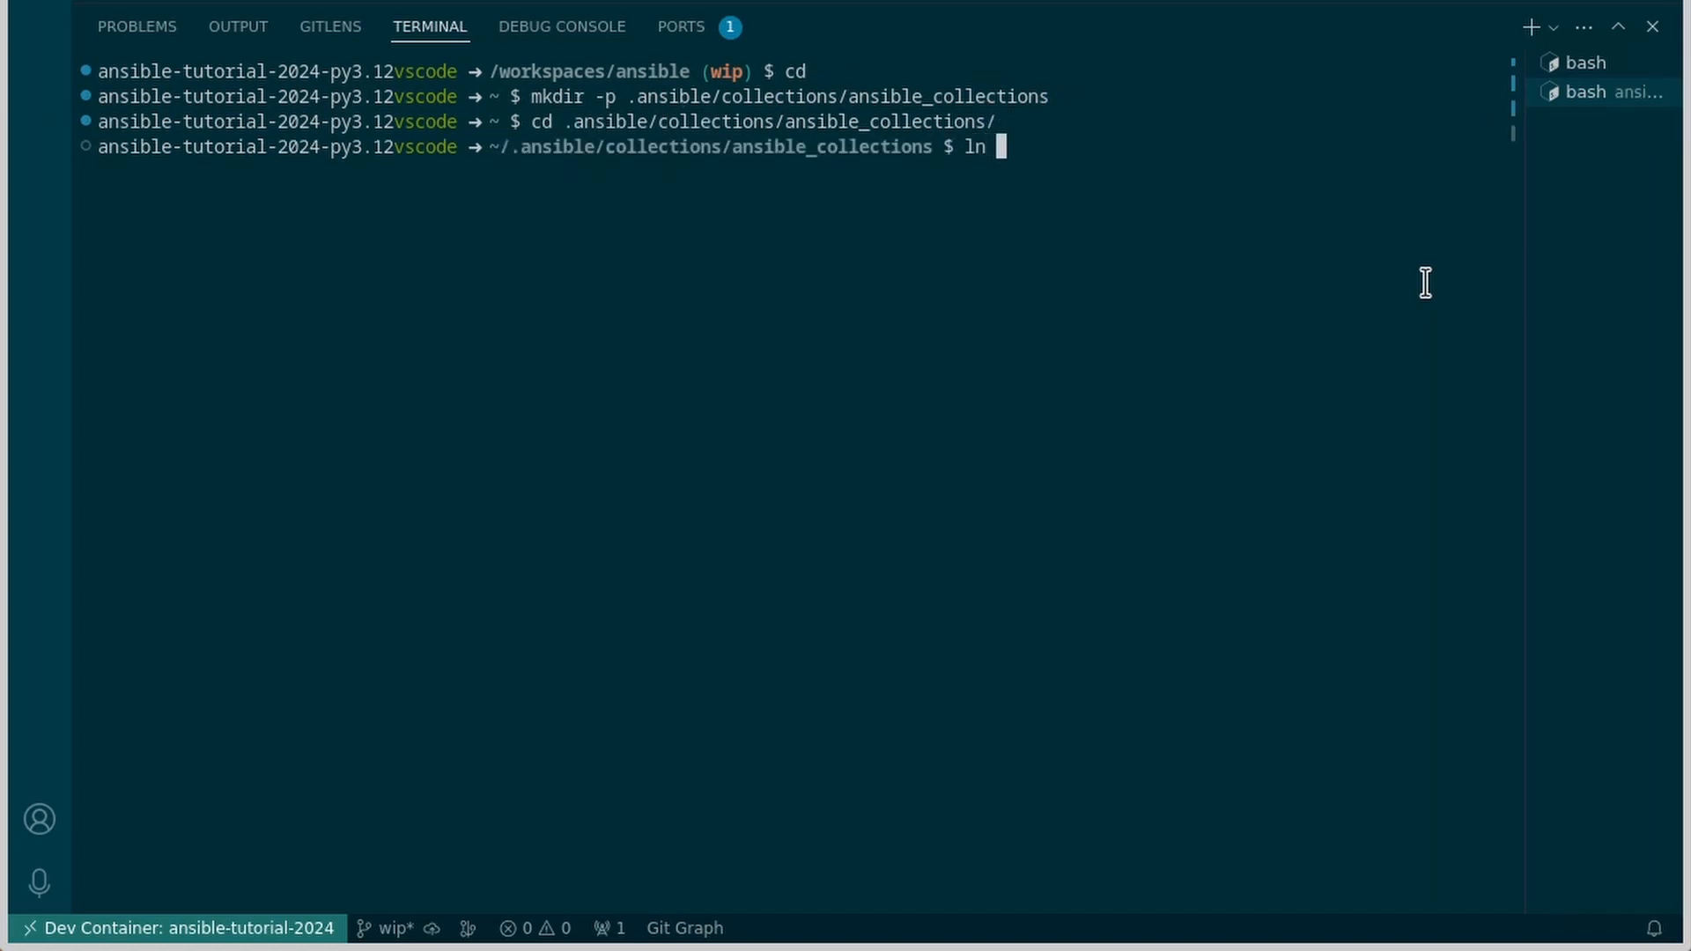
Symlink the workspace sysengquick collection into that folder with ln -s
type("-s")
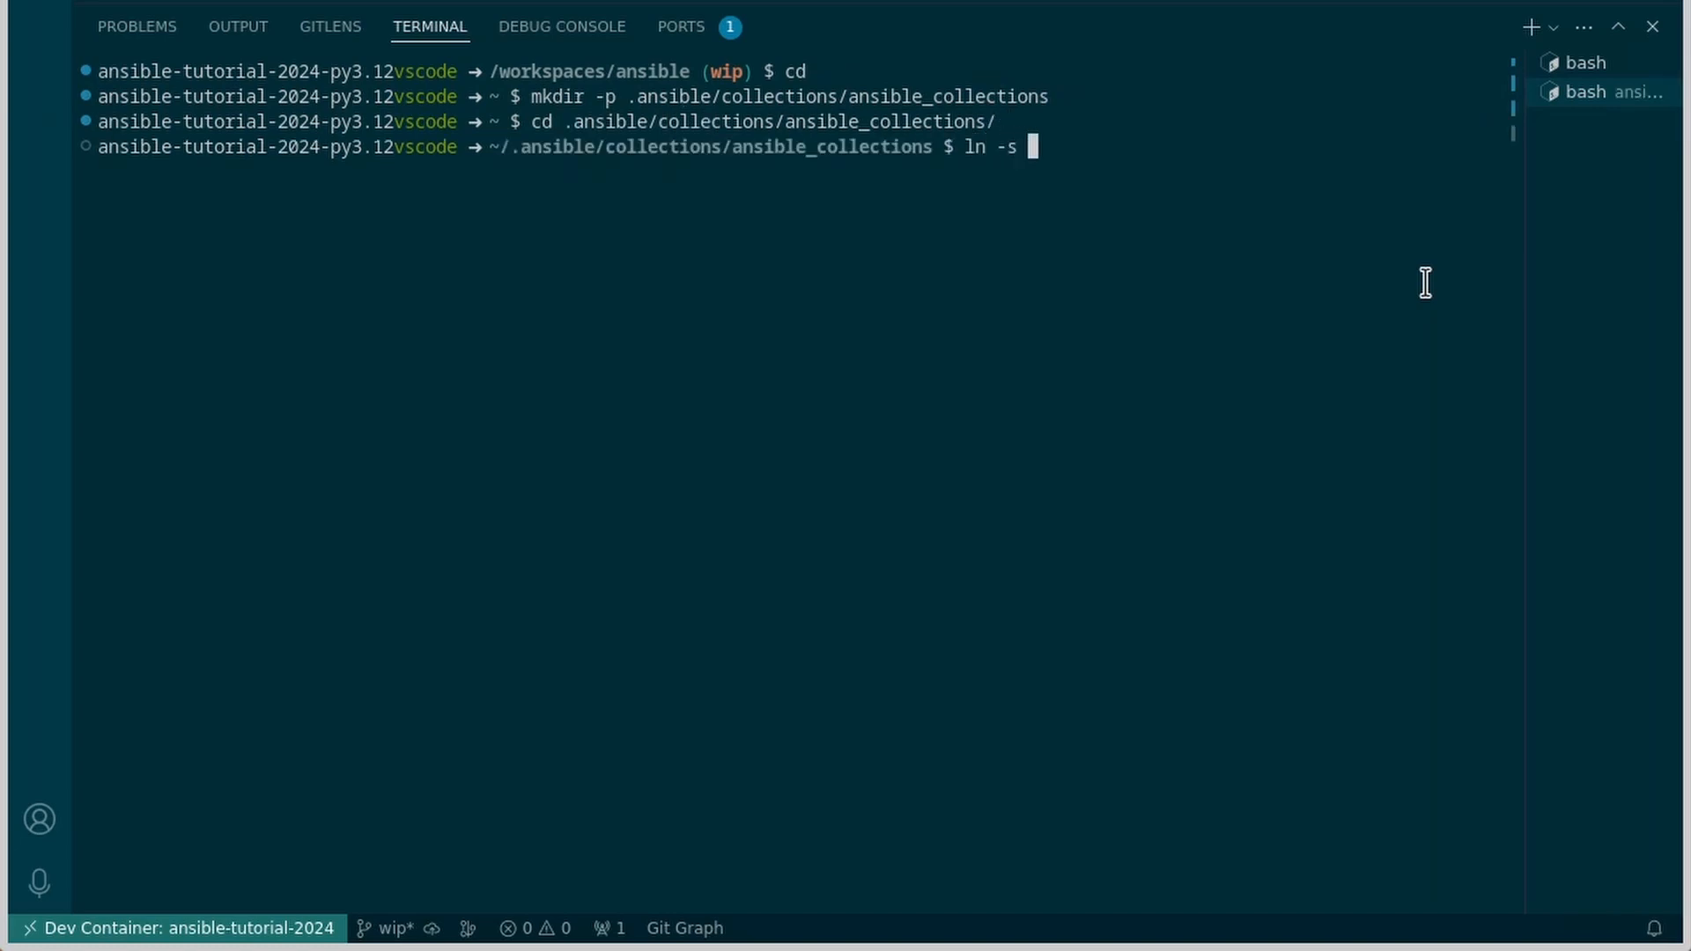
type("/workspaces/ansible/collections/ansible_collections/")
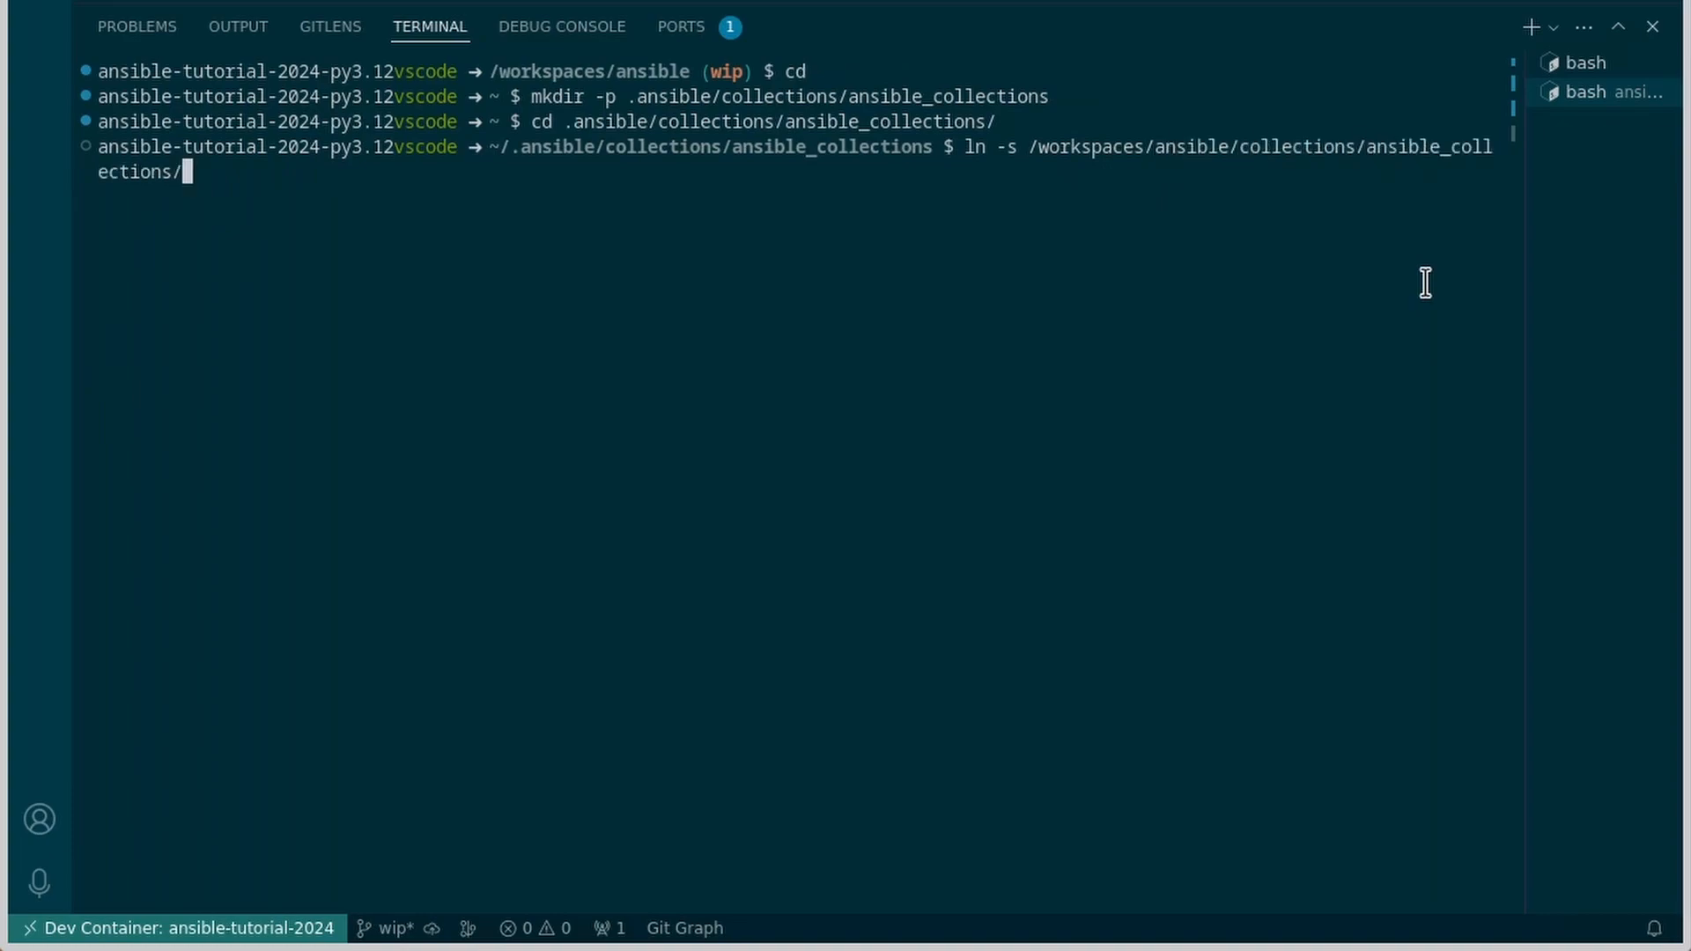
type("sysengquick")
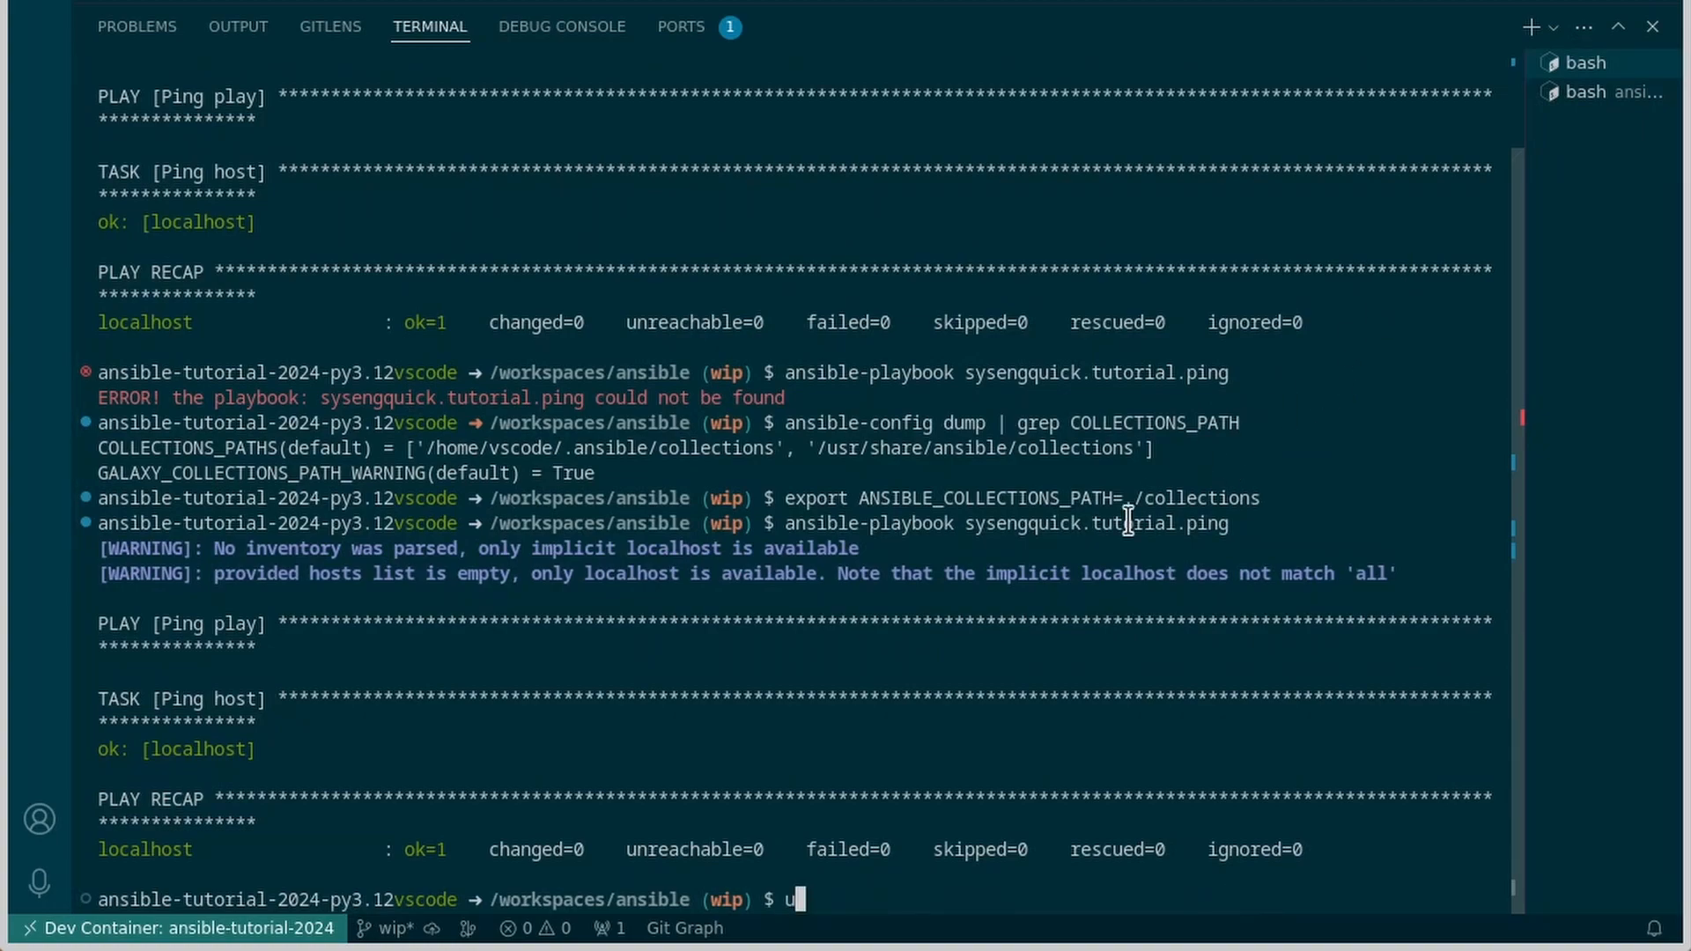
Unset ANSIBLE_COLLECTIONS_PATH, remove the symlink, and rerun sysengquick.tutorial.ping to get 'could not be found'
type("nset ANSIBLE_COLLECTI")
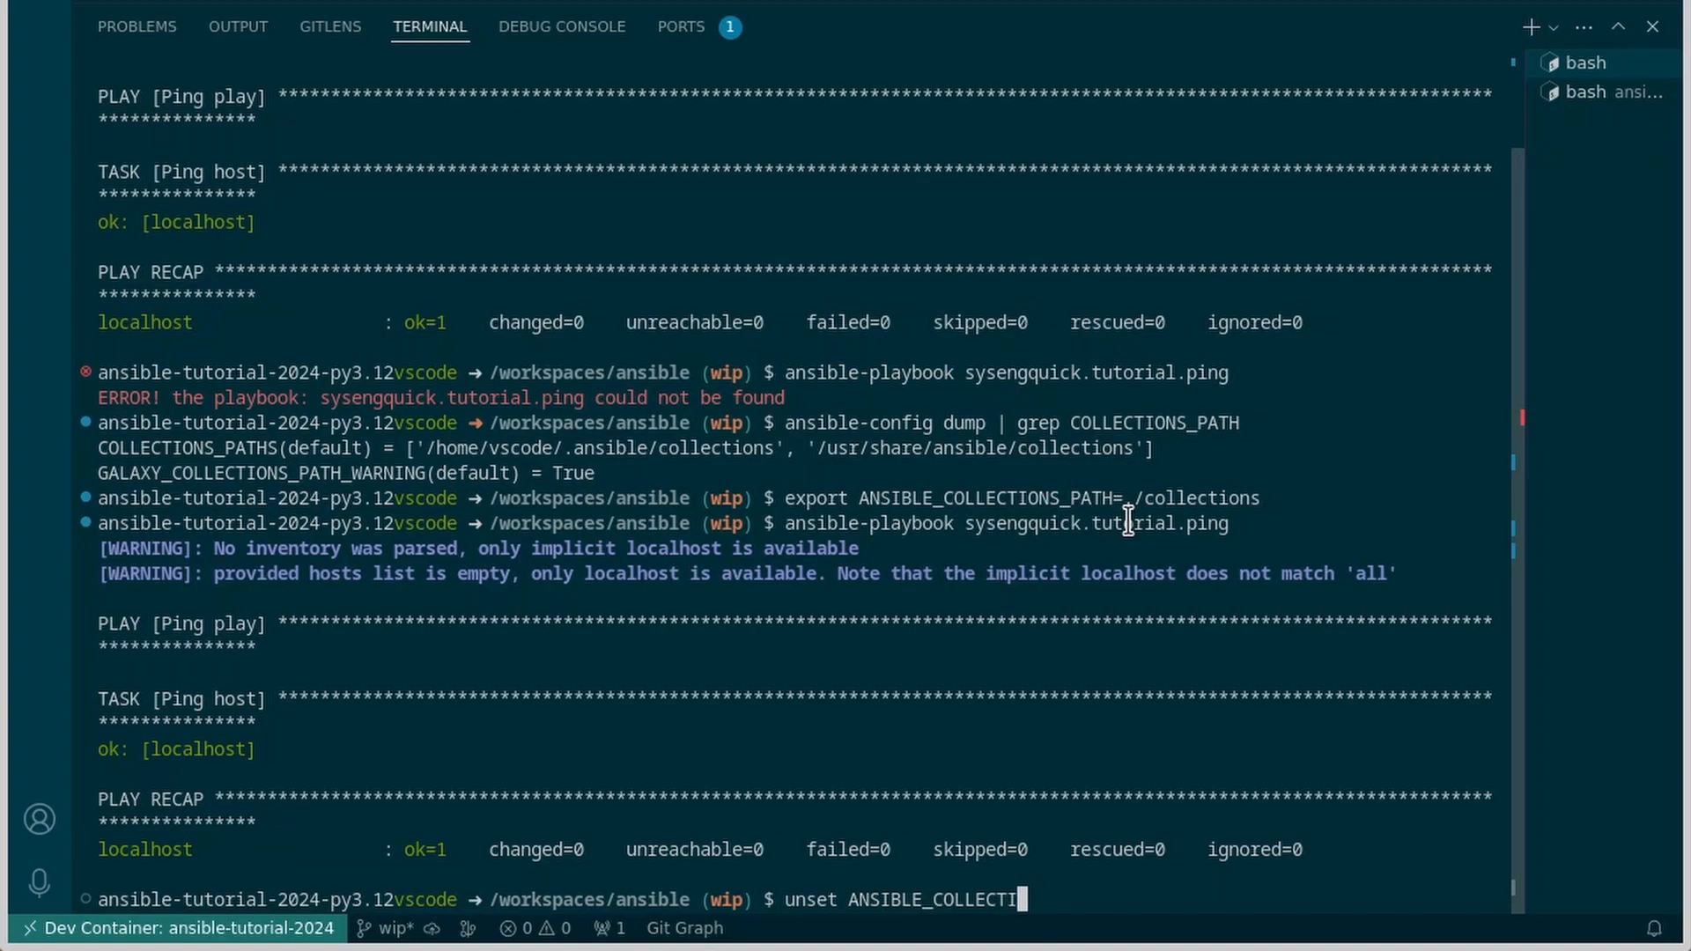
type("ONS_PATH")
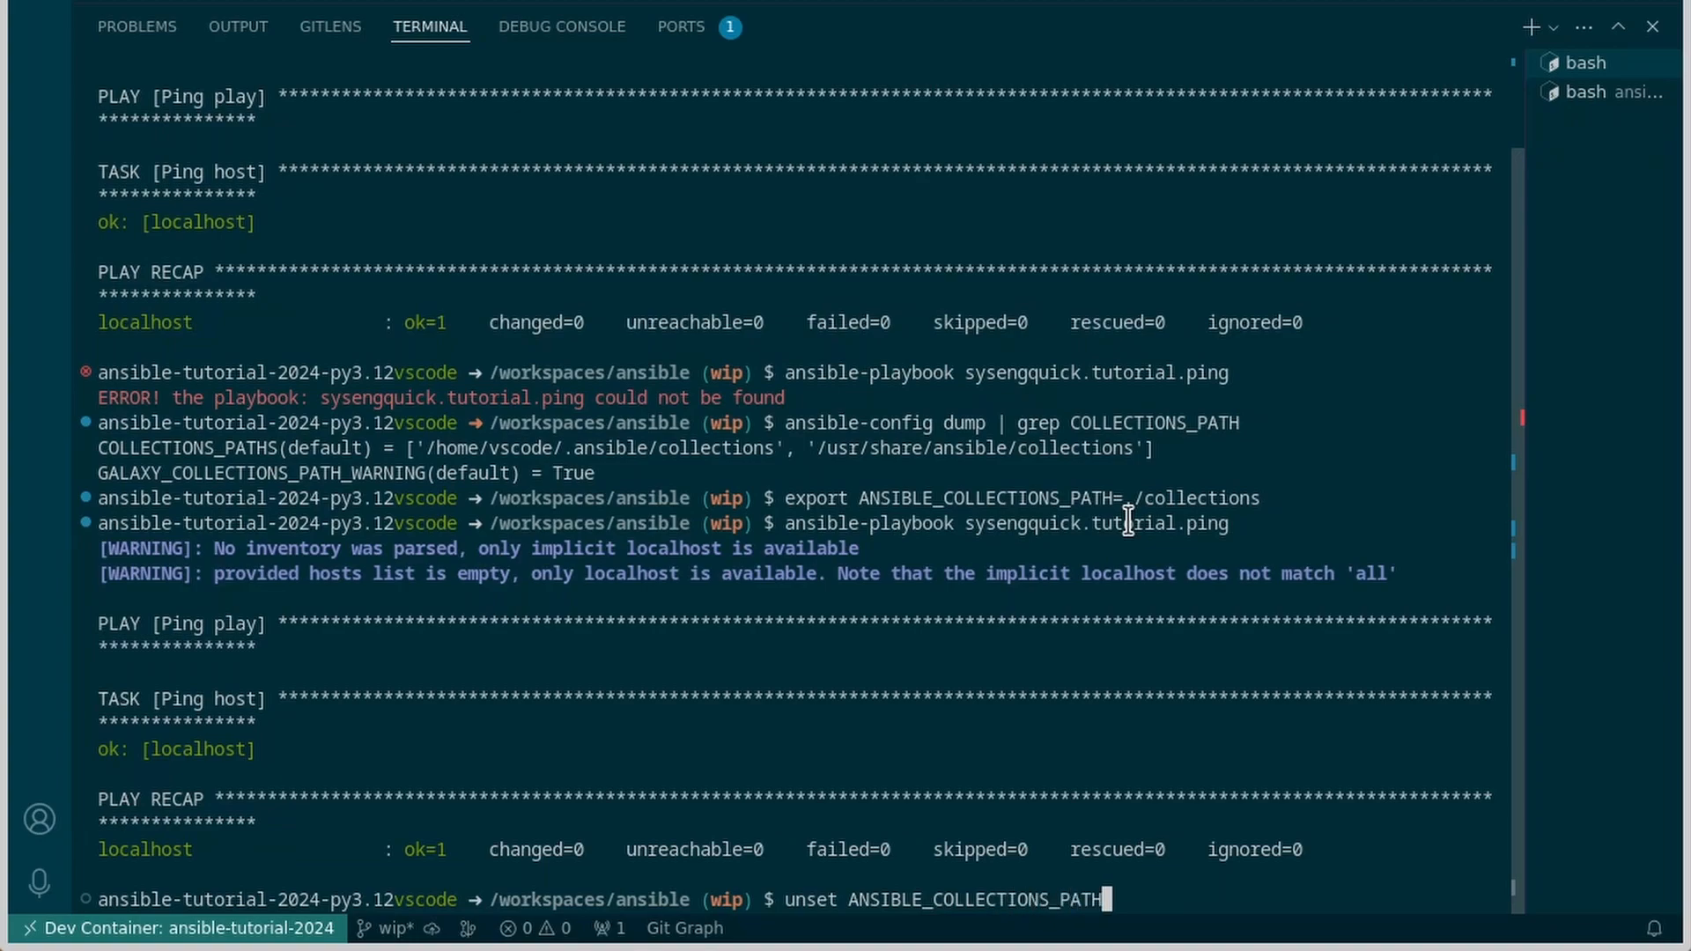
type("export ANSIBLE_COLLECTIONS_PATH=./collections")
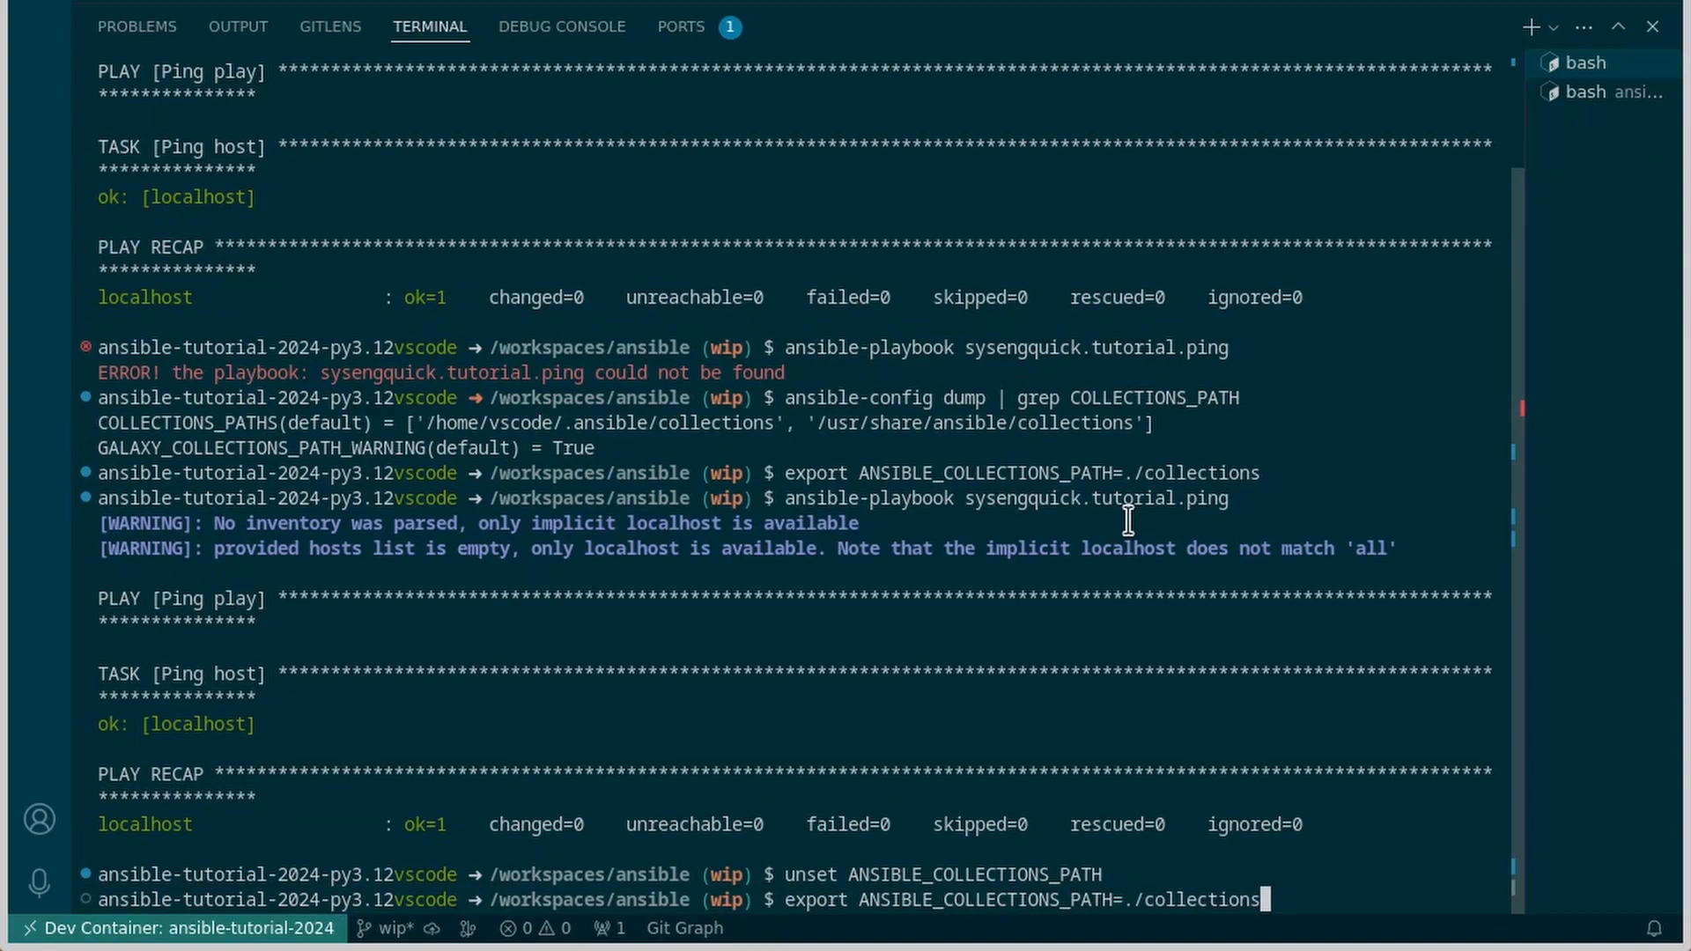
type("ansible-playbook sysengquick.tutorial.ping")
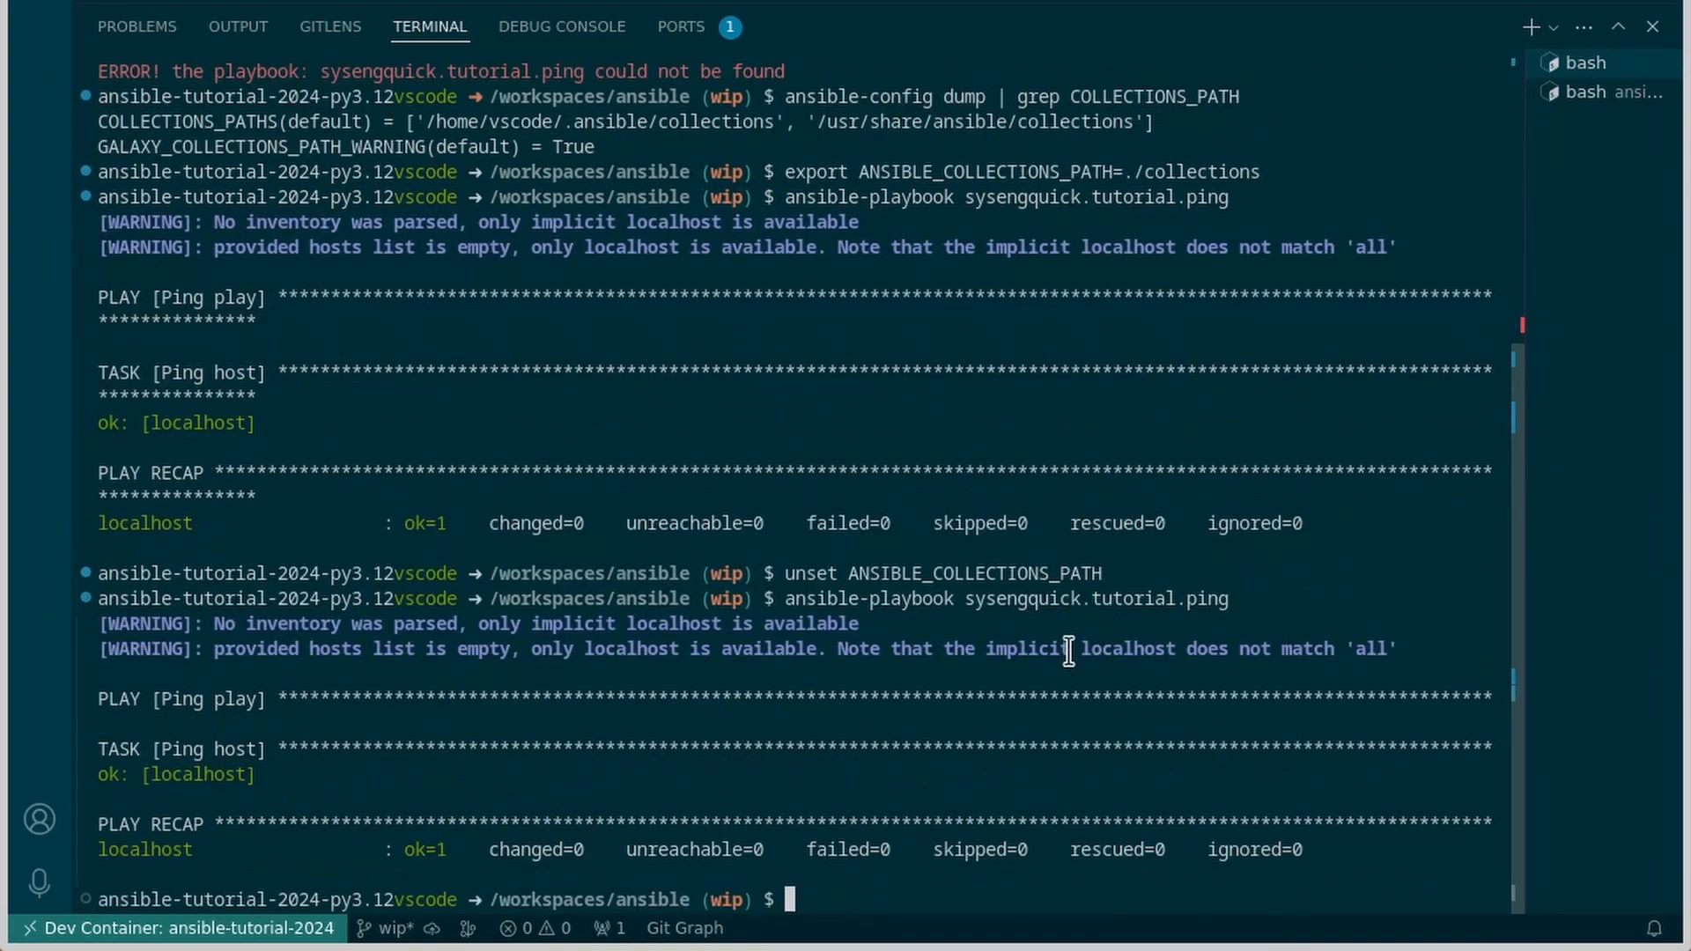
mouse_move(1284, 594)
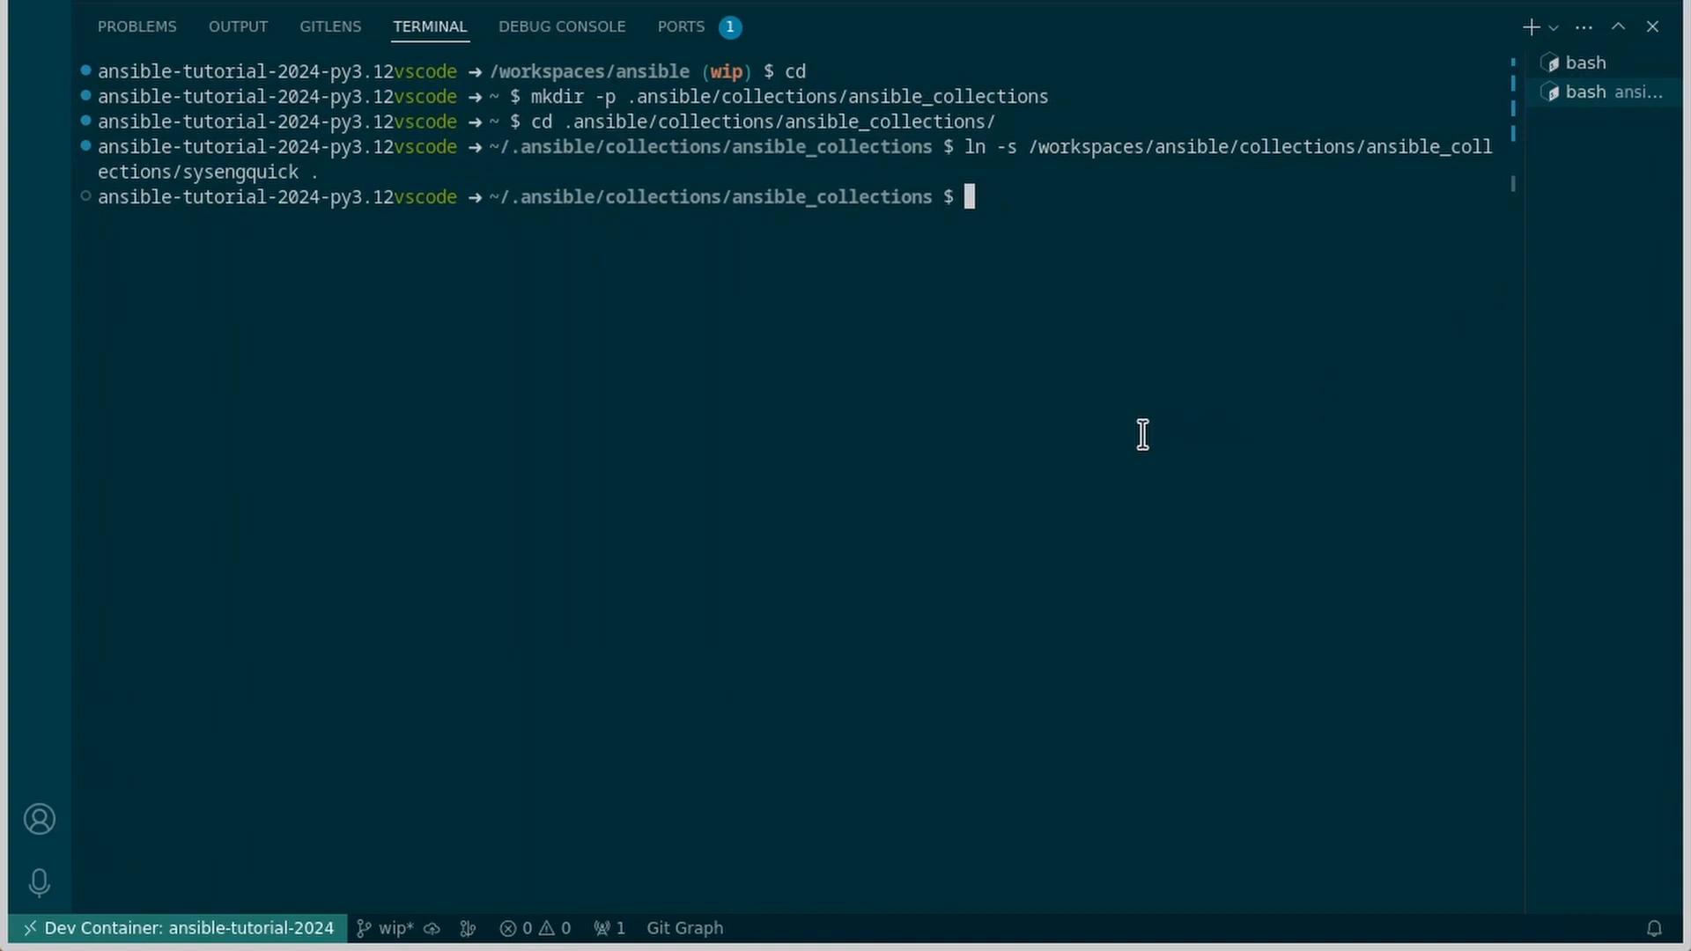
type("rm")
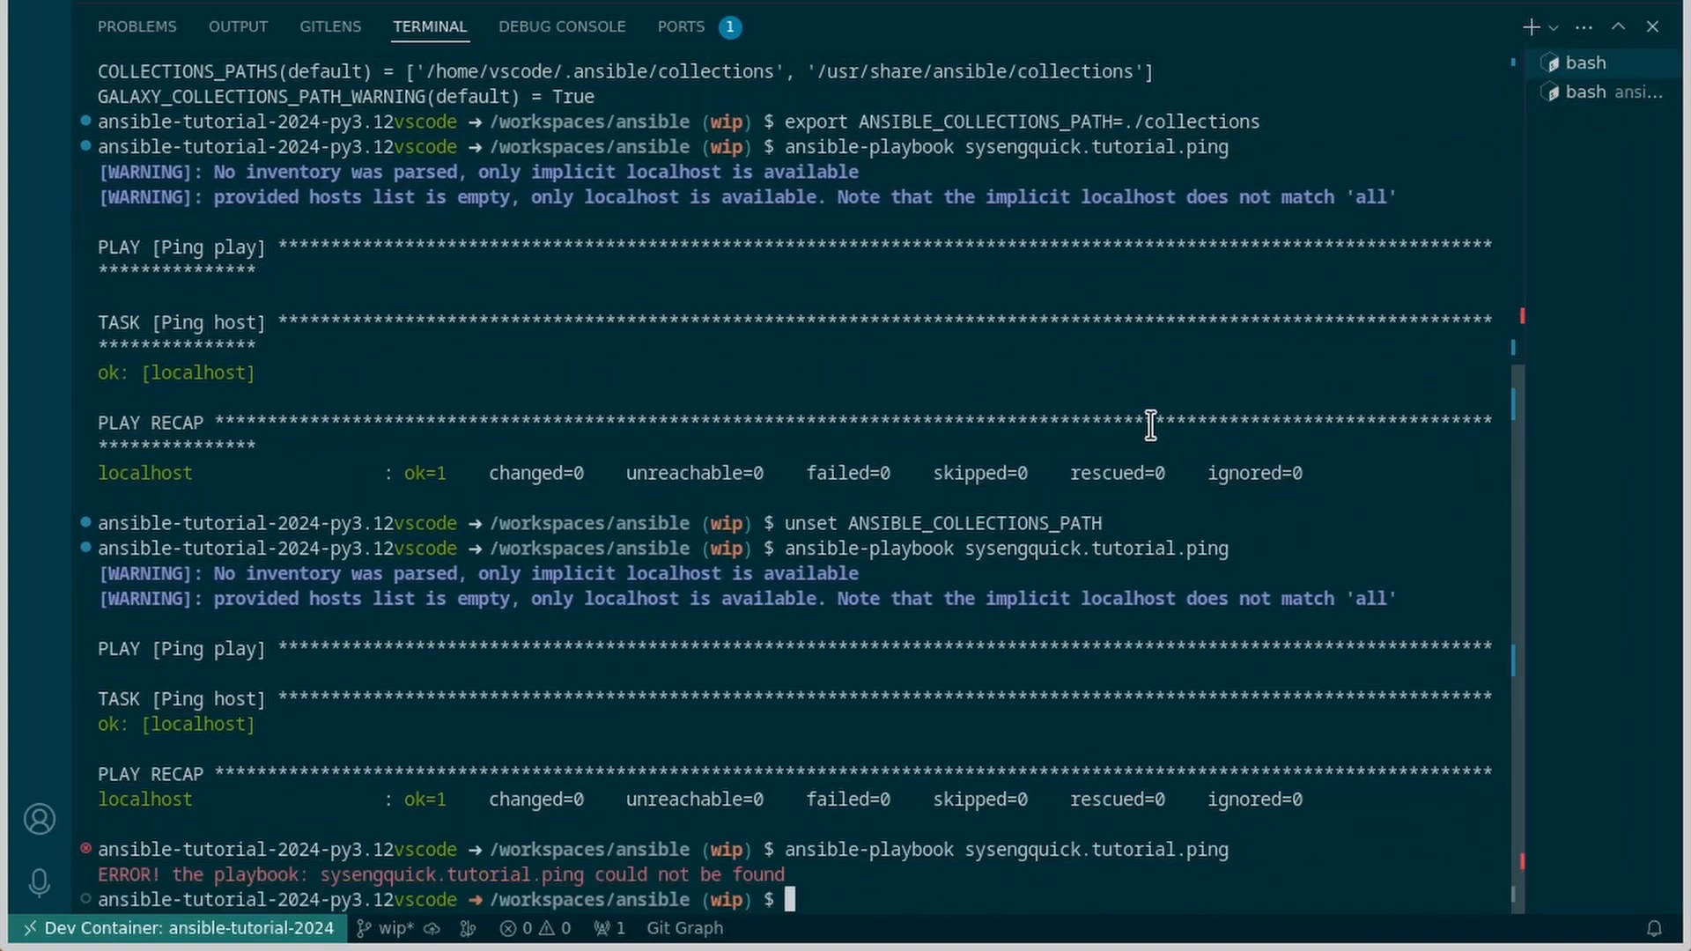
mouse_move(670, 397)
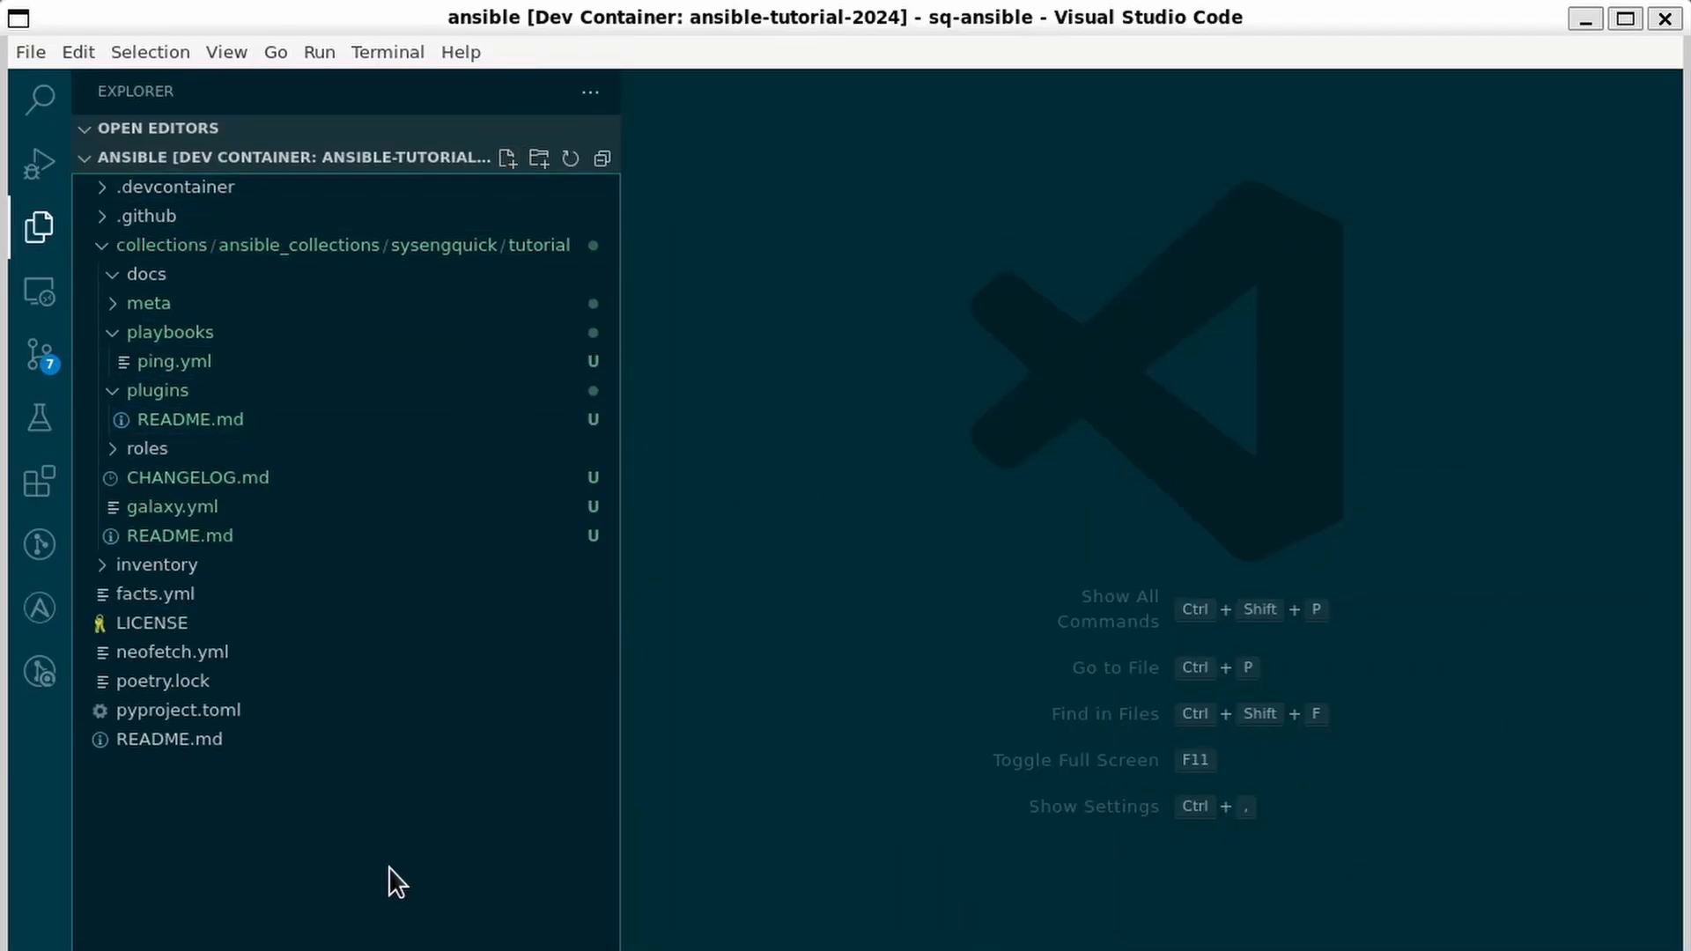
Create ansible.cfg at the workspace root with a [defaults] section and collections_path key
left_click(507, 157)
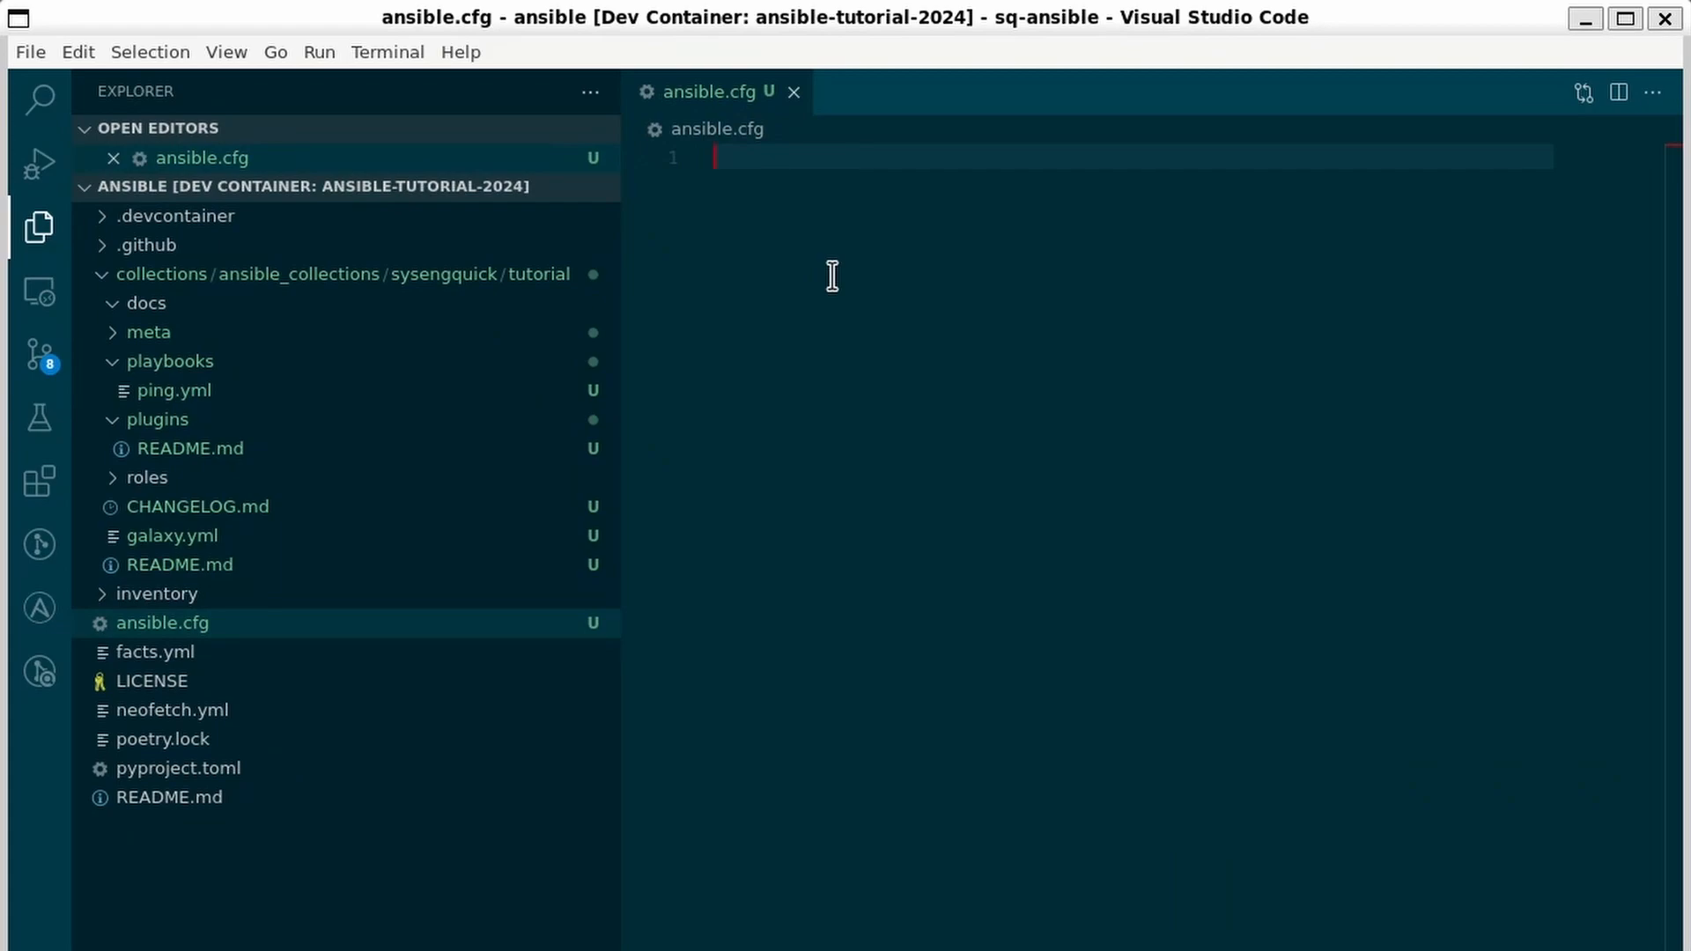
type("[defaults]")
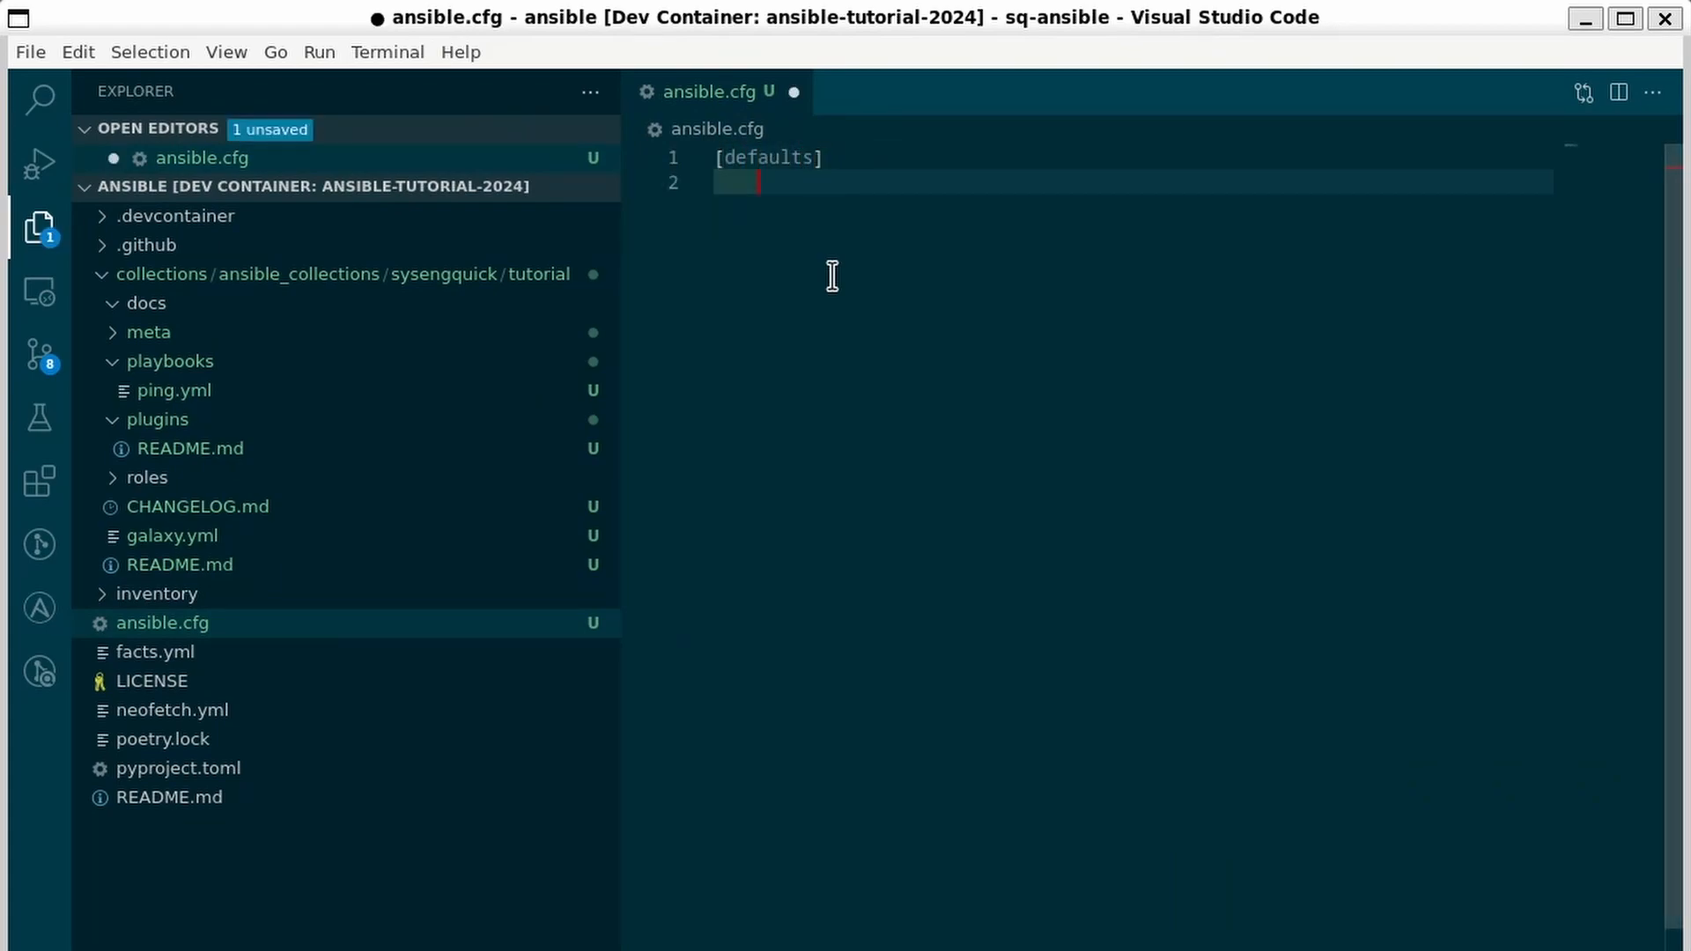
type("c")
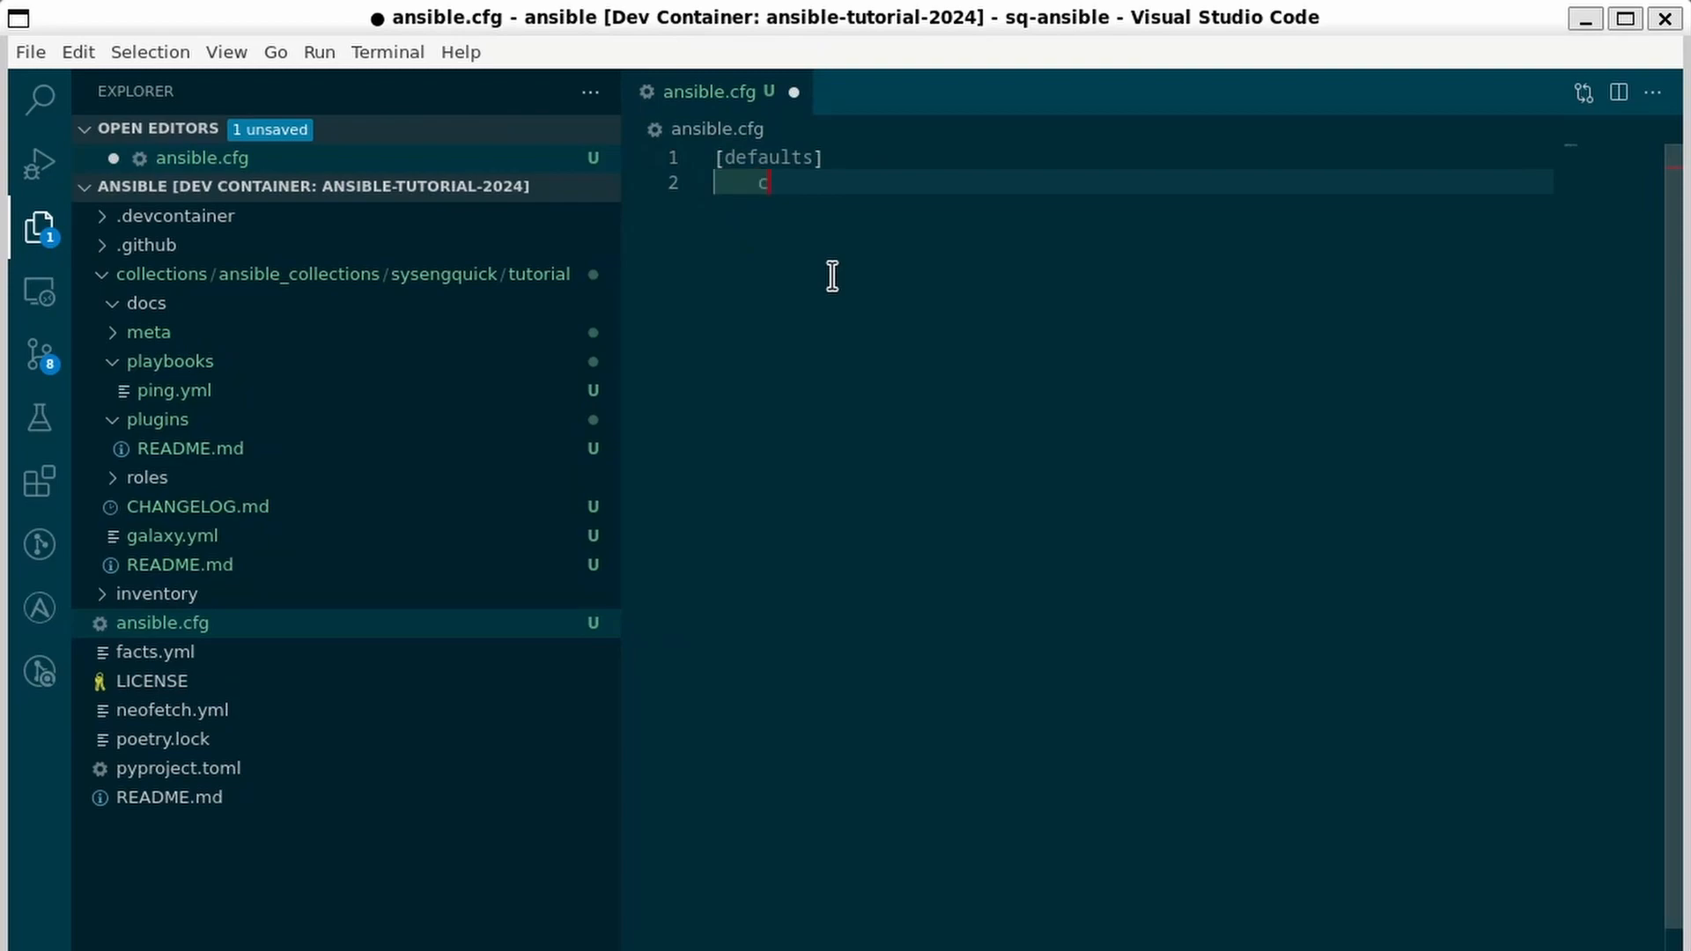
type("ollections_path =")
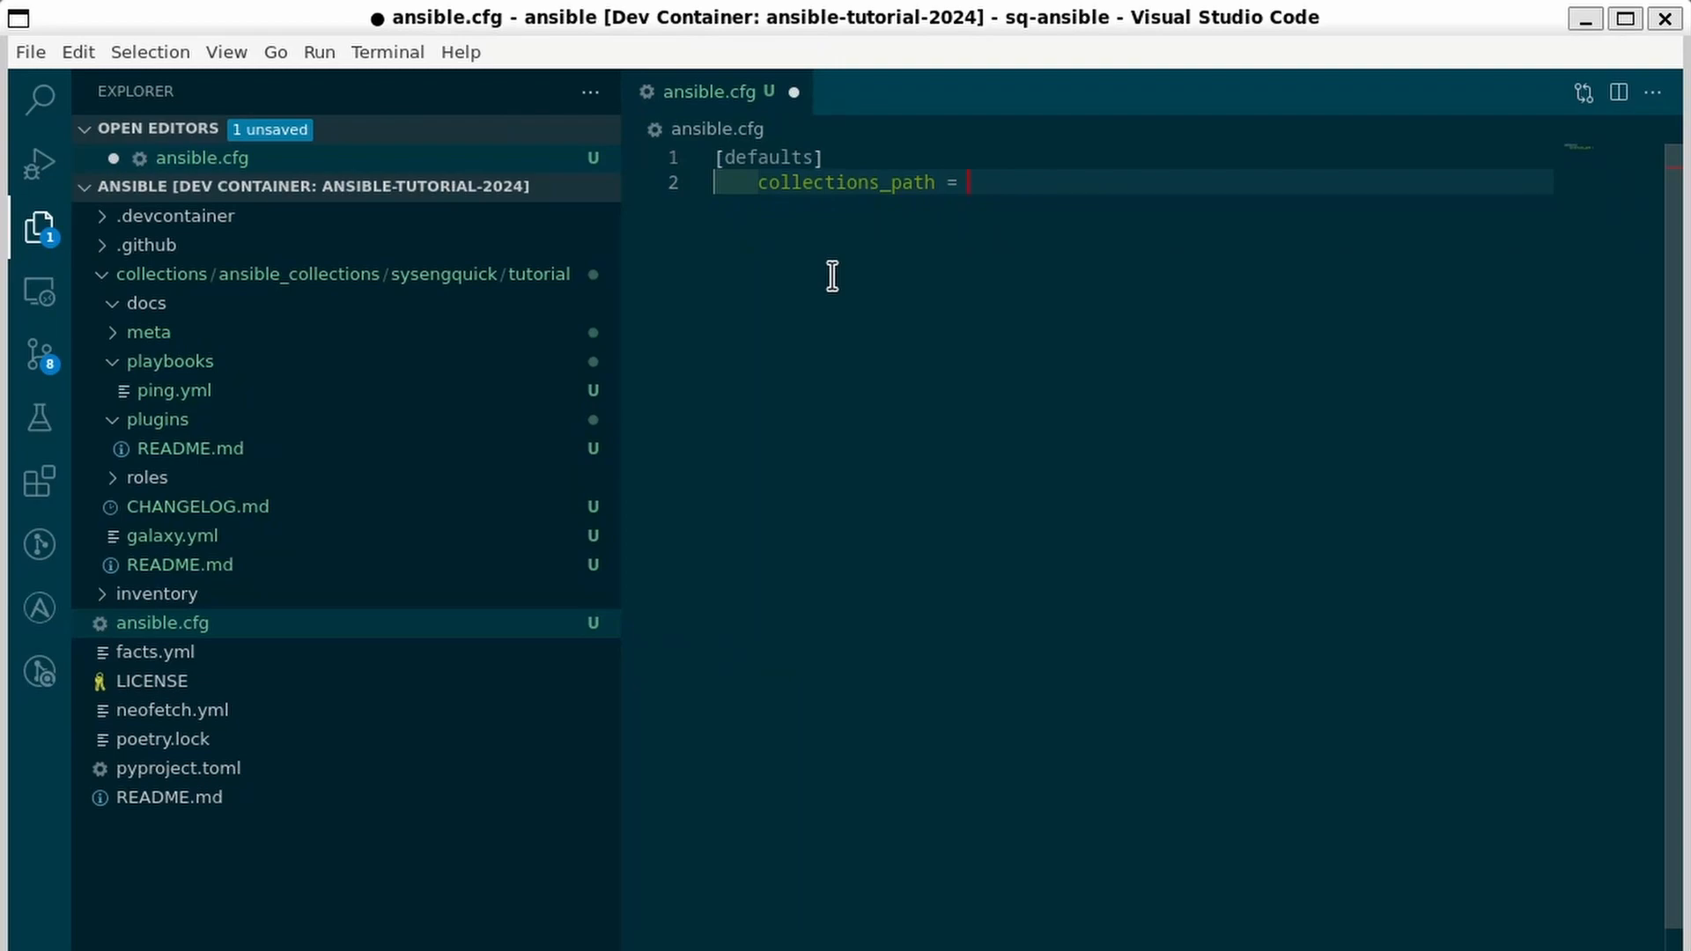
Set collections_path = ~/.ansible/collections:./collections and save the file
type("~/")
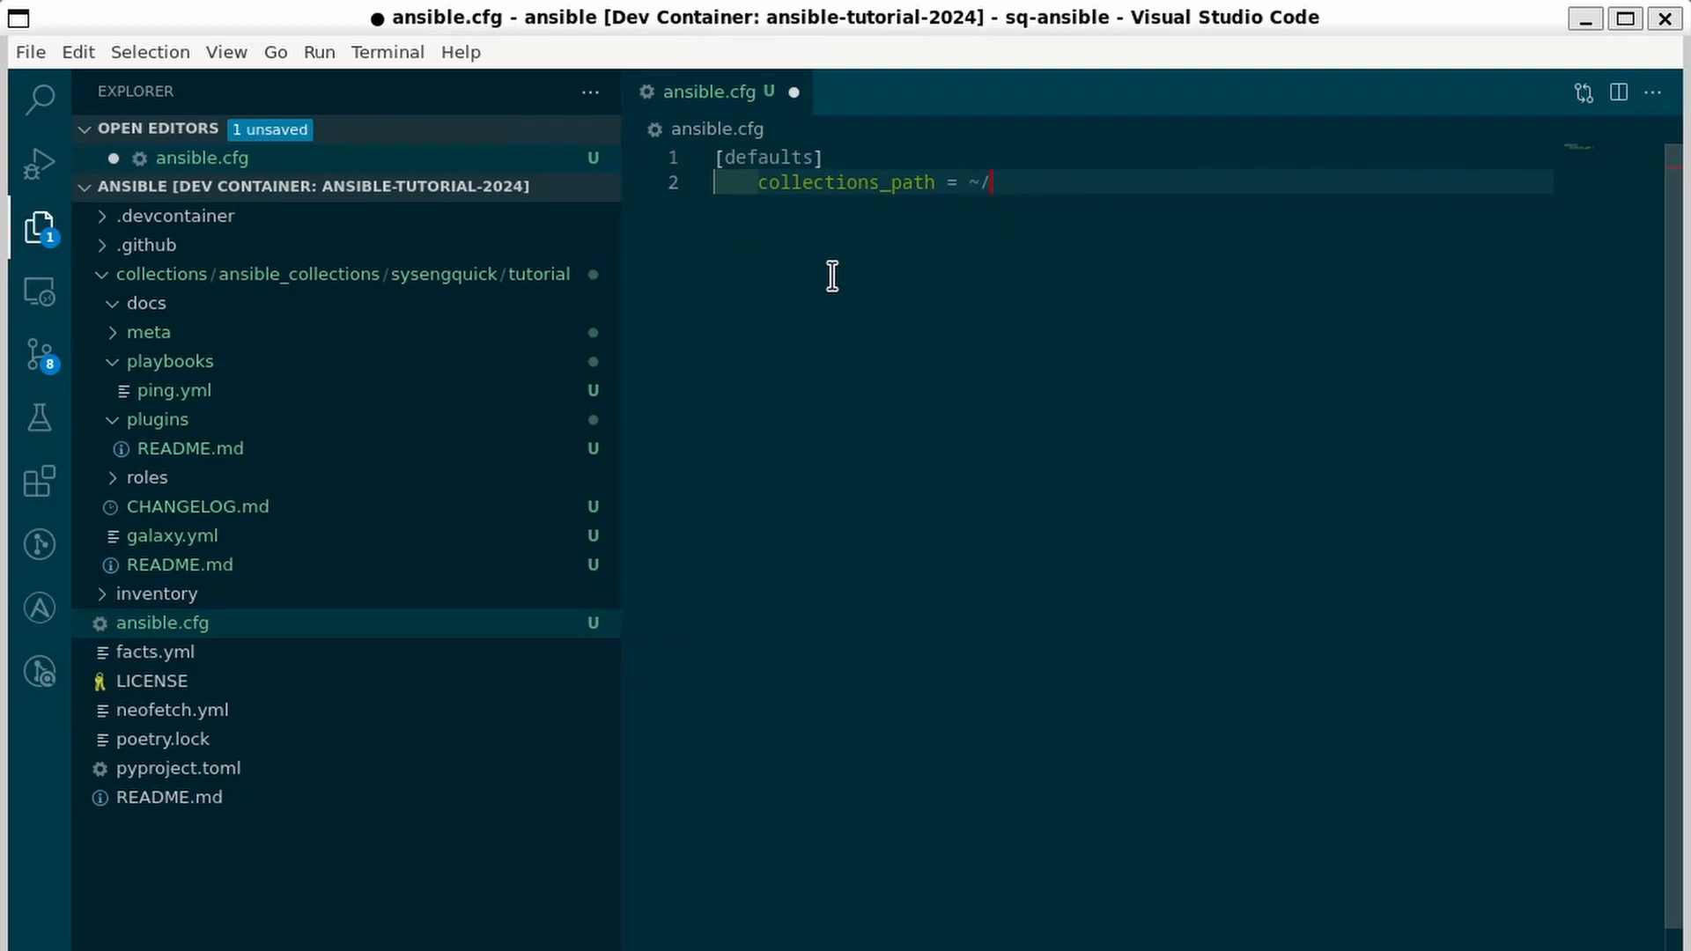
type(".ansible/colle")
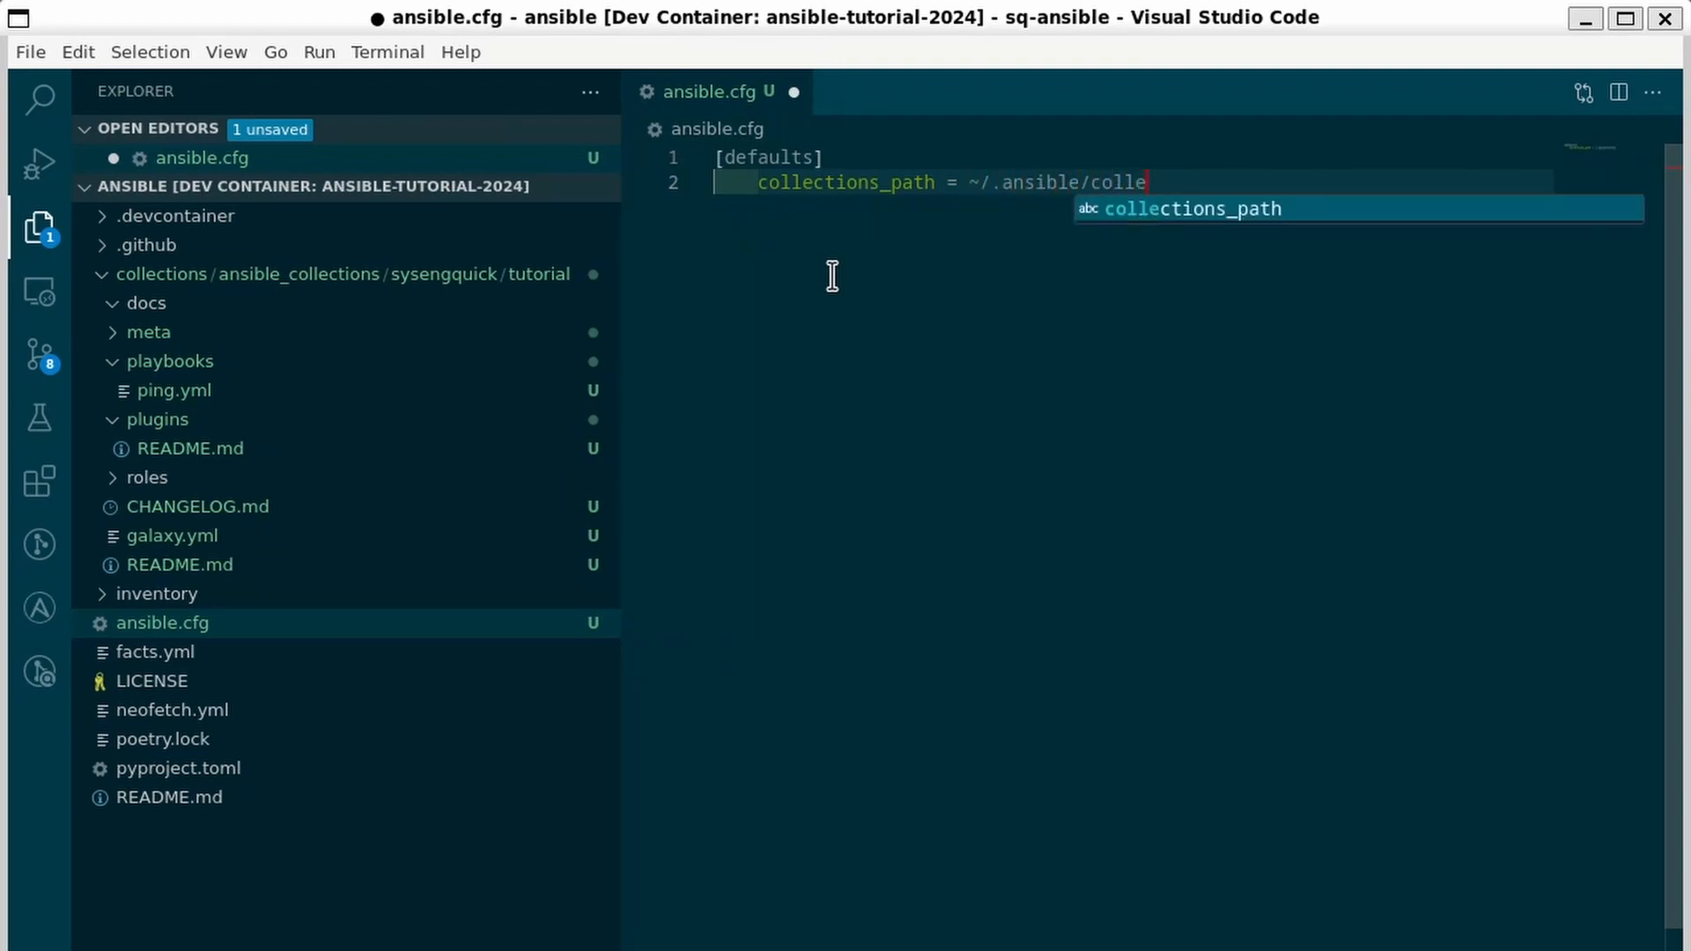
type("ctions")
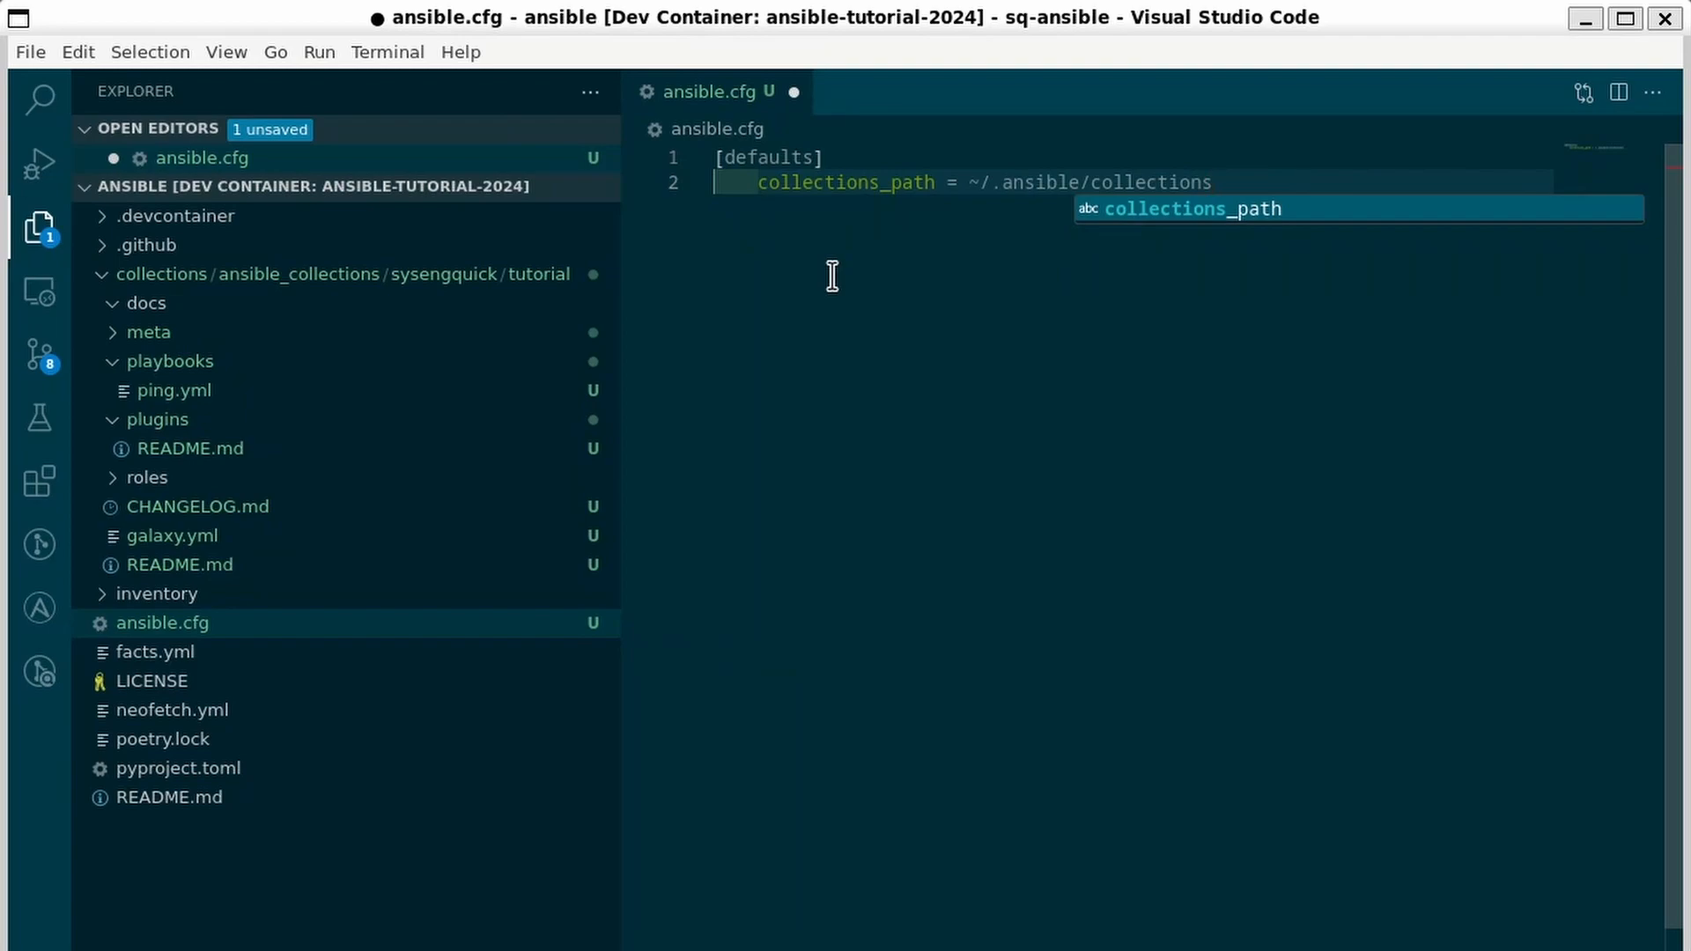
type(":")
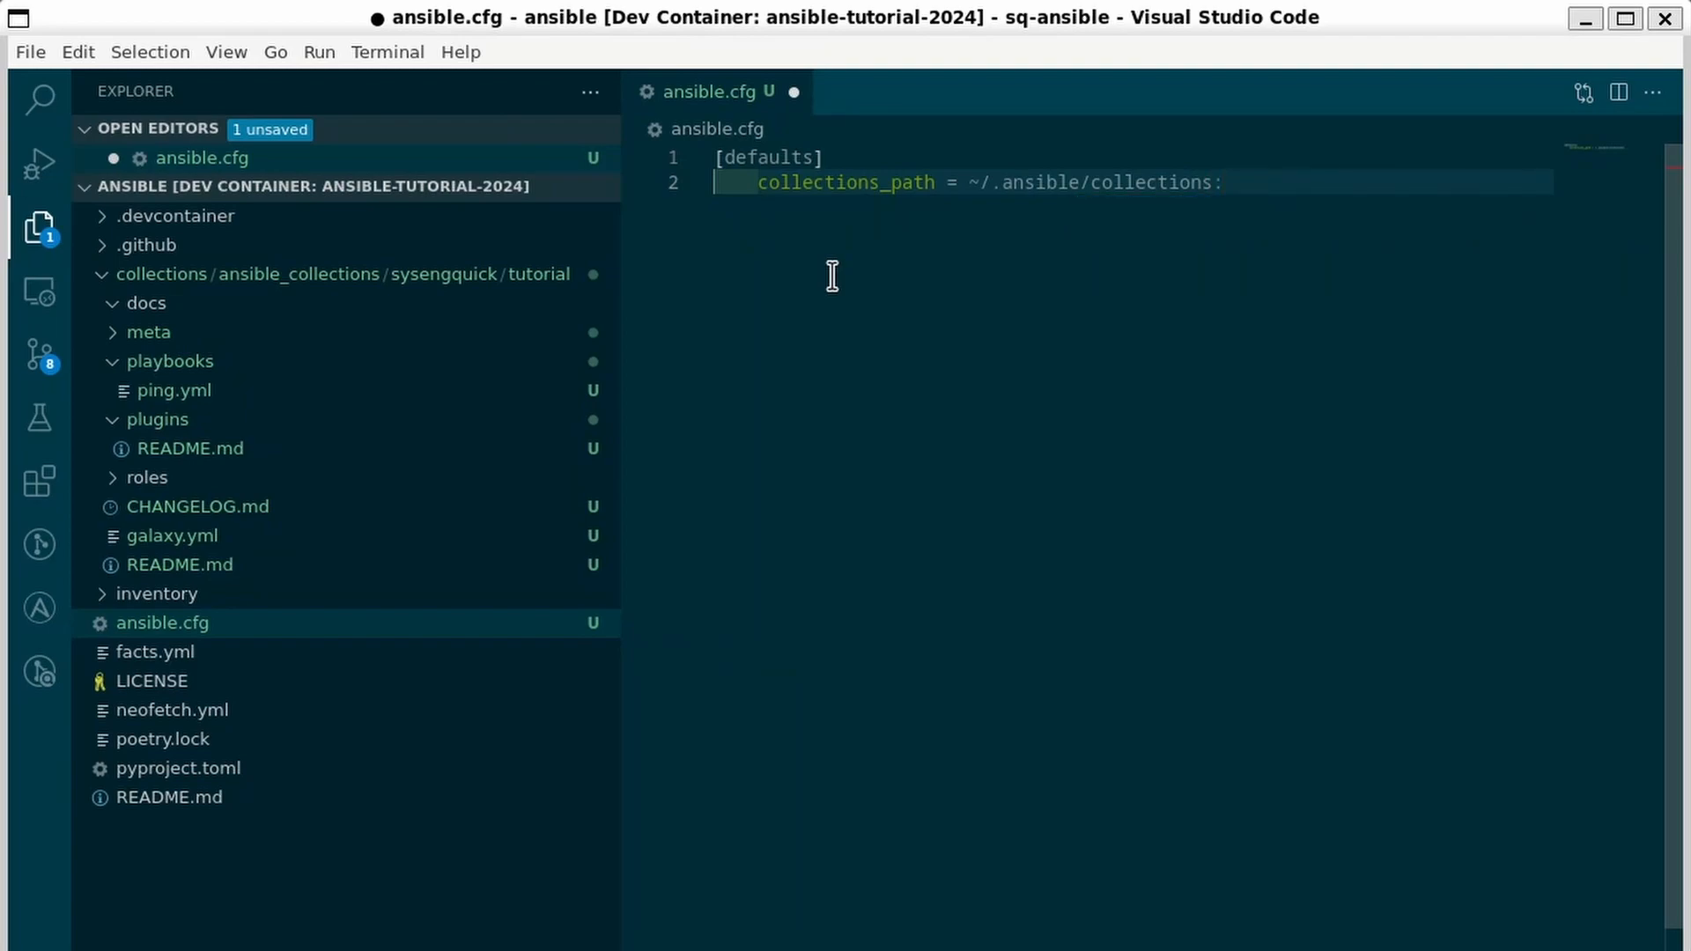
type("./colections")
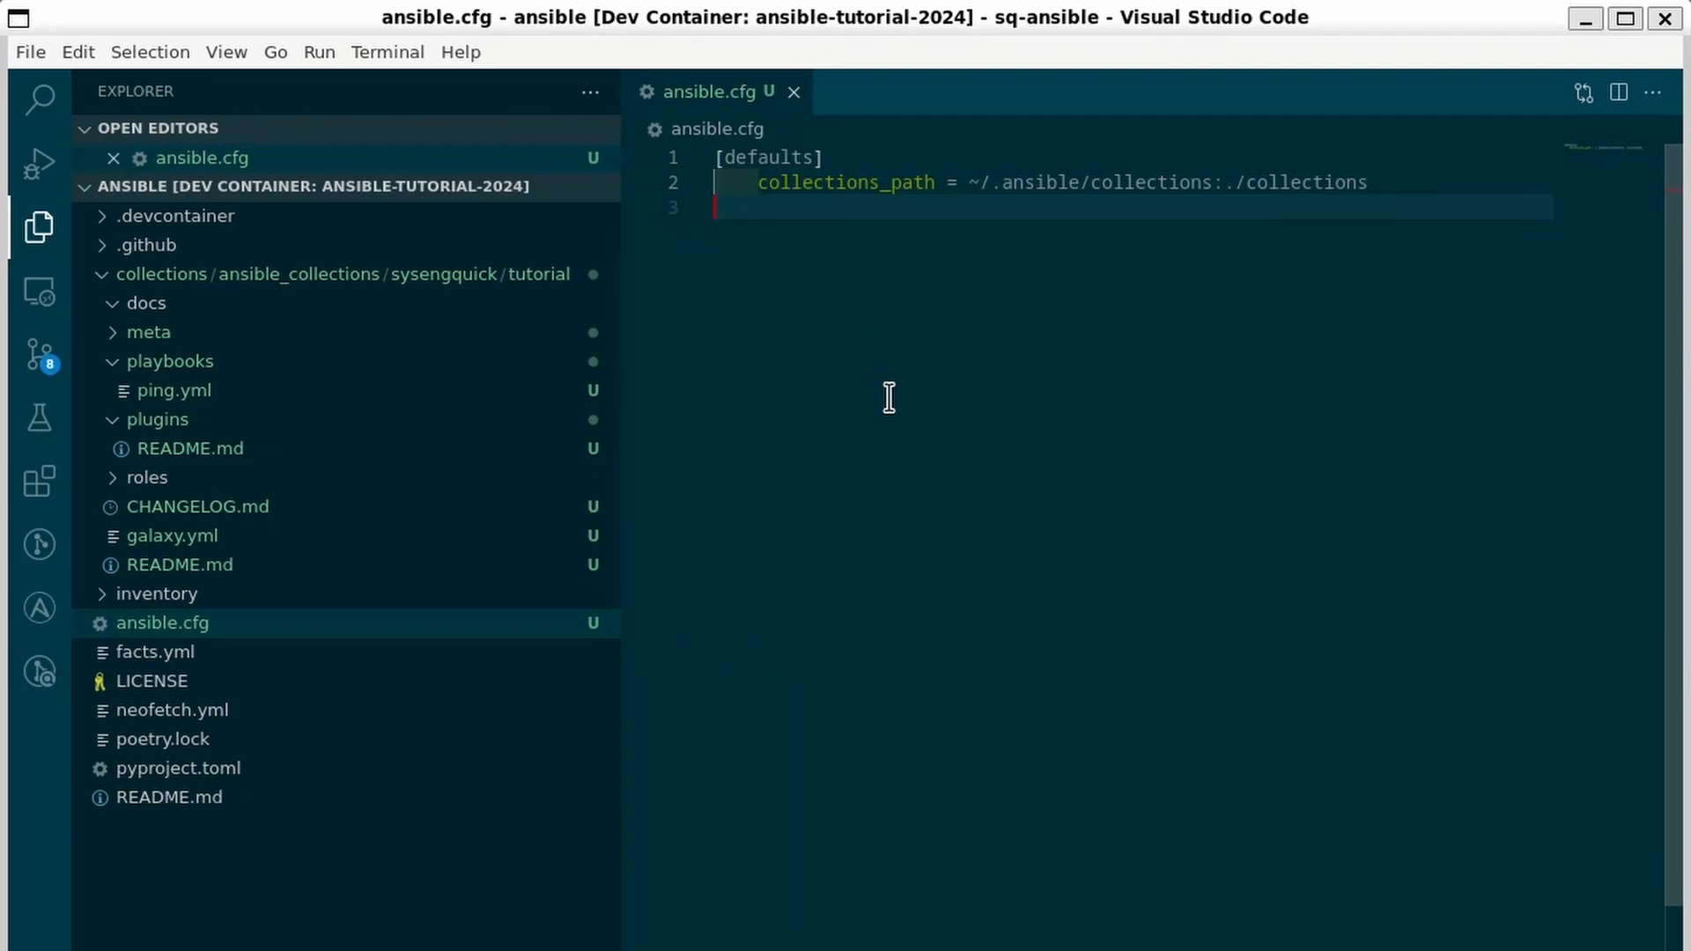
left_click(40, 228)
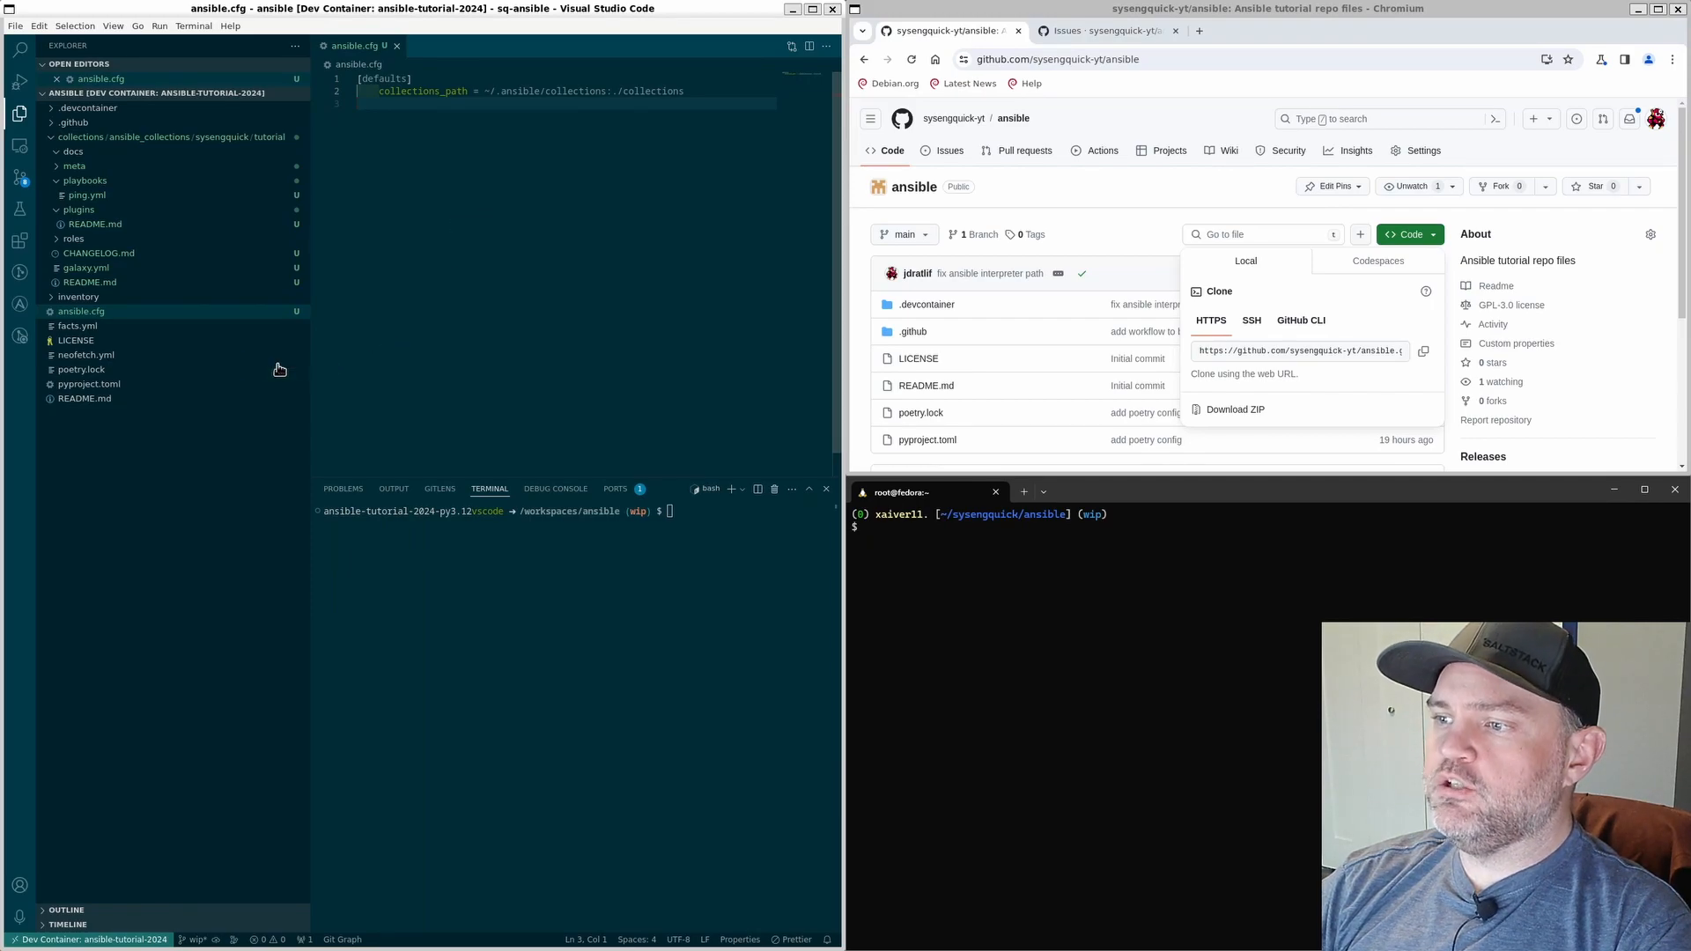
Move neofetch.yml and facts.yml into the collection's playbooks folder, confirming the move
left_click(84, 368)
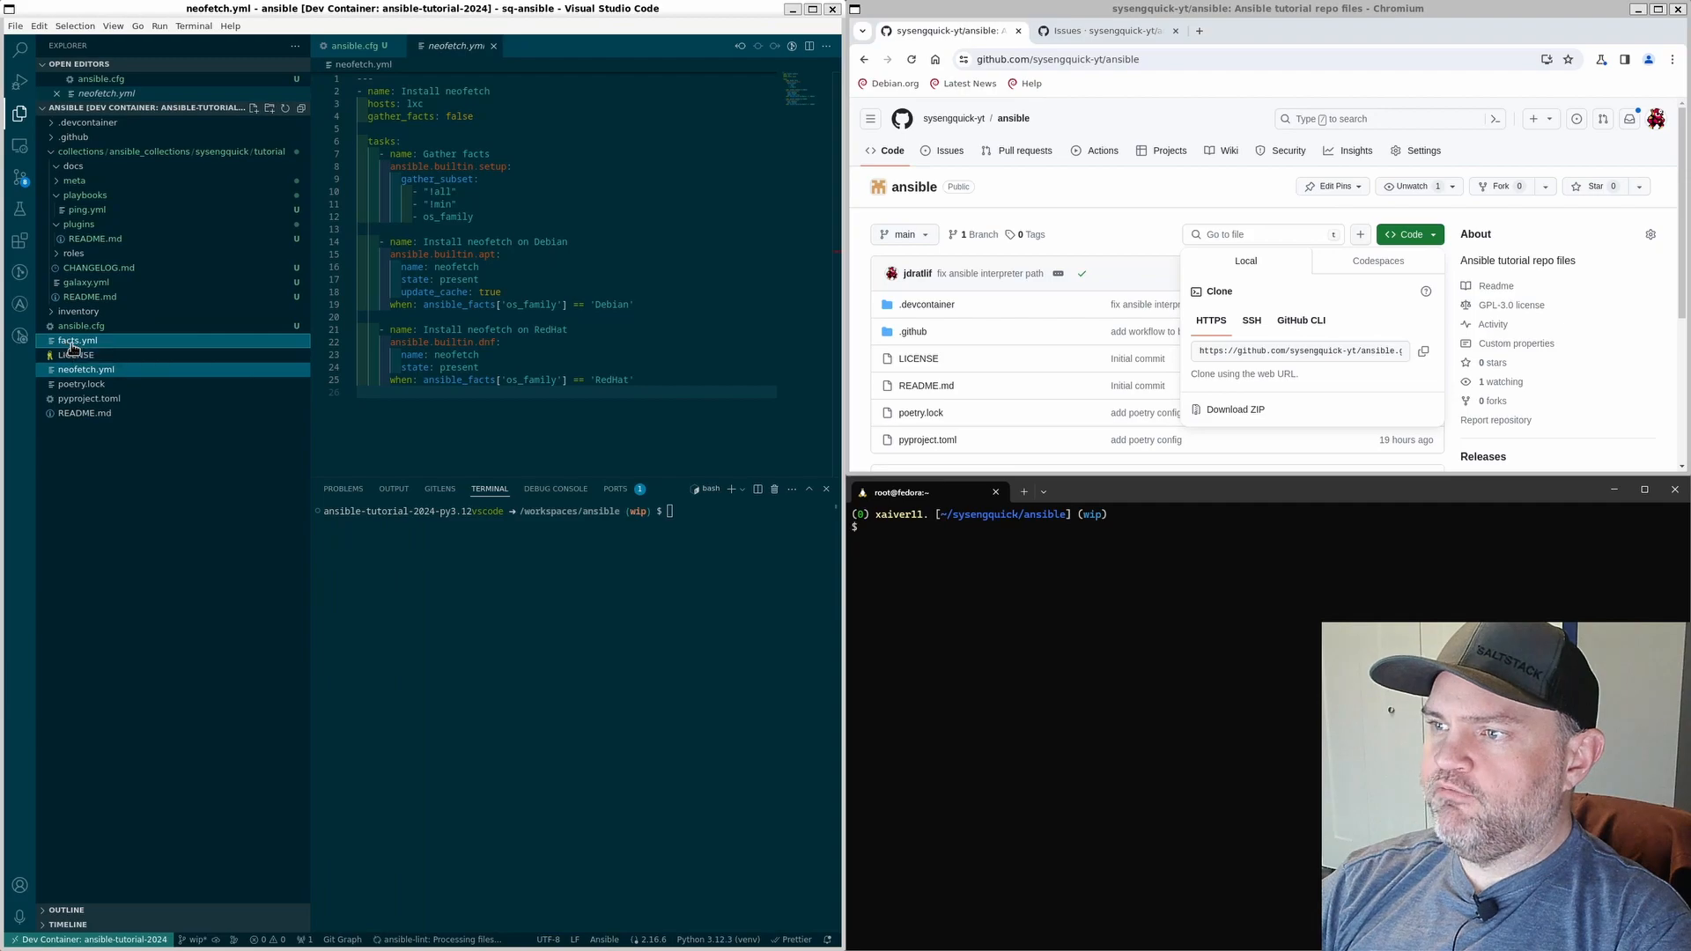
left_click_drag(75, 340, 85, 195)
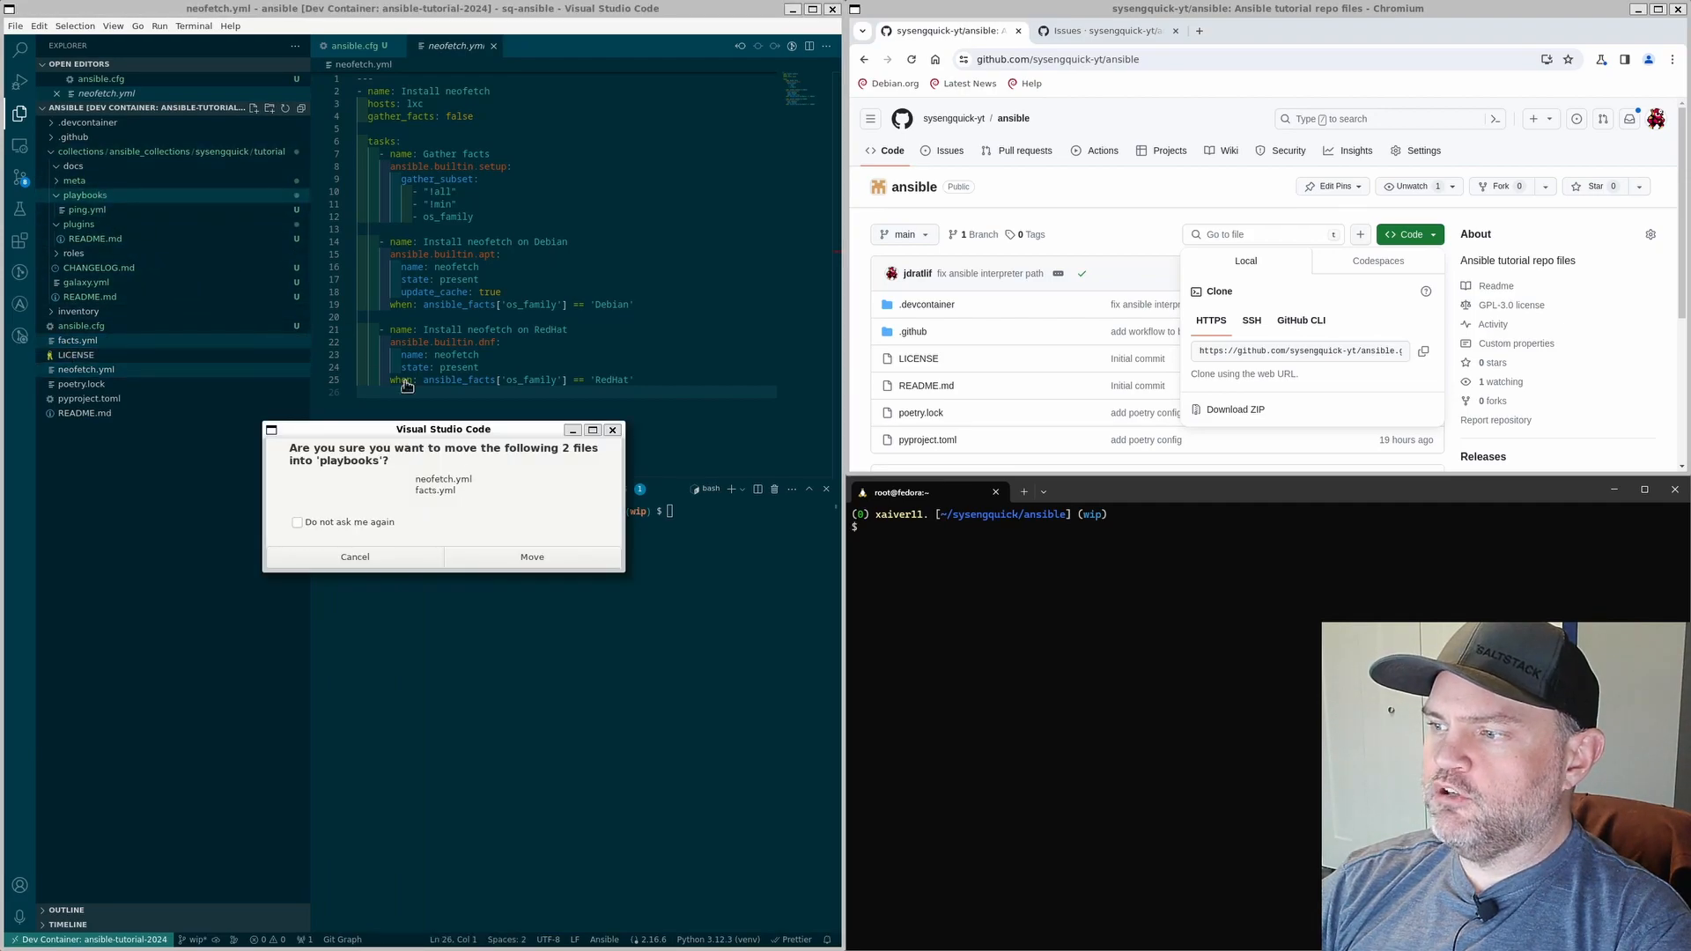
left_click(530, 556)
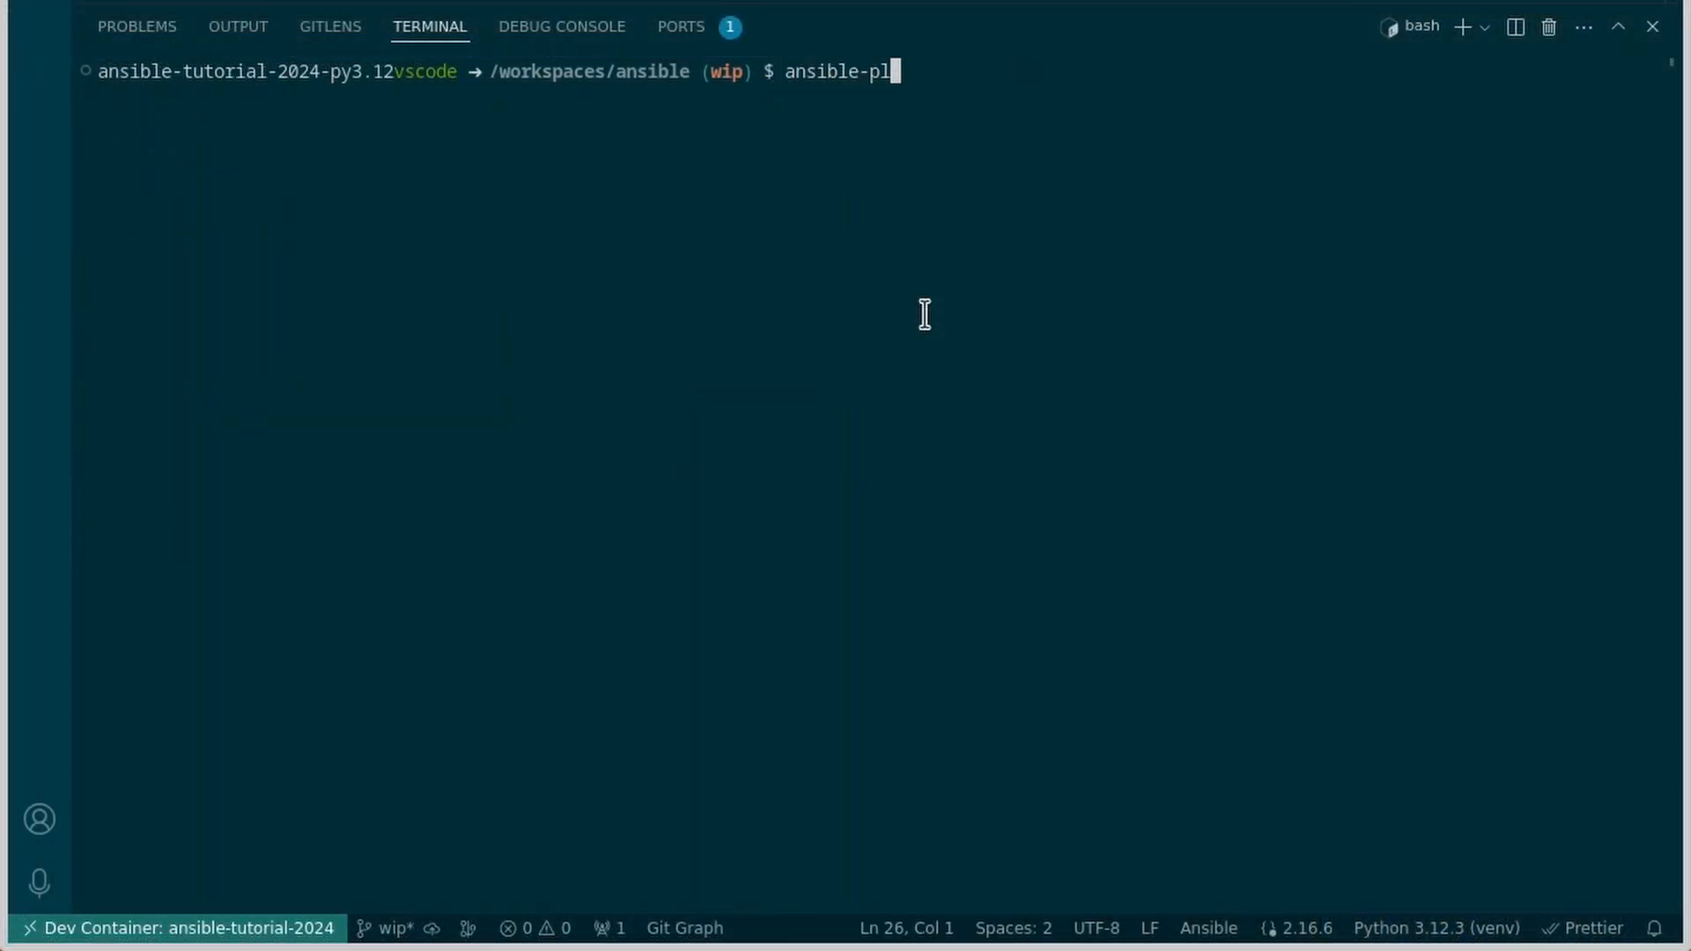
Run ansible-playbook -i inventory/ath.yaml sysengquick.tutorial.neofetch
type("aybook -i inventory/a")
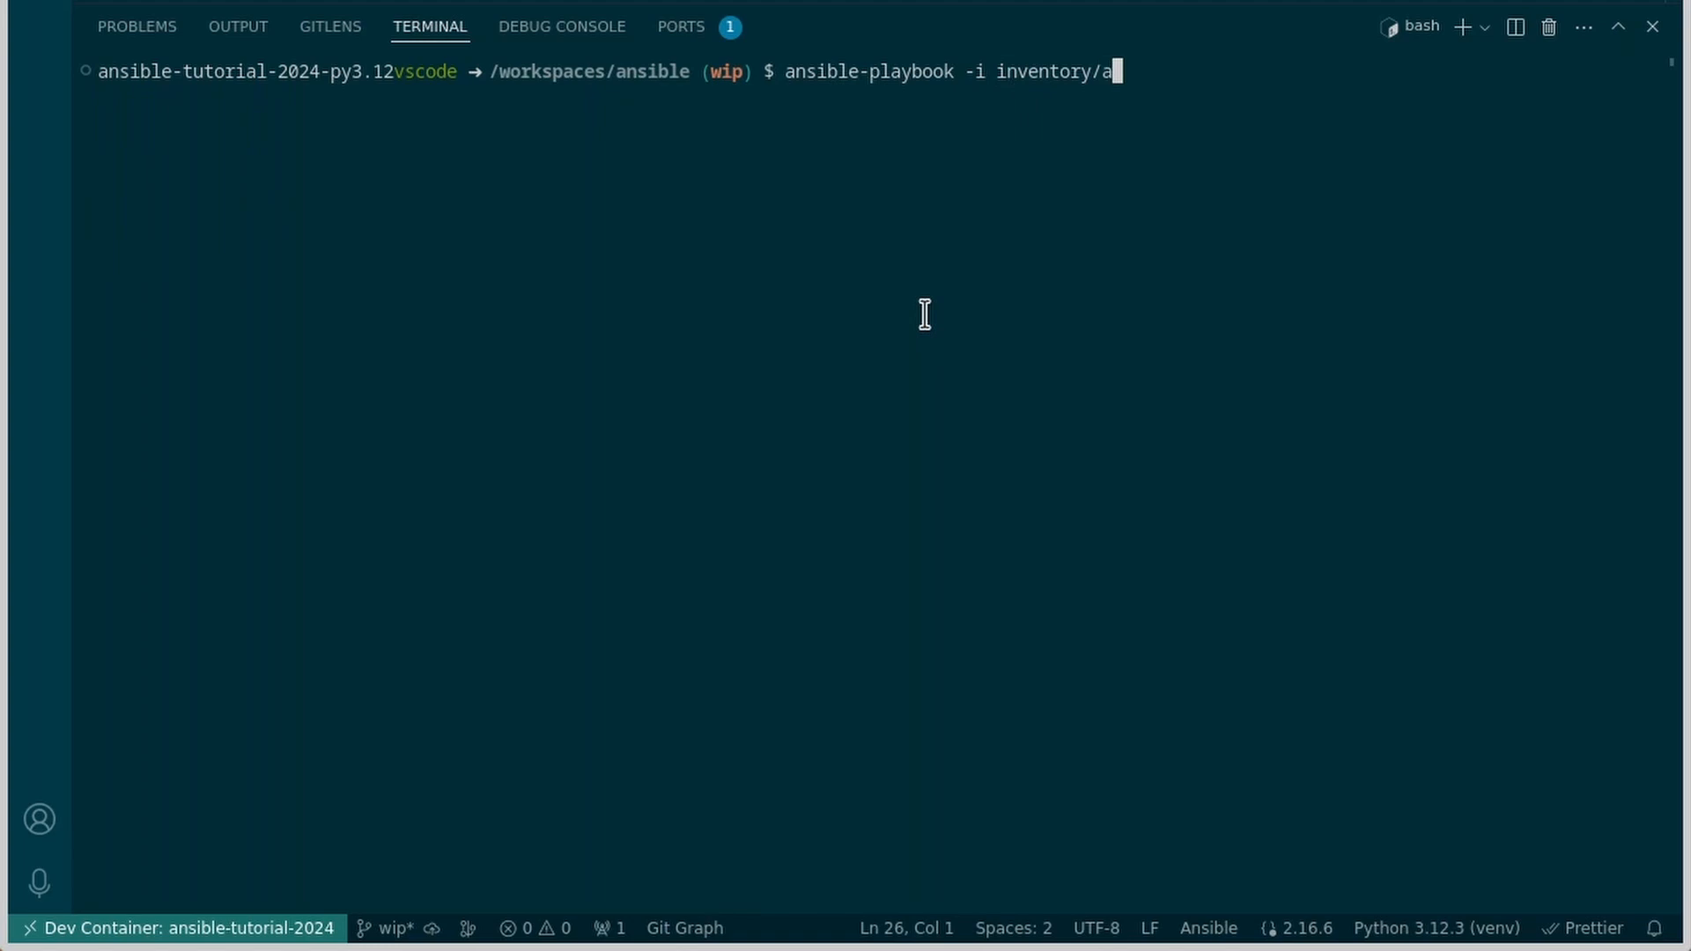
type("th.yaml s")
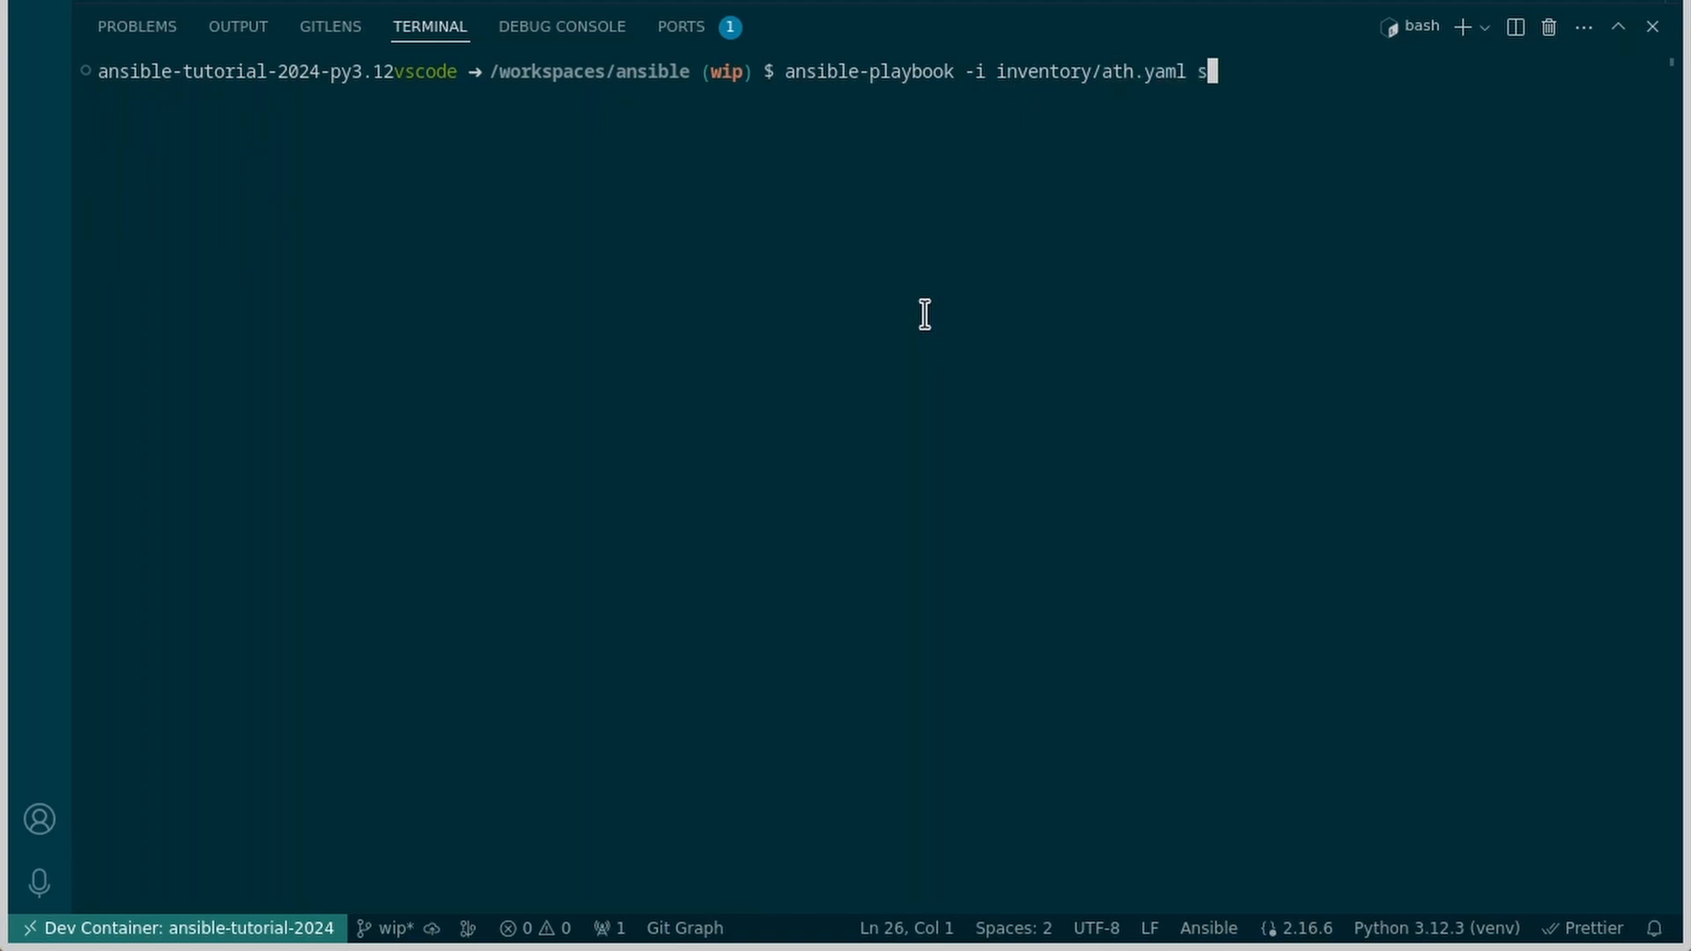
type("yseng")
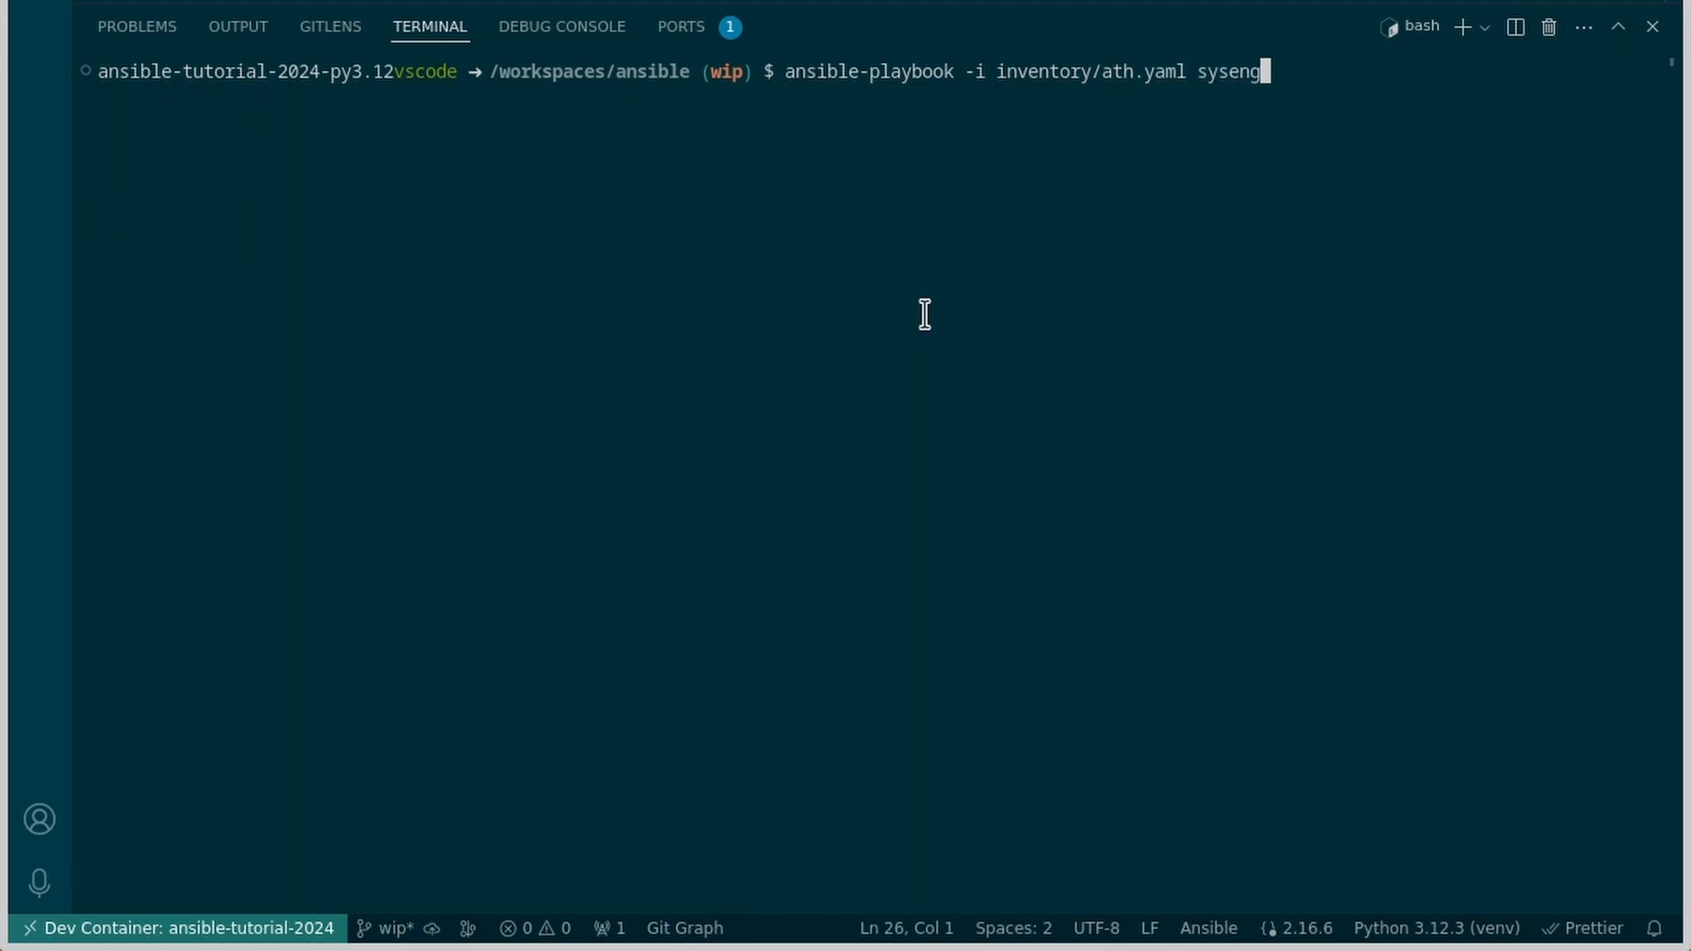
type("quick.tutorial")
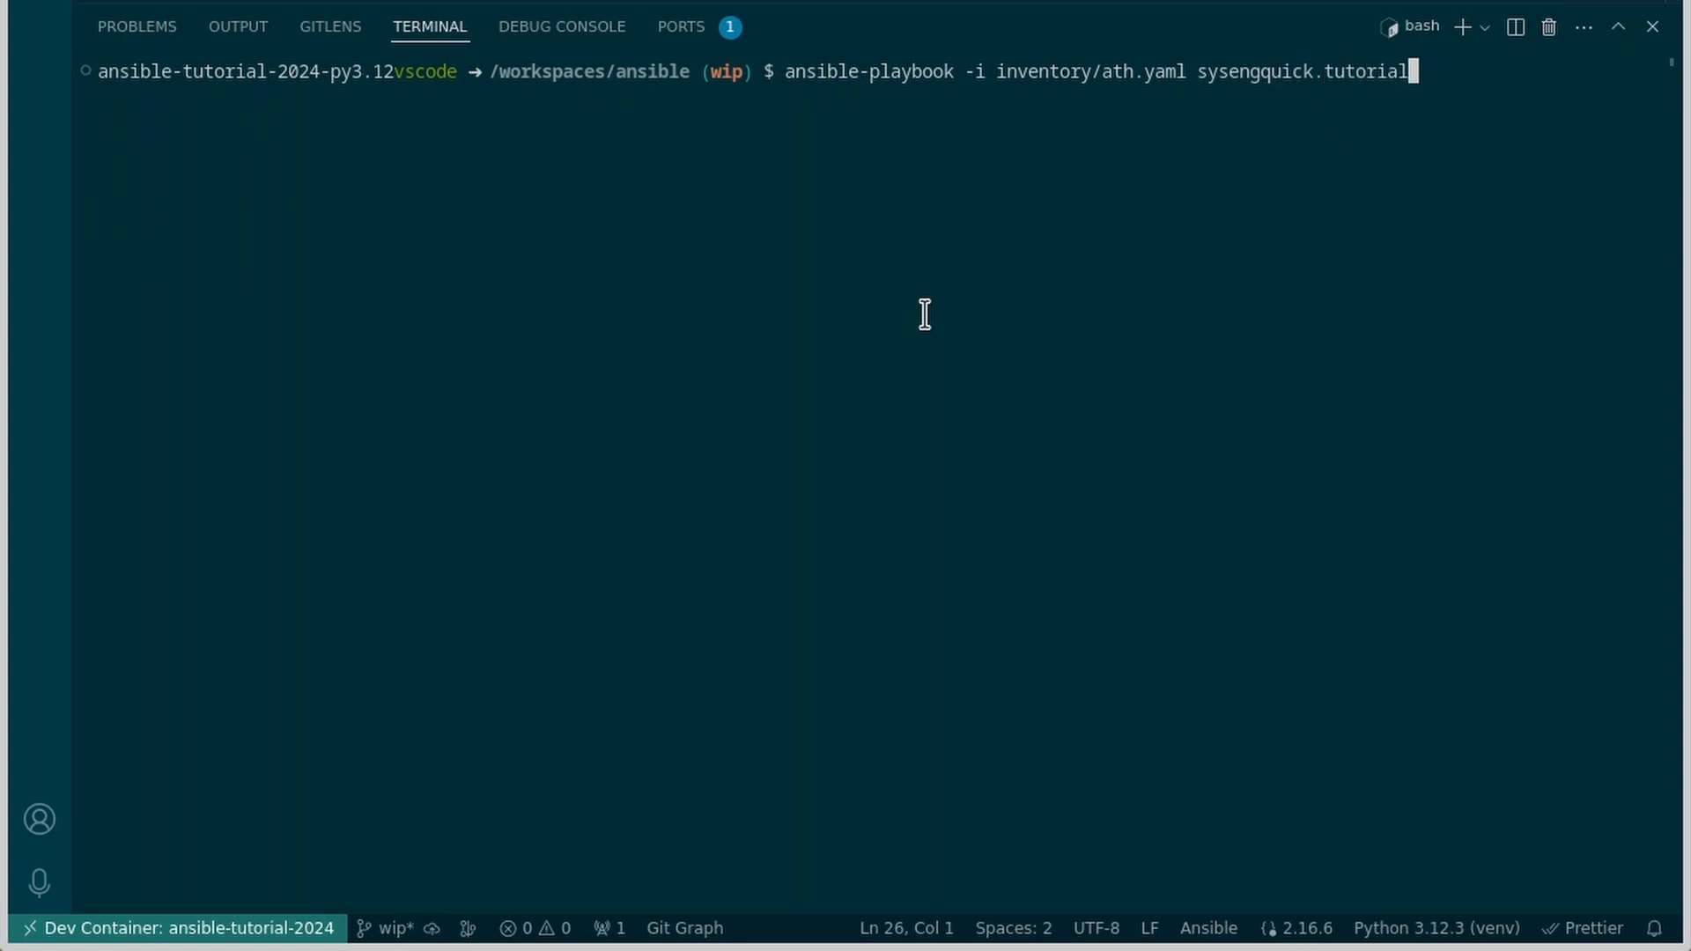
type("neofetch")
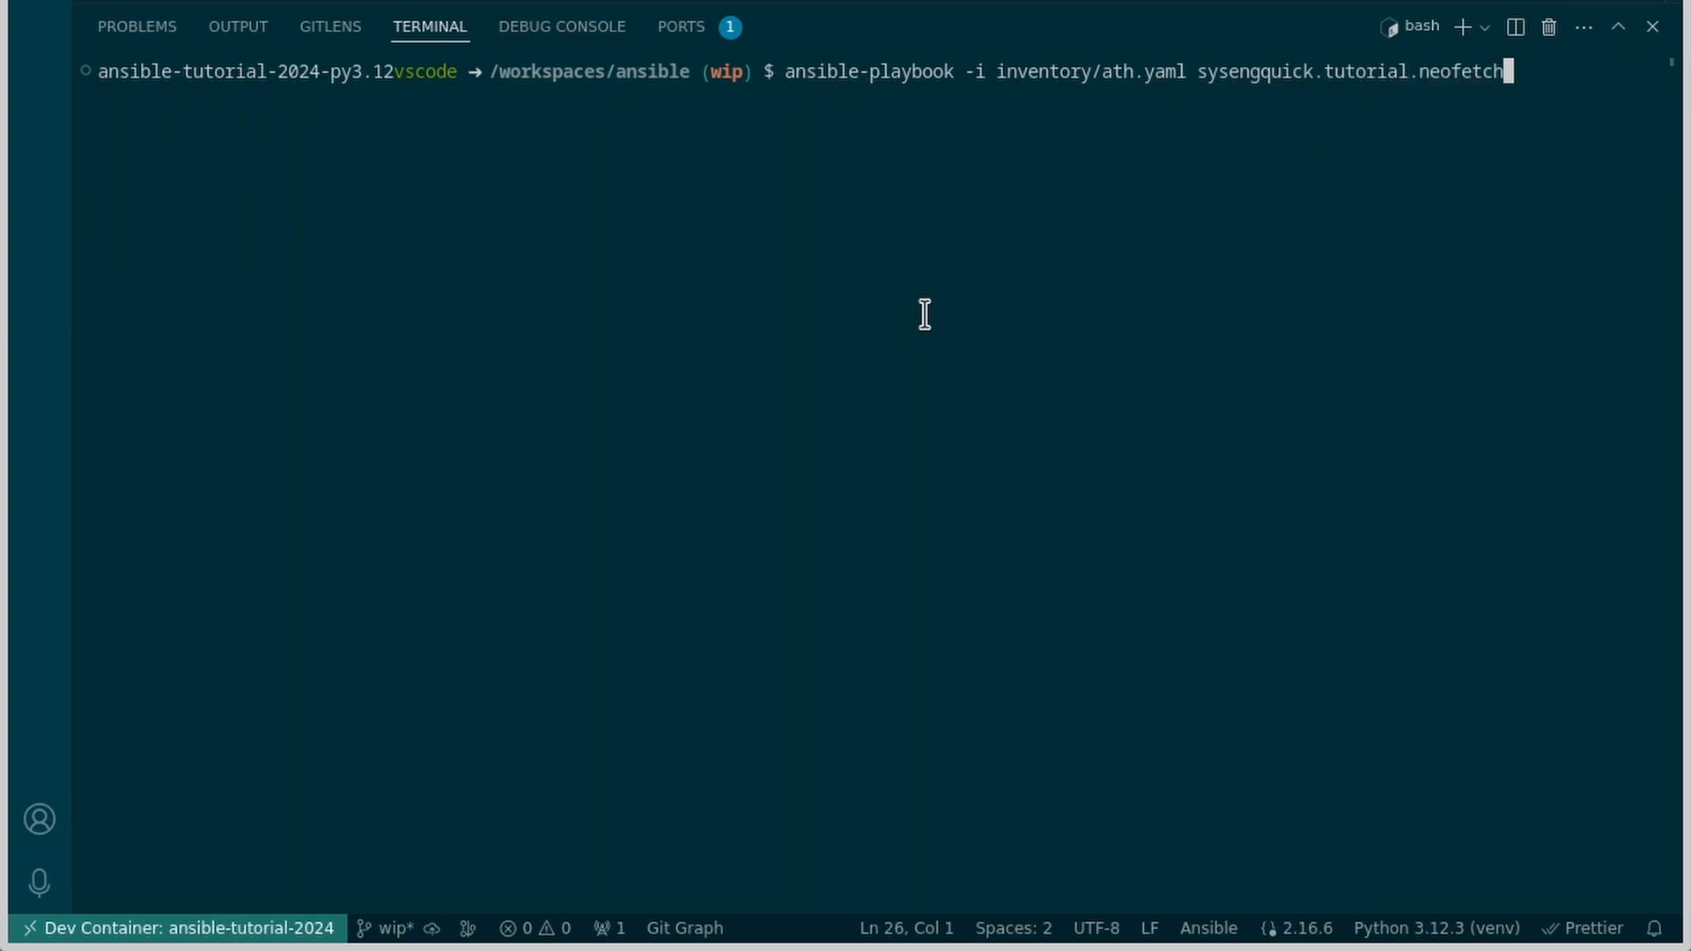
key("Enter")
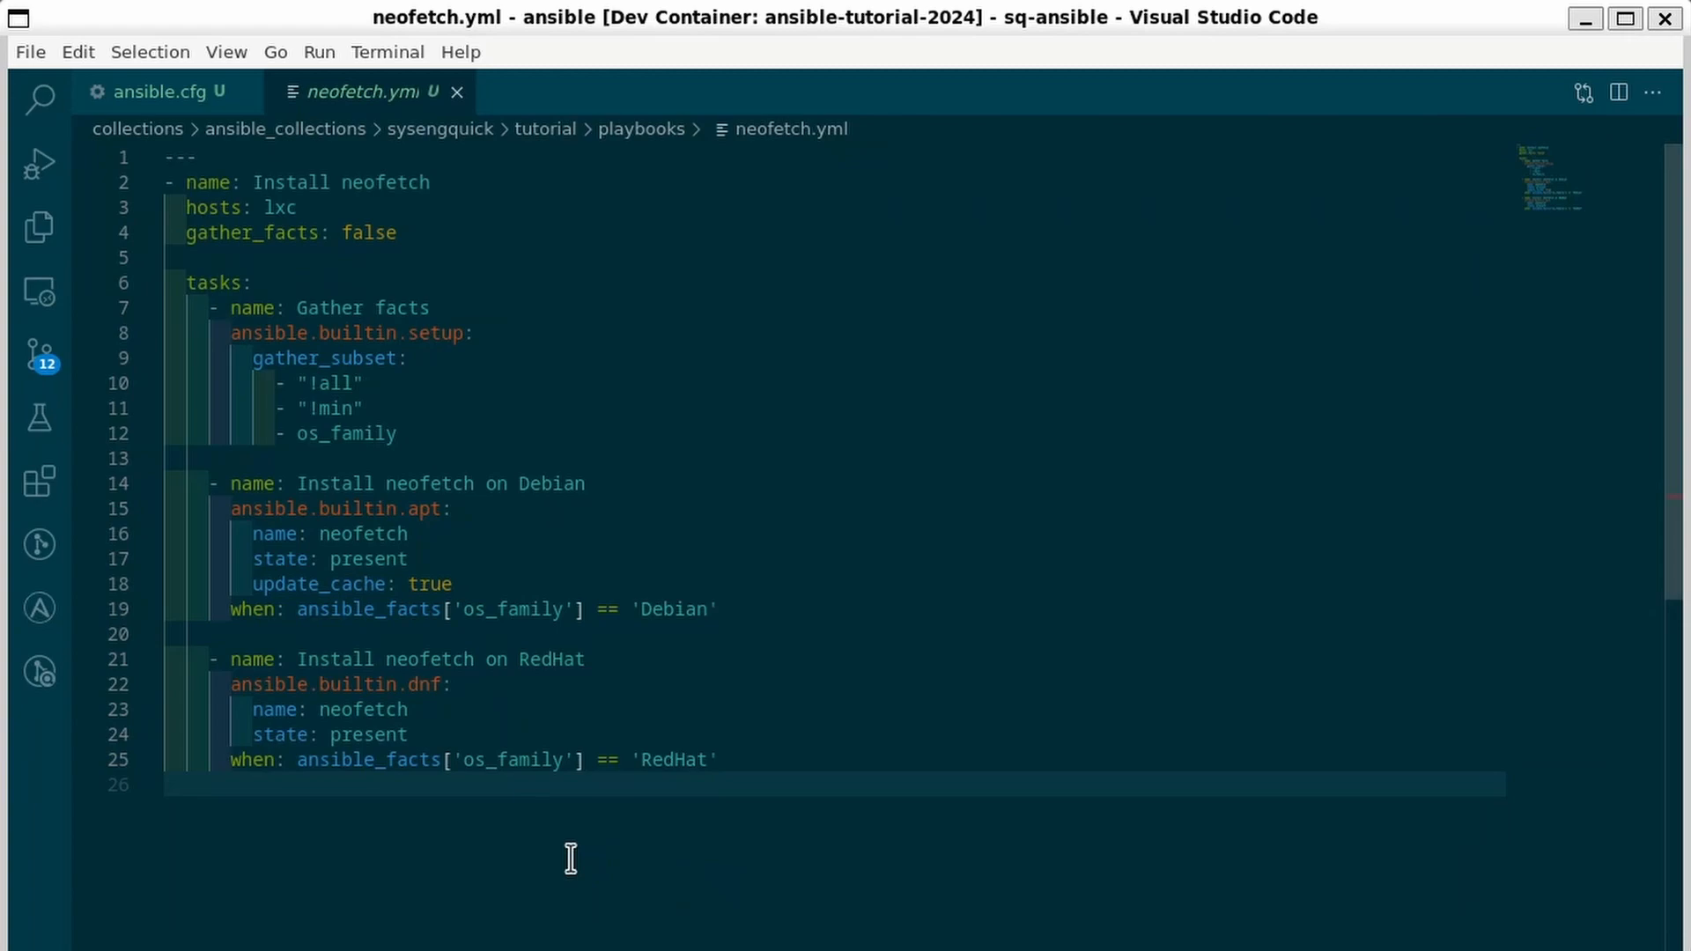
Add inventory = inventory/ath.yaml under [defaults] in ansible.cfg
left_click(157, 91)
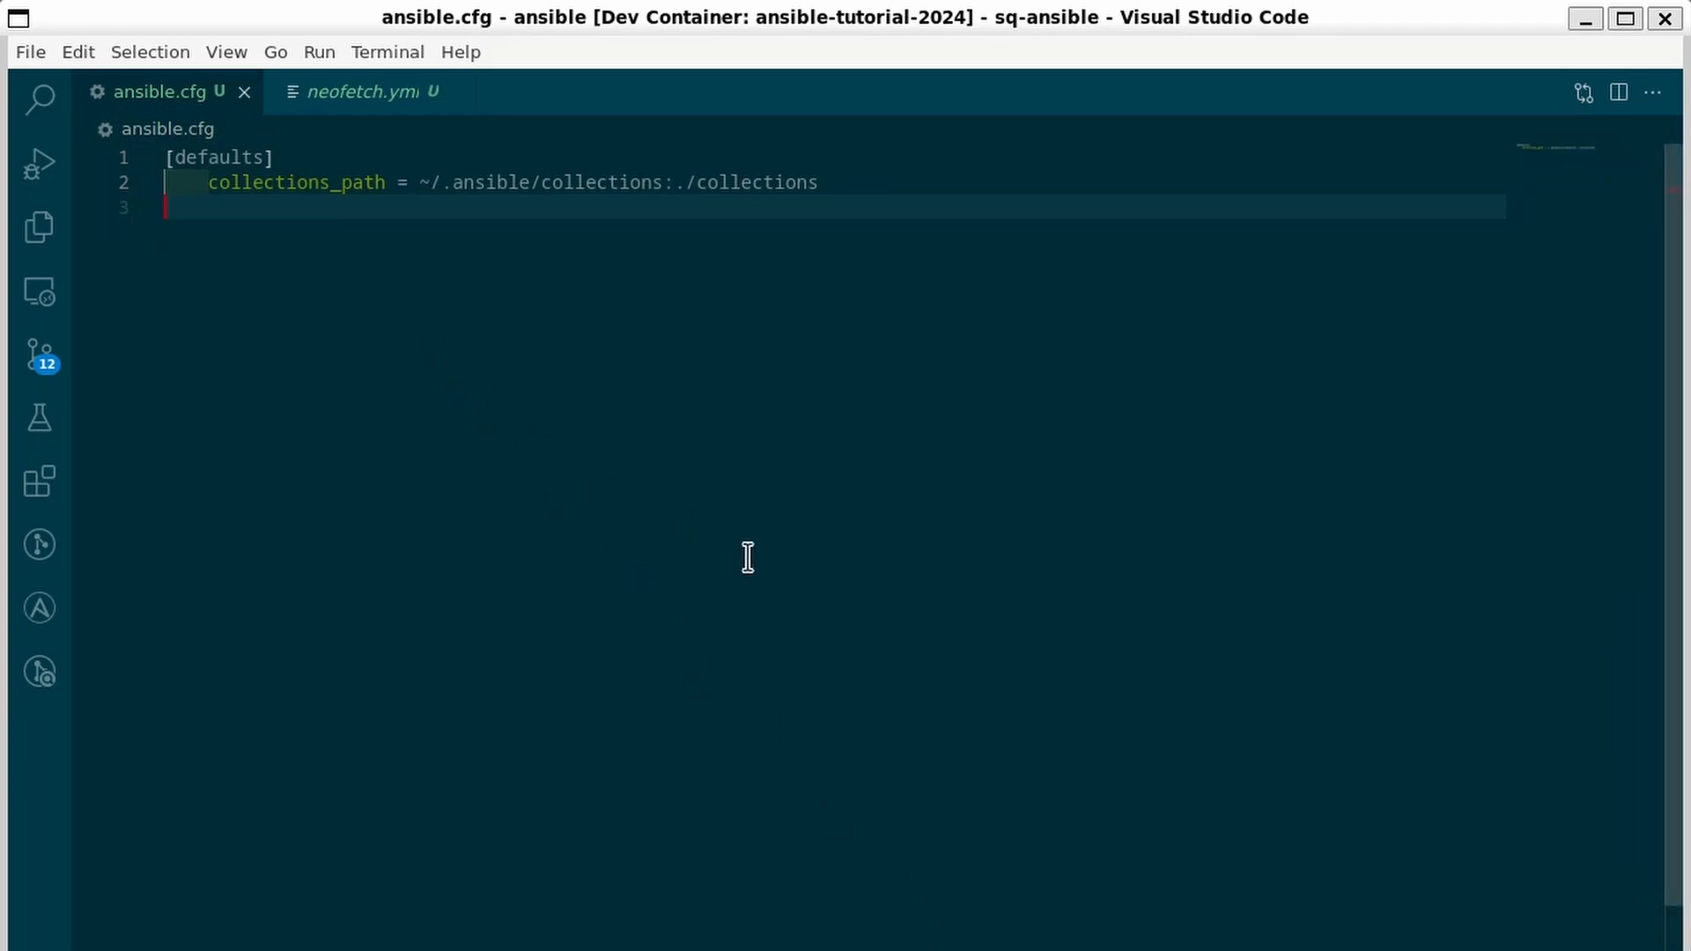
type("inventory")
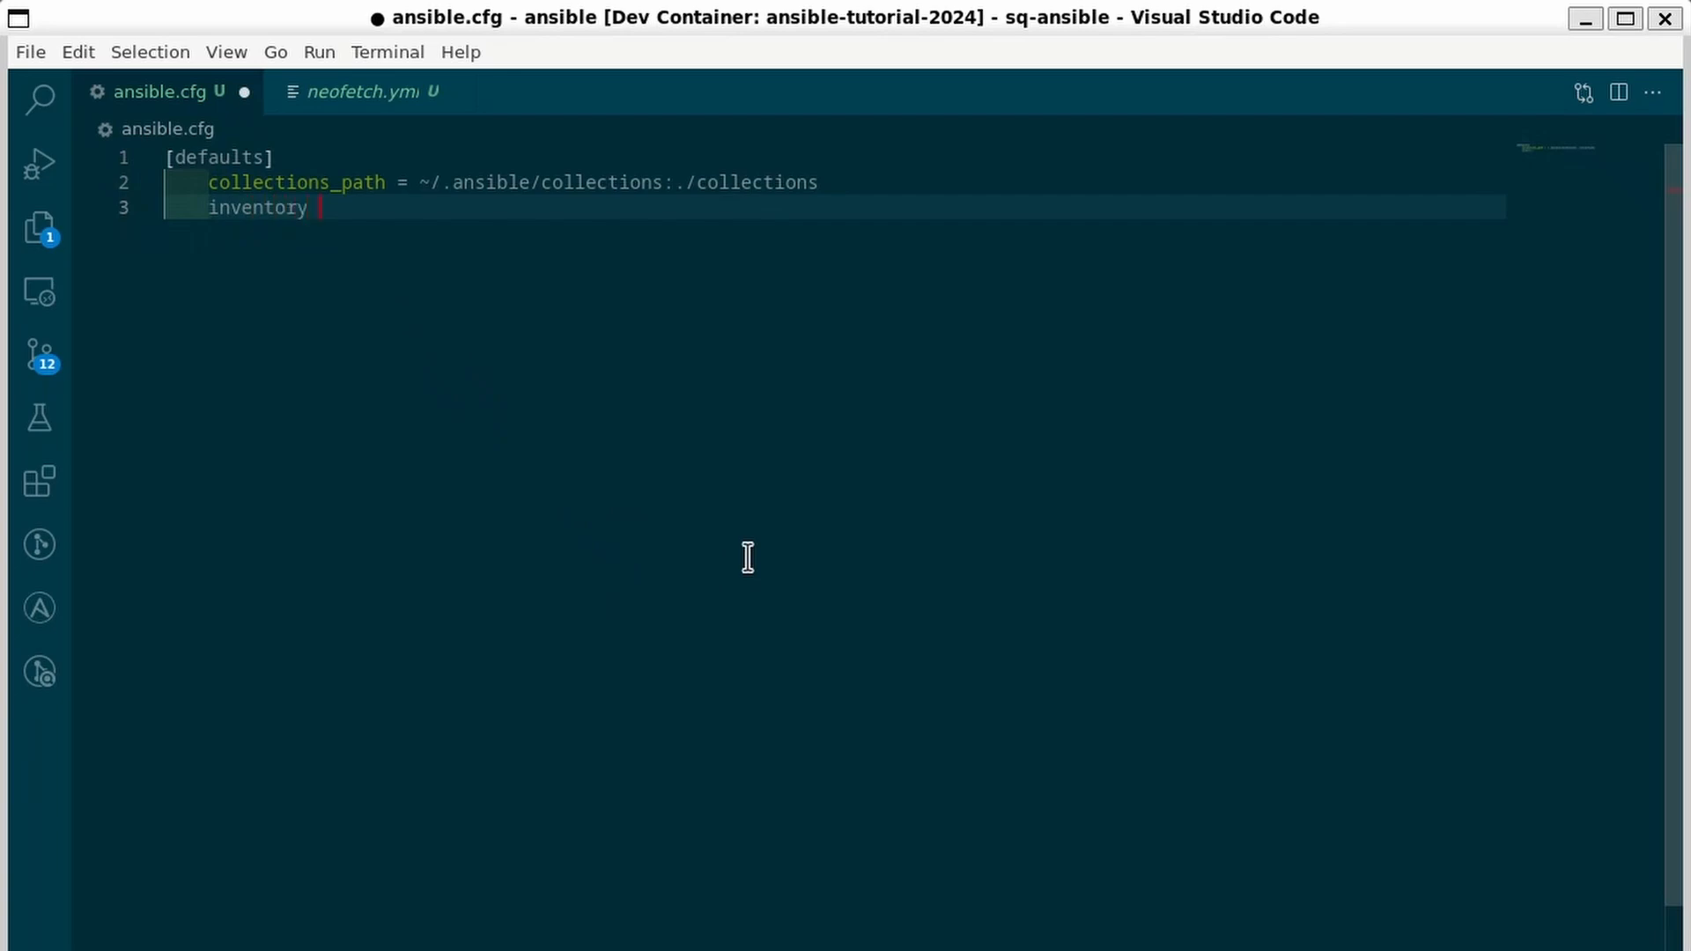
type("=")
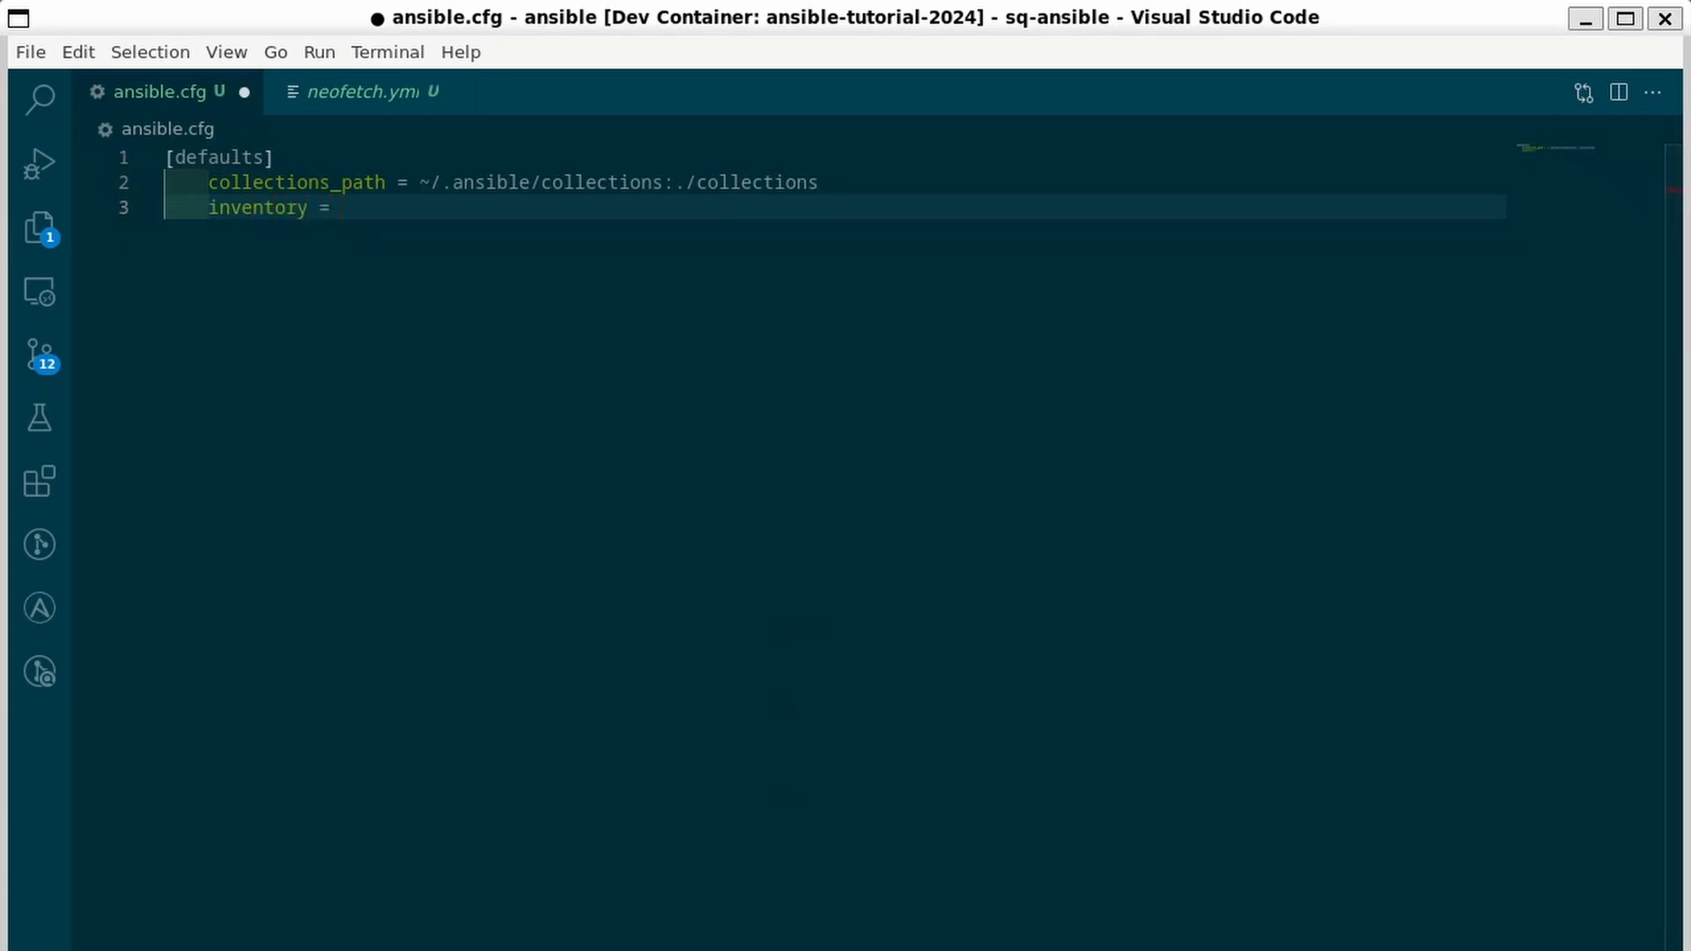
type("inventory/ath.yaml")
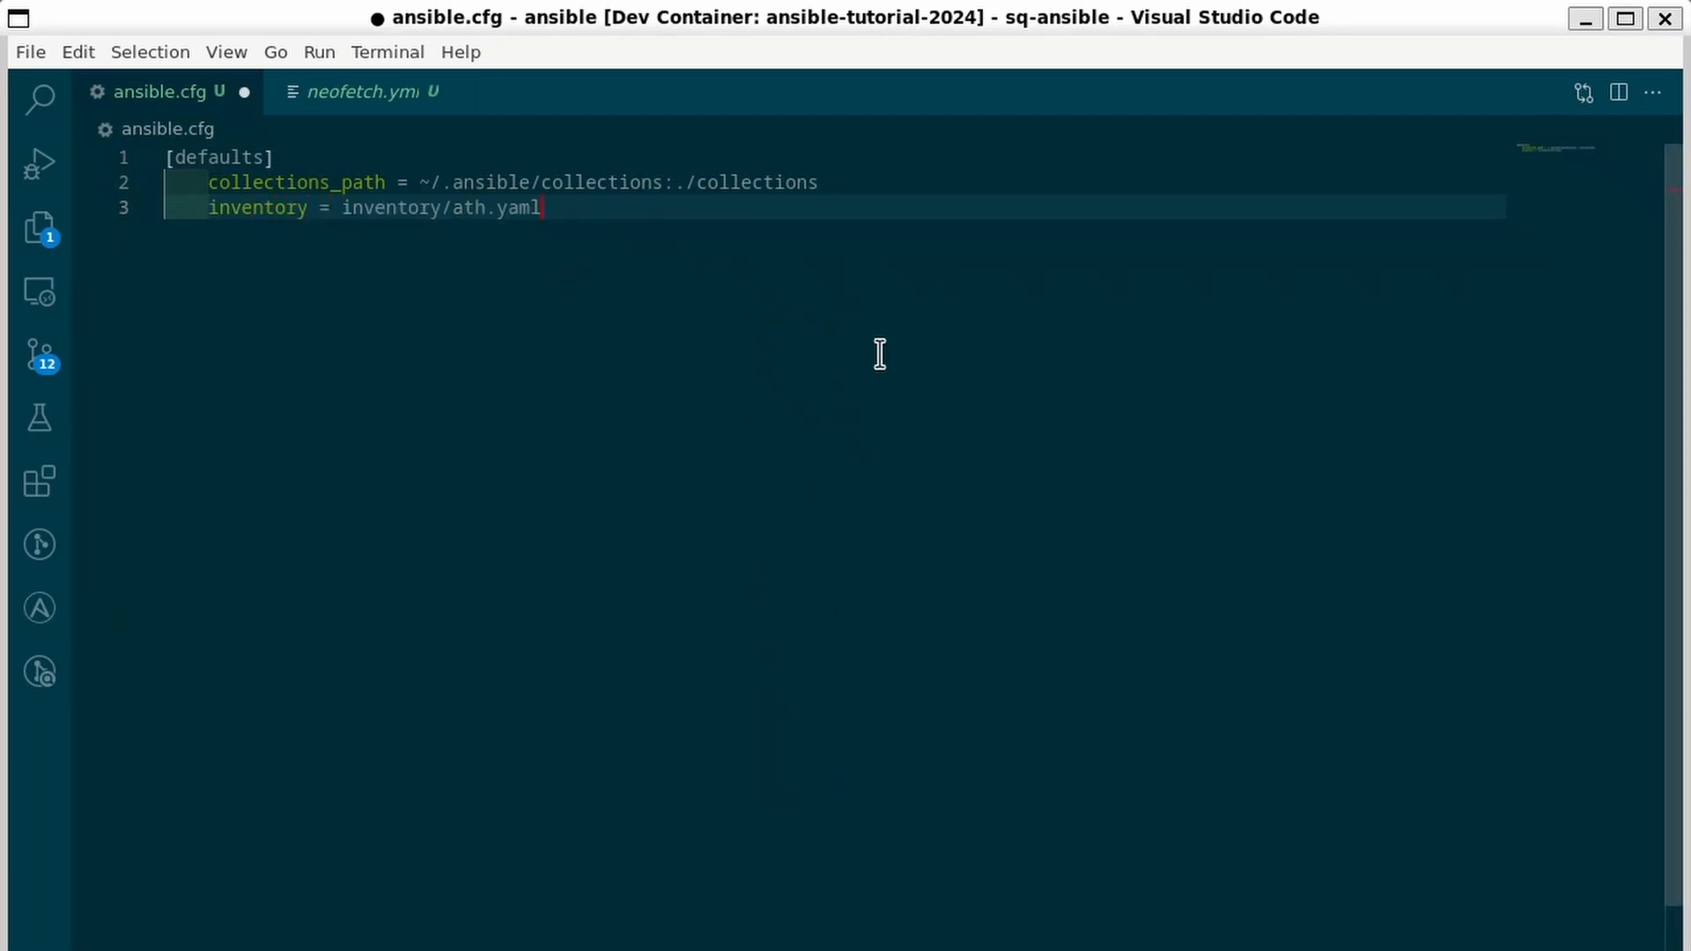